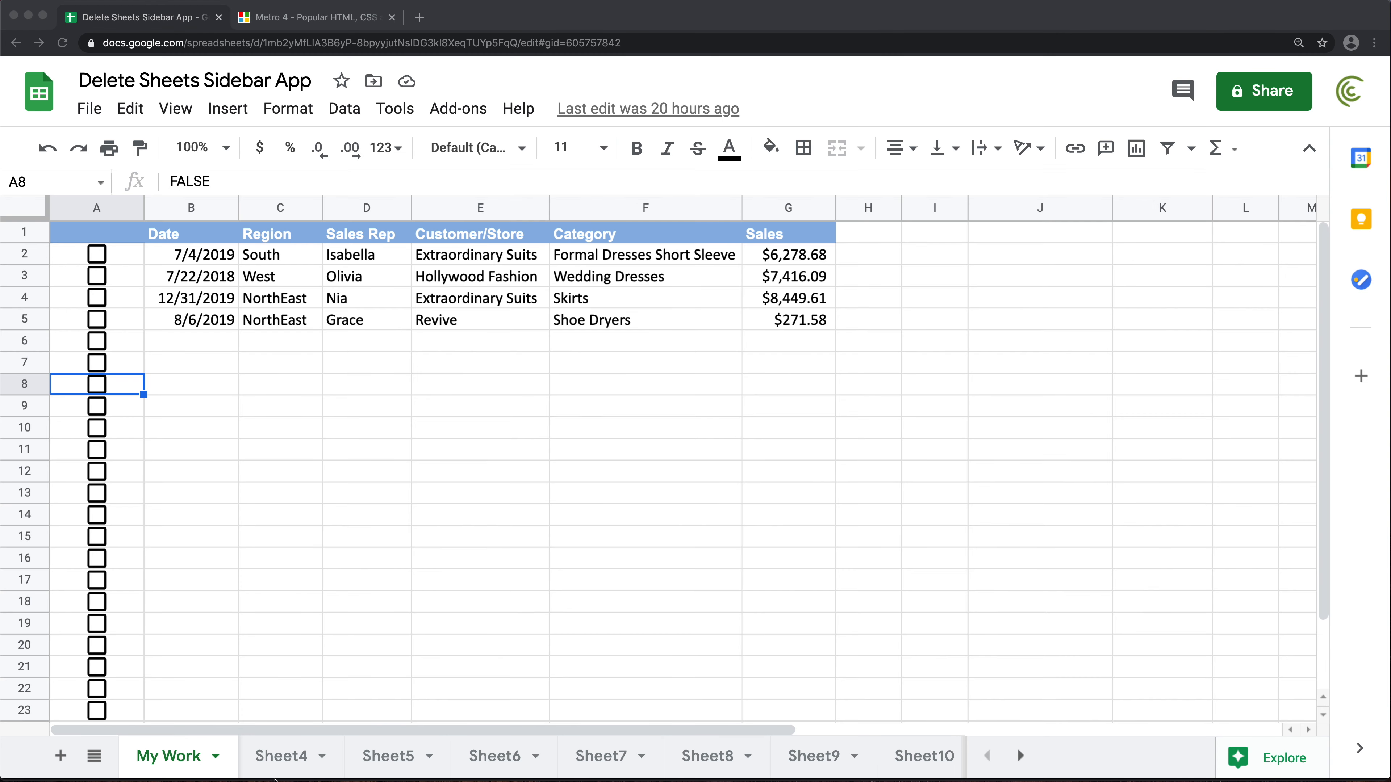
- From the My Work worksheet, open the script editor via the Tools menu
{"action": "left_click", "coordinate": [387, 756]}
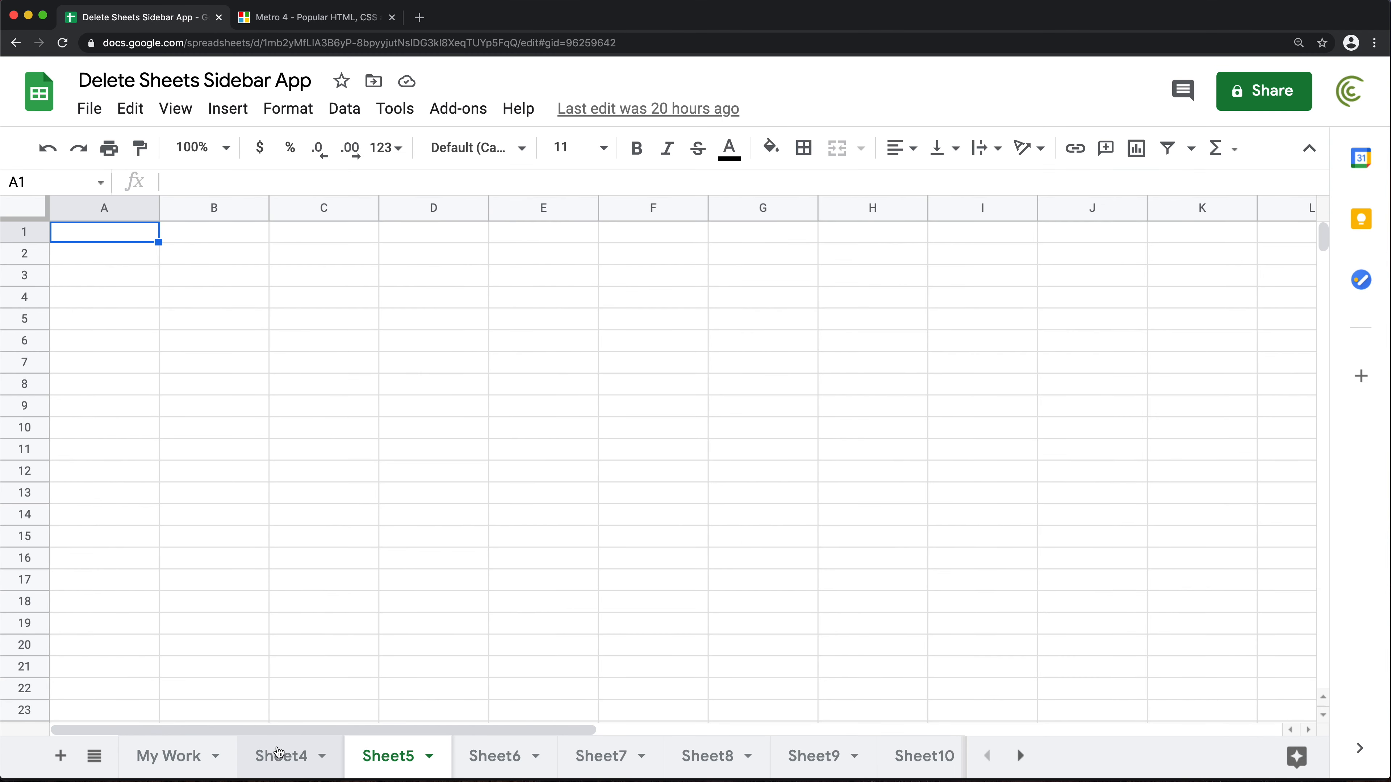
{"action": "left_click", "coordinate": [168, 756]}
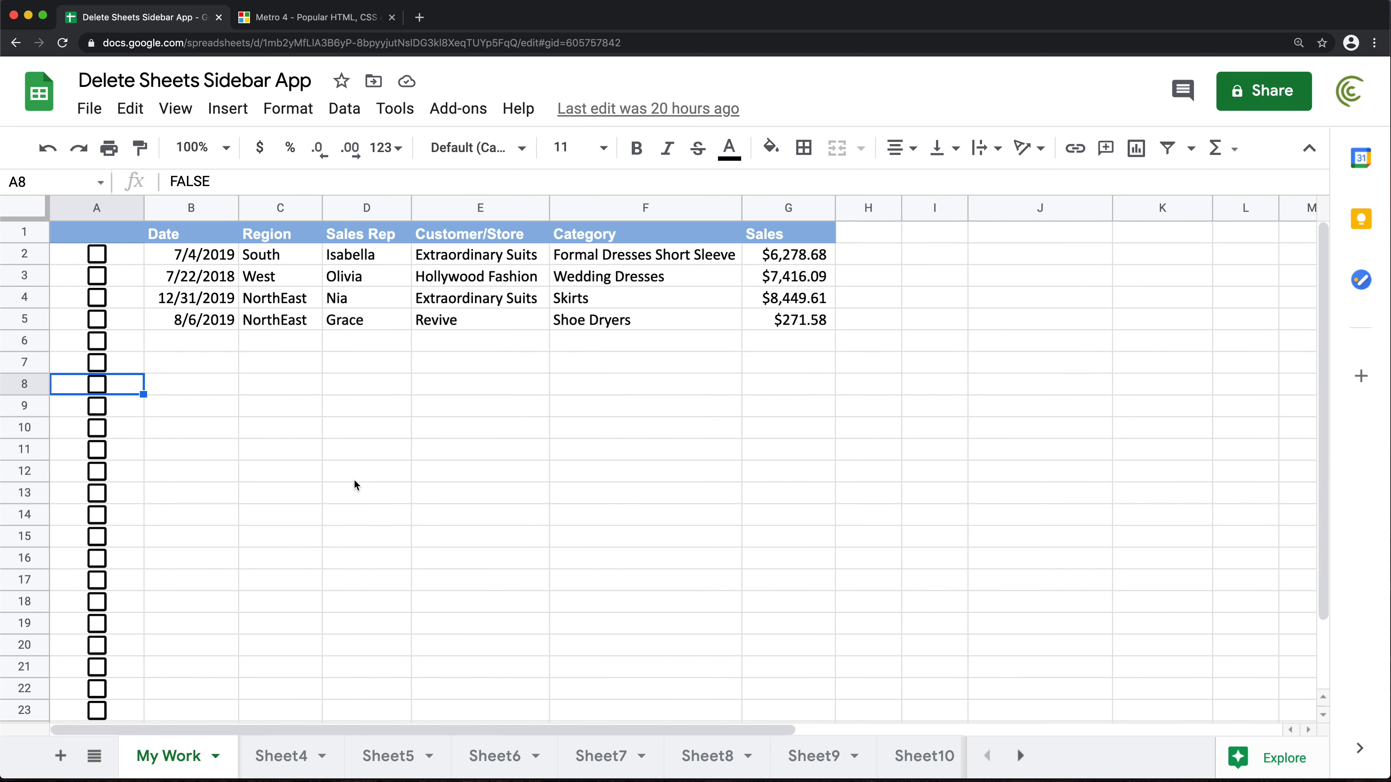
{"action": "left_click", "coordinate": [394, 109]}
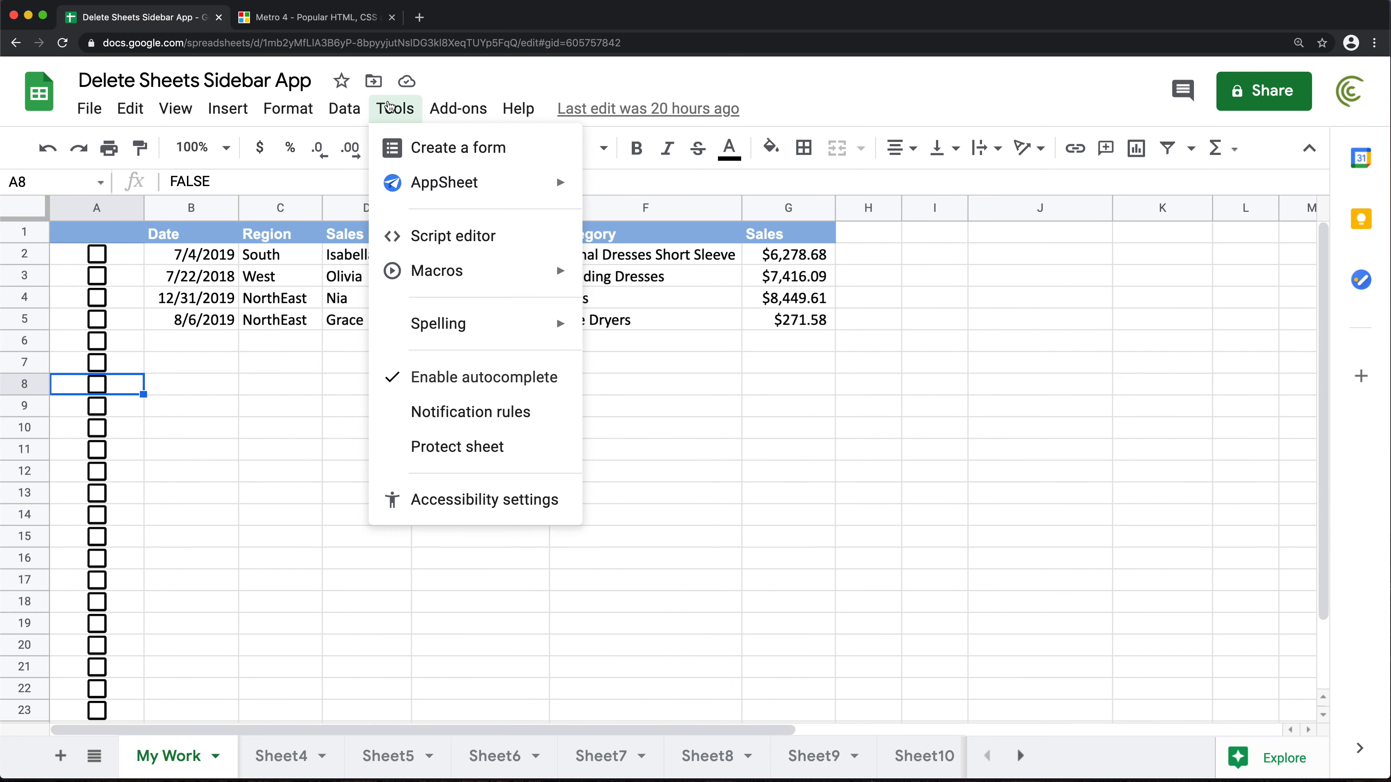
{"action": "left_click", "coordinate": [453, 237]}
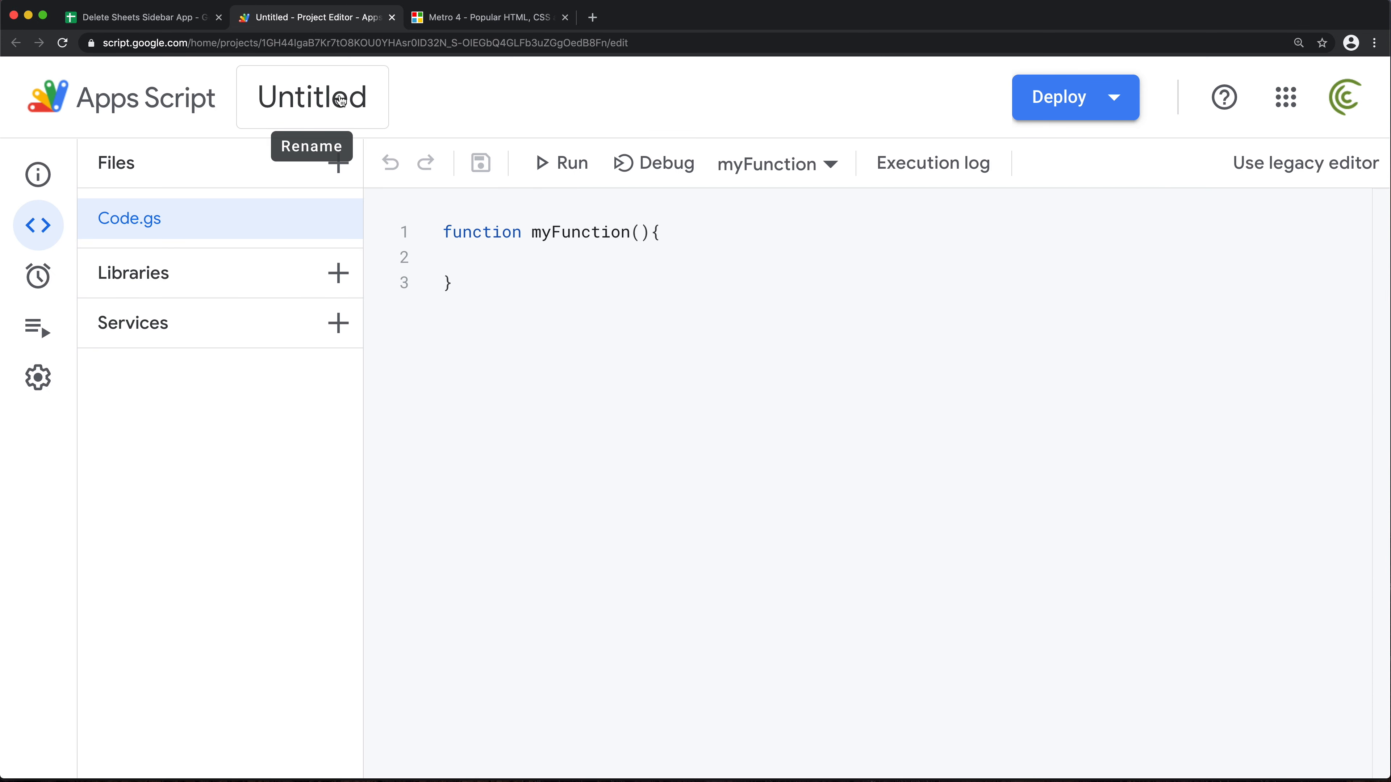
- Rename the untitled project to 'Sidebar Delete App'
{"action": "left_click", "coordinate": [336, 98]}
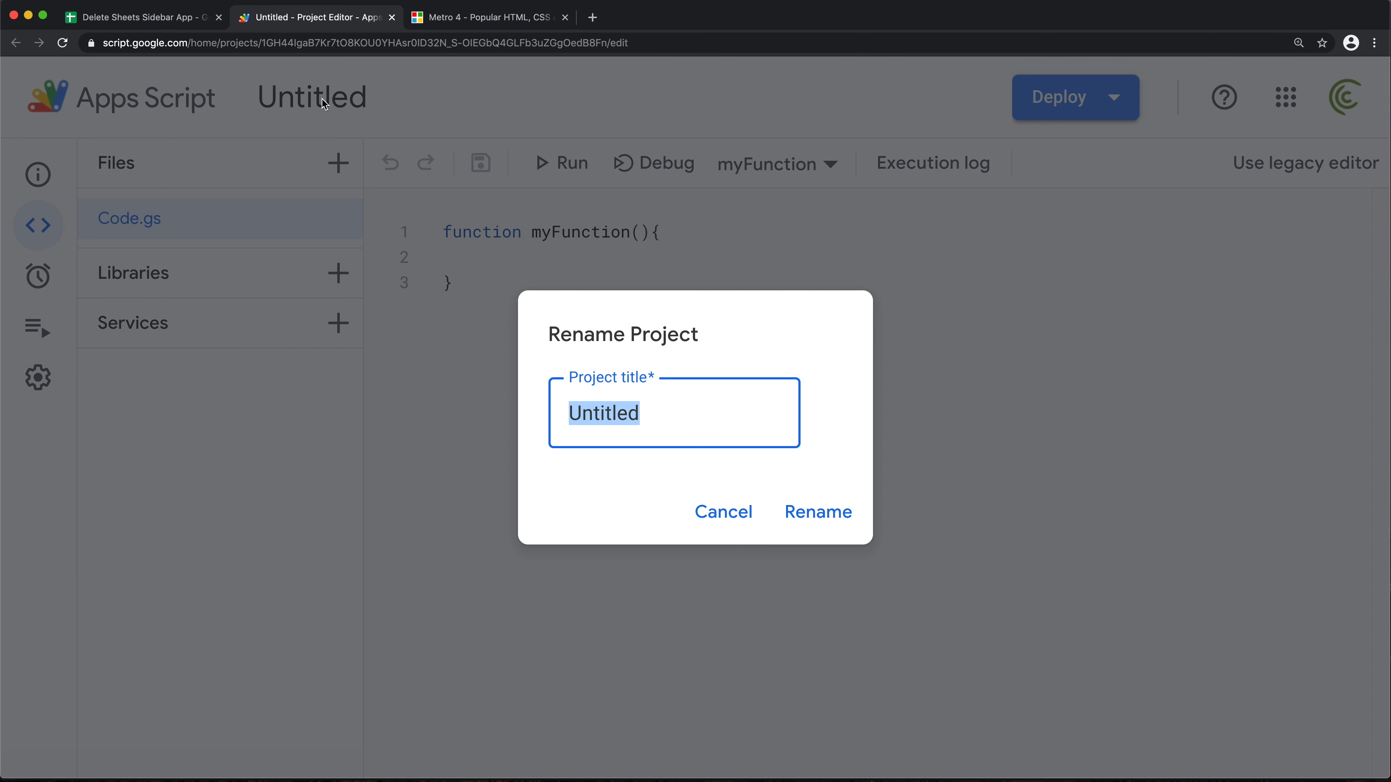
{"action": "type", "text": "Sidebar Delete App"}
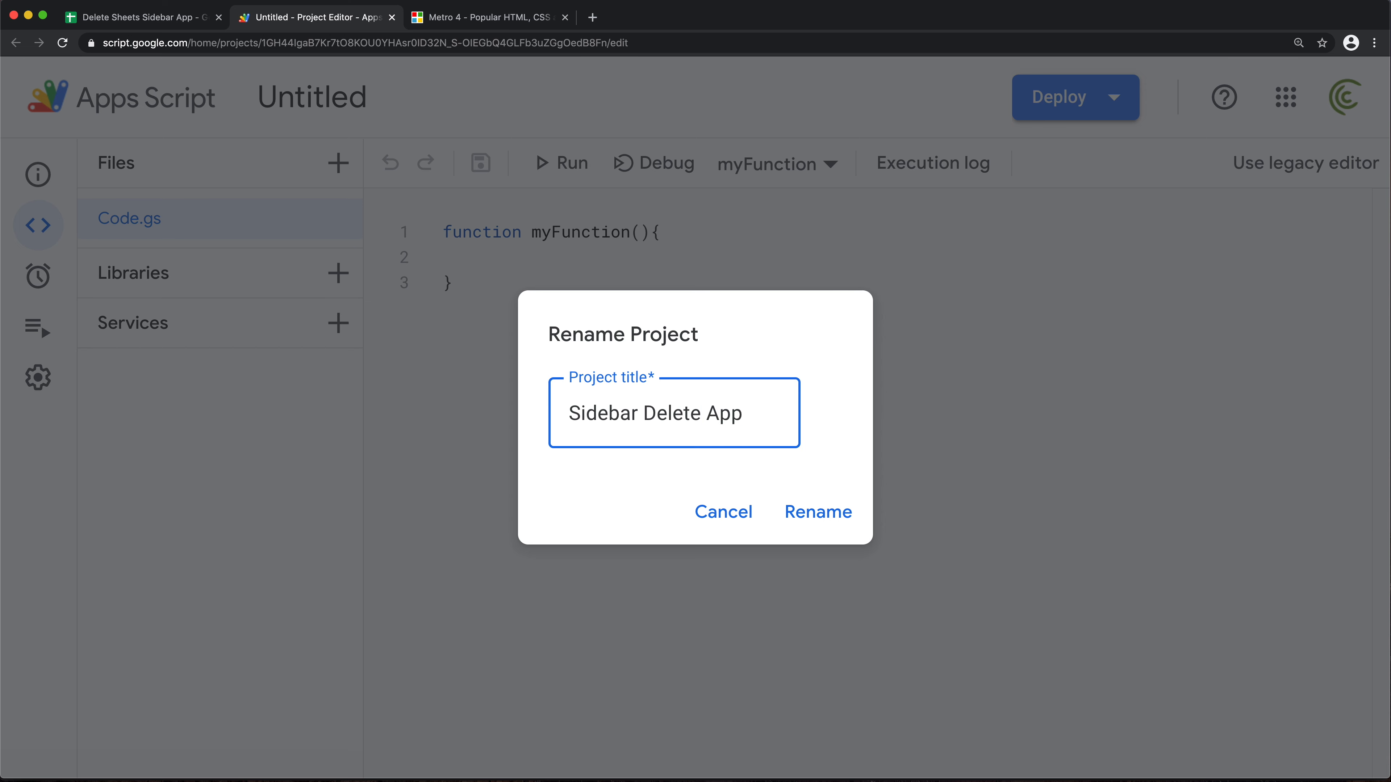
{"action": "left_click", "coordinate": [817, 511]}
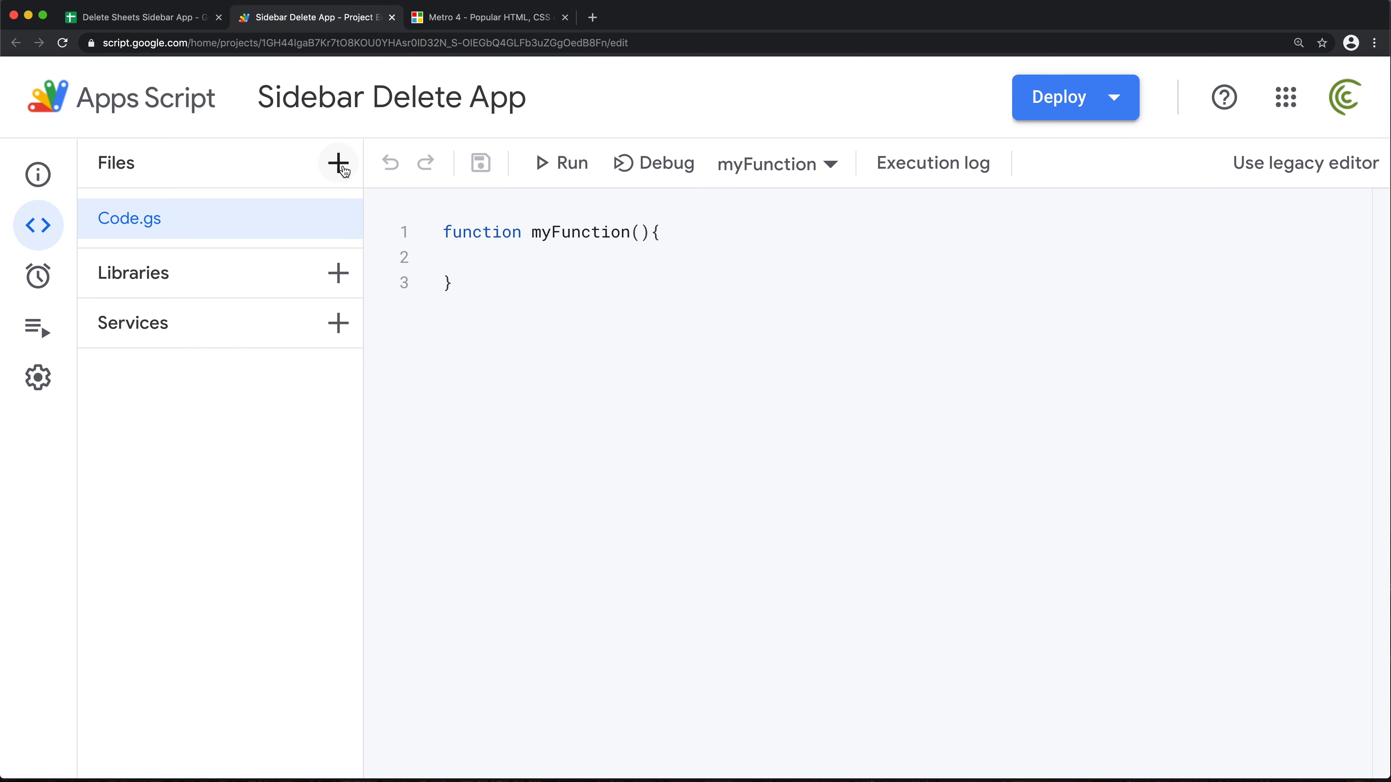
- Add an HTML file named 'sidebar' with the default page skeleton
{"action": "left_click", "coordinate": [338, 164]}
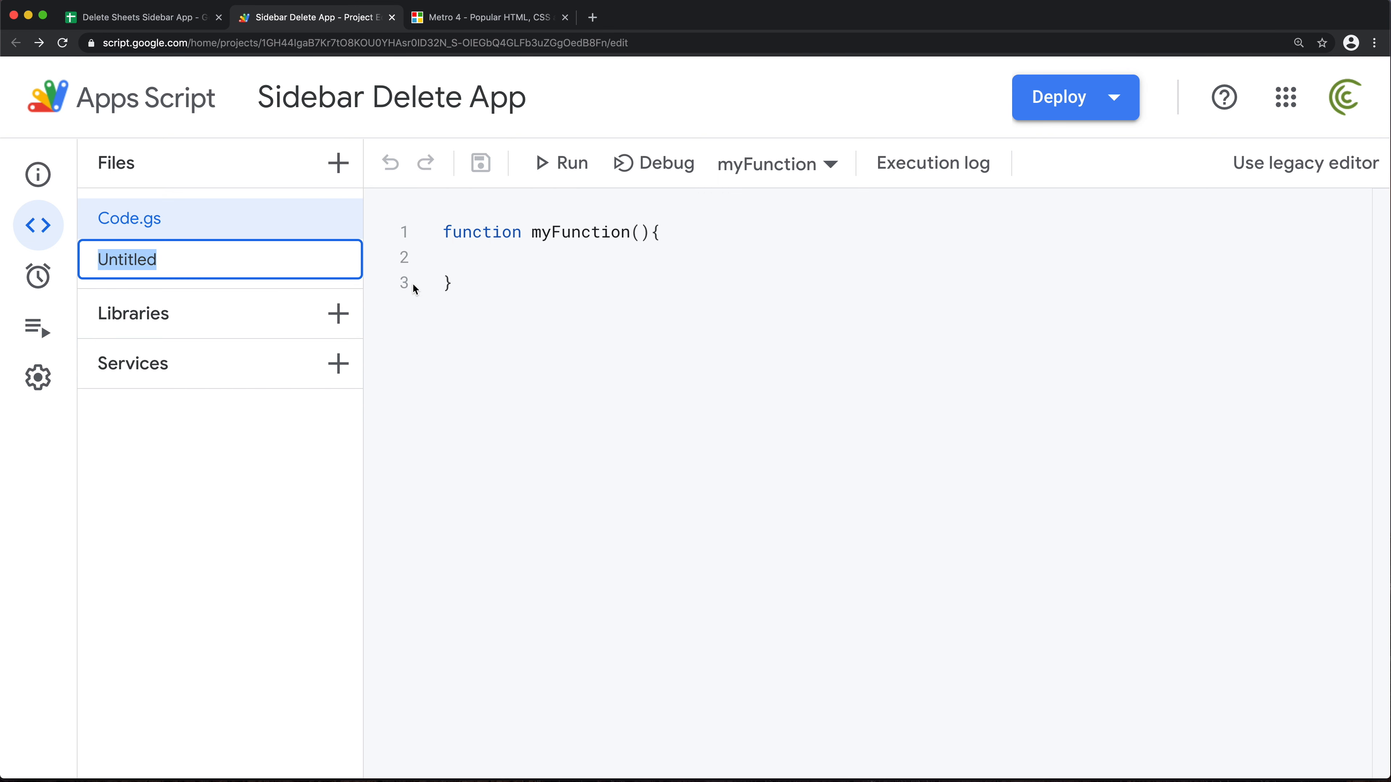
{"action": "type", "text": "sidebar"}
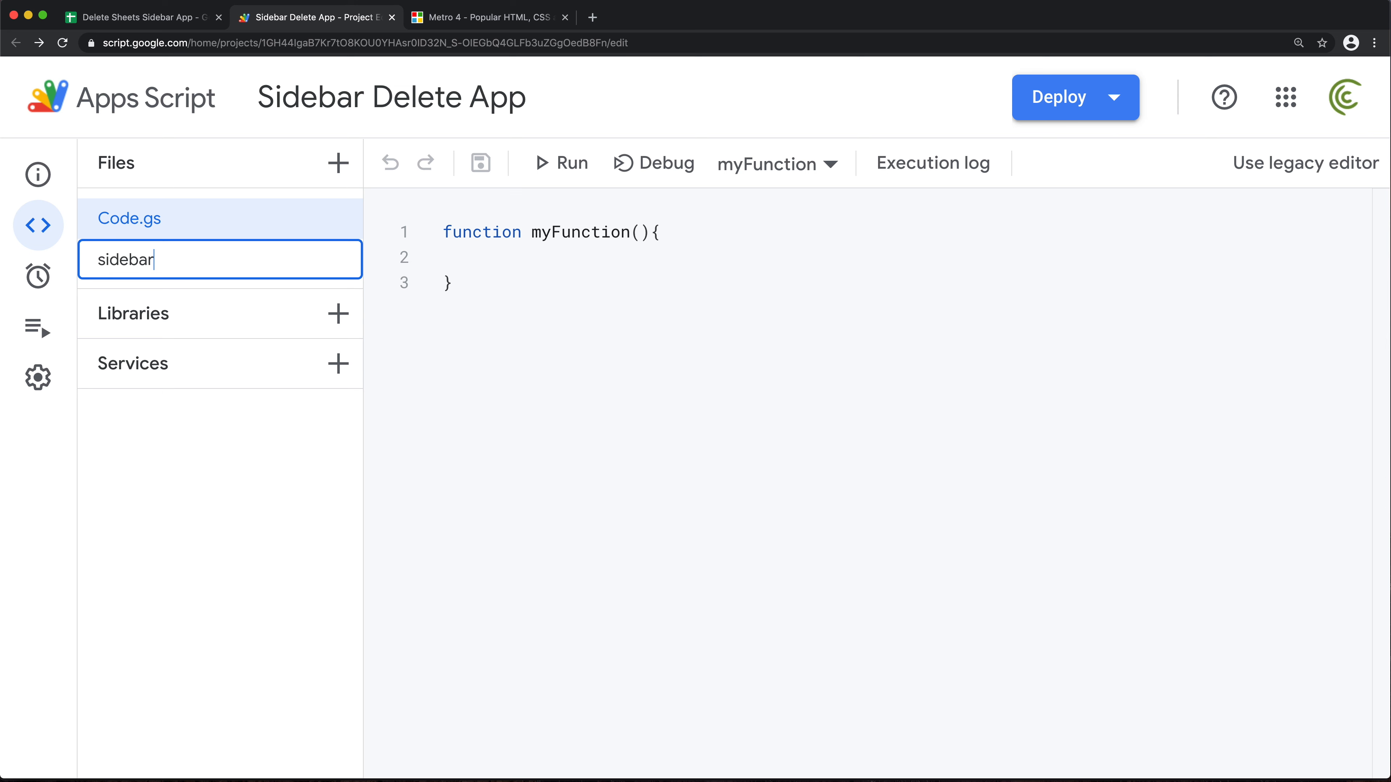
{"action": "key", "text": "Enter"}
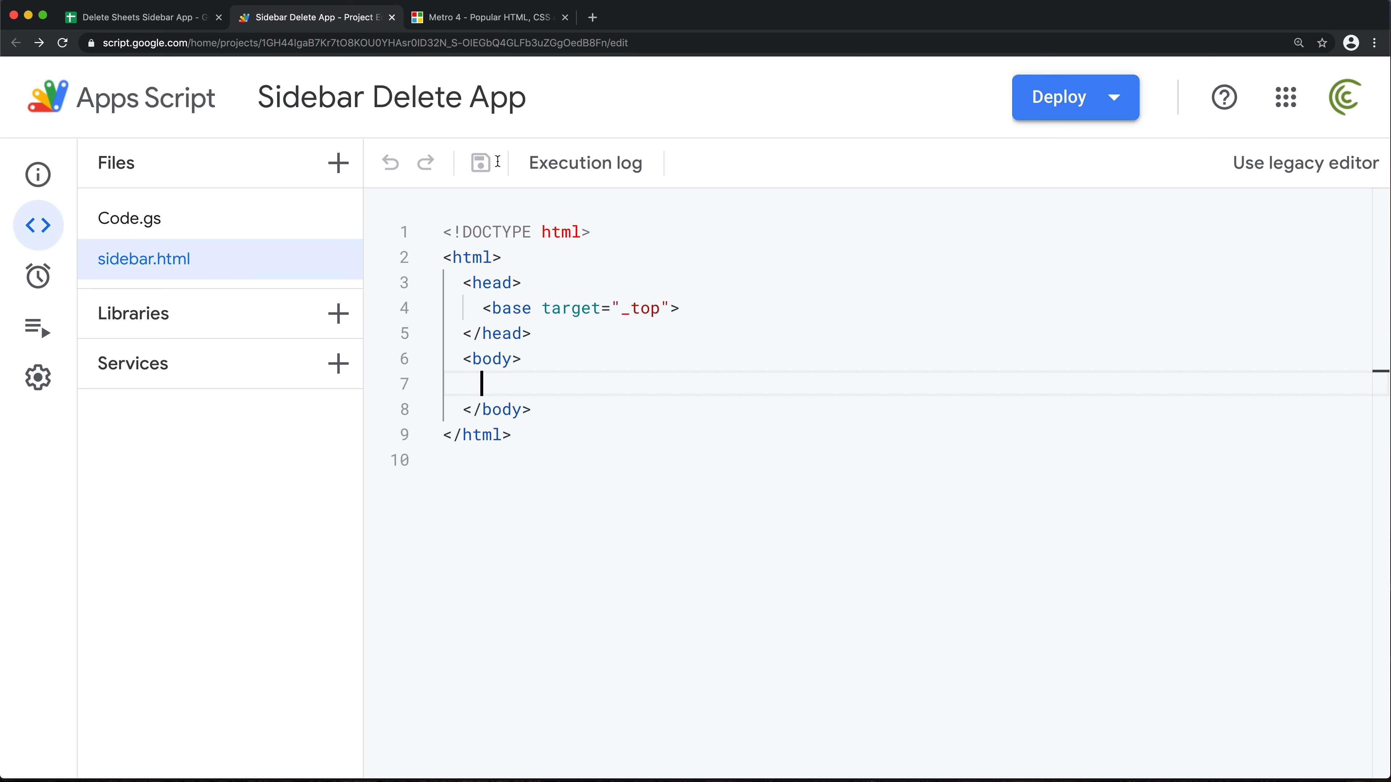
- On the Metro 4 site, go to Get Started, expand Components and open the Table docs
{"action": "left_click", "coordinate": [481, 18]}
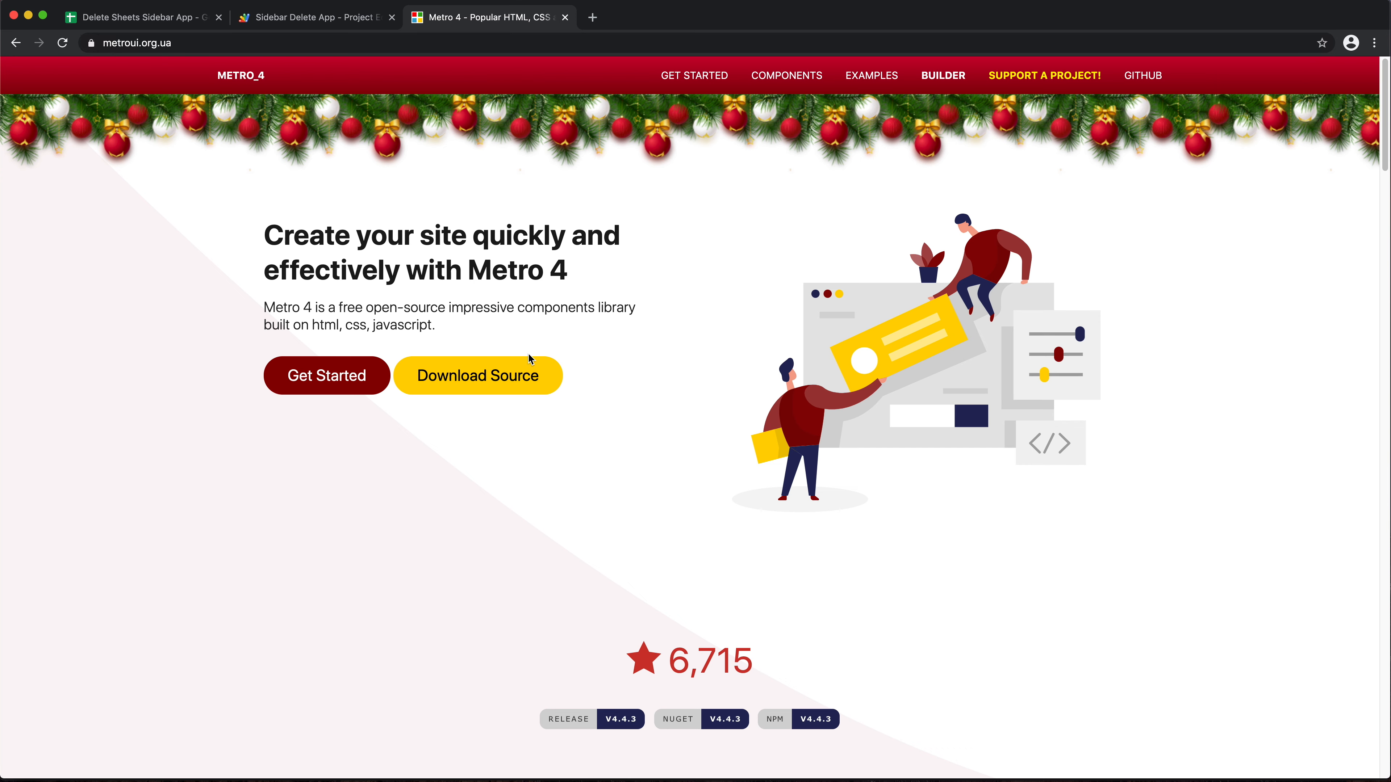
{"action": "mouse_move", "coordinate": [507, 334]}
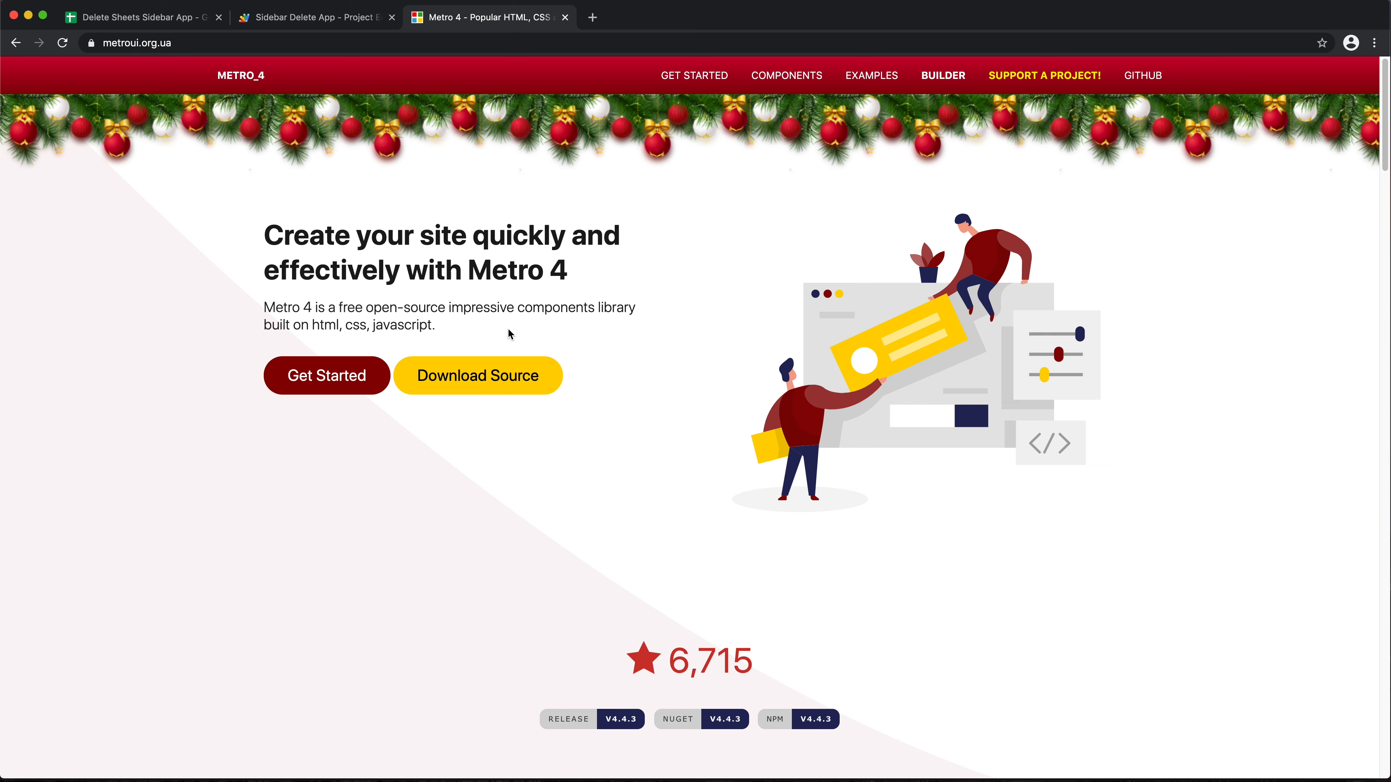
{"action": "left_click", "coordinate": [331, 379]}
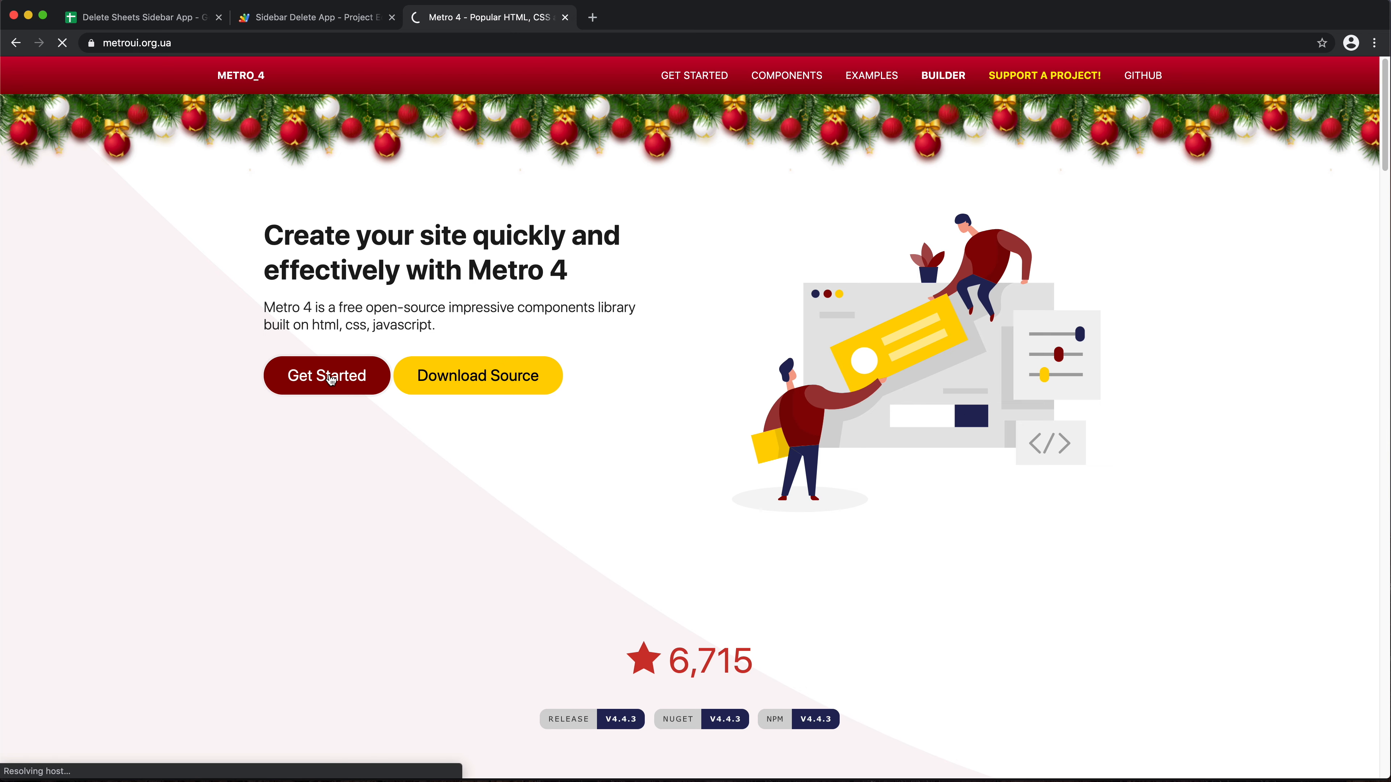
{"action": "left_click", "coordinate": [327, 375]}
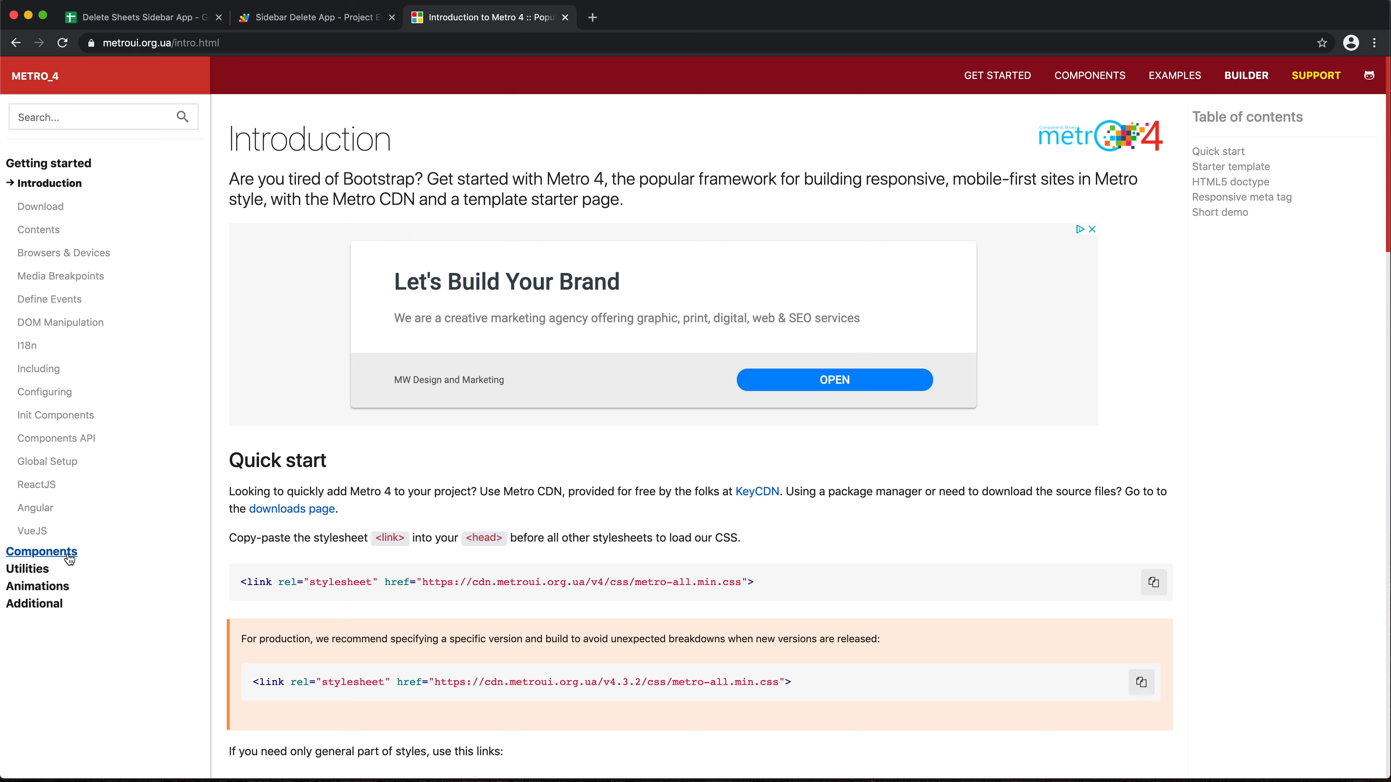
{"action": "left_click", "coordinate": [41, 552]}
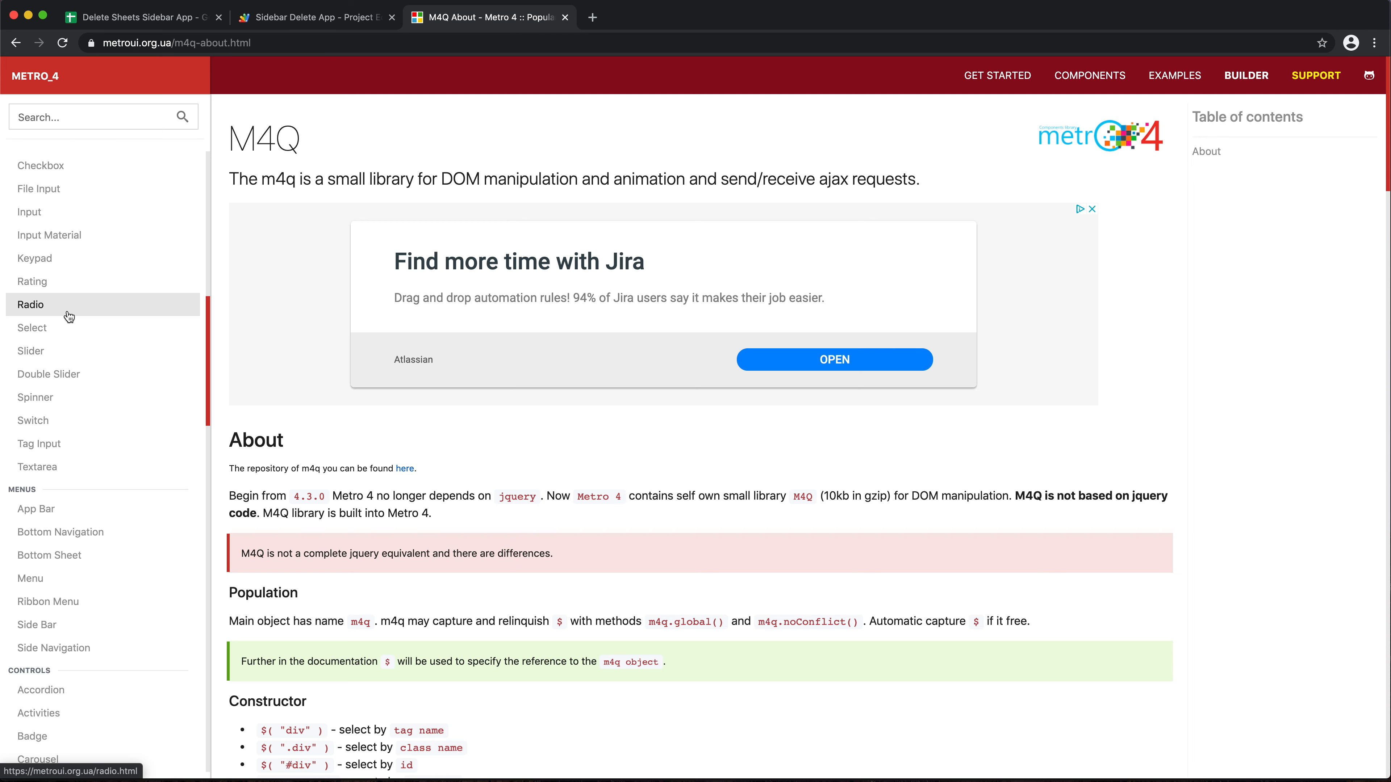
{"action": "scroll", "scroll_direction": "down", "scroll_amount": 3}
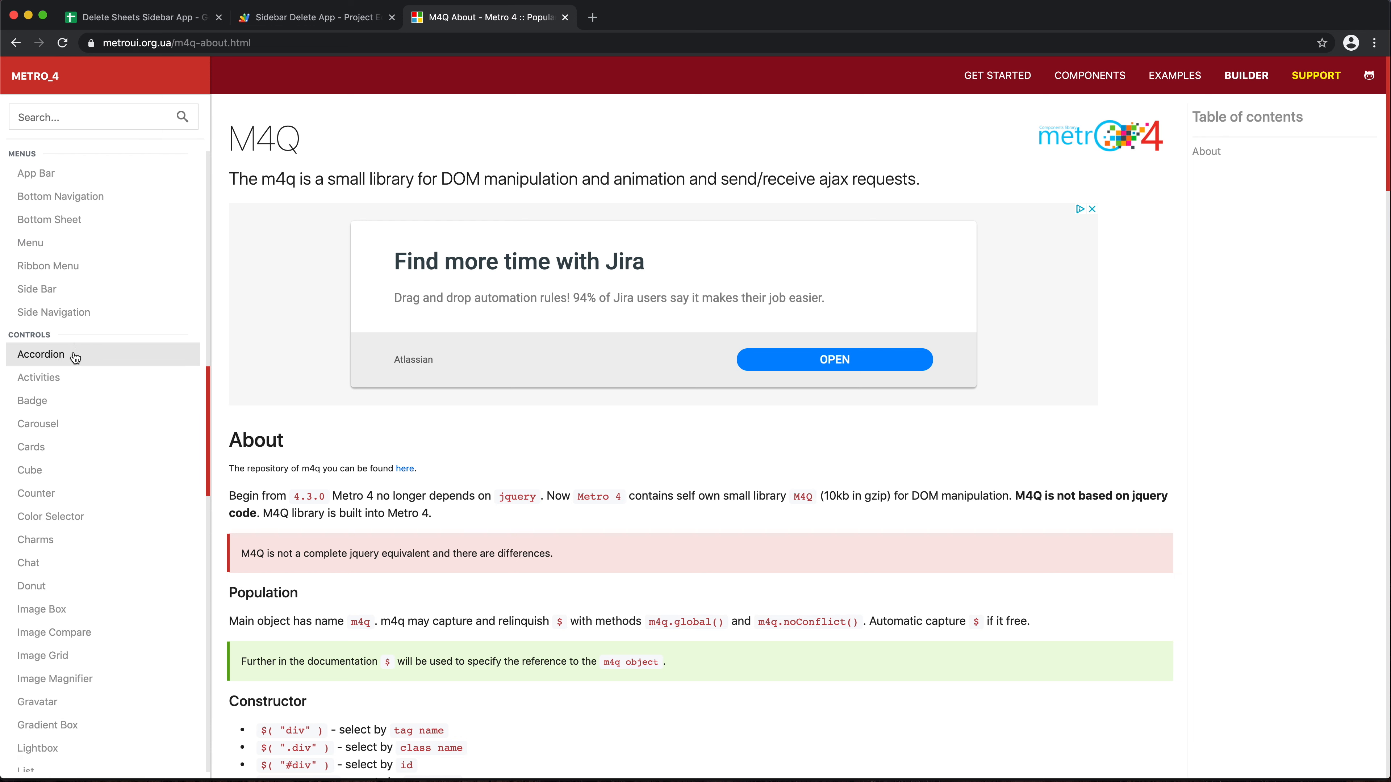
{"action": "scroll", "scroll_direction": "down", "scroll_amount": 3}
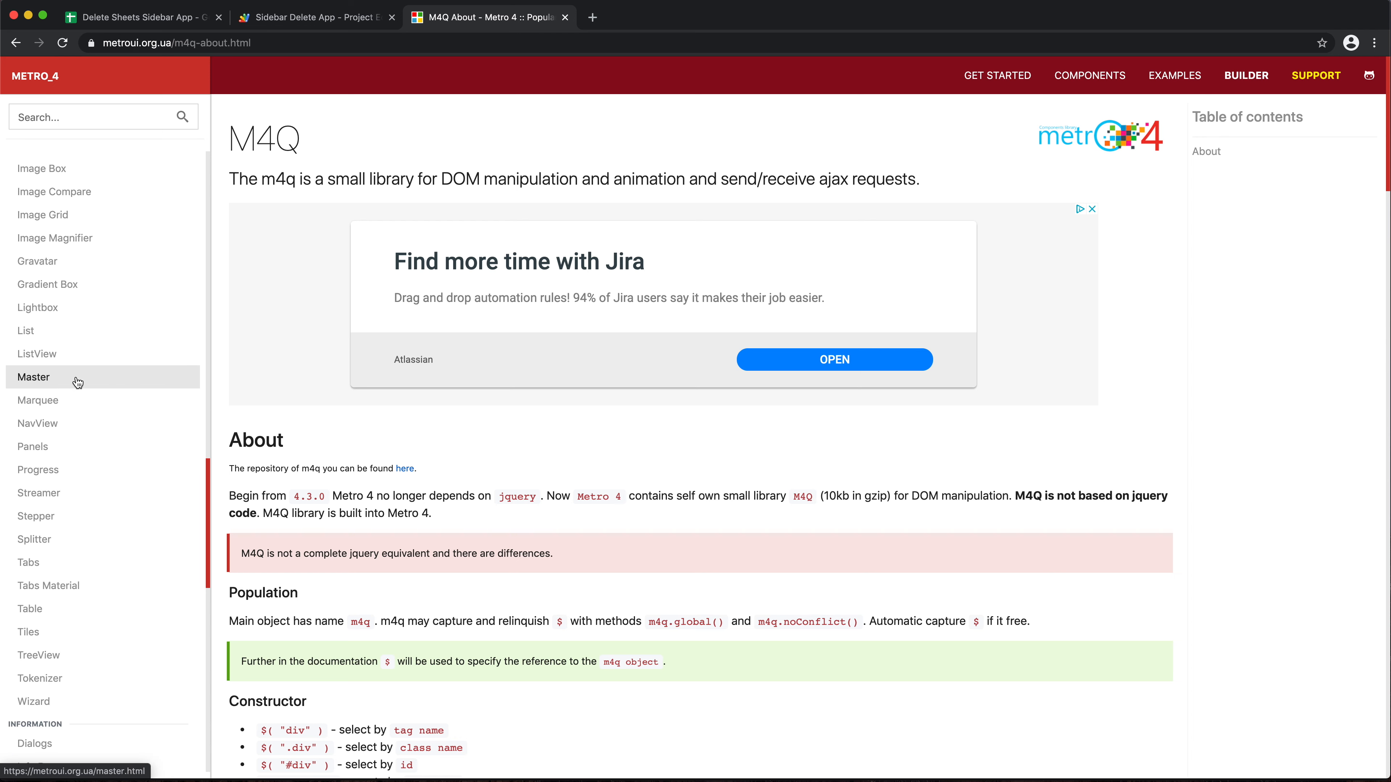
{"action": "left_click", "coordinate": [30, 608]}
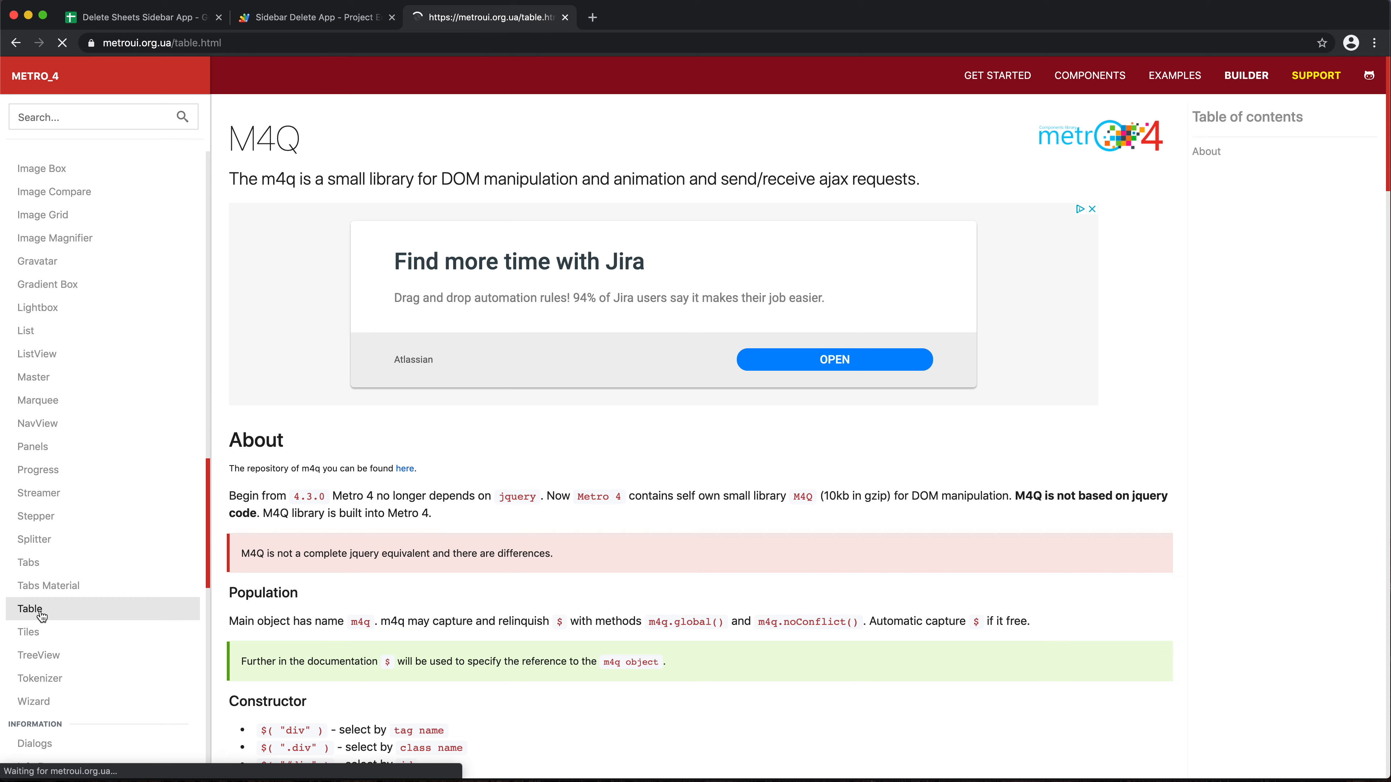
{"action": "left_click", "coordinate": [23, 609]}
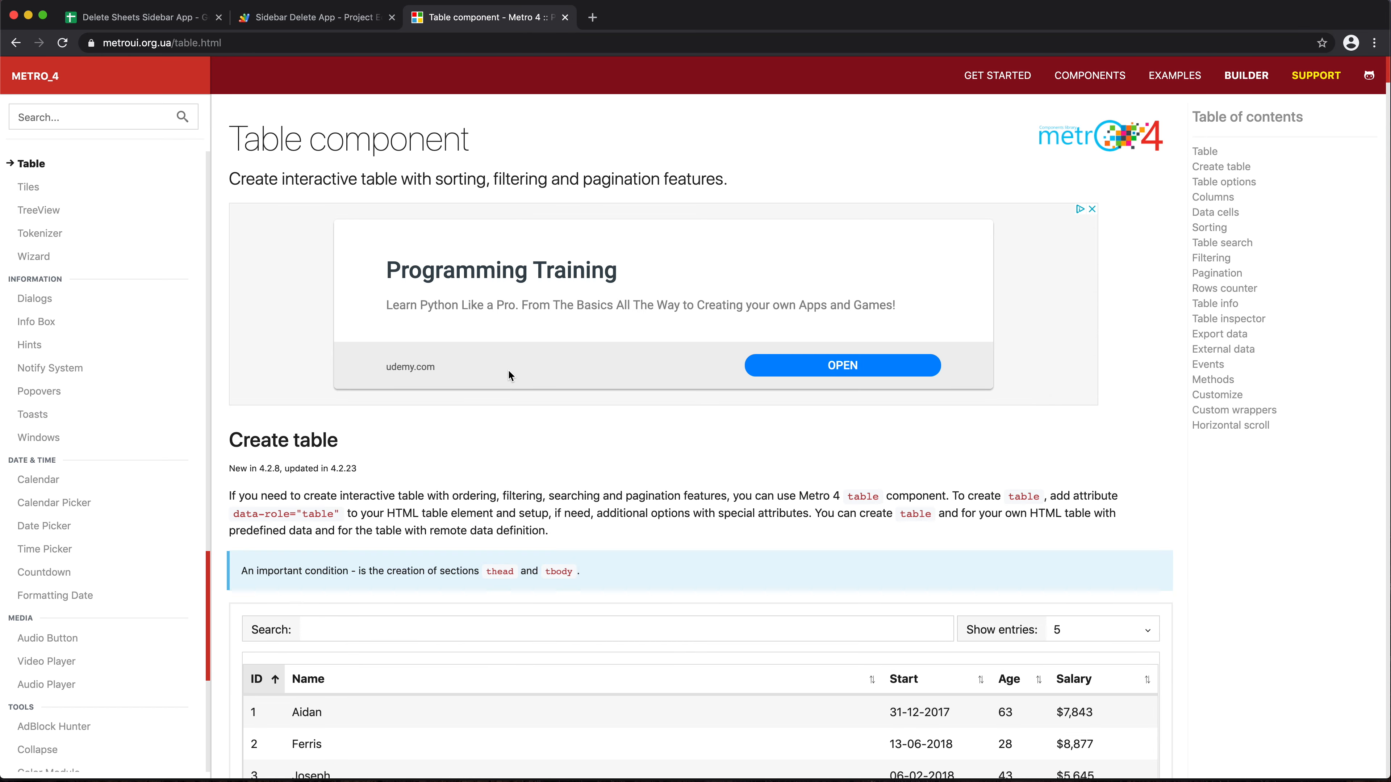
- Scroll the introduction to the Starter template code for copying
{"action": "scroll", "scroll_direction": "down", "scroll_amount": 3}
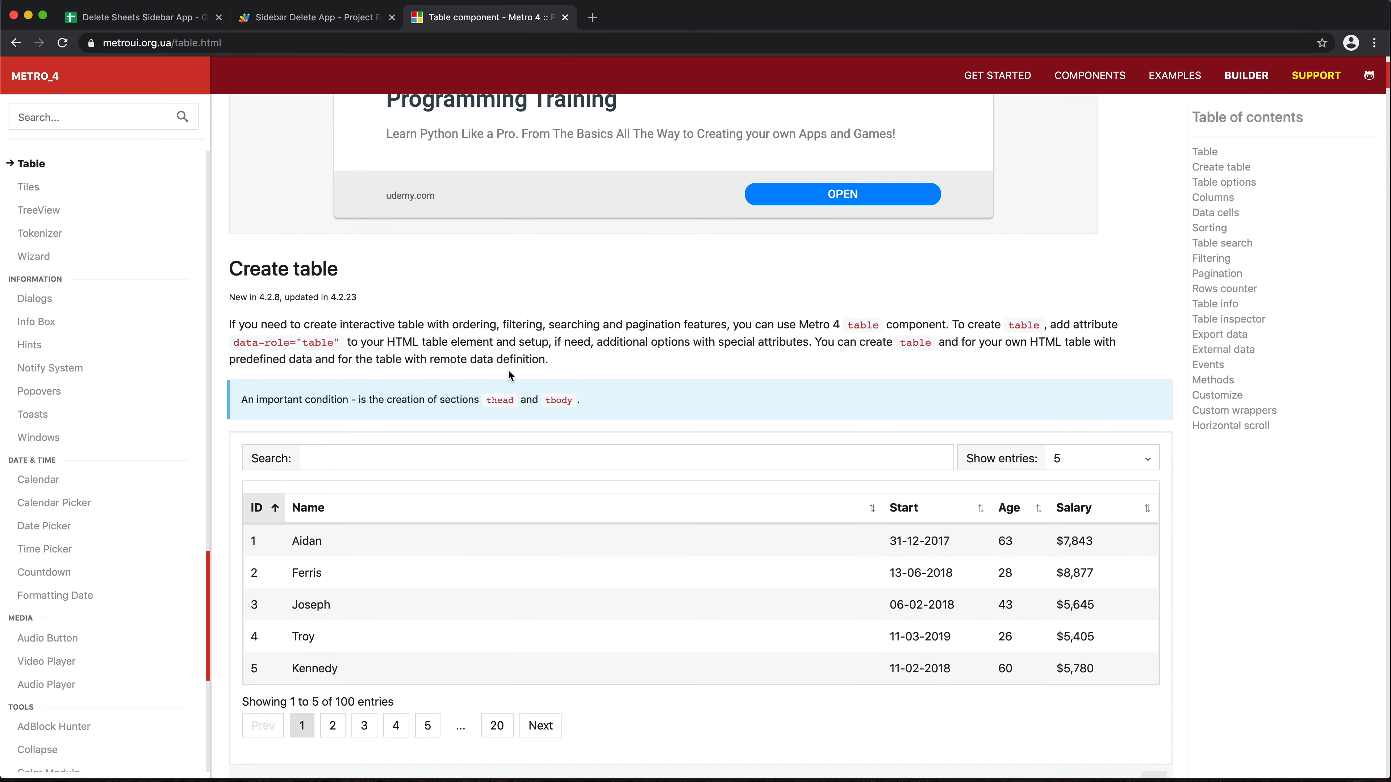
{"action": "scroll", "scroll_direction": "down", "scroll_amount": 3}
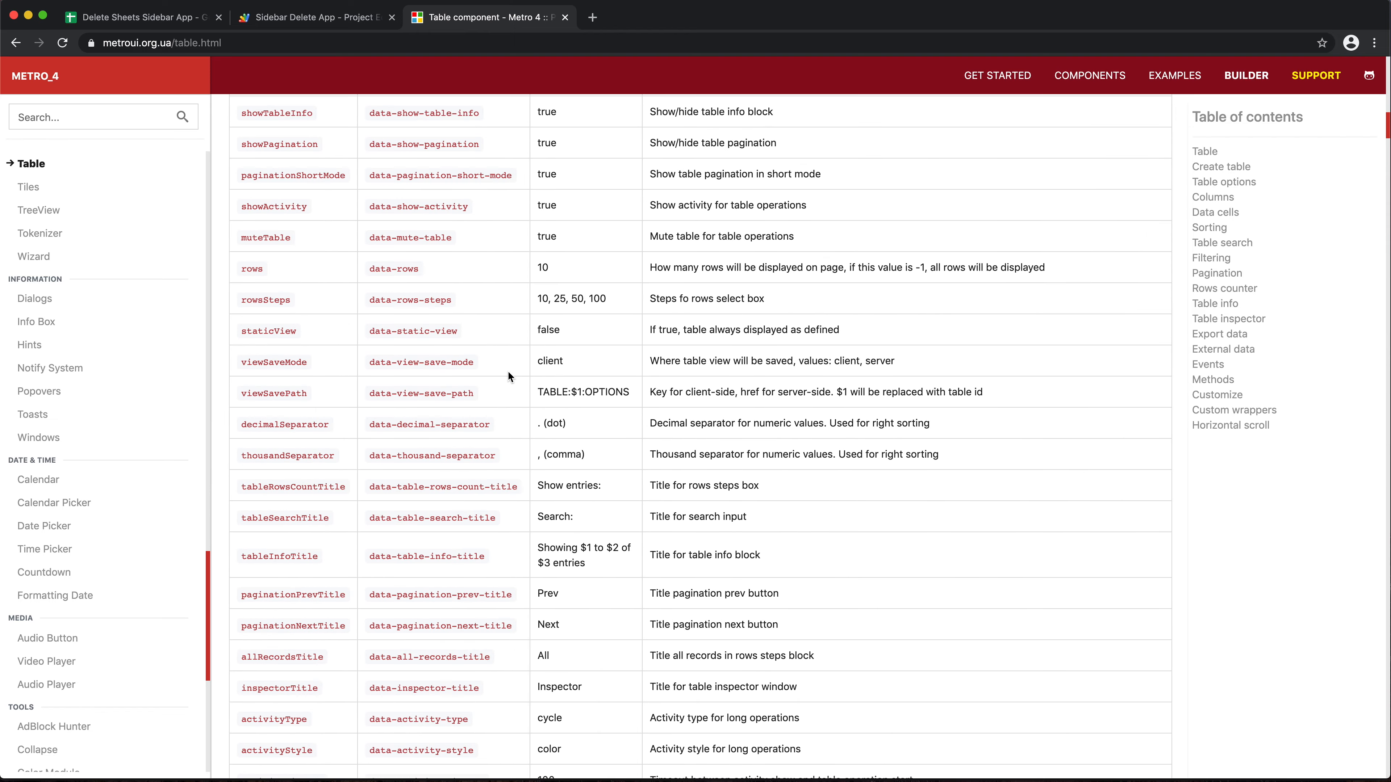
{"action": "scroll", "scroll_direction": "down", "scroll_amount": 3}
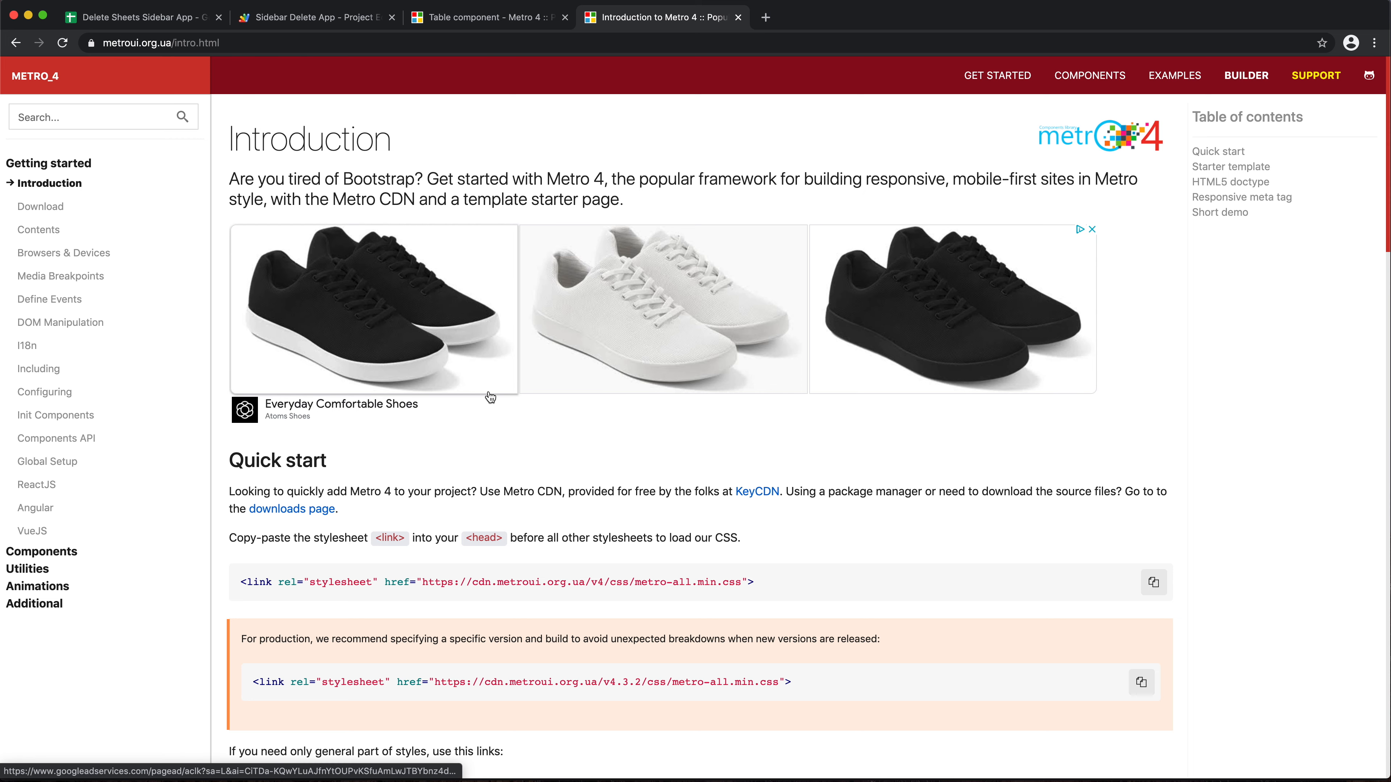
{"action": "scroll", "scroll_direction": "down", "scroll_amount": 3}
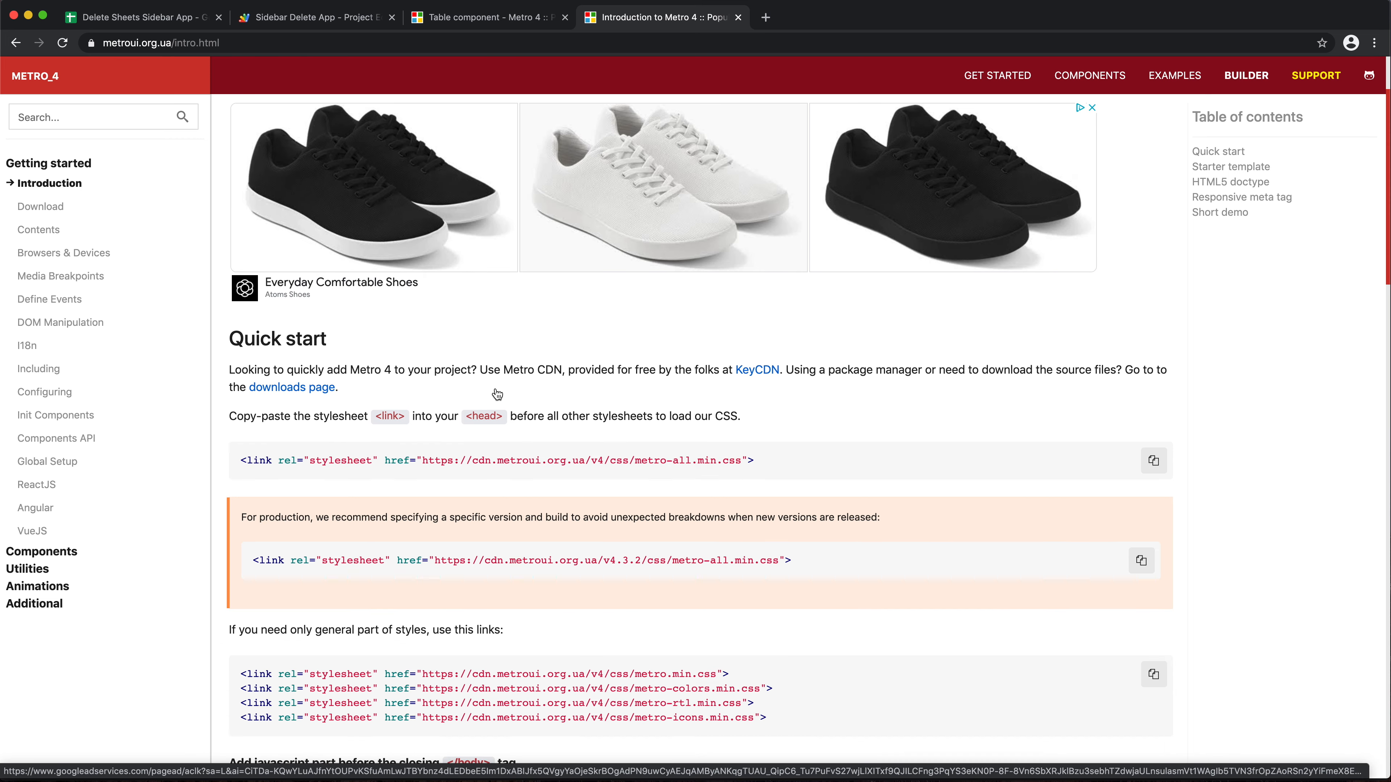
{"action": "scroll", "scroll_direction": "down", "scroll_amount": 3}
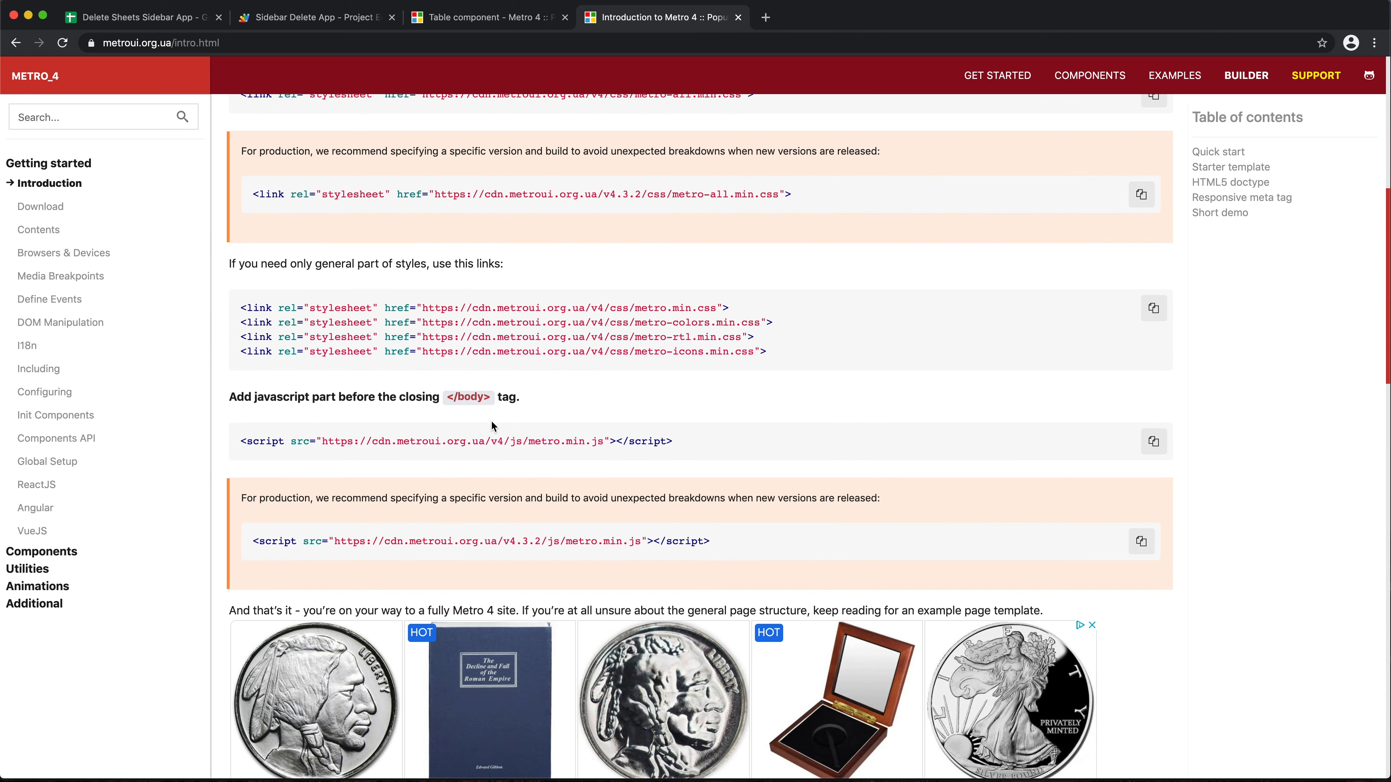
{"action": "scroll", "scroll_direction": "down", "scroll_amount": 3}
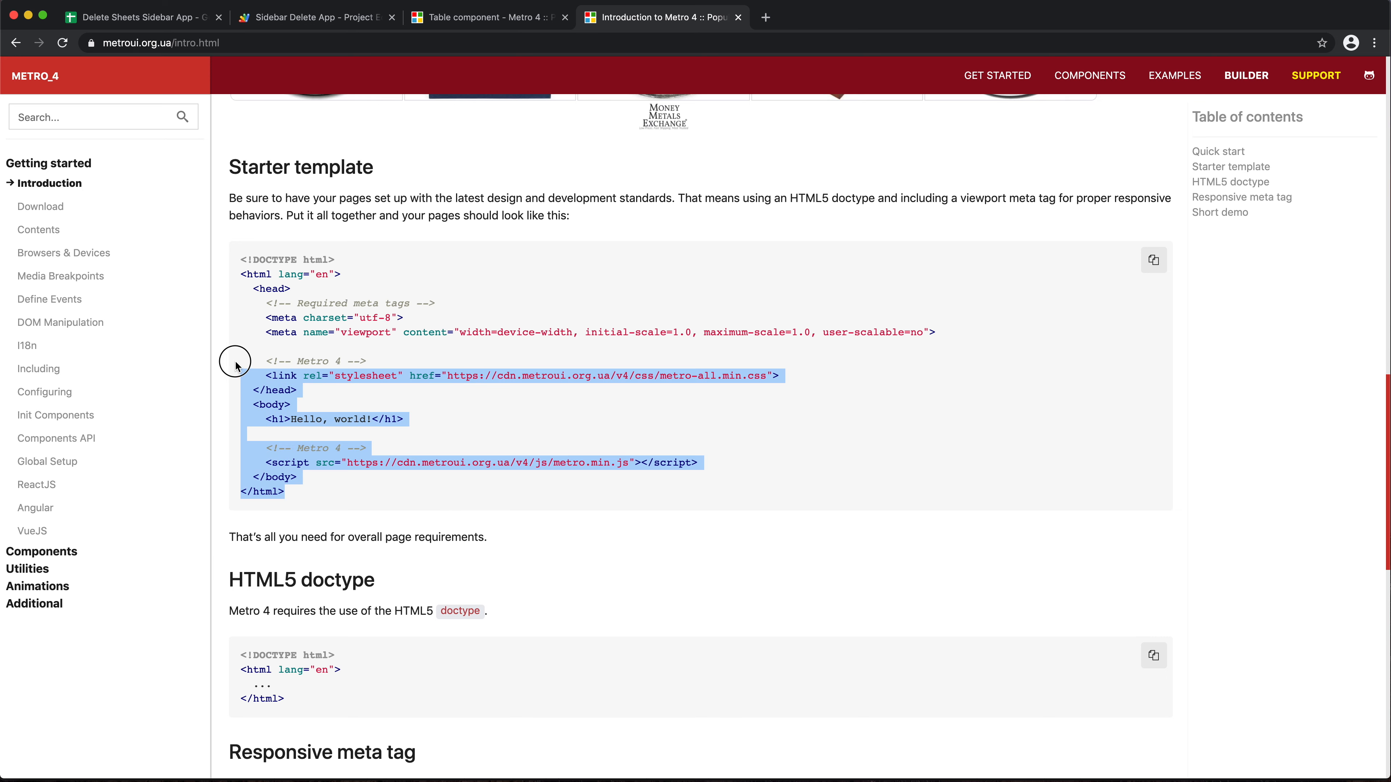
{"action": "scroll", "scroll_direction": "up", "scroll_amount": 3}
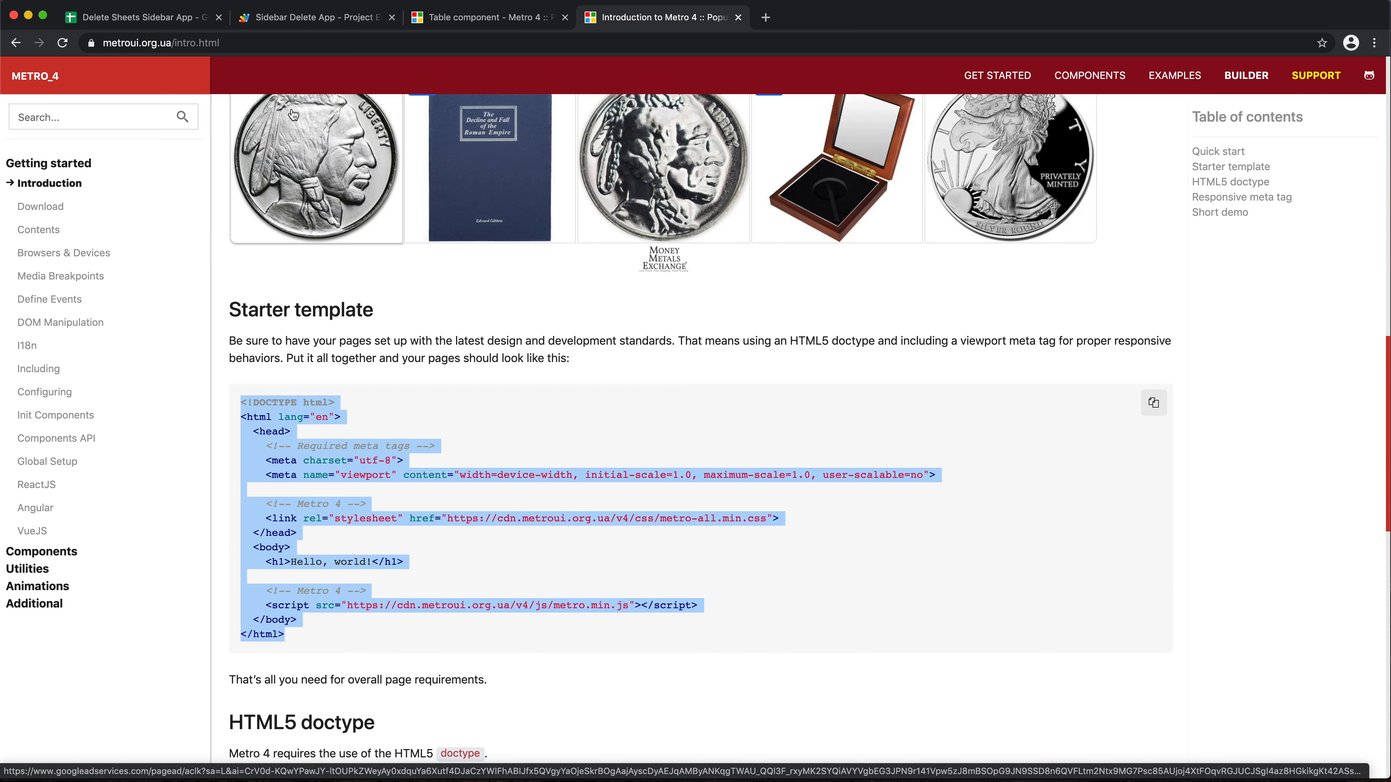
- Paste the Metro table markup into sidebar.html below the h1 and remove its data-source line
{"action": "left_click", "coordinate": [309, 18]}
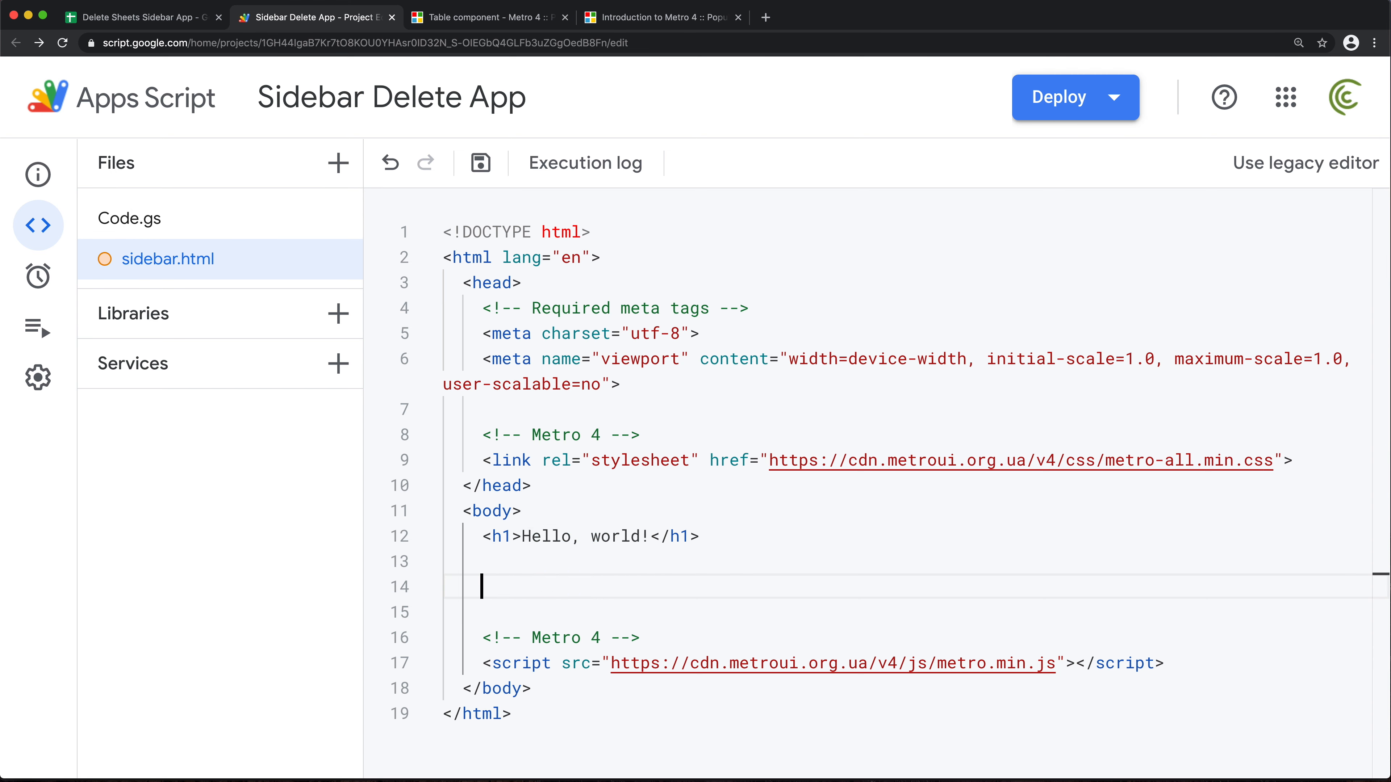
{"action": "left_click", "coordinate": [477, 18]}
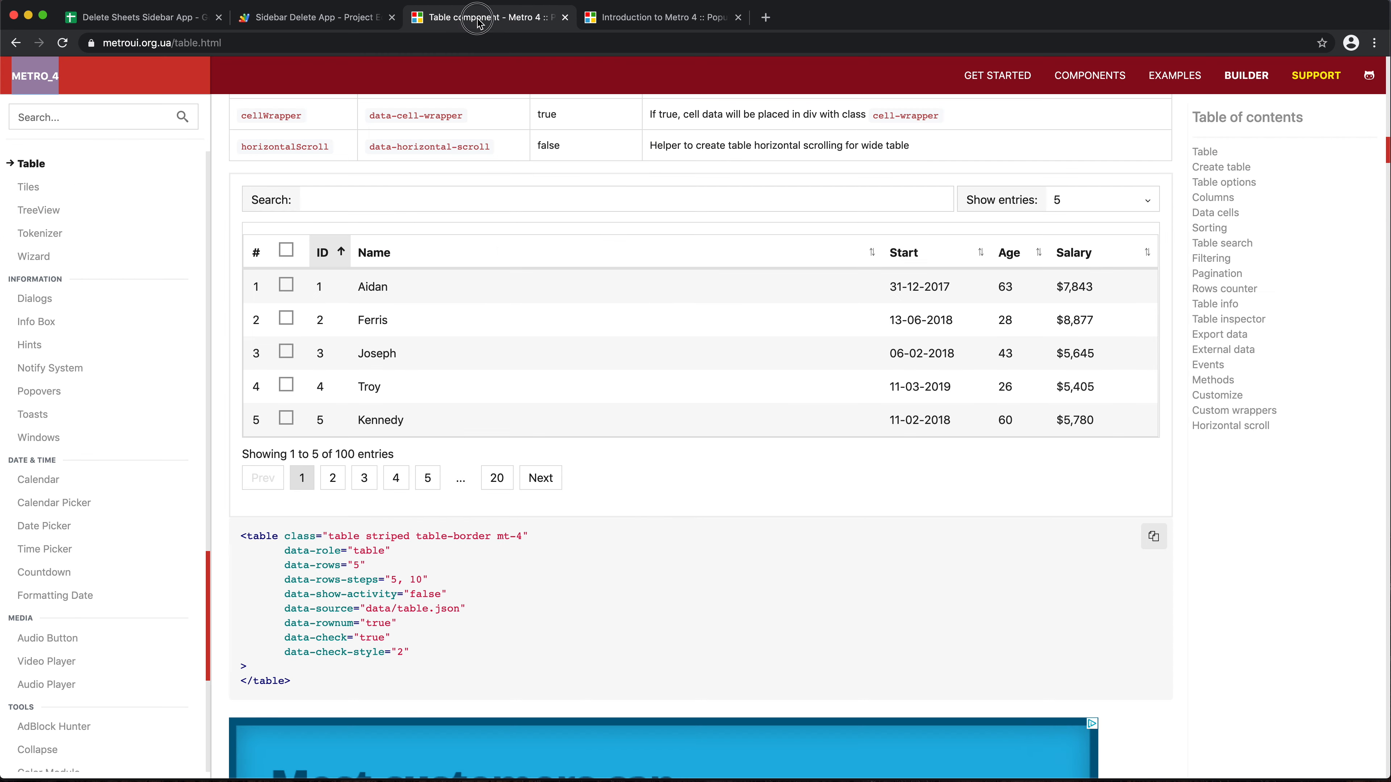
{"action": "mouse_move", "coordinate": [472, 398]}
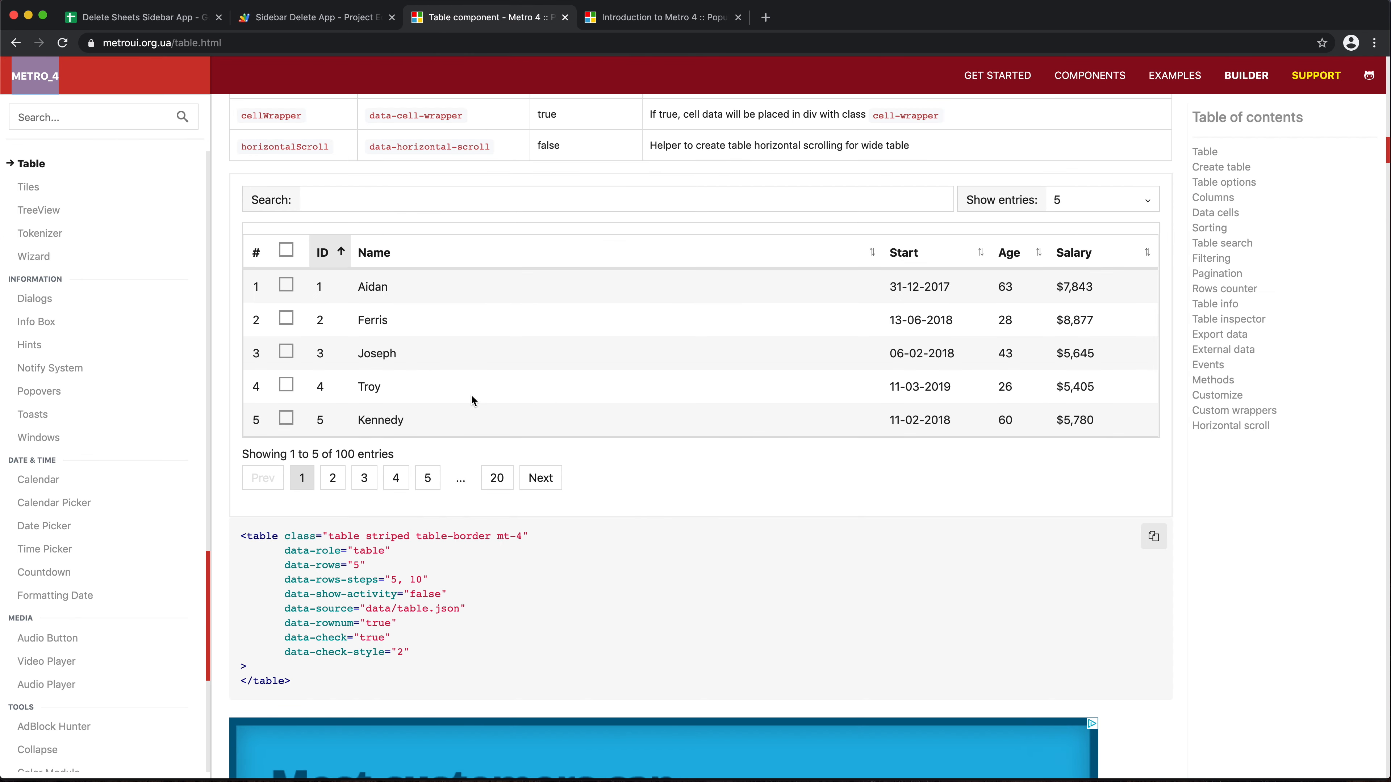
{"action": "scroll", "scroll_direction": "down", "scroll_amount": 3}
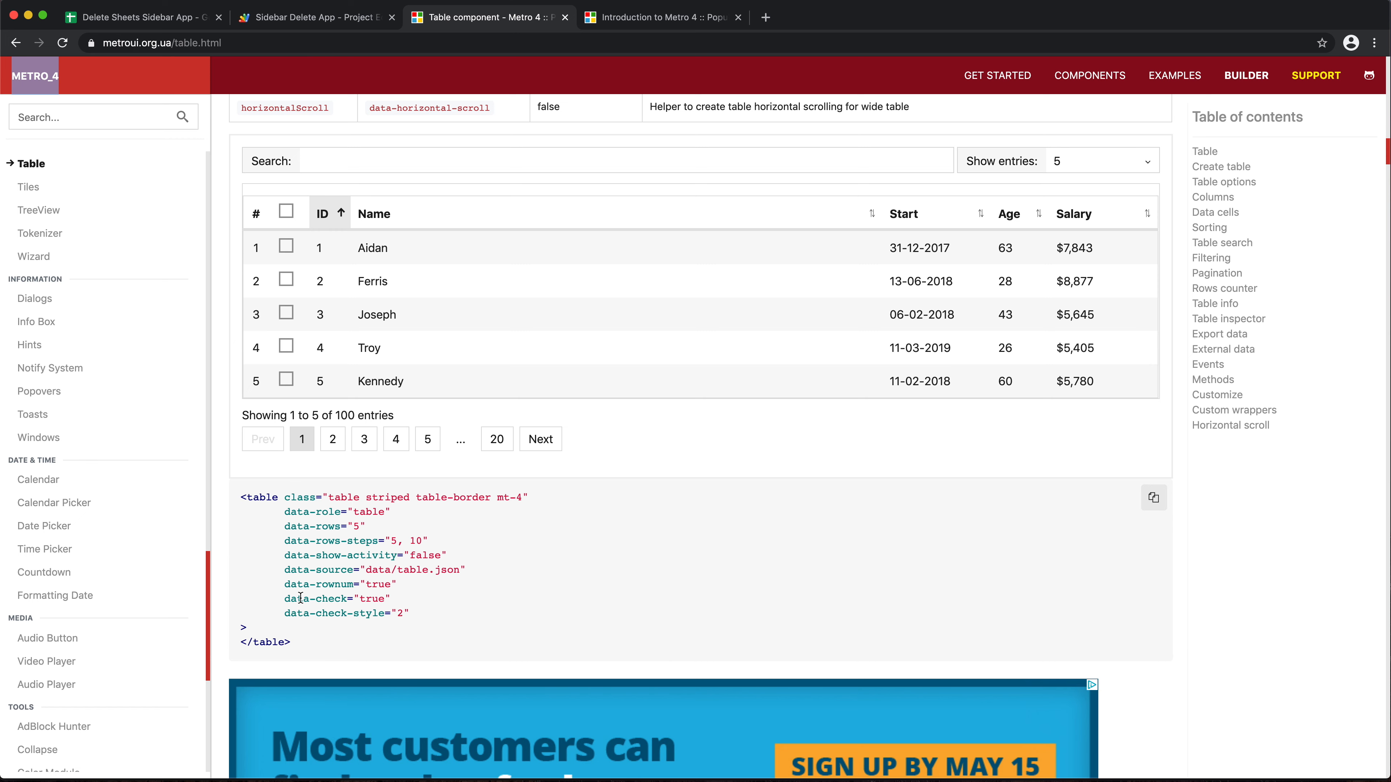
{"action": "scroll", "scroll_direction": "down", "scroll_amount": 3}
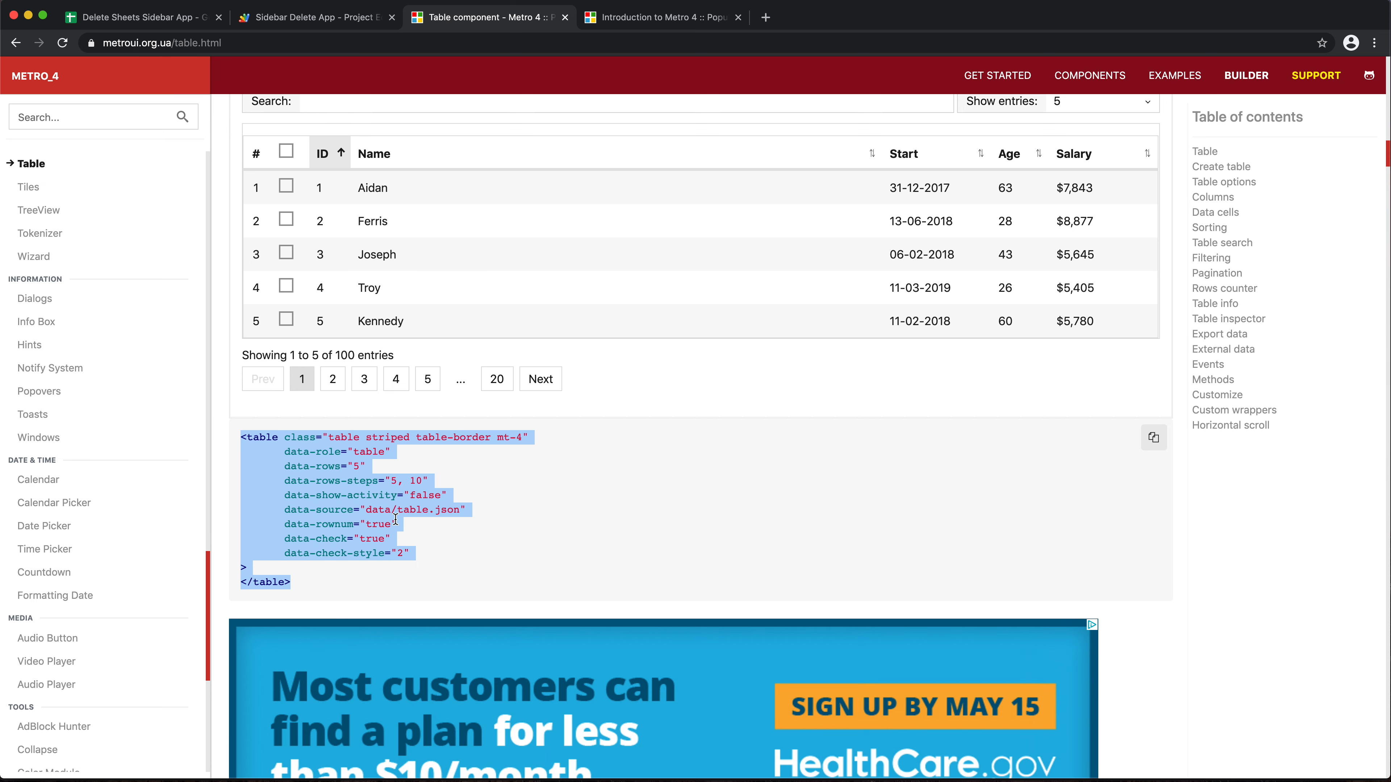
{"action": "mouse_move", "coordinate": [315, 20]}
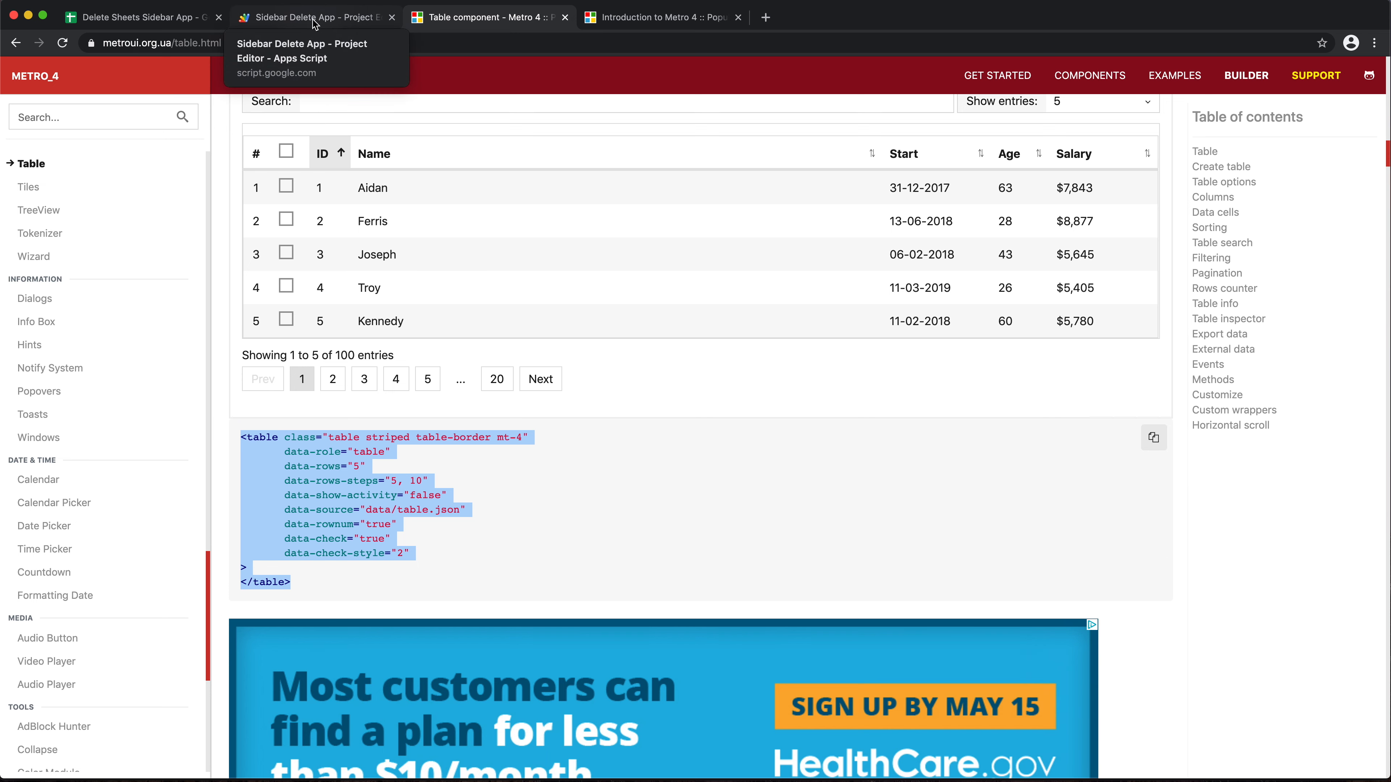
{"action": "left_click", "coordinate": [315, 17]}
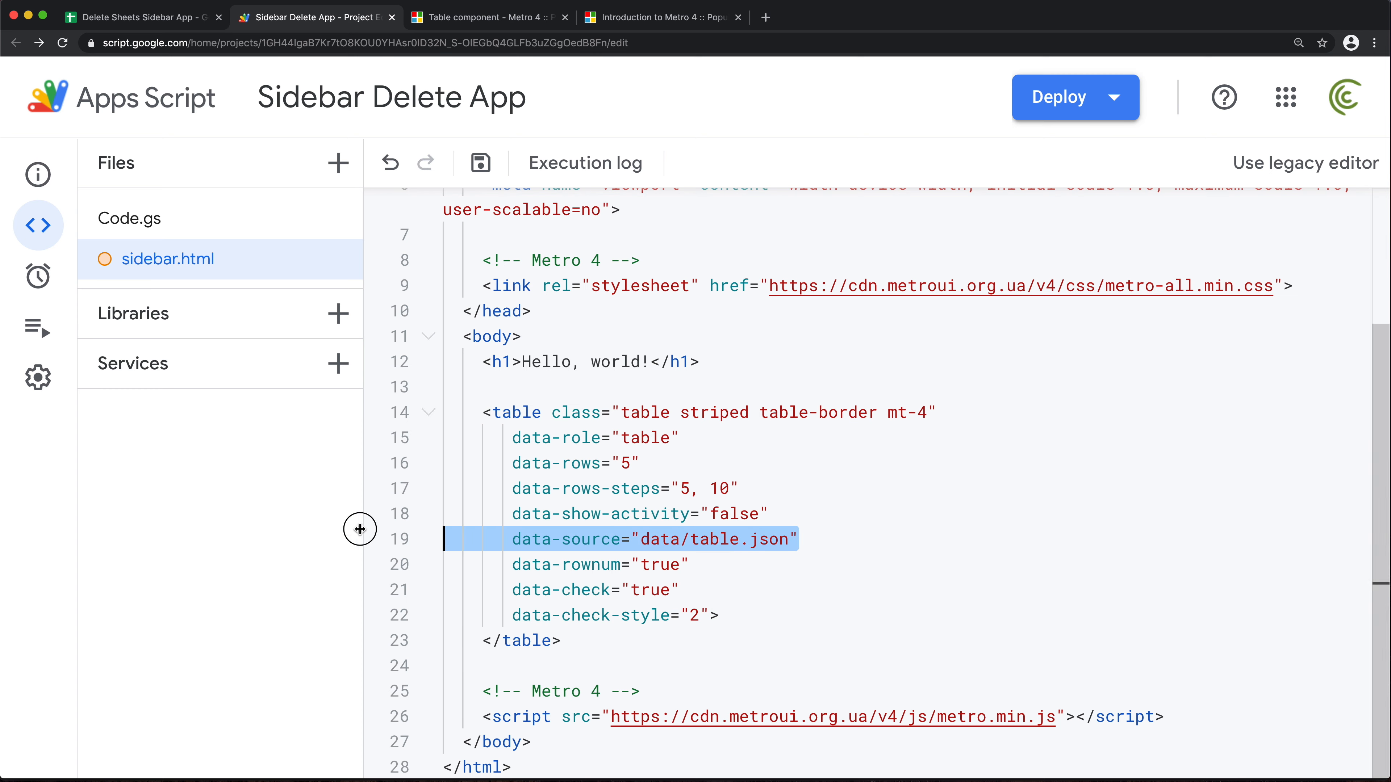
{"action": "key", "text": "Delete"}
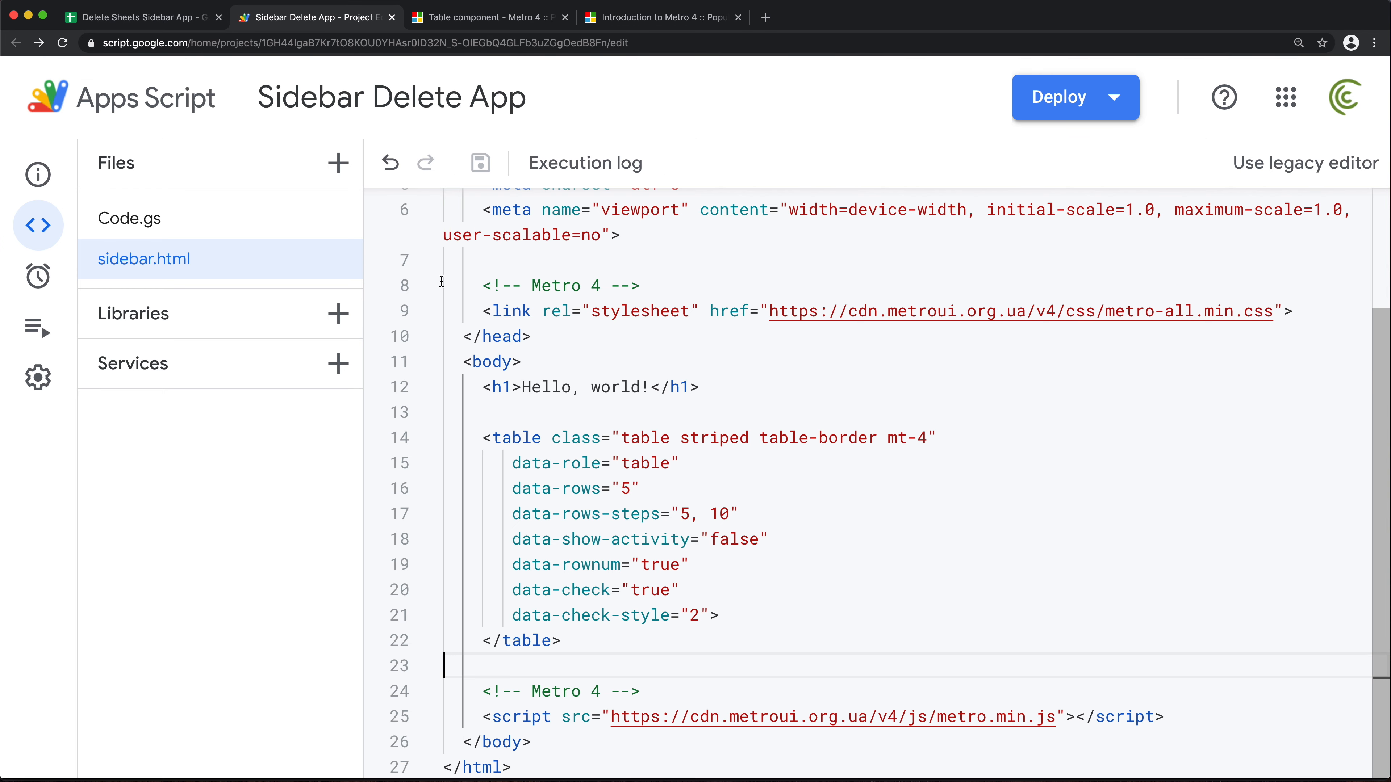
{"action": "mouse_move", "coordinate": [116, 19]}
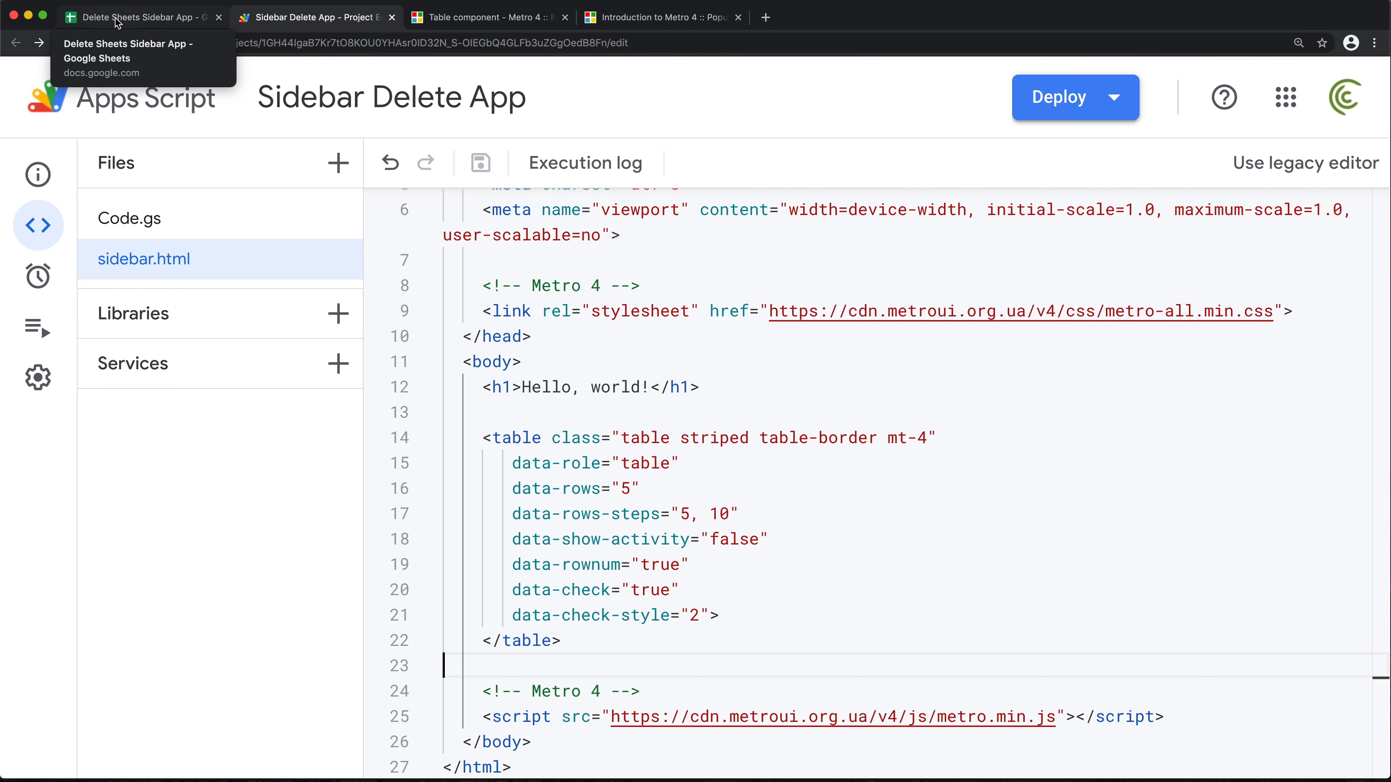
- Add table rows <tr><td>Sheet 1</td></tr> and Sheet 2 inside the table and save
{"action": "left_click", "coordinate": [143, 17]}
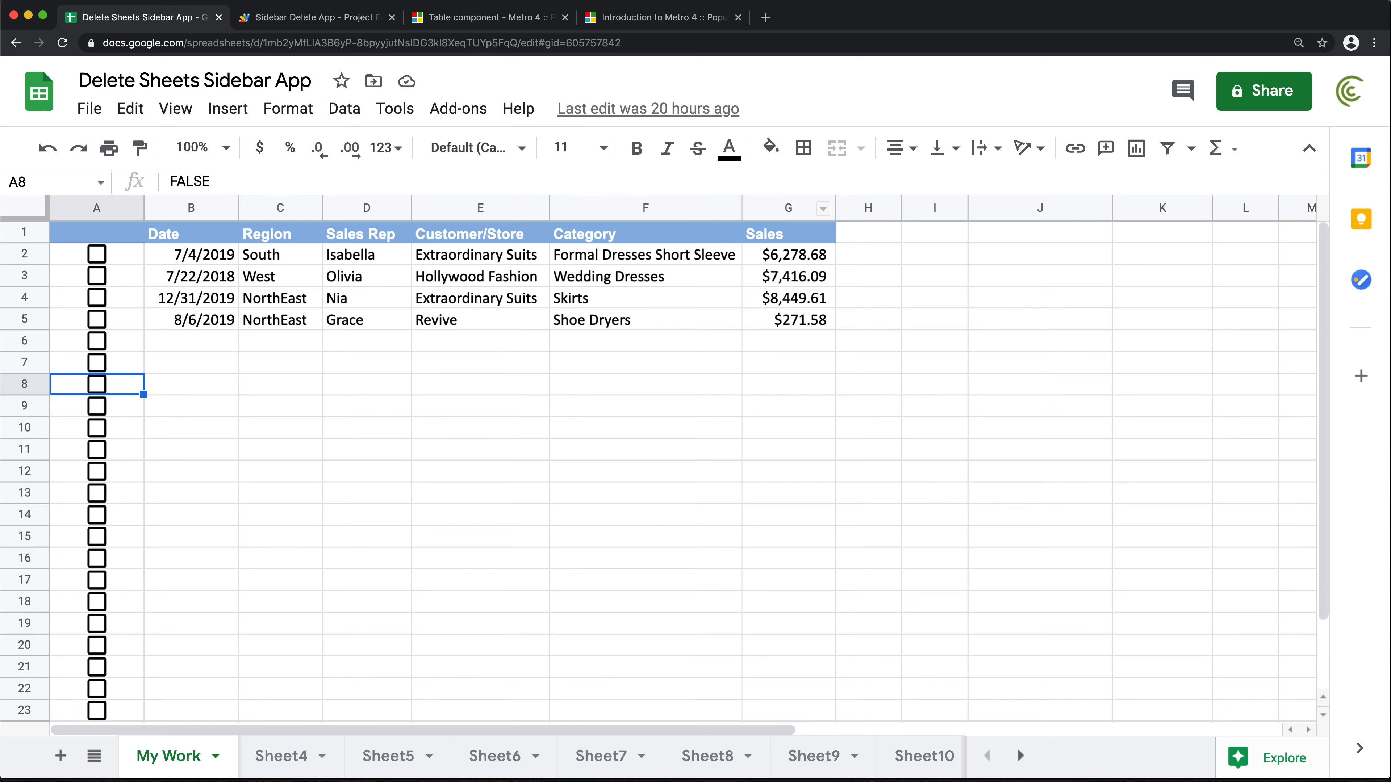
{"action": "mouse_move", "coordinate": [294, 22]}
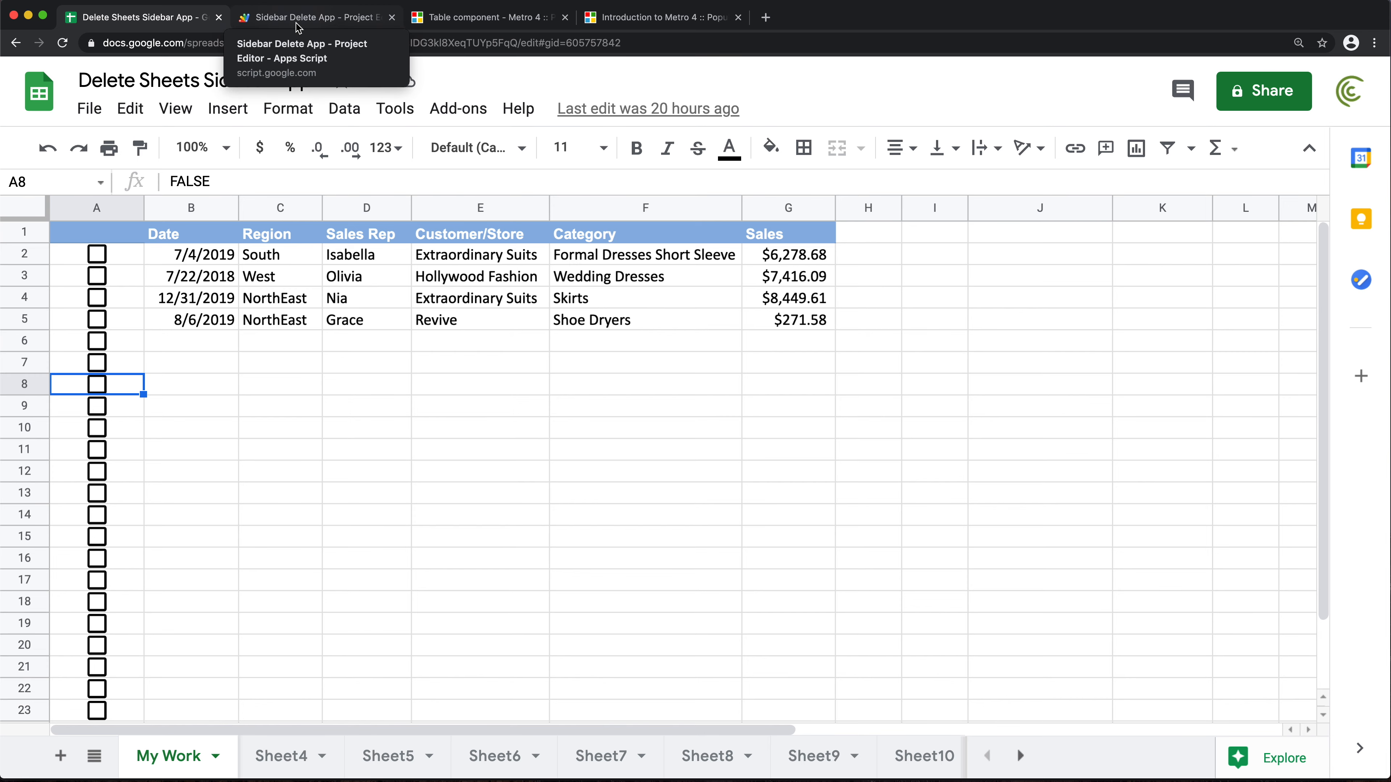
{"action": "left_click", "coordinate": [305, 17]}
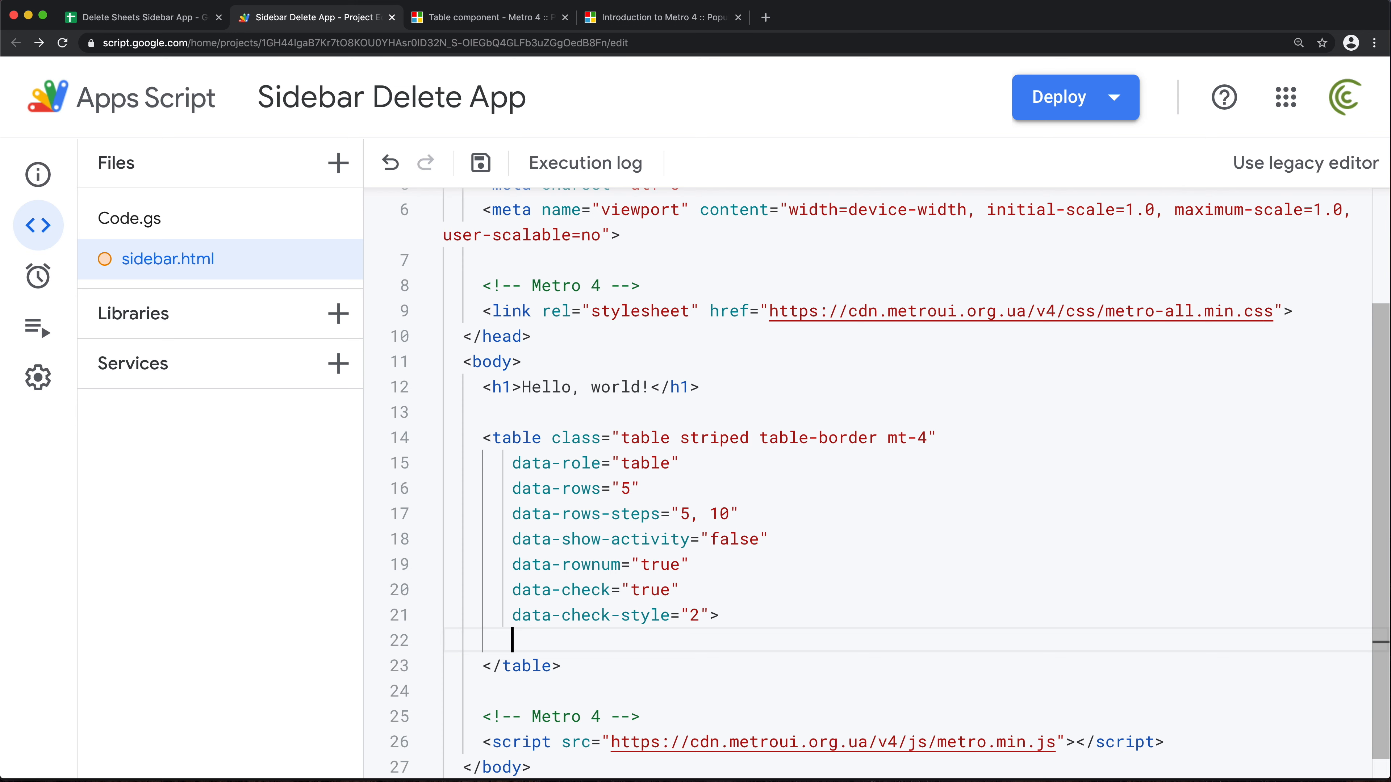
{"action": "type", "text": "<tr>"}
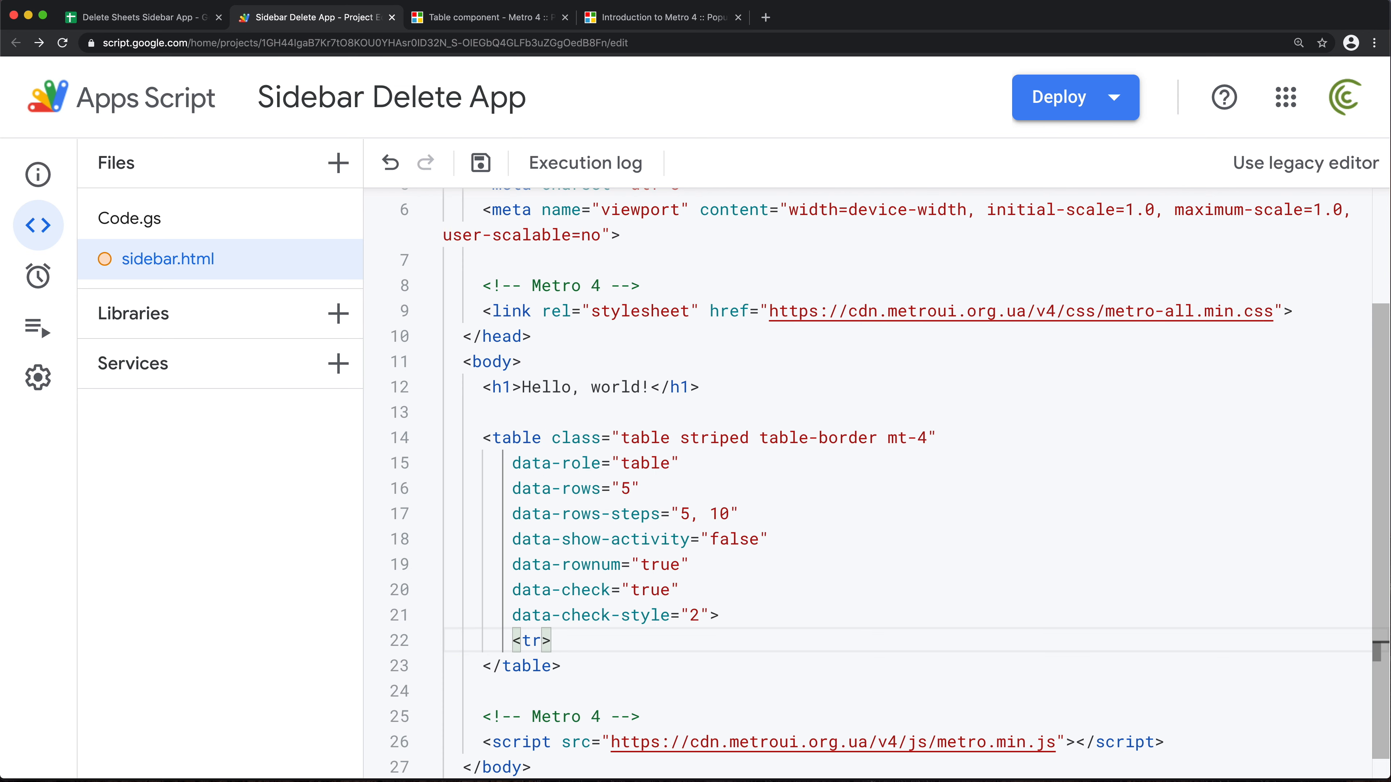
{"action": "type", "text": "</tr>"}
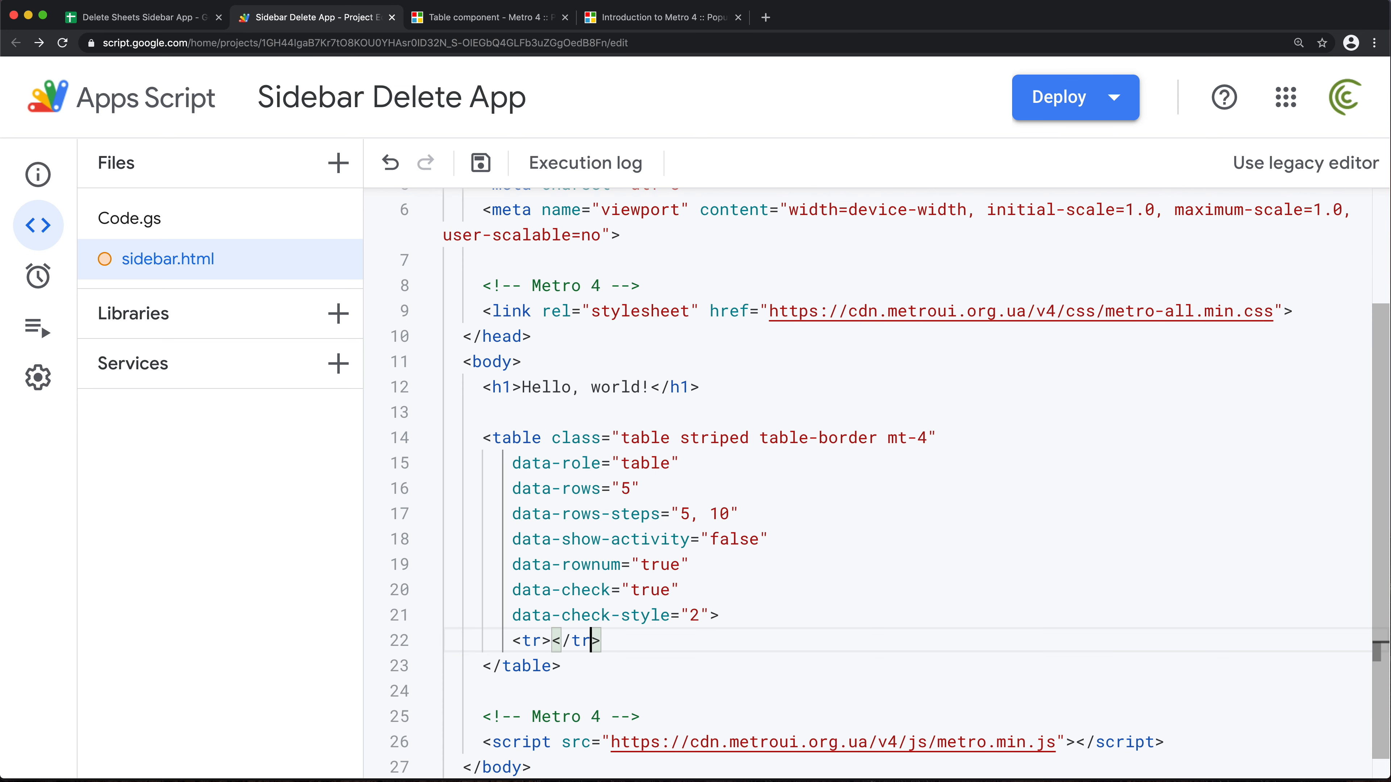
{"action": "key", "text": "Enter"}
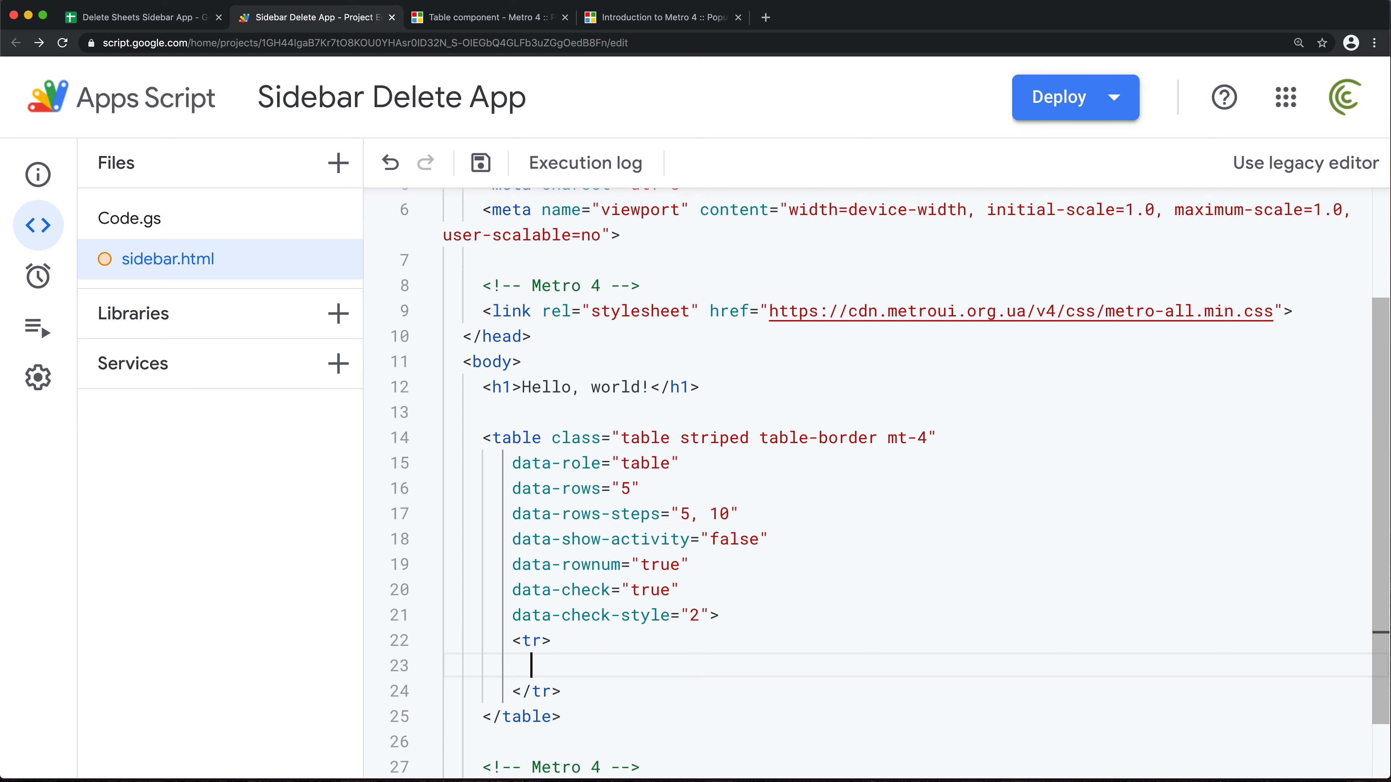
{"action": "type", "text": "<td></td>"}
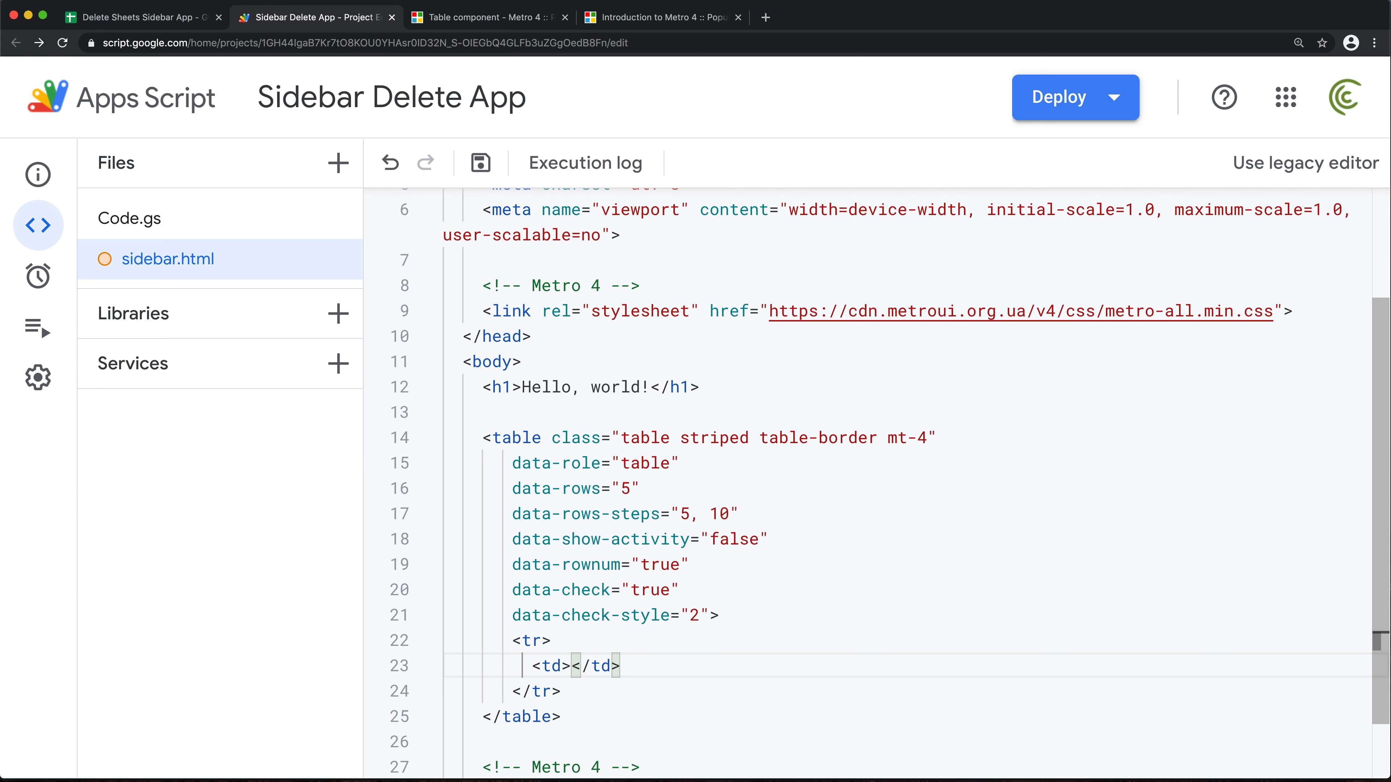
{"action": "type", "text": "Sheet 1"}
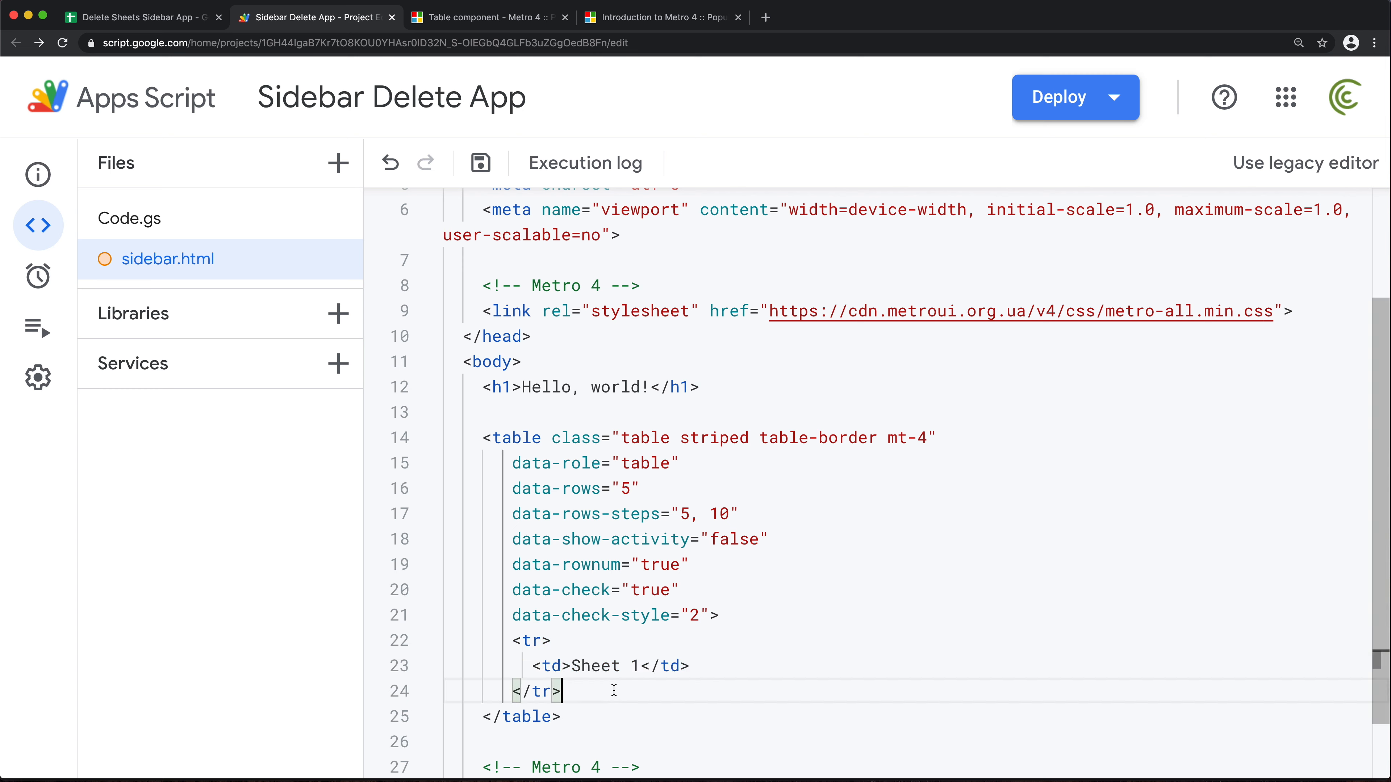
{"action": "key", "text": "Enter"}
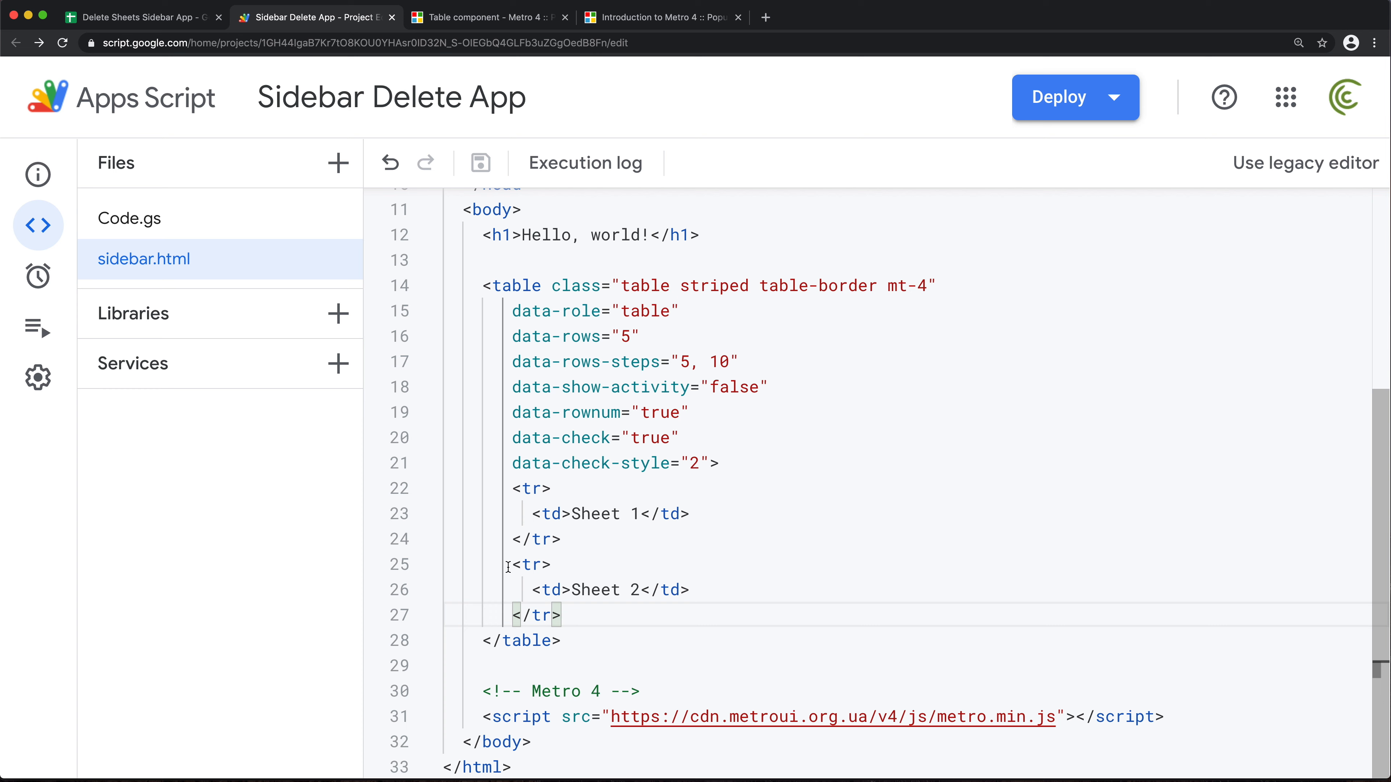
- Create script file sidebarloader.gs and rename its myFunction to loadSidebar
{"action": "left_click", "coordinate": [339, 163]}
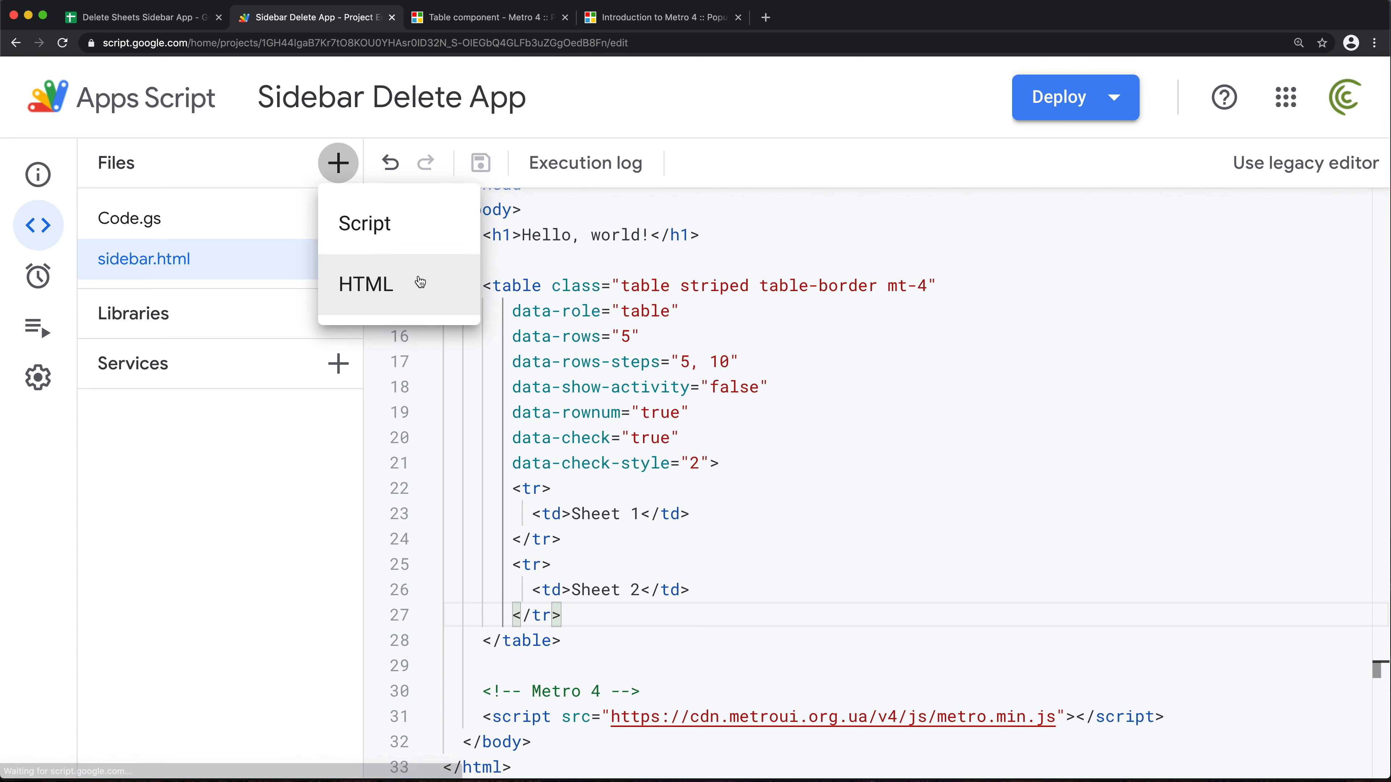
{"action": "left_click", "coordinate": [363, 284]}
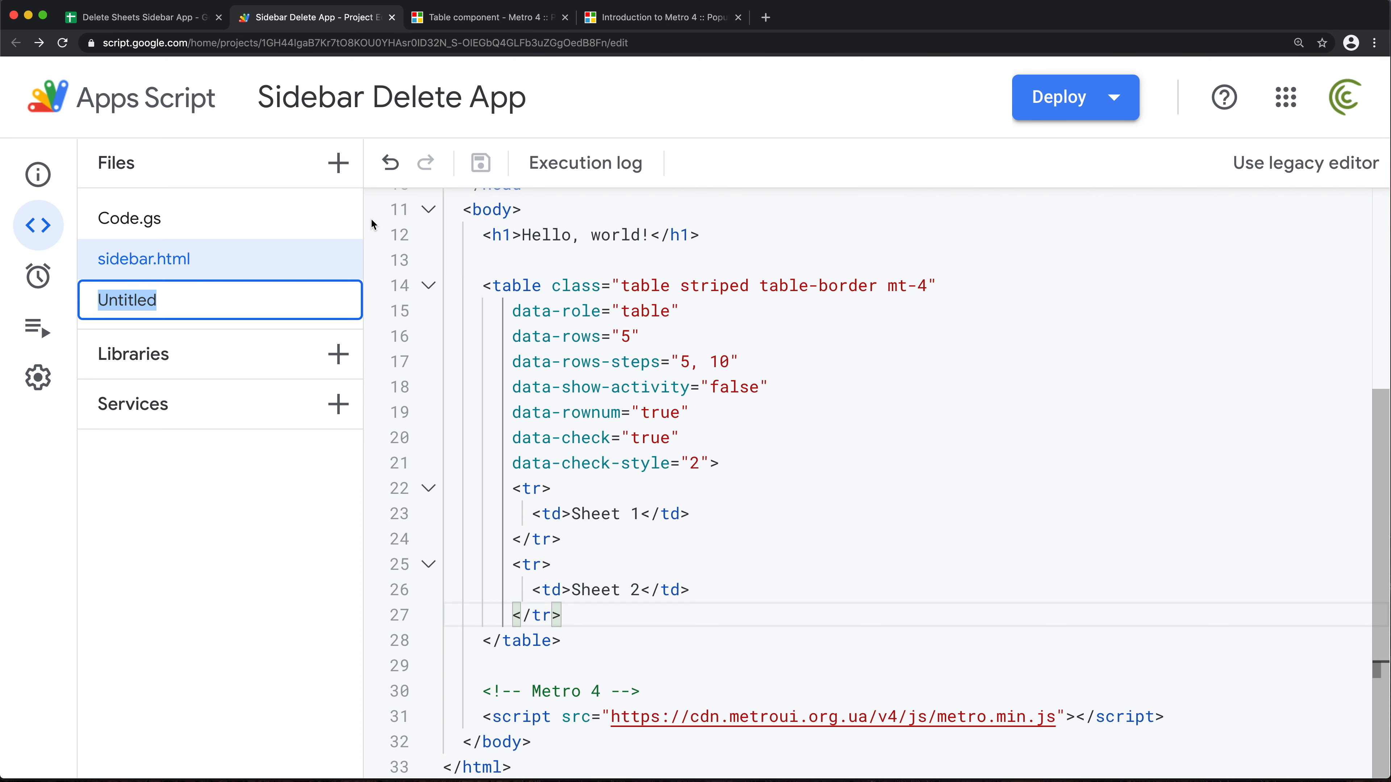
{"action": "type", "text": "sidebar"}
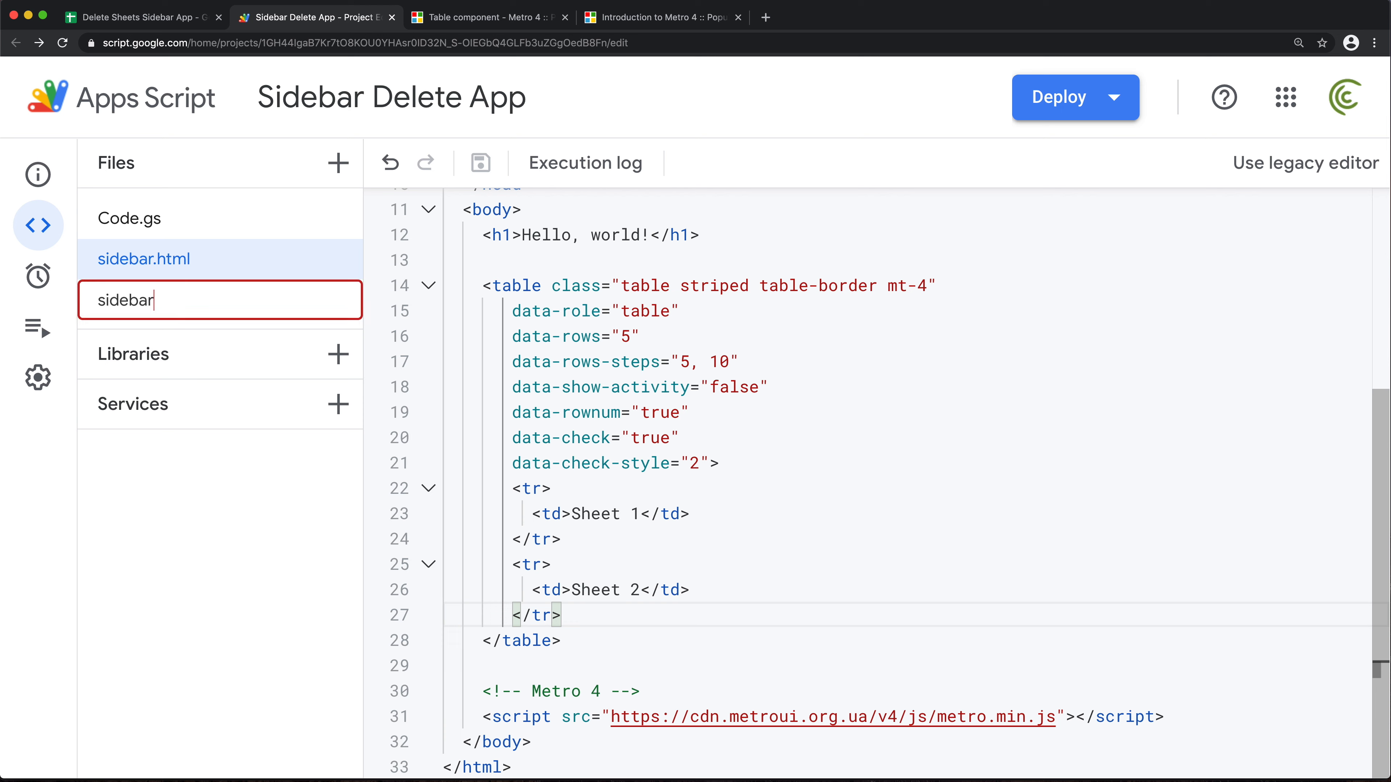
{"action": "type", "text": "loader.gs"}
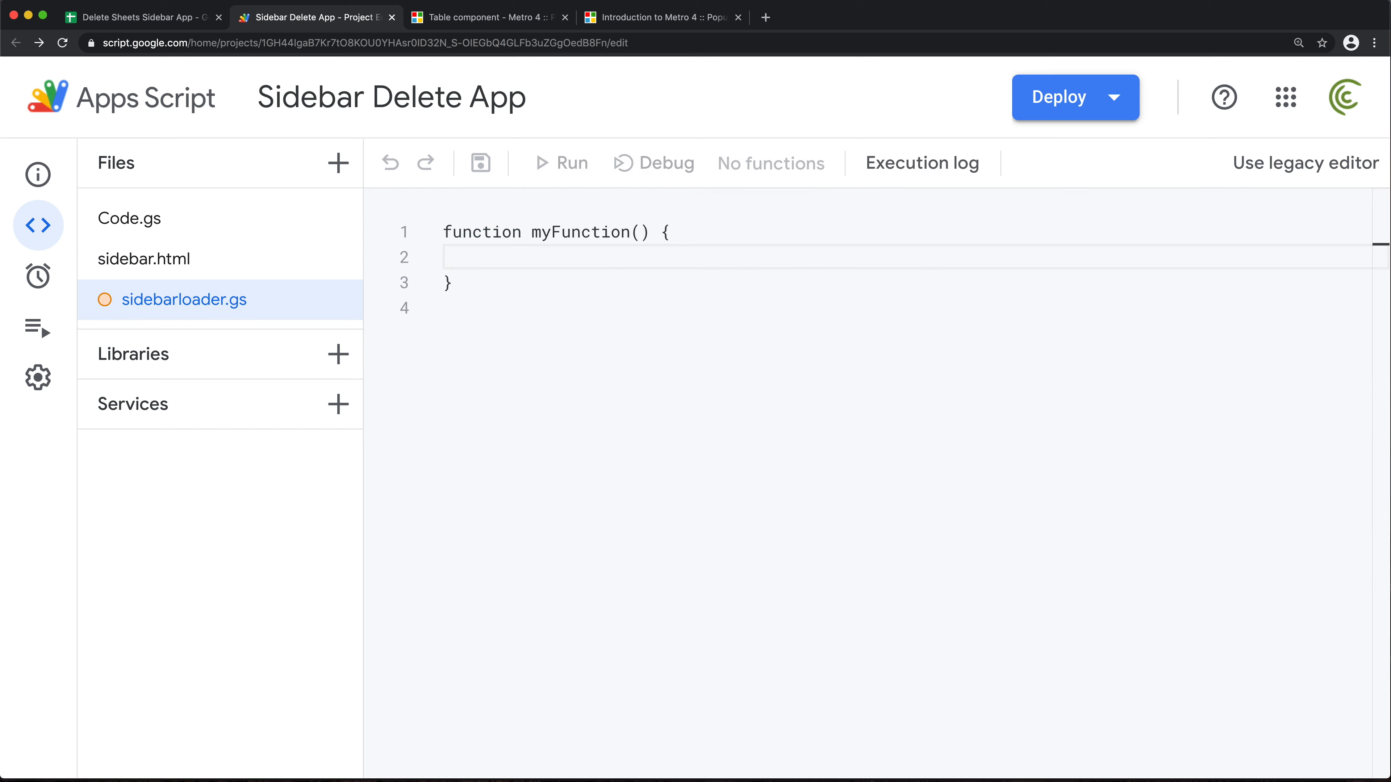
{"action": "left_click", "coordinate": [339, 163]}
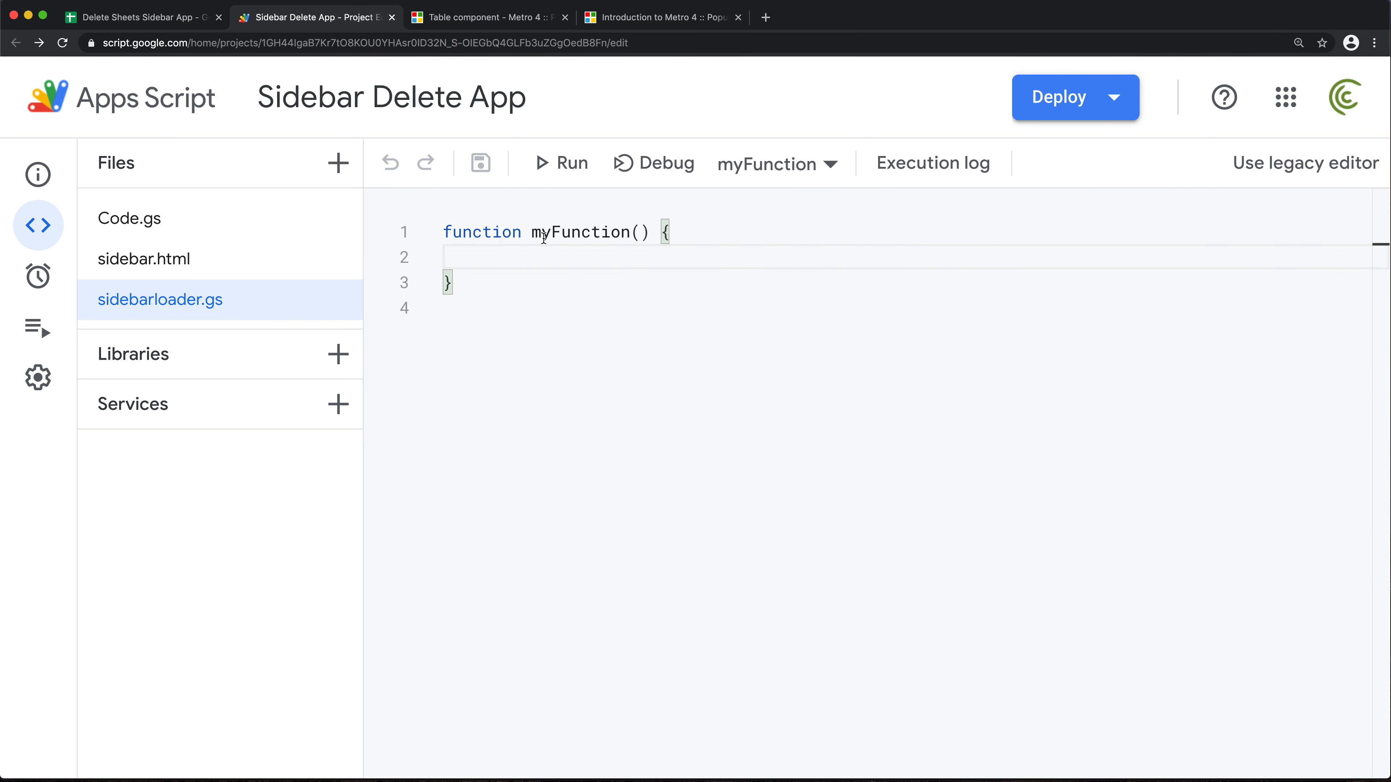
{"action": "double_click", "coordinate": [579, 232]}
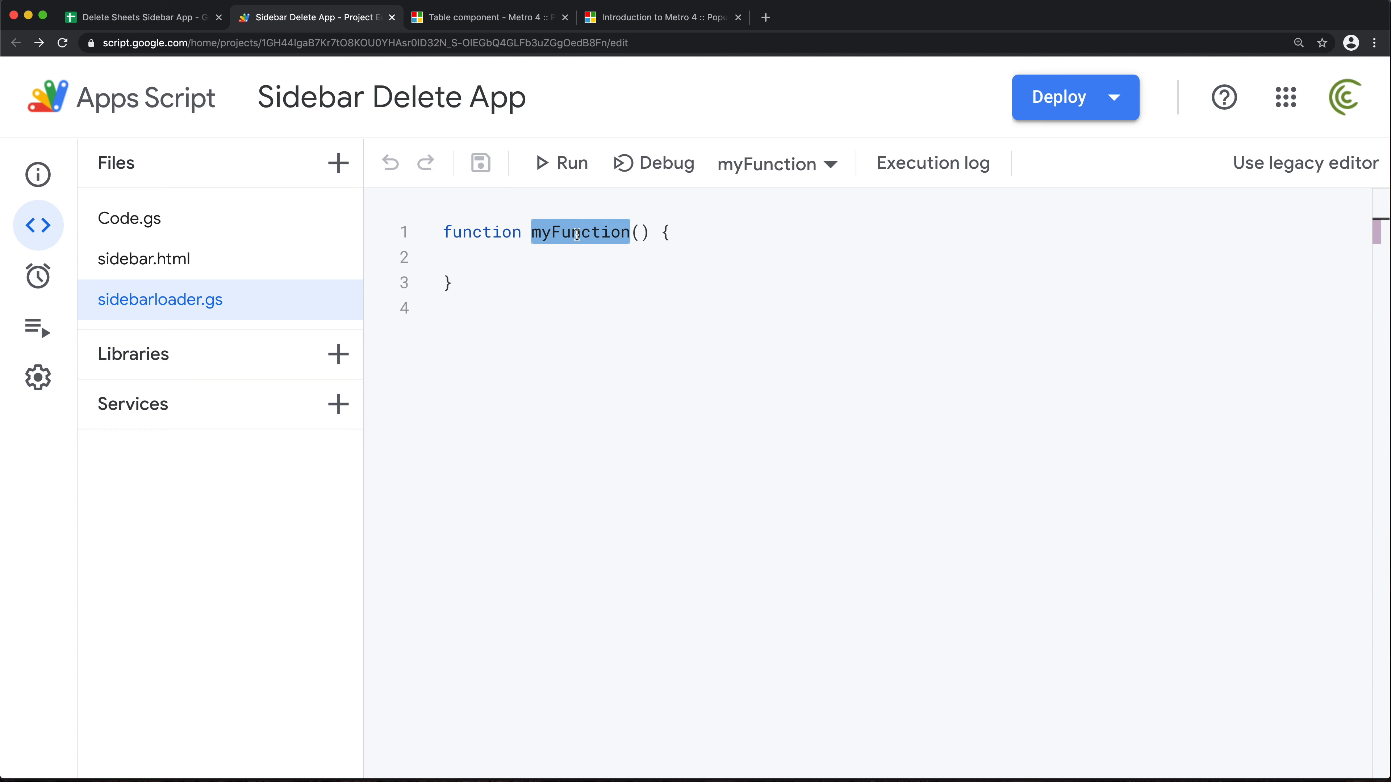
{"action": "type", "text": "loadSidebar"}
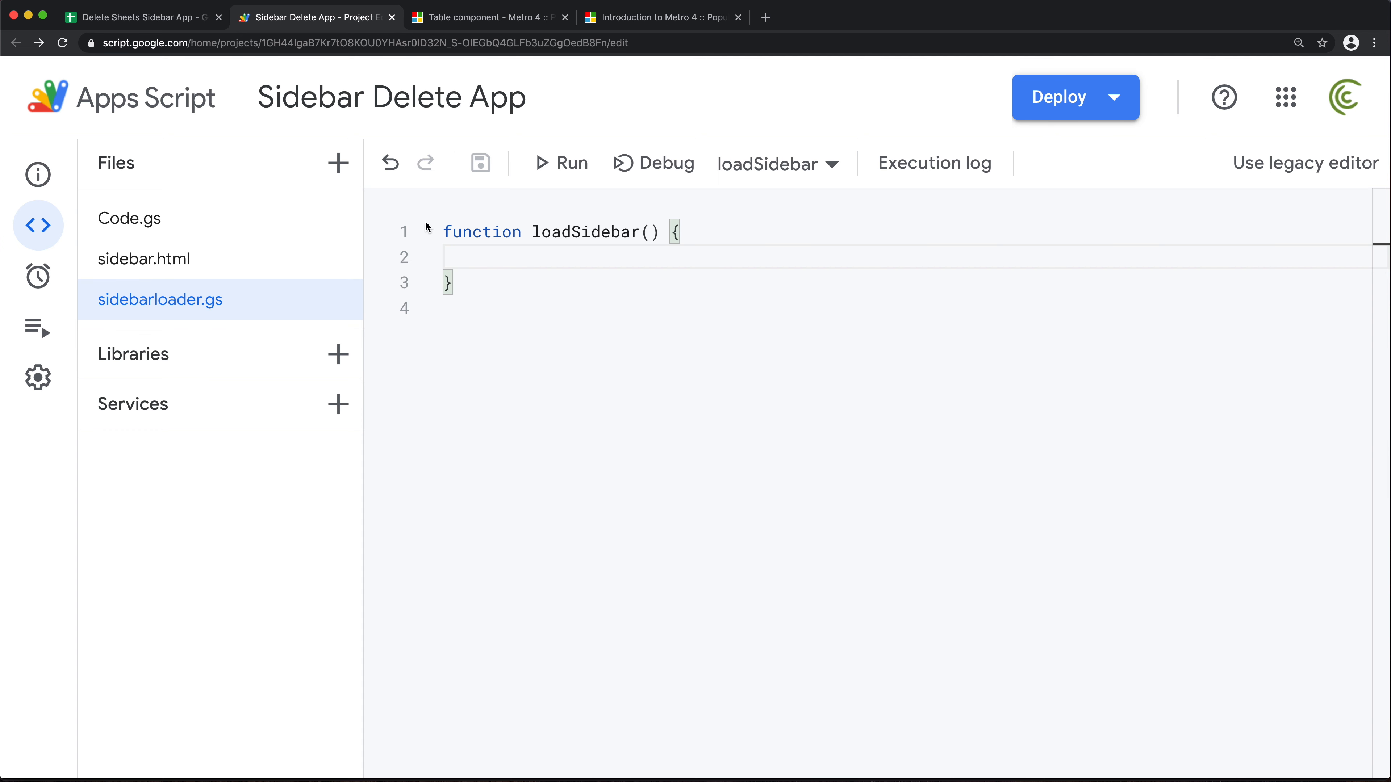
- Write const hs = HtmlService.createTemplateFromFile("sidebar") inside loadSidebar
{"action": "left_click", "coordinate": [460, 258]}
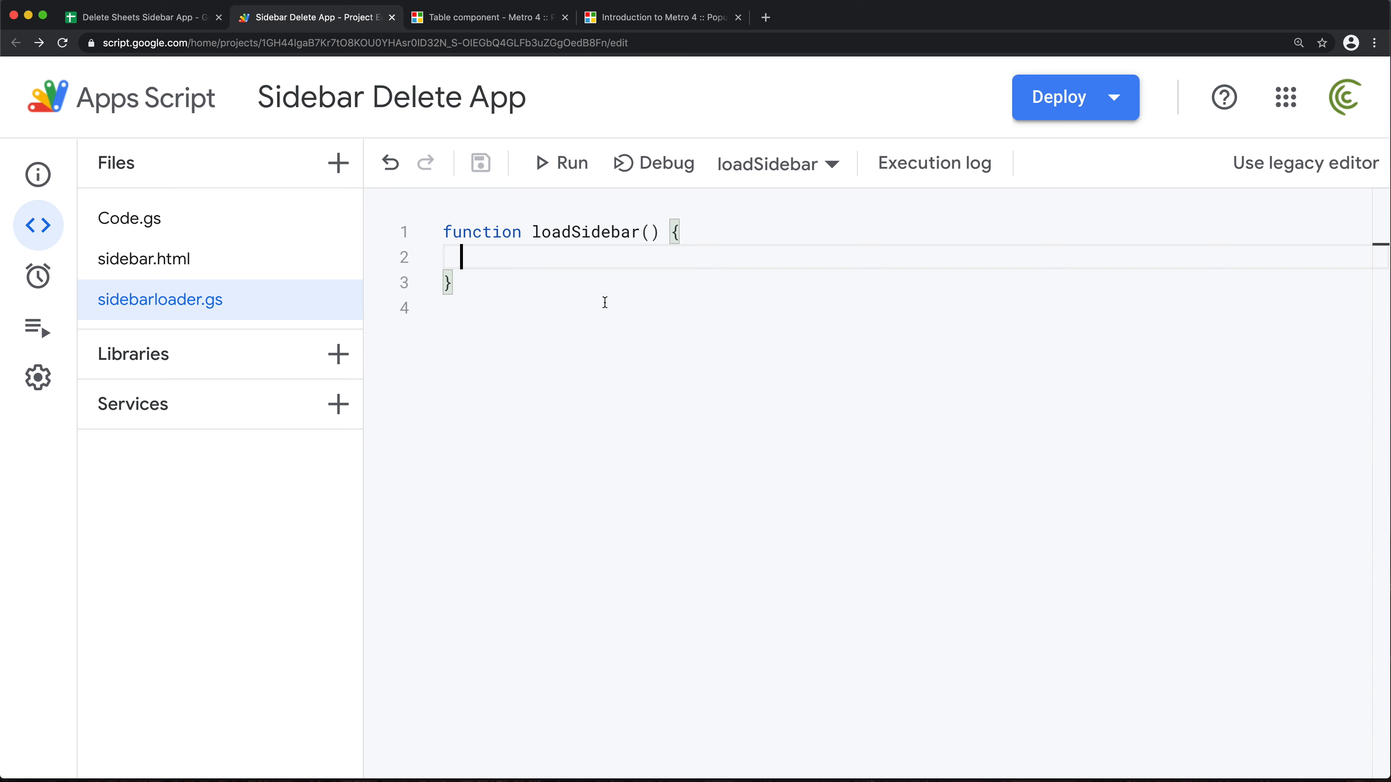
{"action": "type", "text": "Html"}
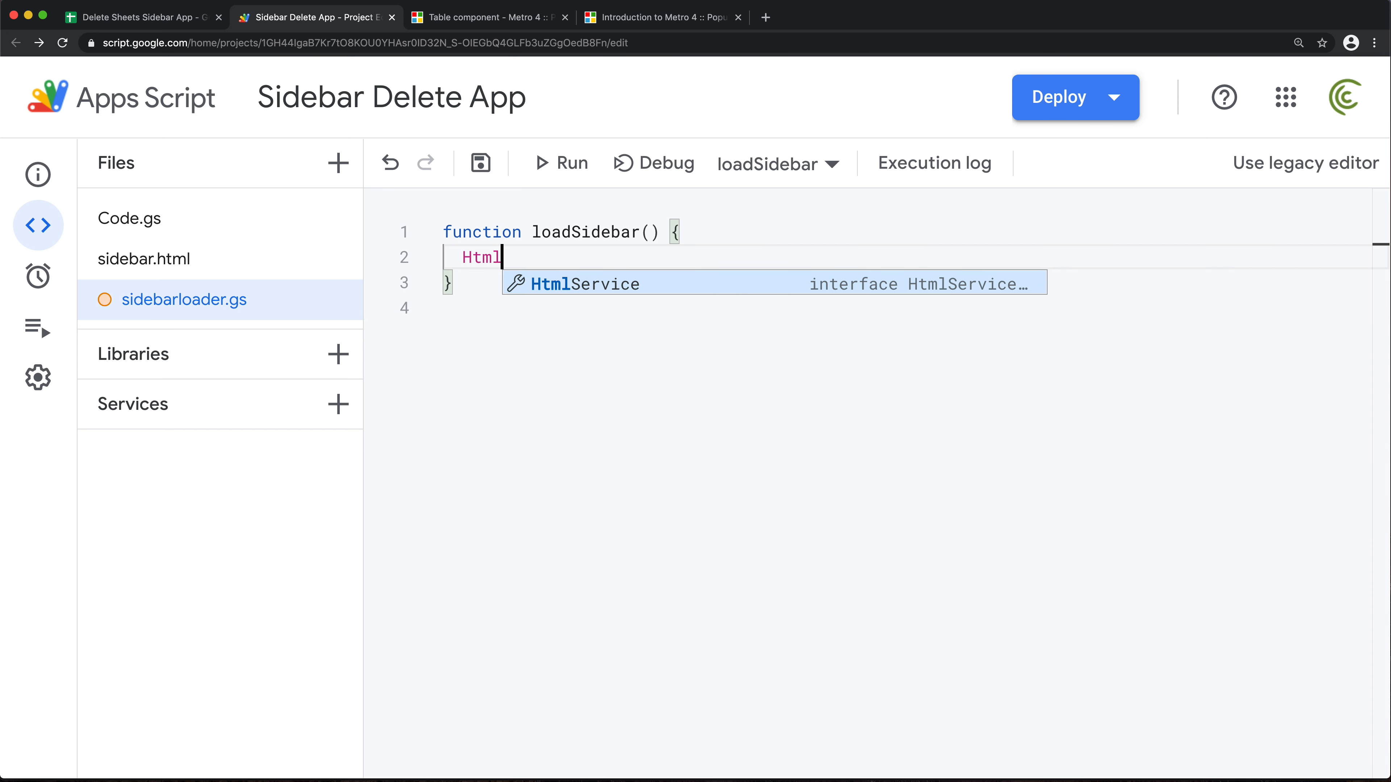
{"action": "type", "text": "Service."}
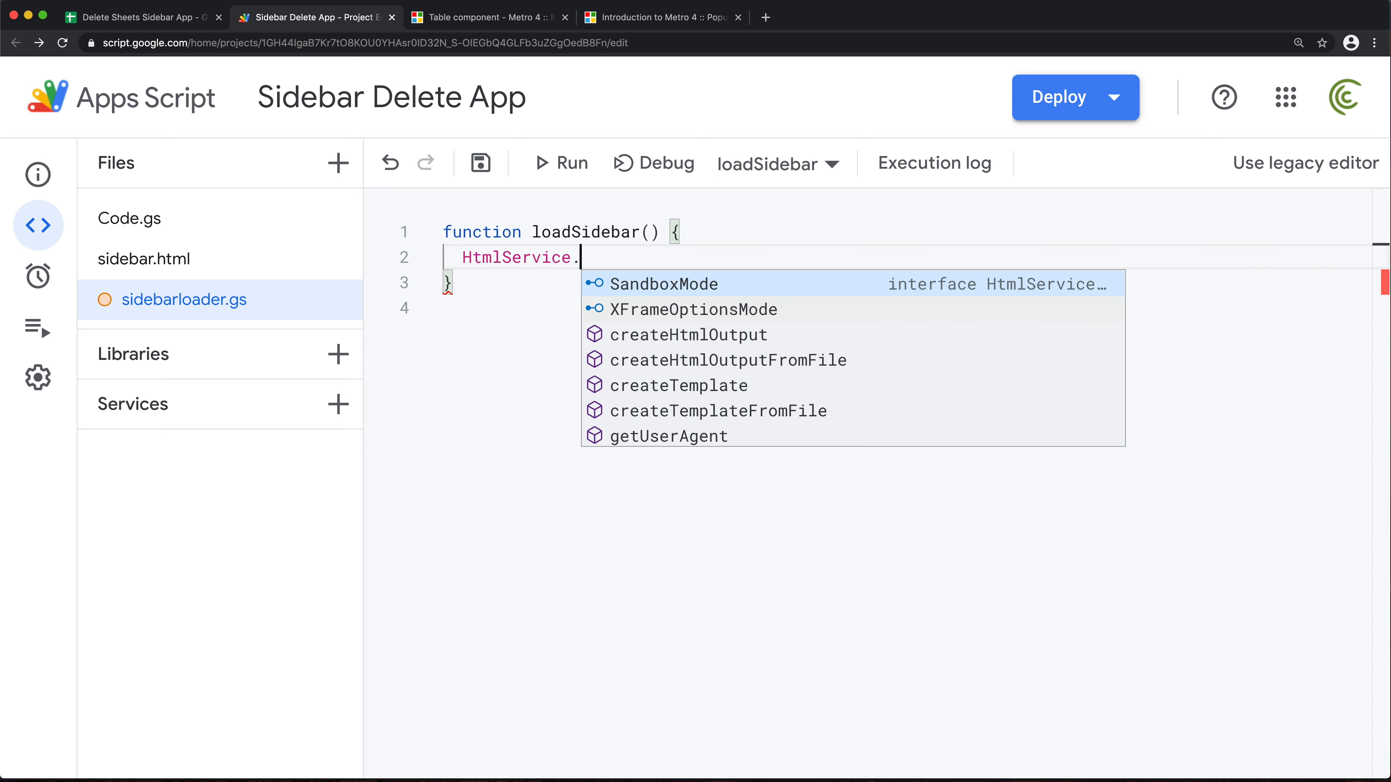
{"action": "type", "text": "crea"}
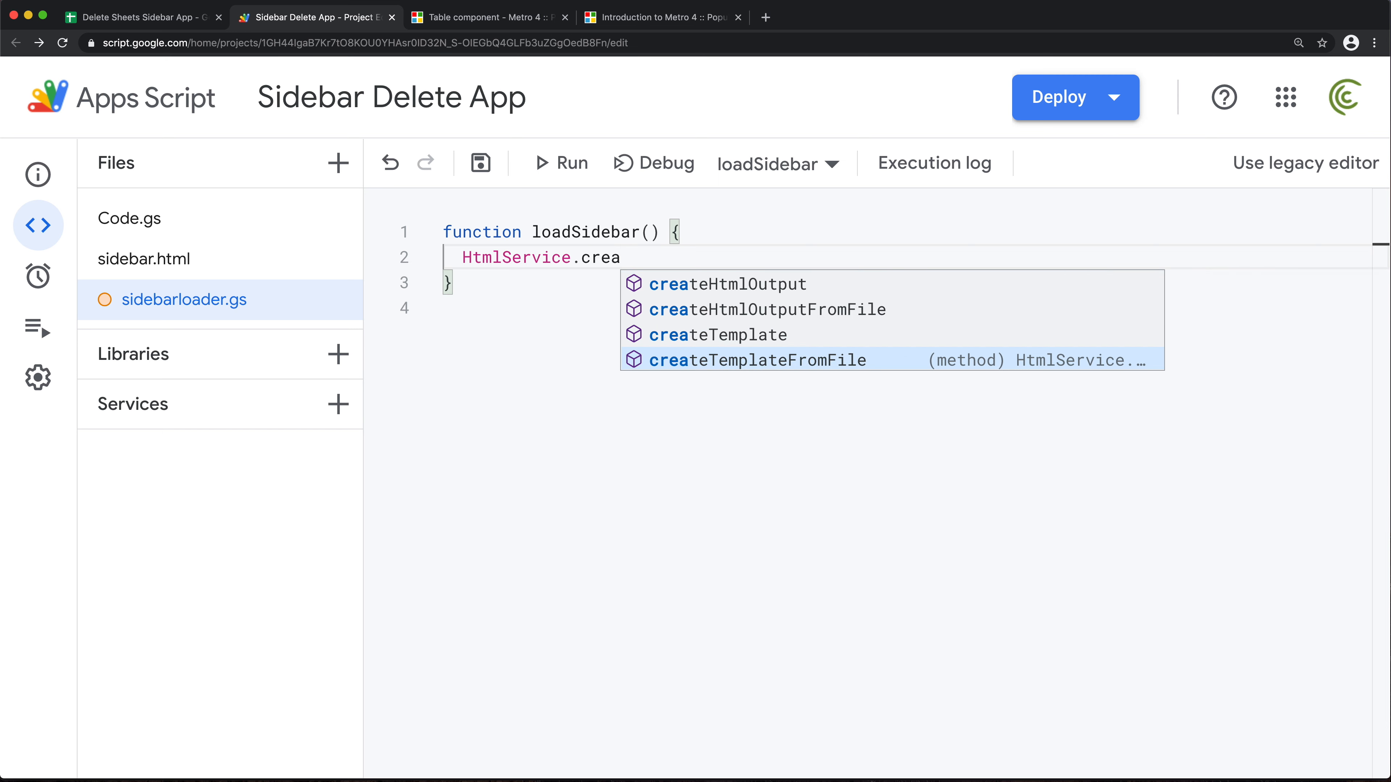
{"action": "left_click", "coordinate": [755, 360]}
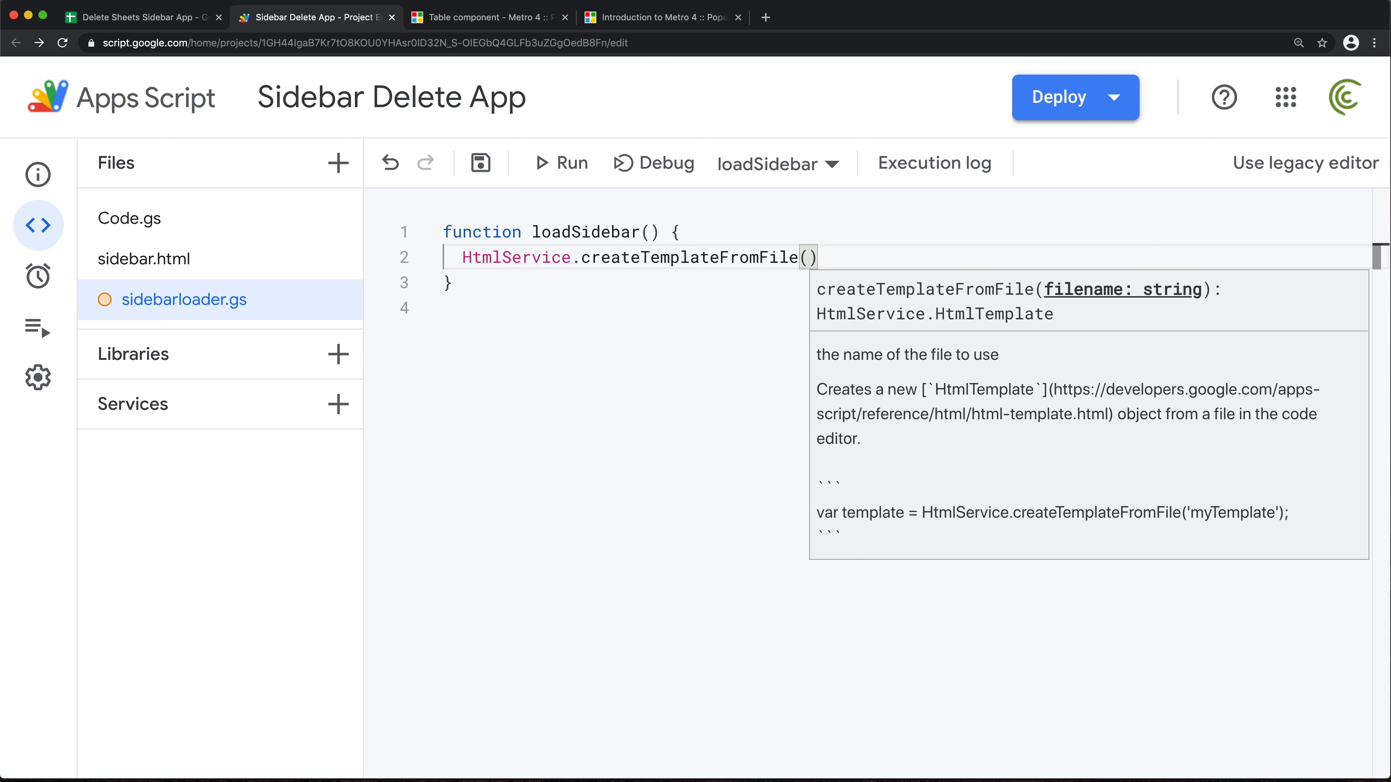
{"action": "type", "text": "\"\""}
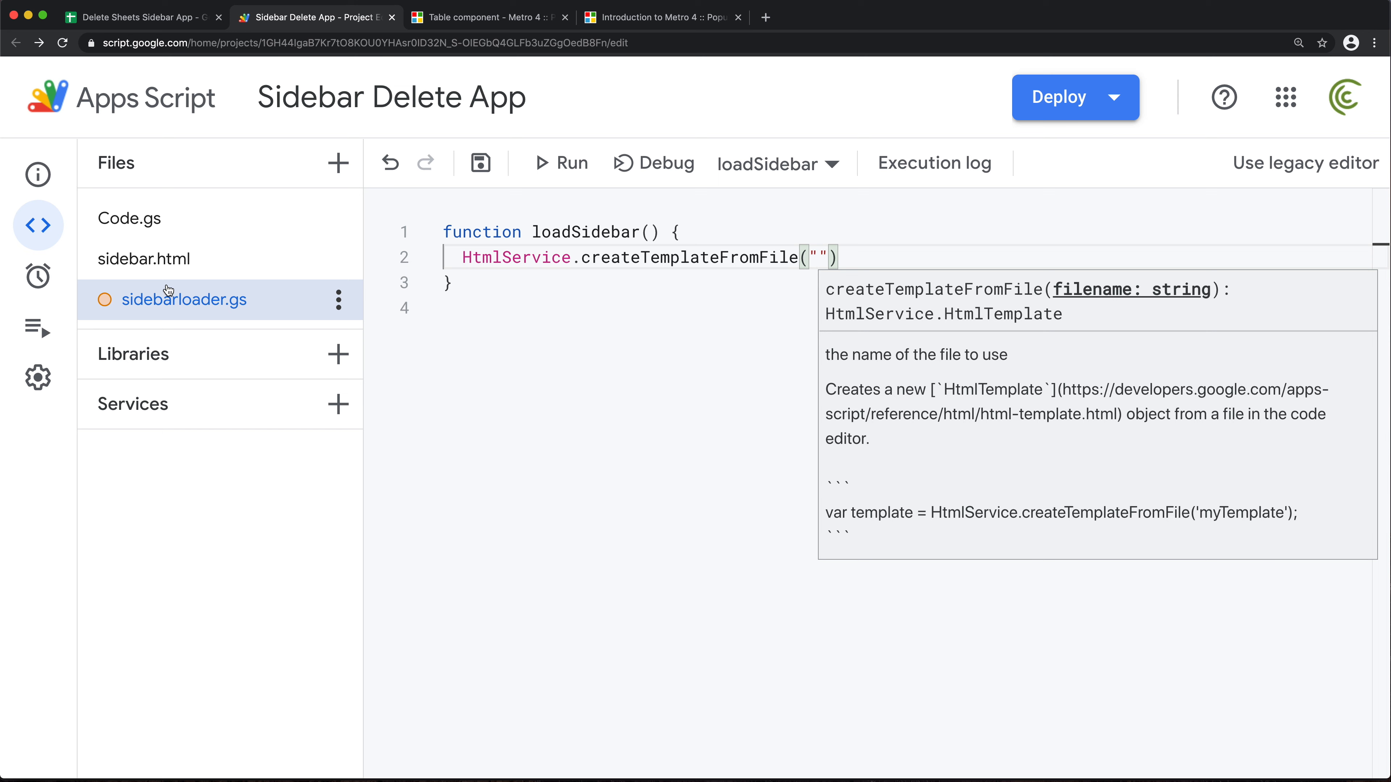
{"action": "type", "text": "si"}
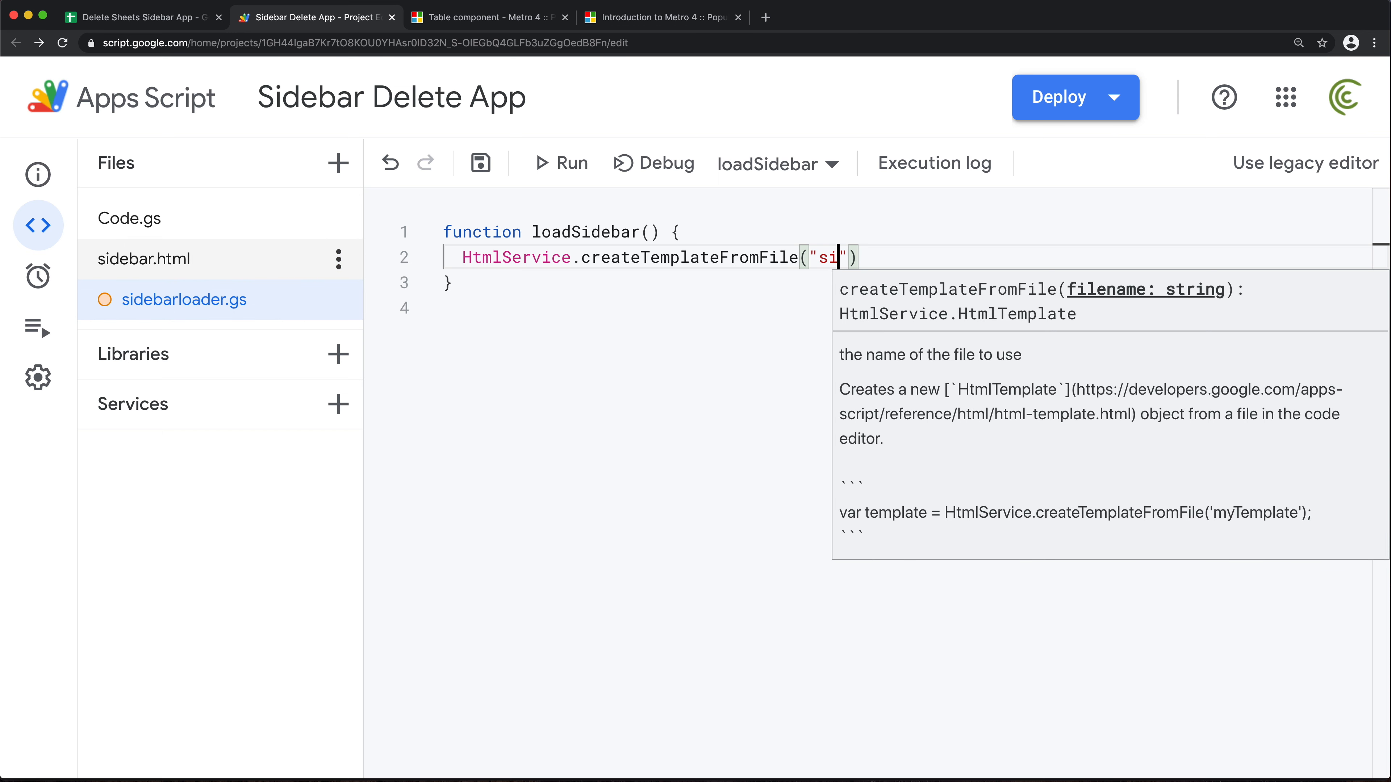
{"action": "type", "text": "debar"}
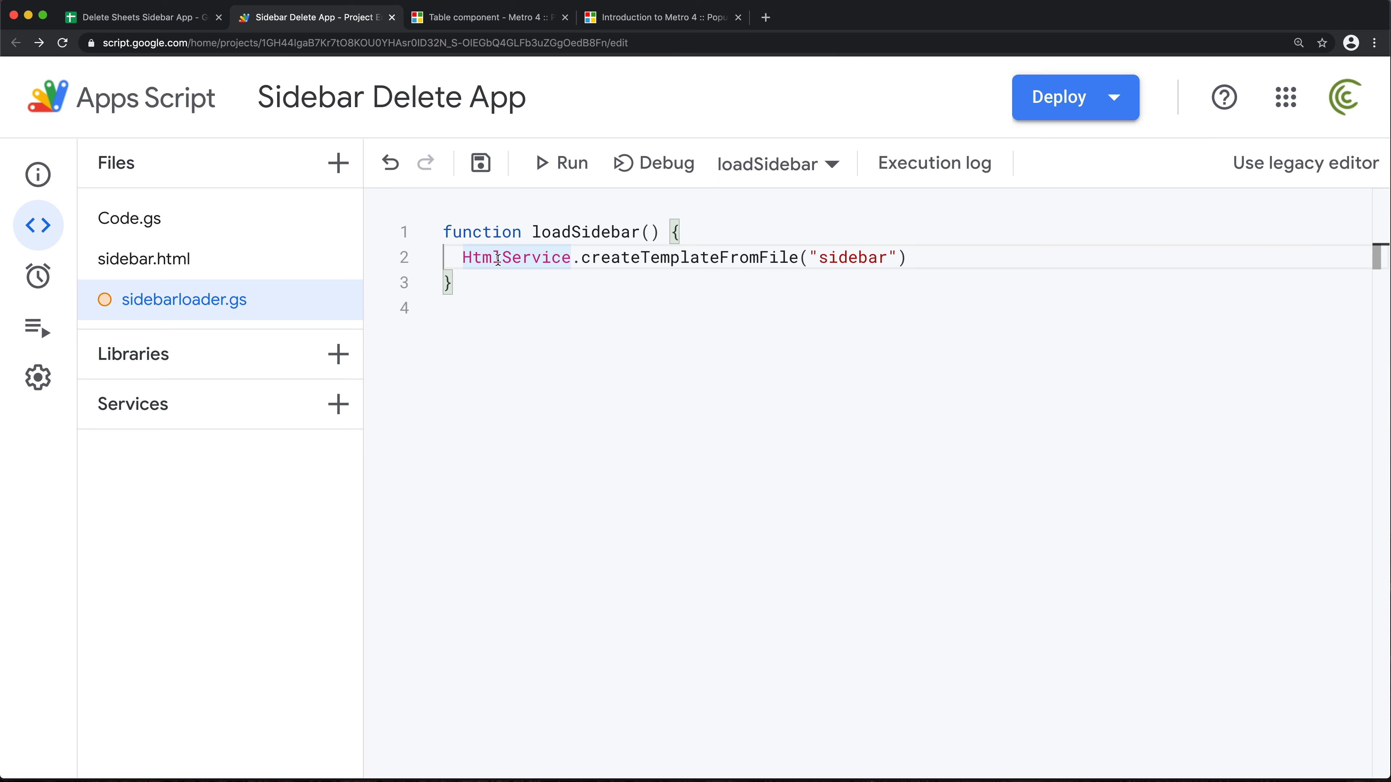
{"action": "type", "text": "const"}
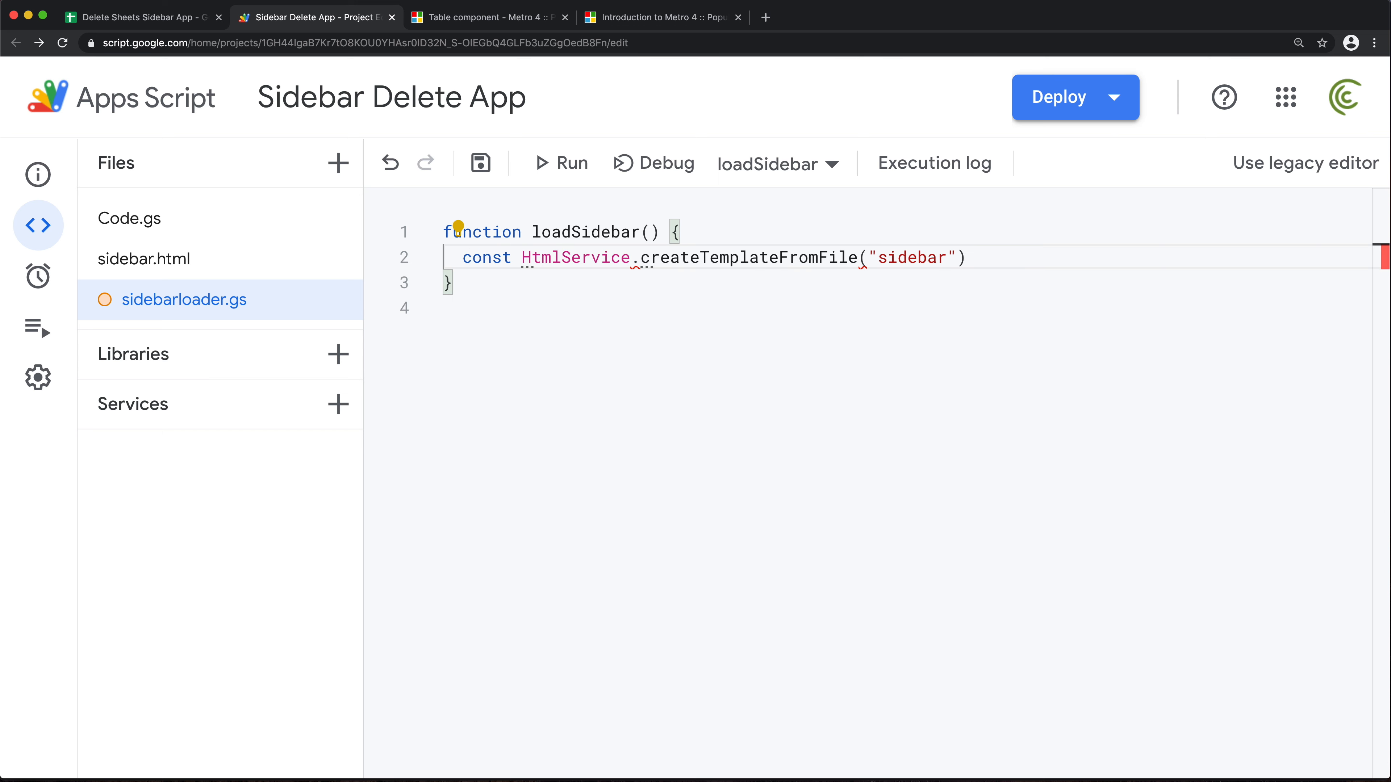
{"action": "type", "text": "hs ="}
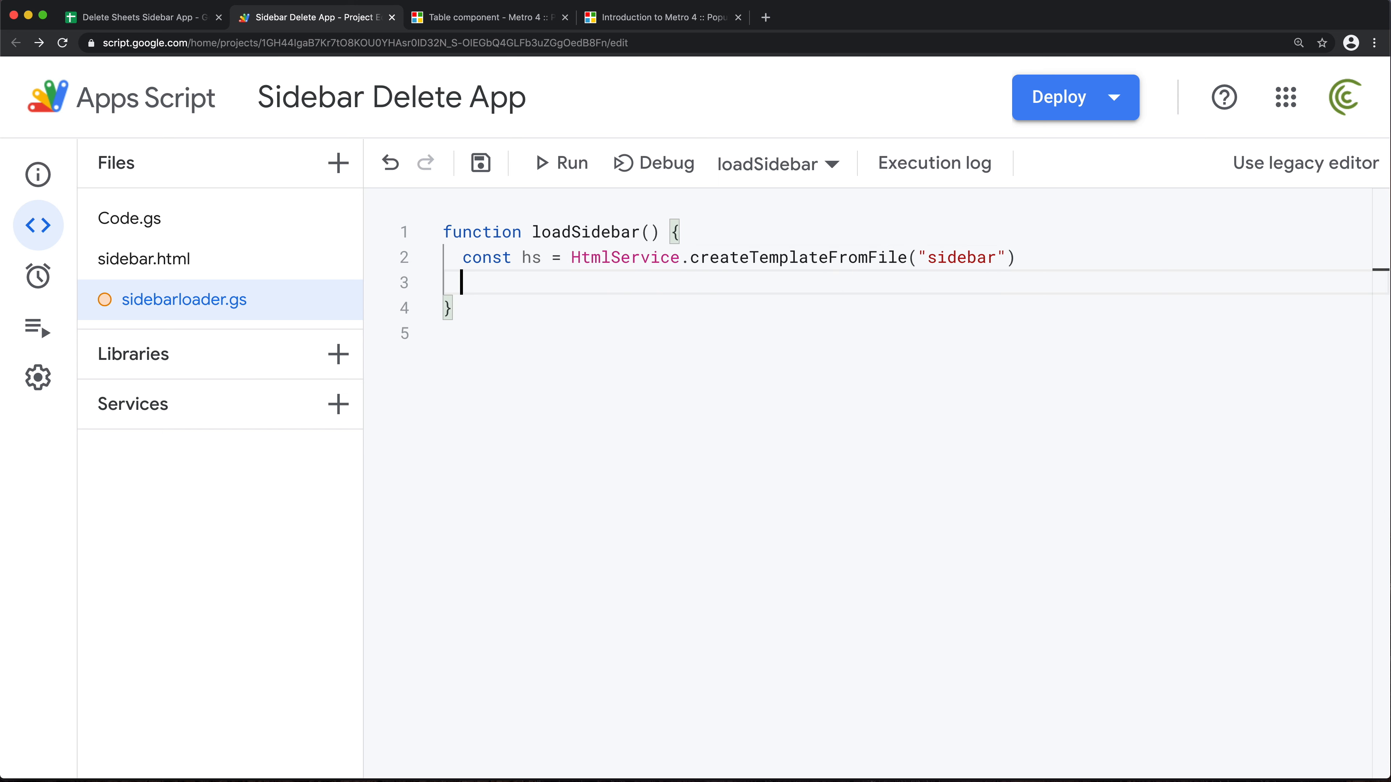
- Add const ho = hs.evaluate() on the next line
{"action": "type", "text": "hs"}
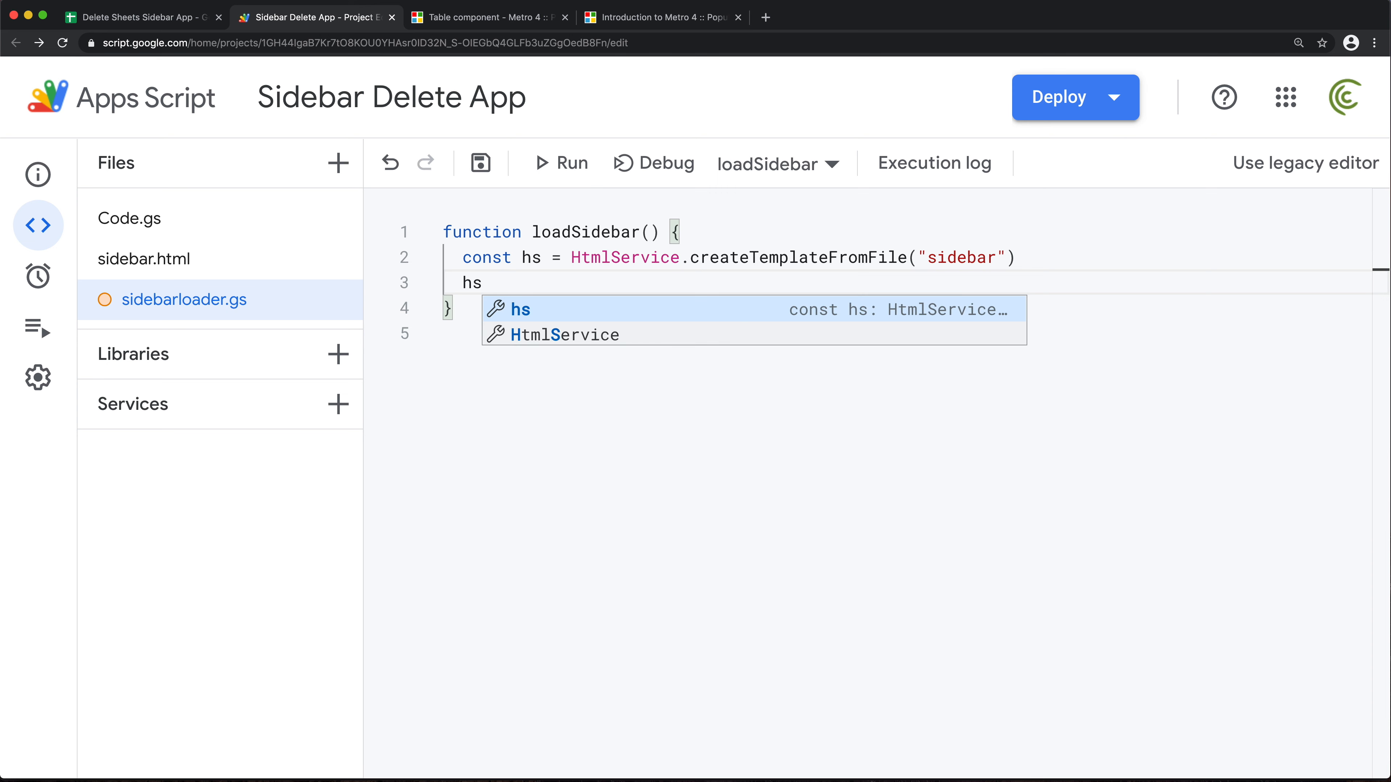
{"action": "type", "text": "."}
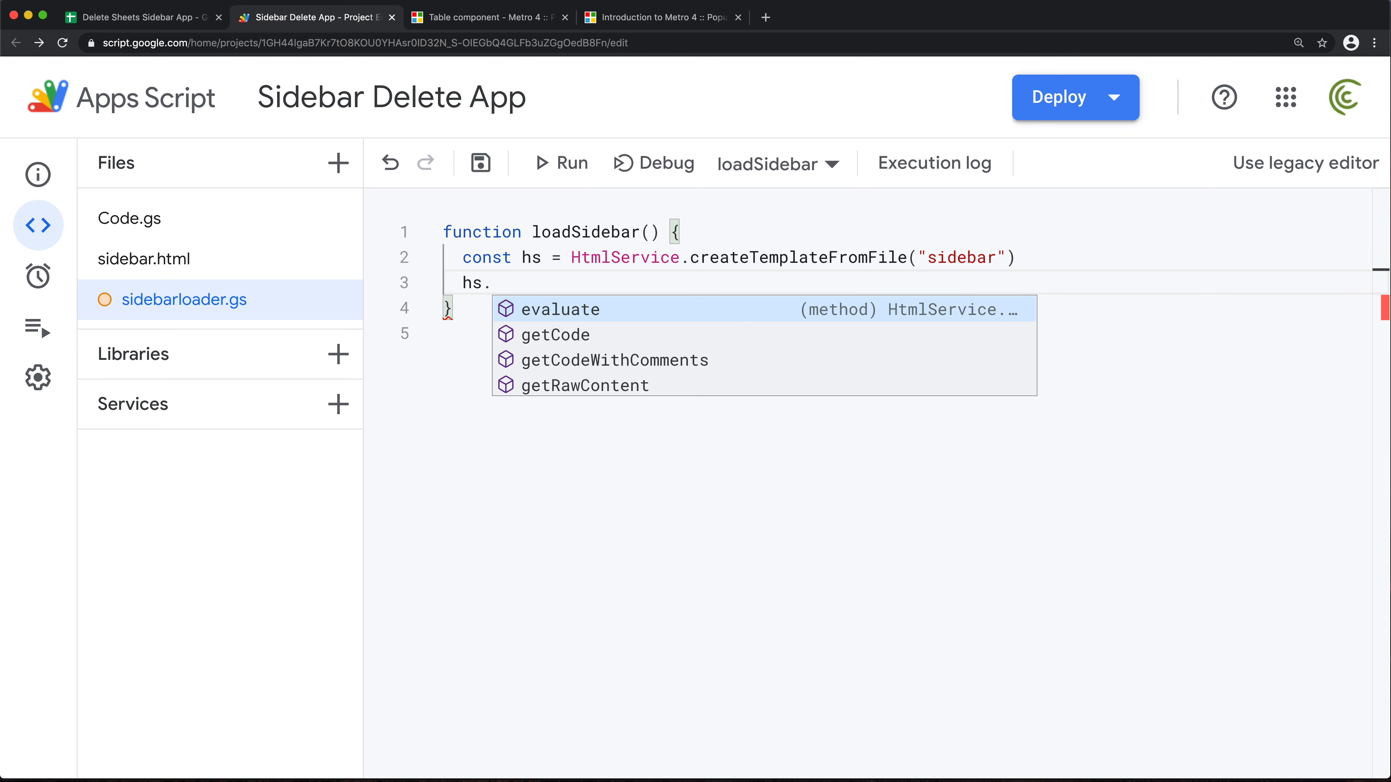
{"action": "left_click", "coordinate": [559, 309]}
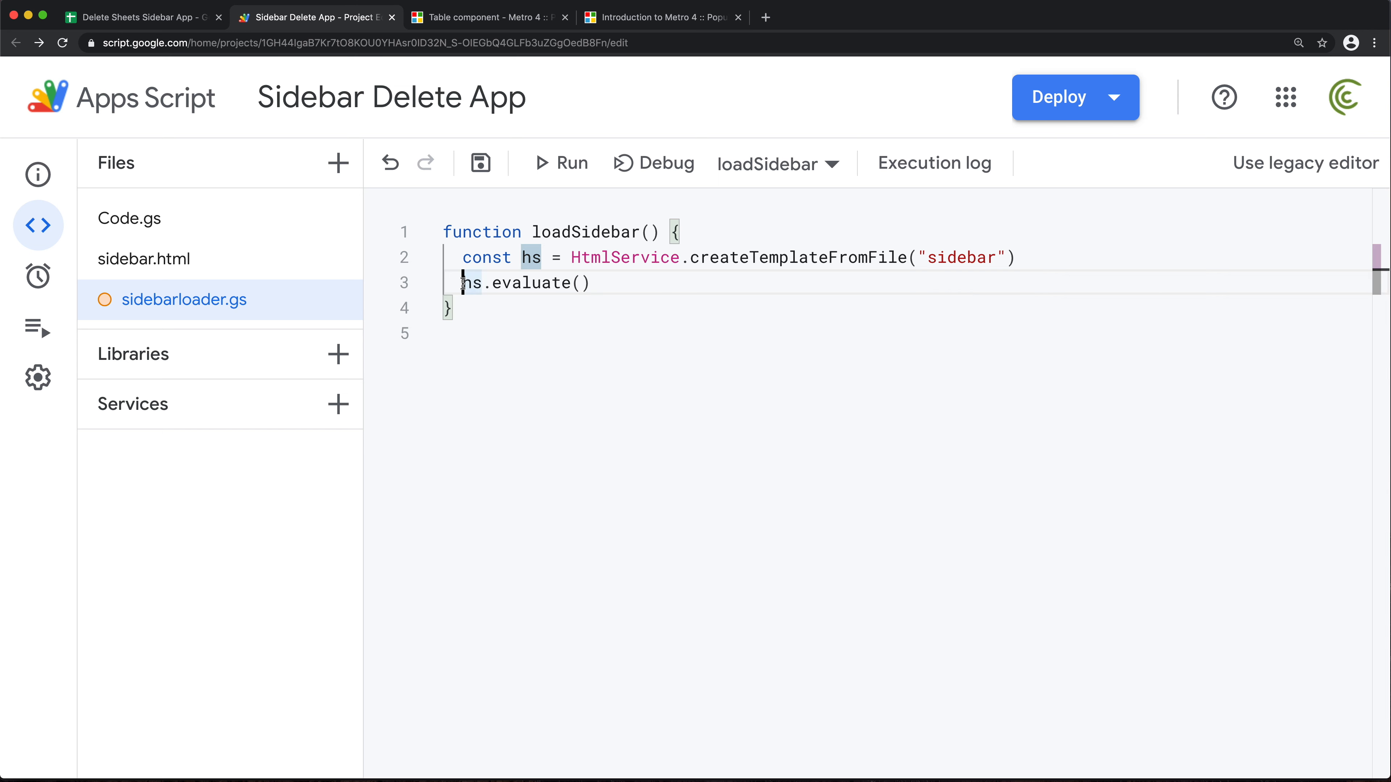
{"action": "type", "text": "const"}
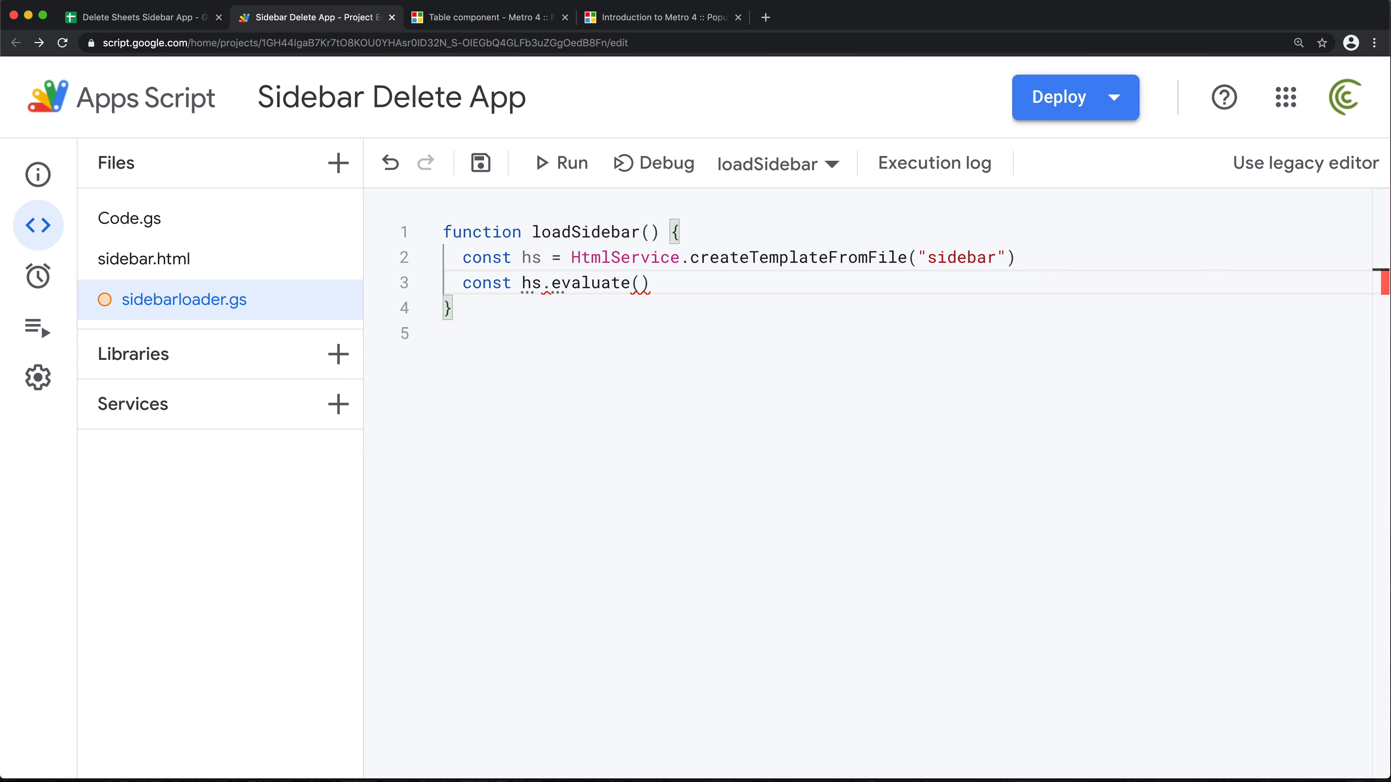
{"action": "type", "text": "o ="}
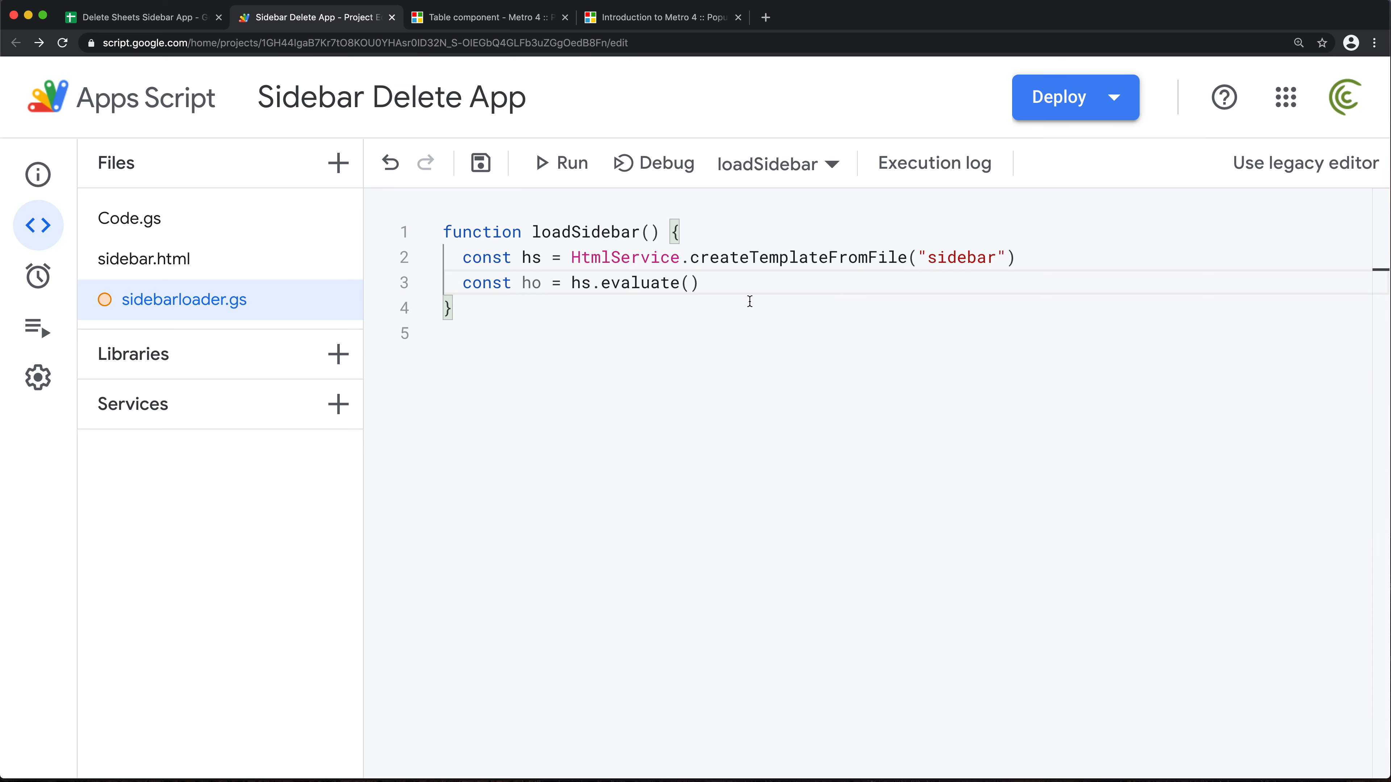
{"action": "key", "text": "Enter"}
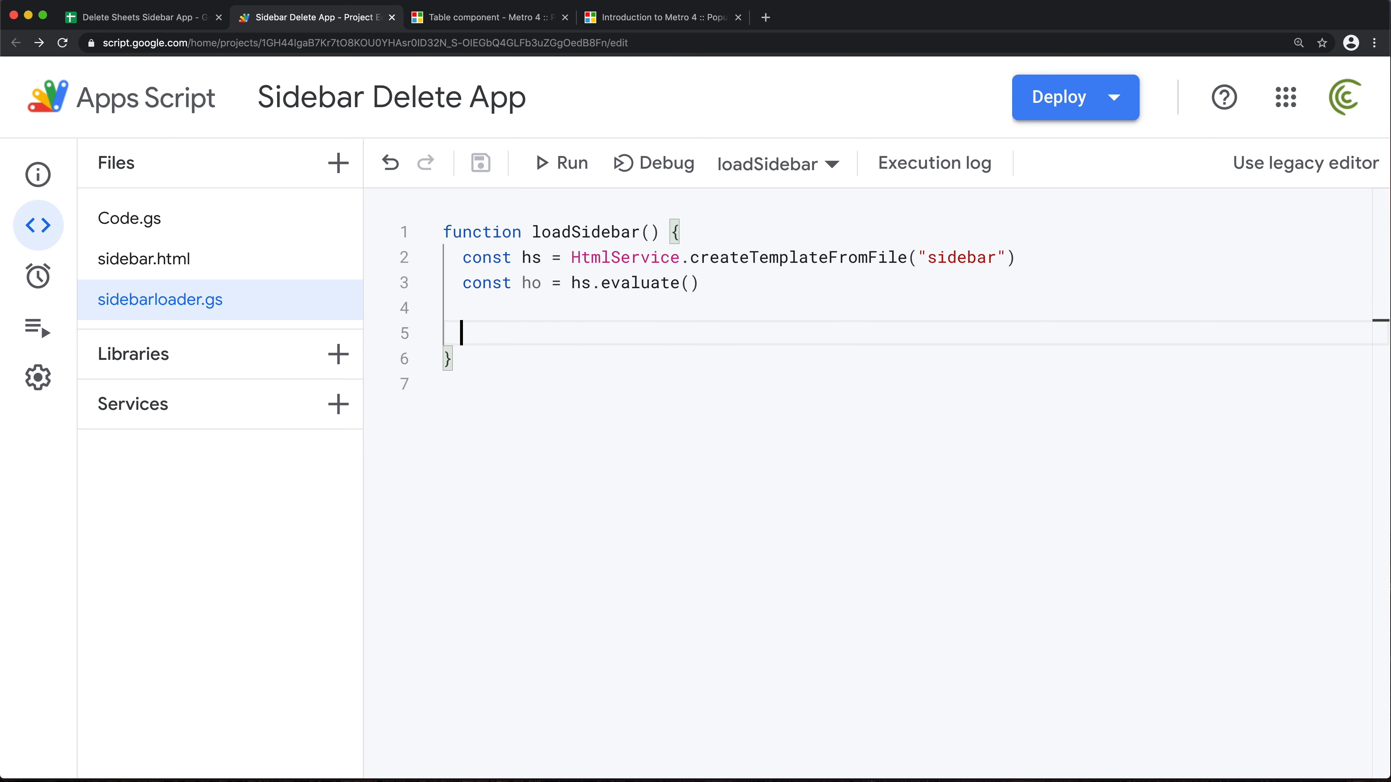
- Add const ui = SpreadsheetApp.getUi() and ui.showSidebar(ho)
{"action": "type", "text": "const u"}
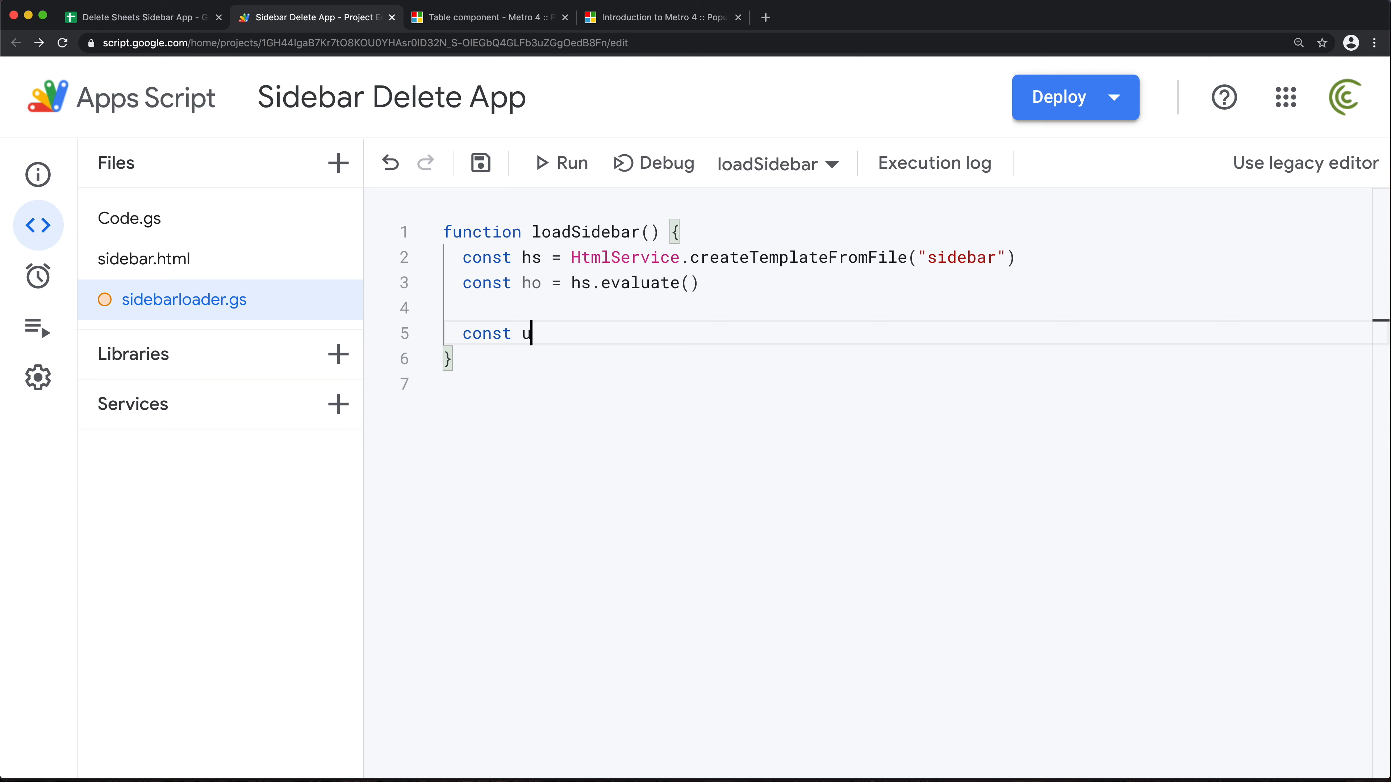
{"action": "type", "text": "i ="}
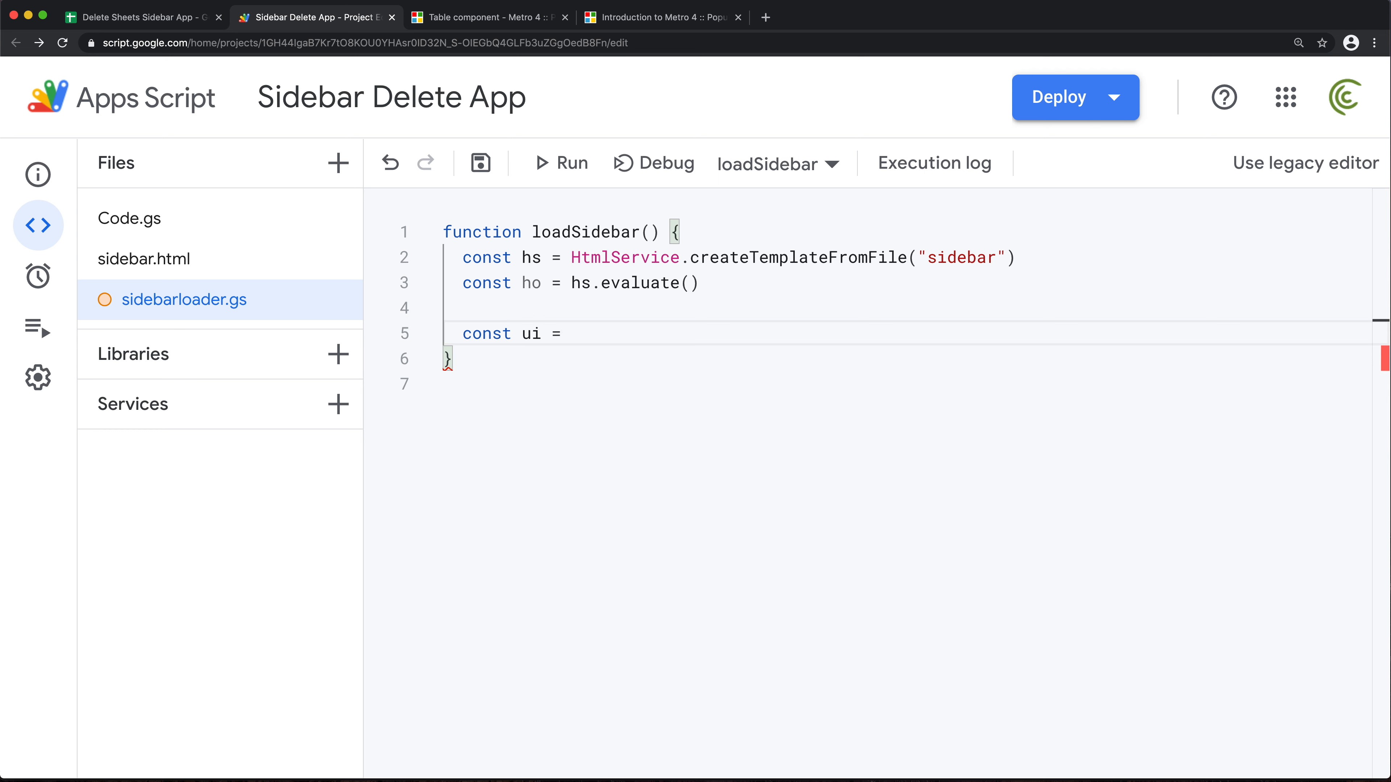
{"action": "type", "text": "Sid"}
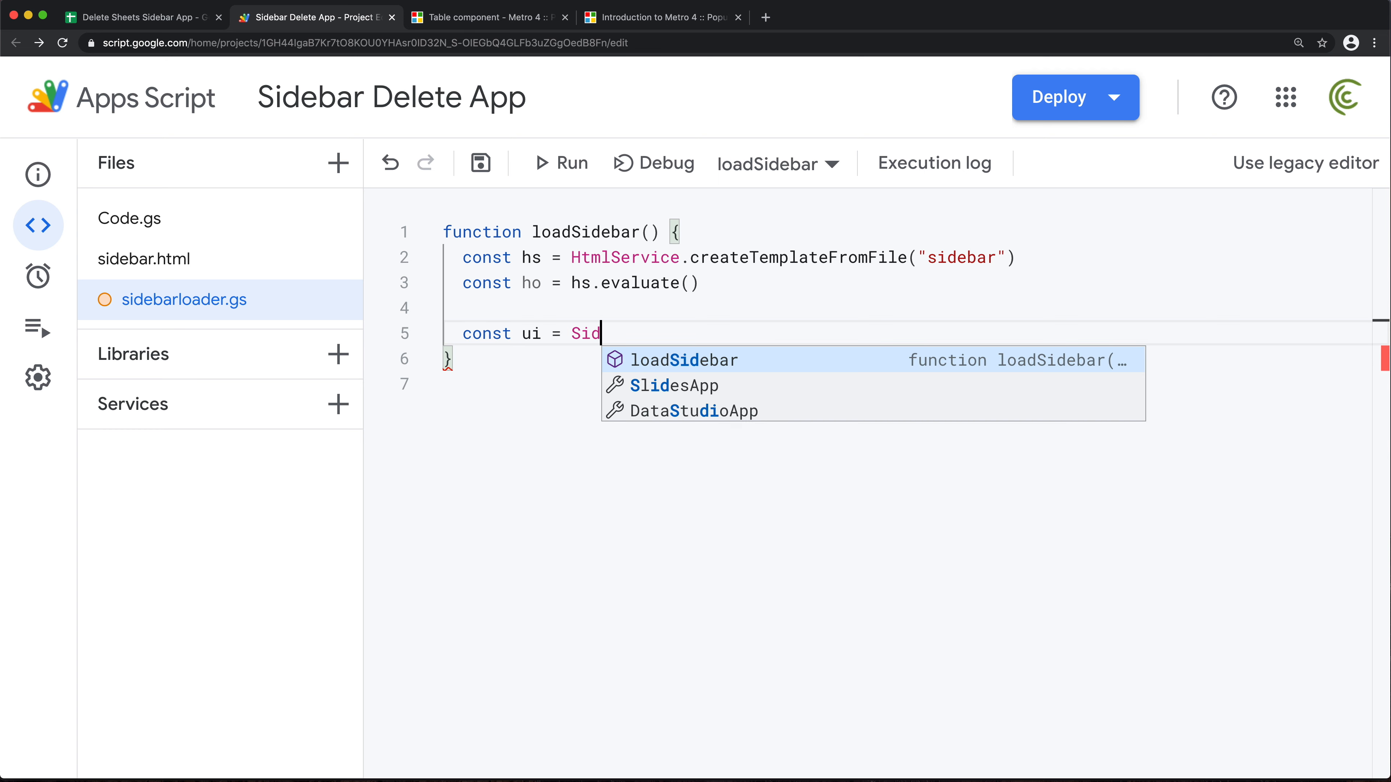
{"action": "key", "text": "Backspace"}
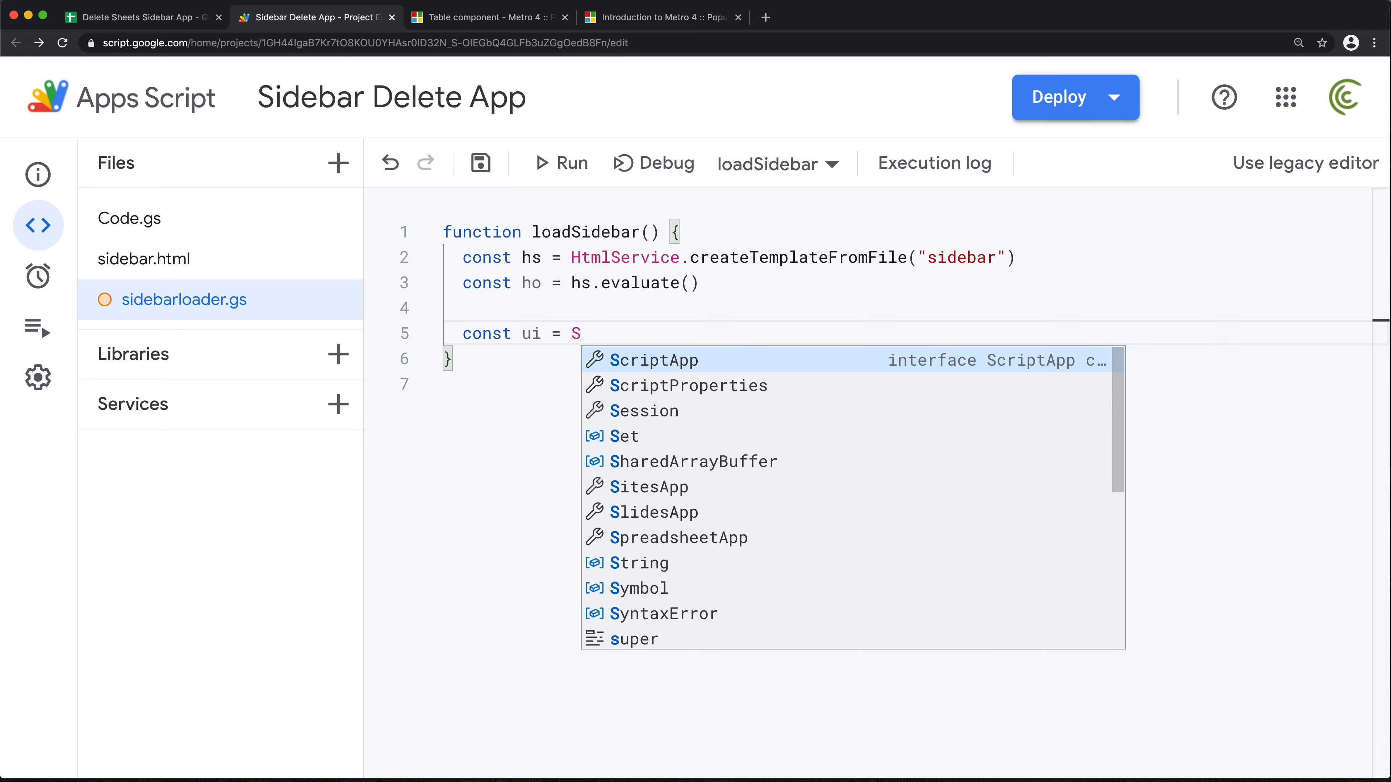
{"action": "type", "text": "preadsheetApp.get"}
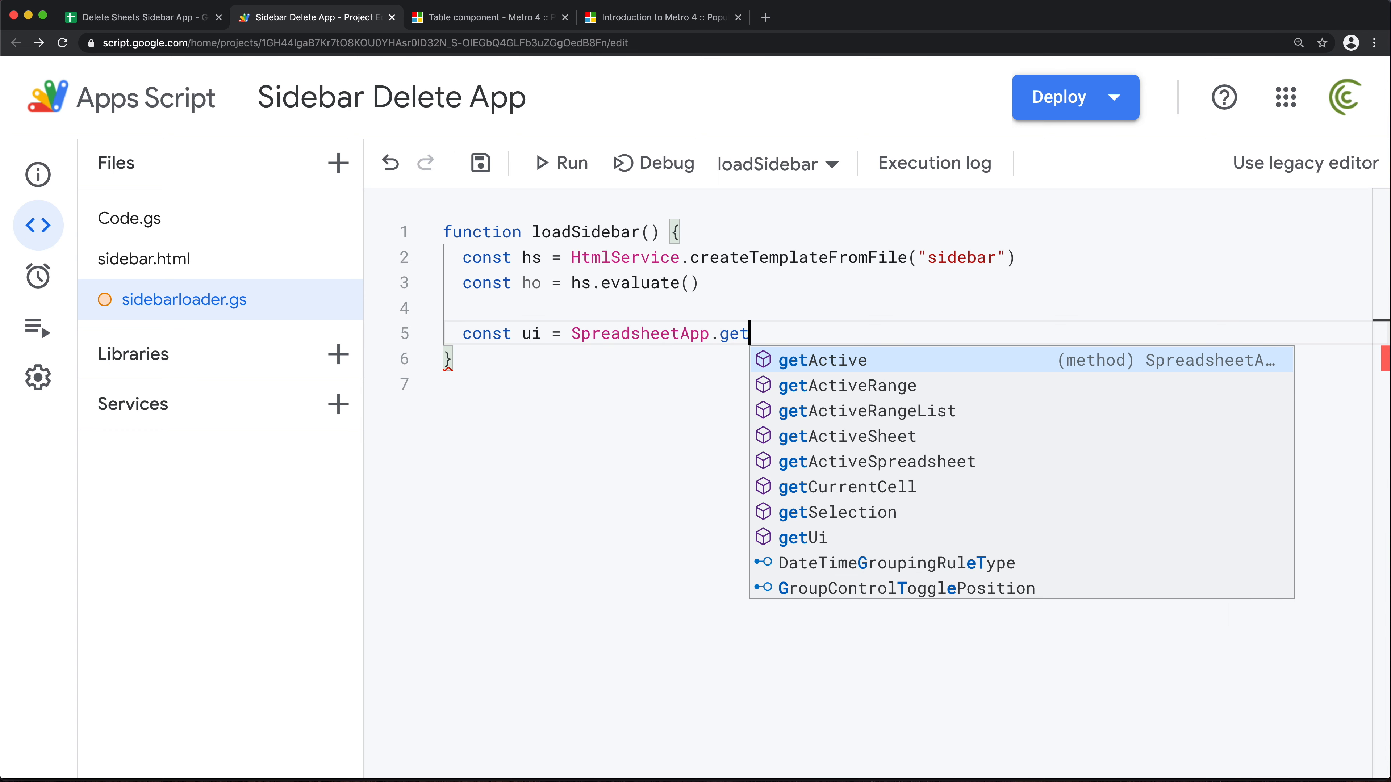
{"action": "type", "text": "Ui("}
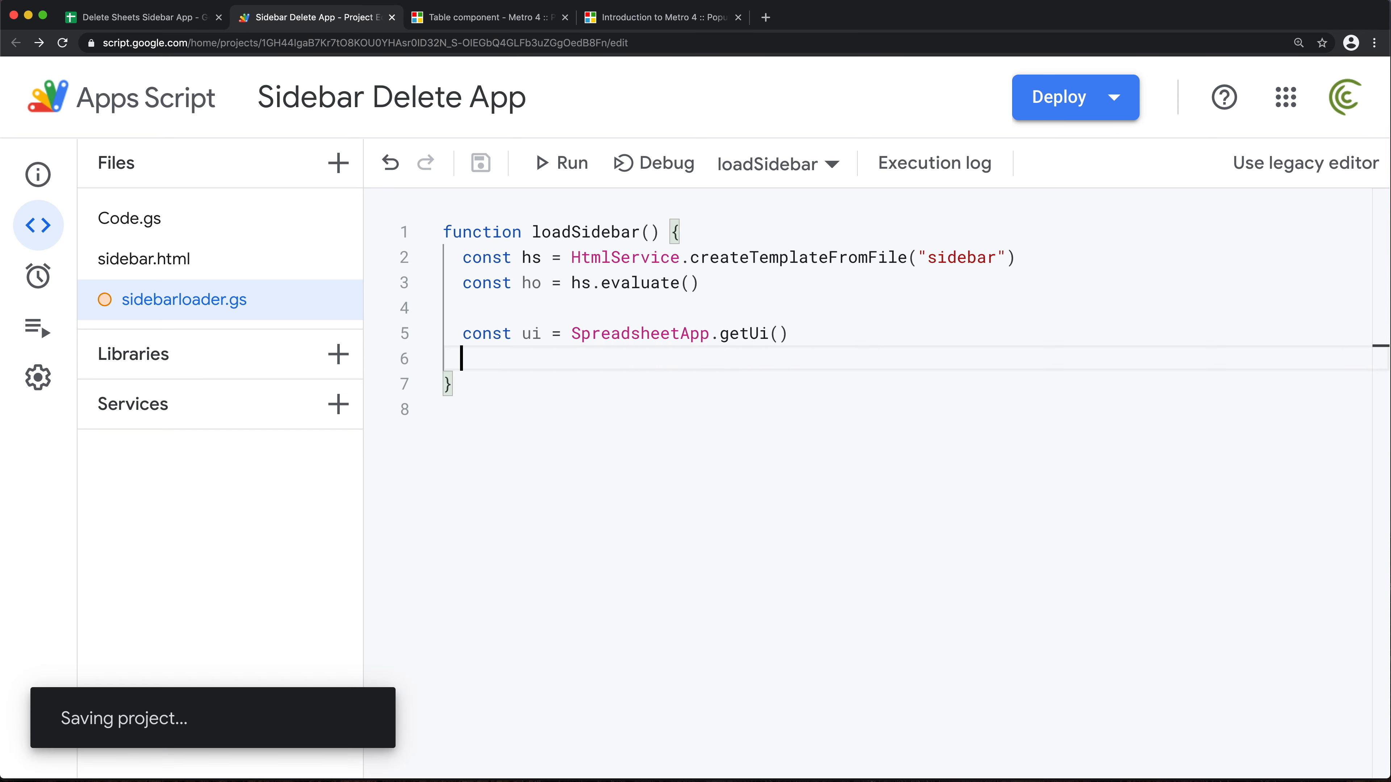
{"action": "type", "text": "ui."}
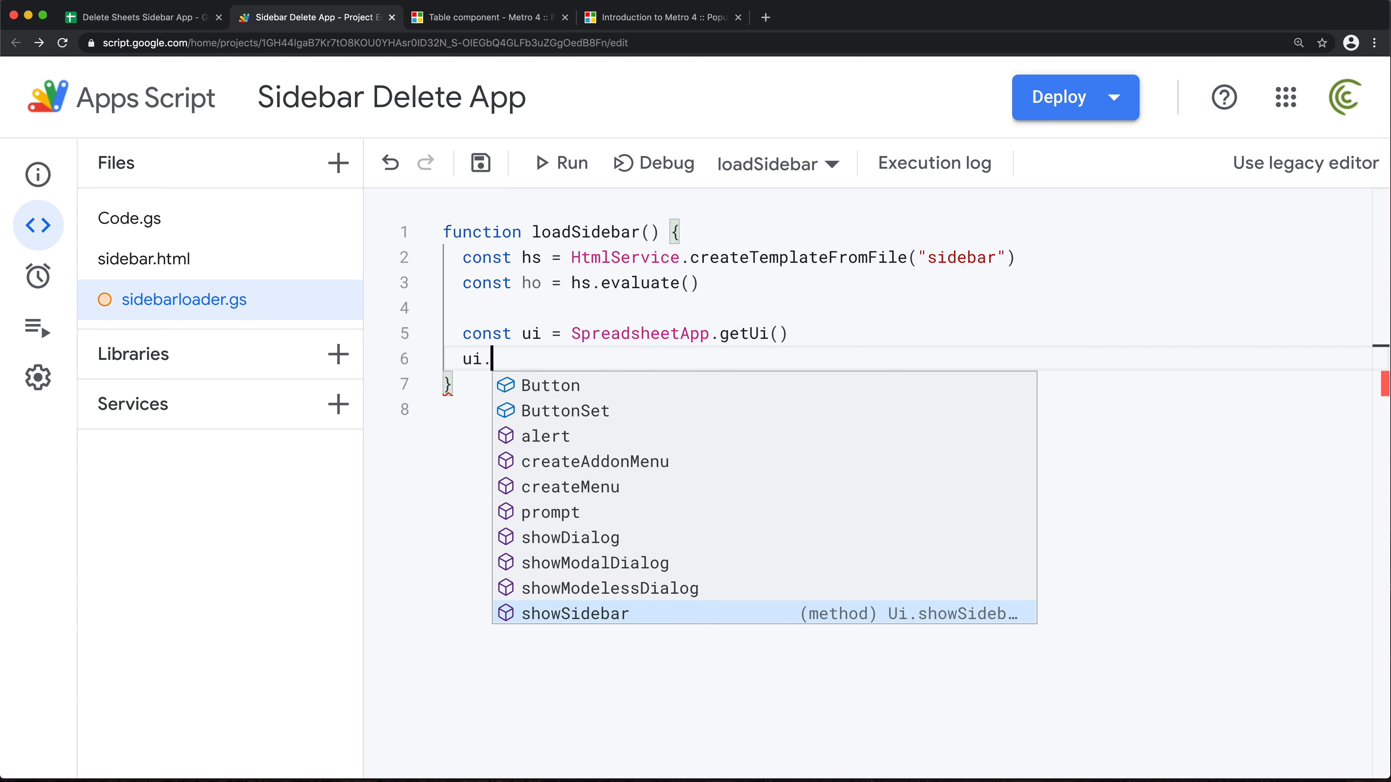
{"action": "left_click", "coordinate": [573, 615]}
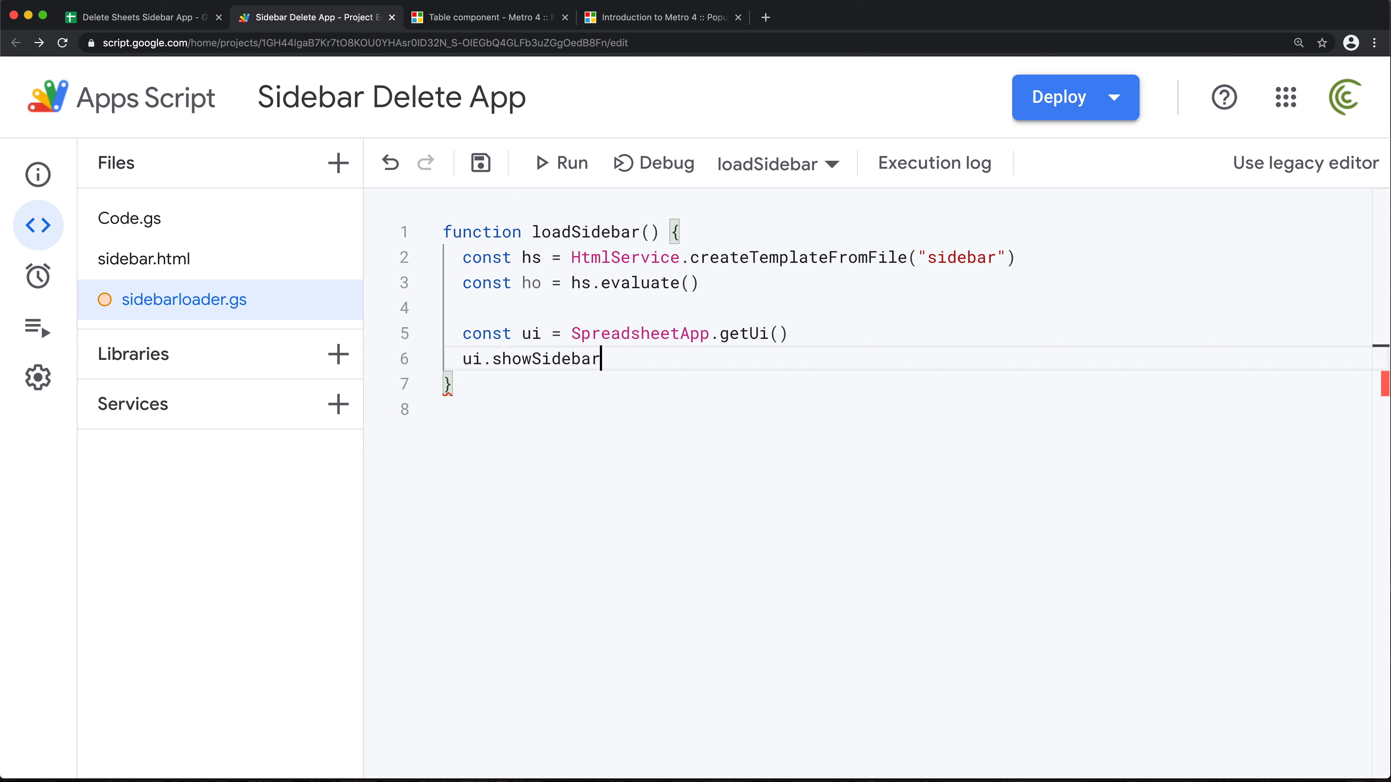
{"action": "type", "text": "("}
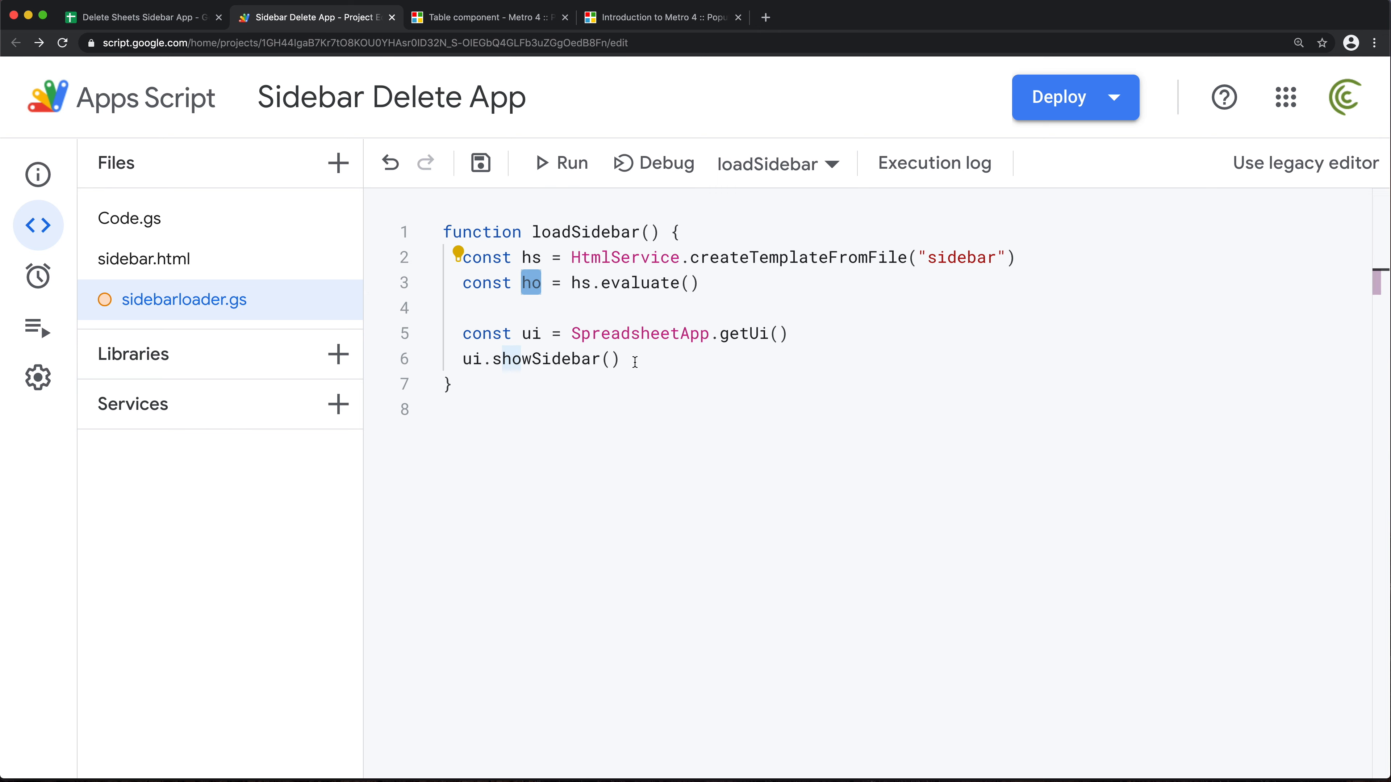
{"action": "type", "text": "ho"}
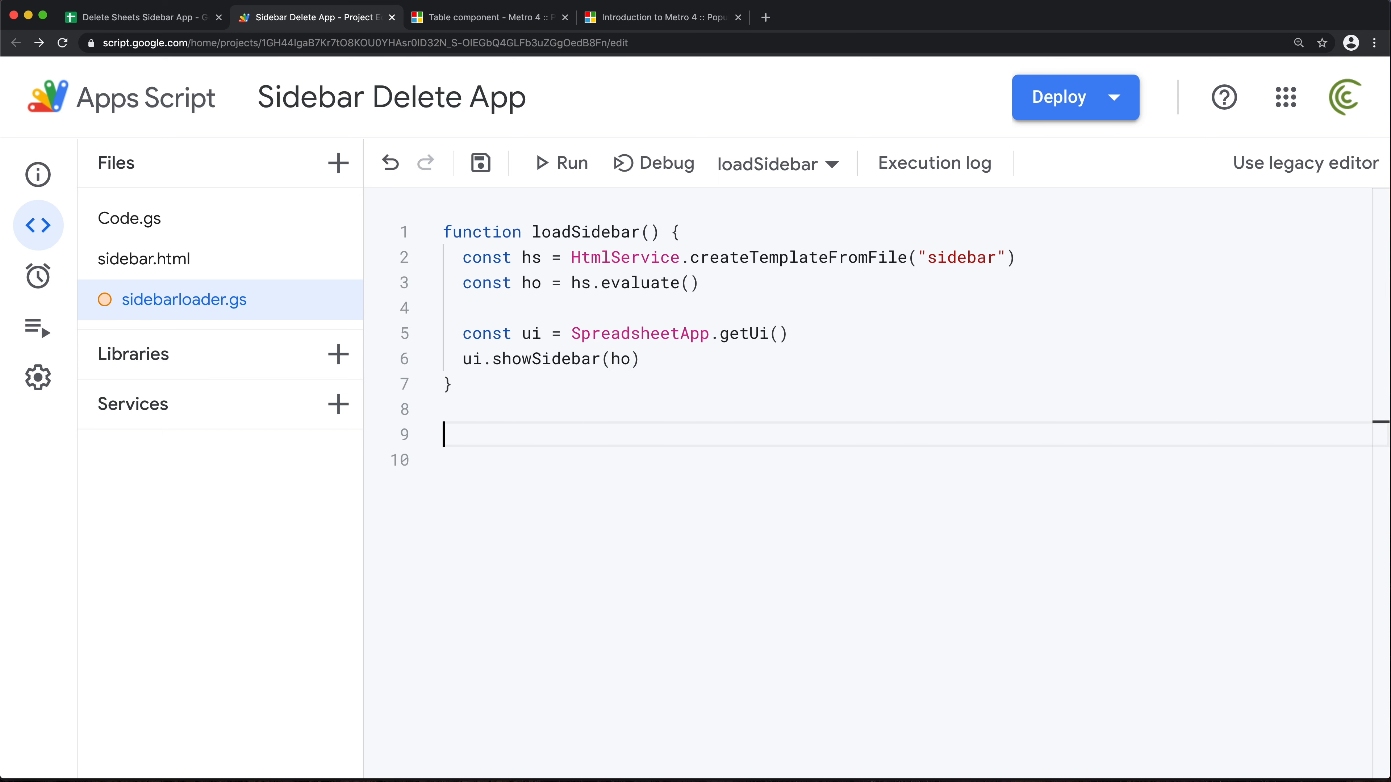
- Define createMenu() that gets the UI and creates a 'Utilities' menu as const menu
{"action": "type", "text": "function"}
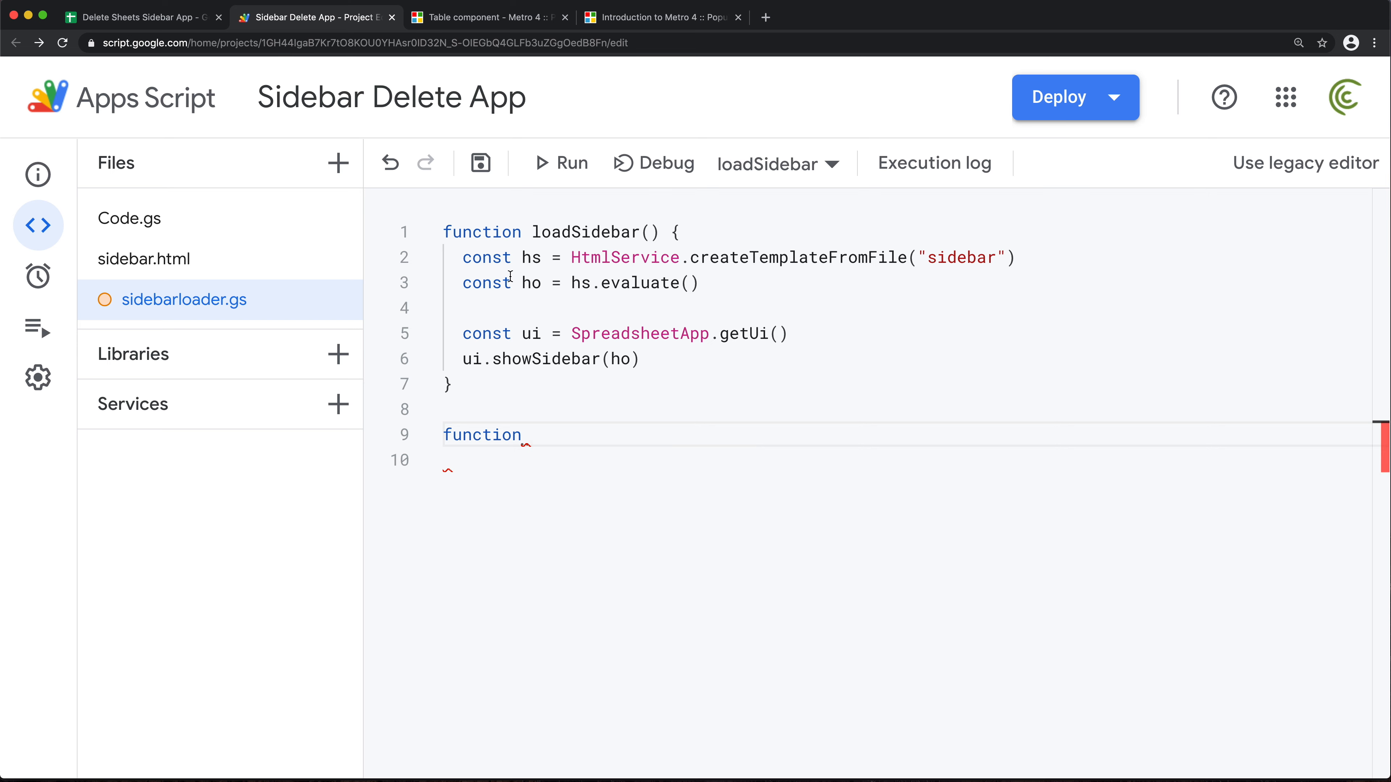
{"action": "left_click", "coordinate": [141, 17]}
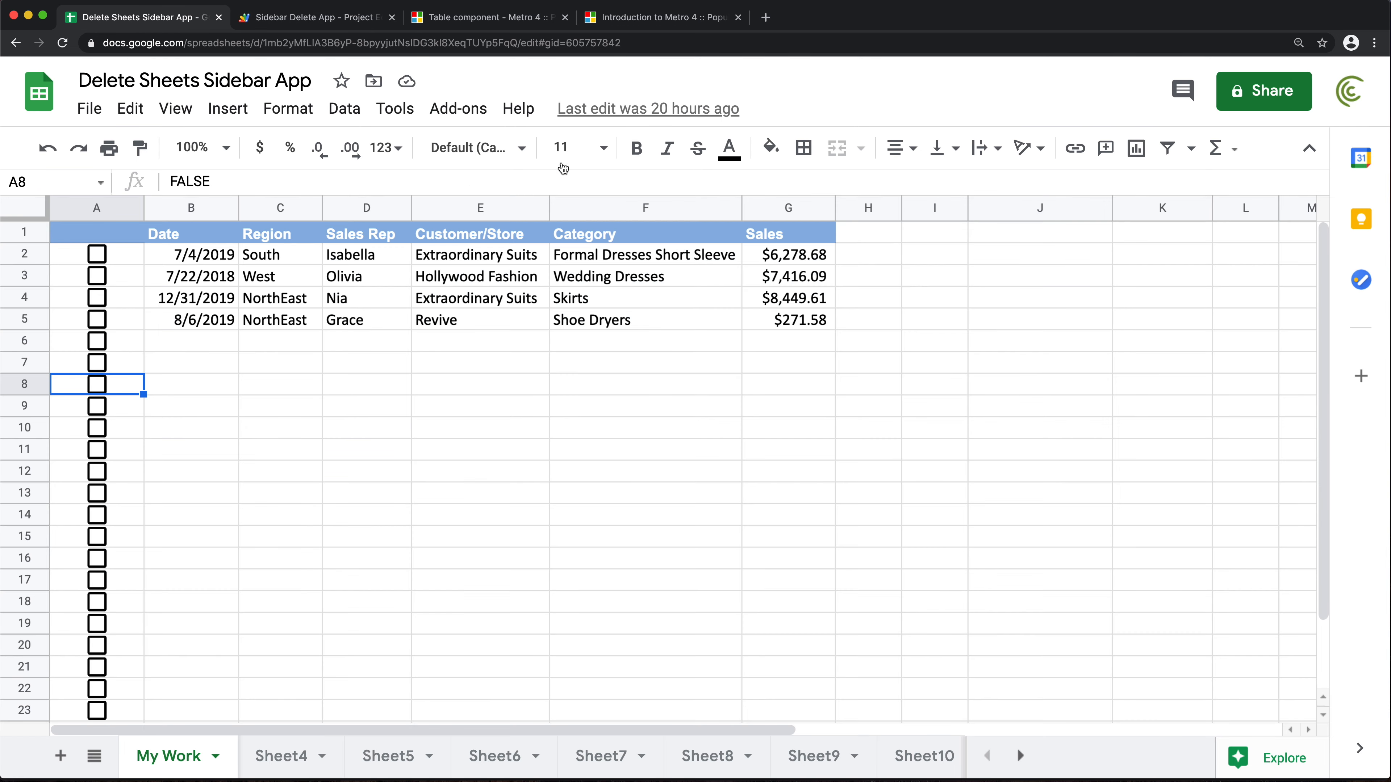
{"action": "left_click", "coordinate": [314, 17]}
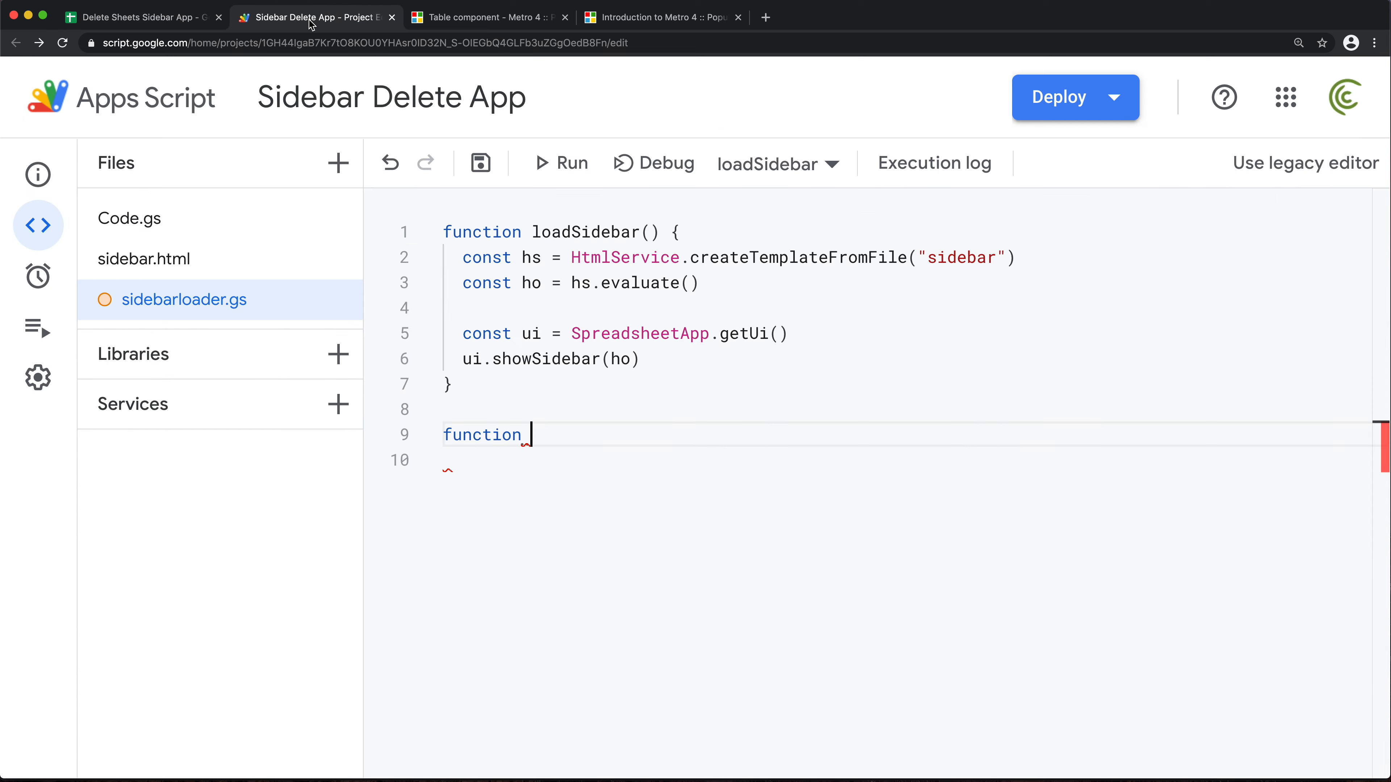
{"action": "type", "text": "createMen"}
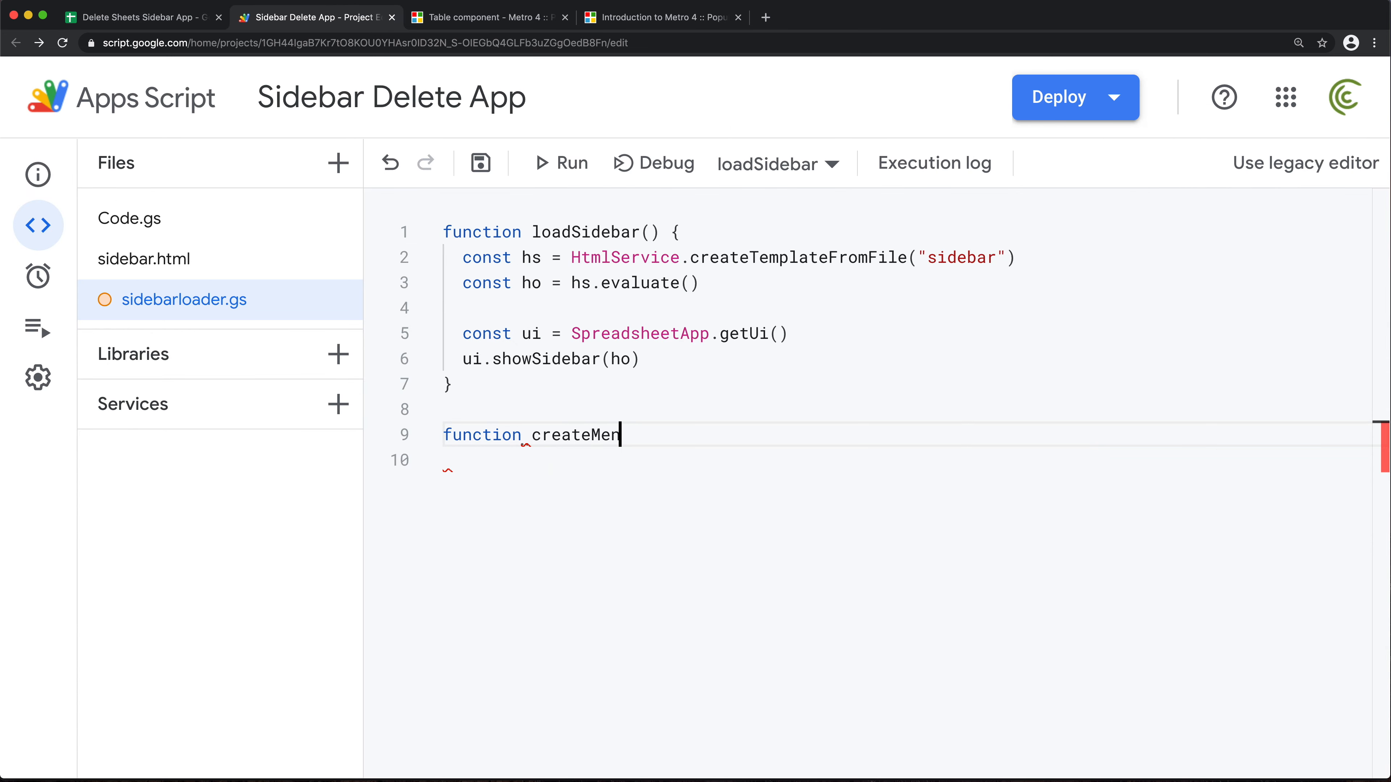
{"action": "type", "text": "u()"}
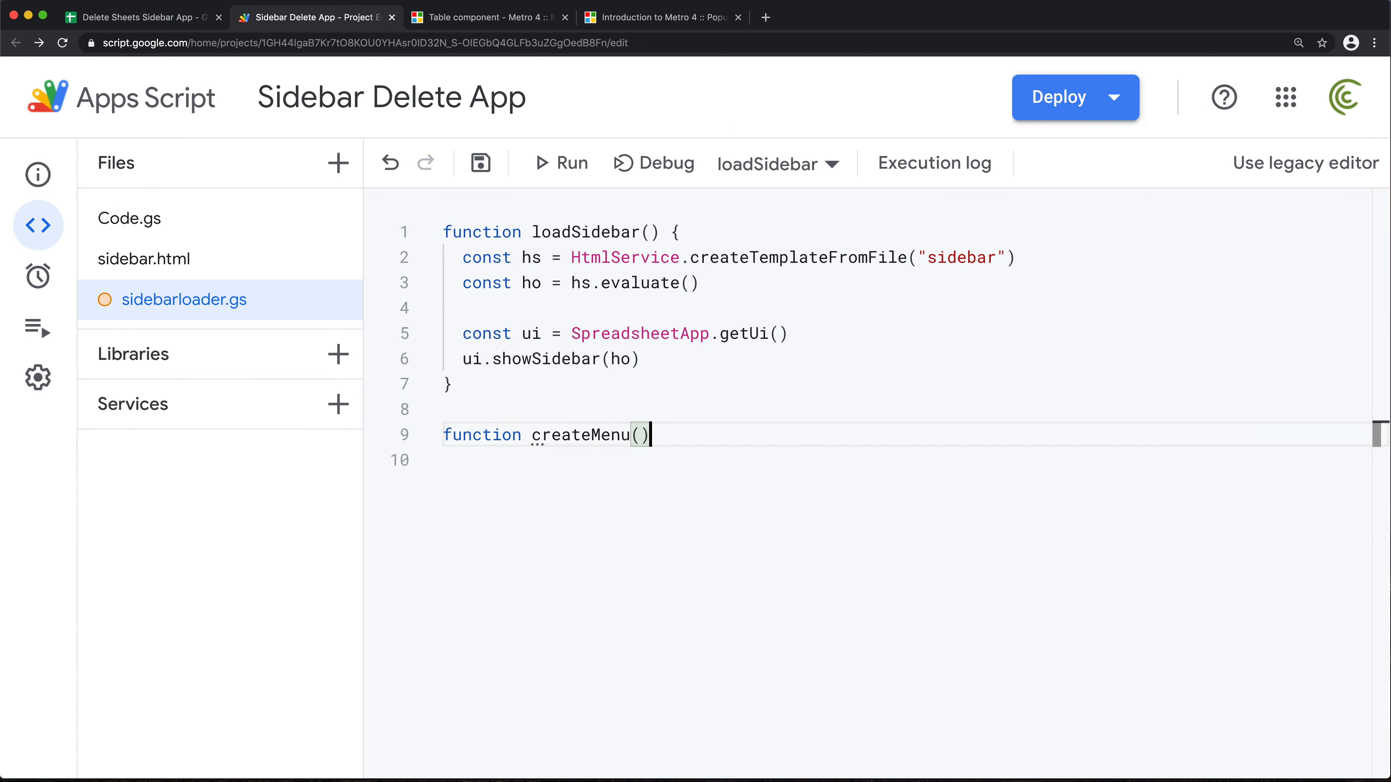
{"action": "type", "text": "{"}
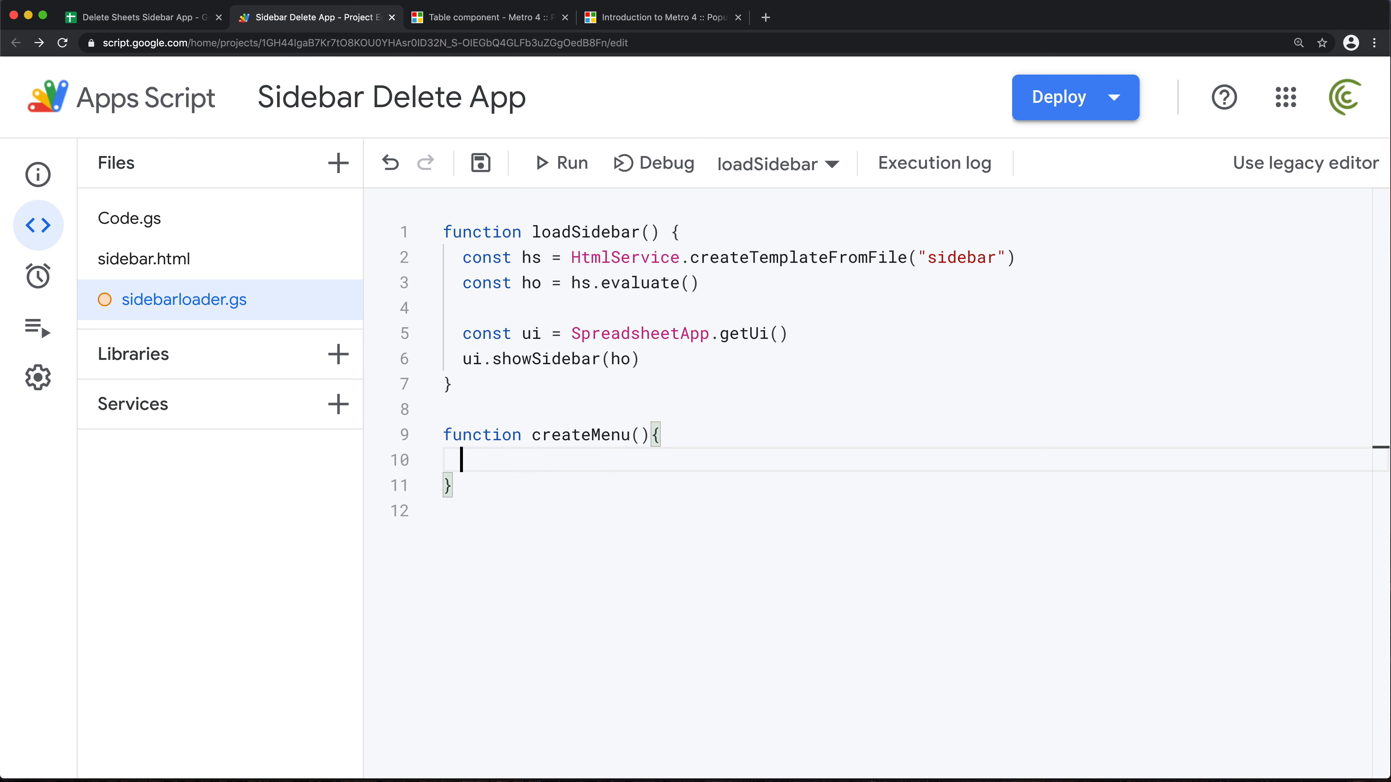
{"action": "left_click_drag", "start_coordinate": [502, 332], "coordinate": [790, 333]}
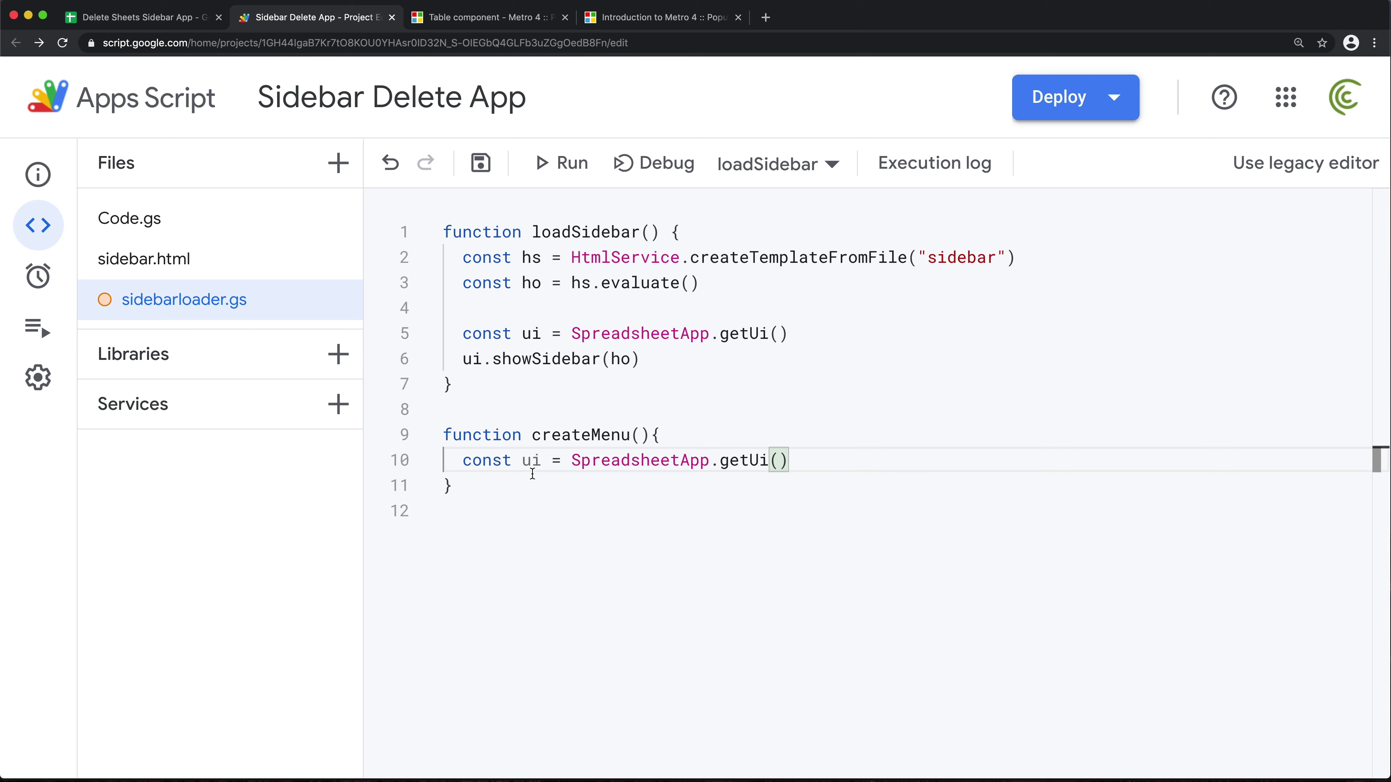
{"action": "type", "text": "ui.createMenu(\""}
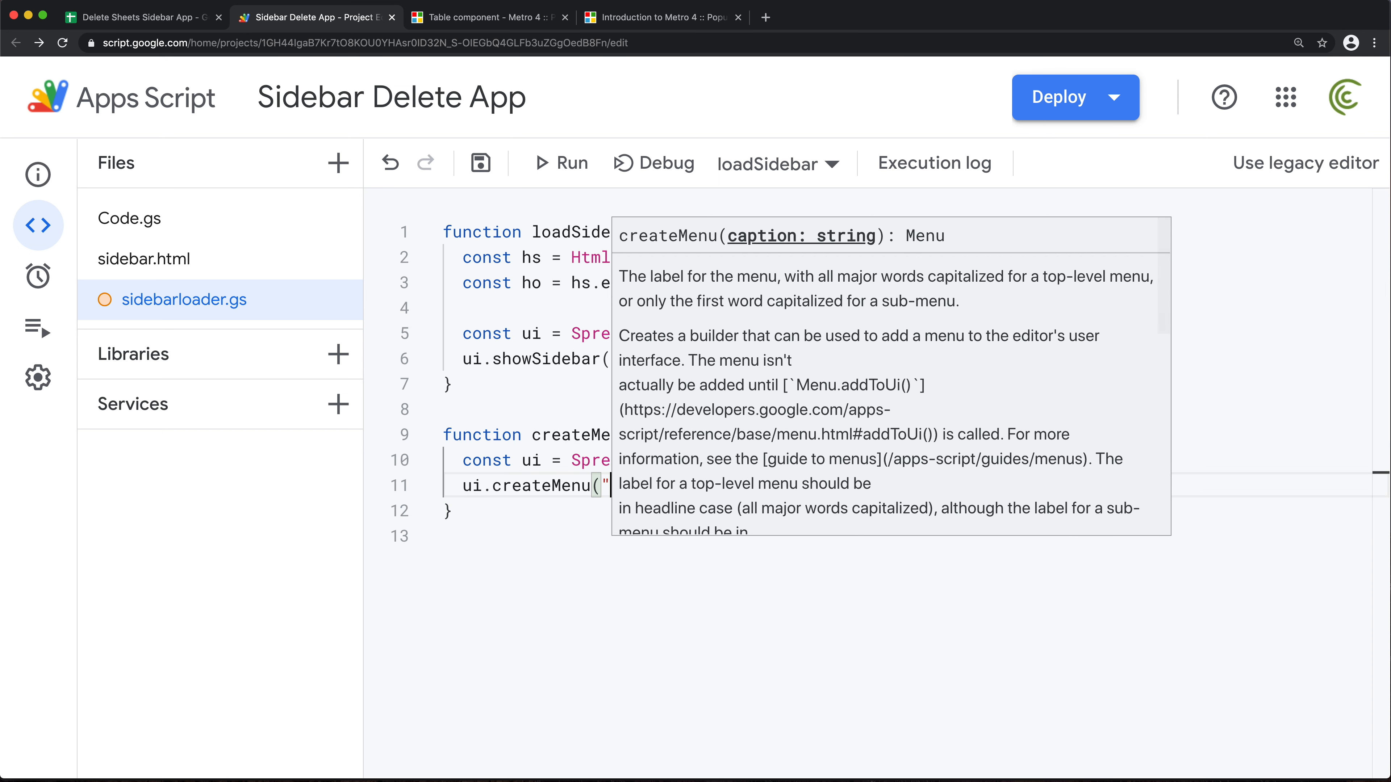
{"action": "type", "text": "Utilities\")"}
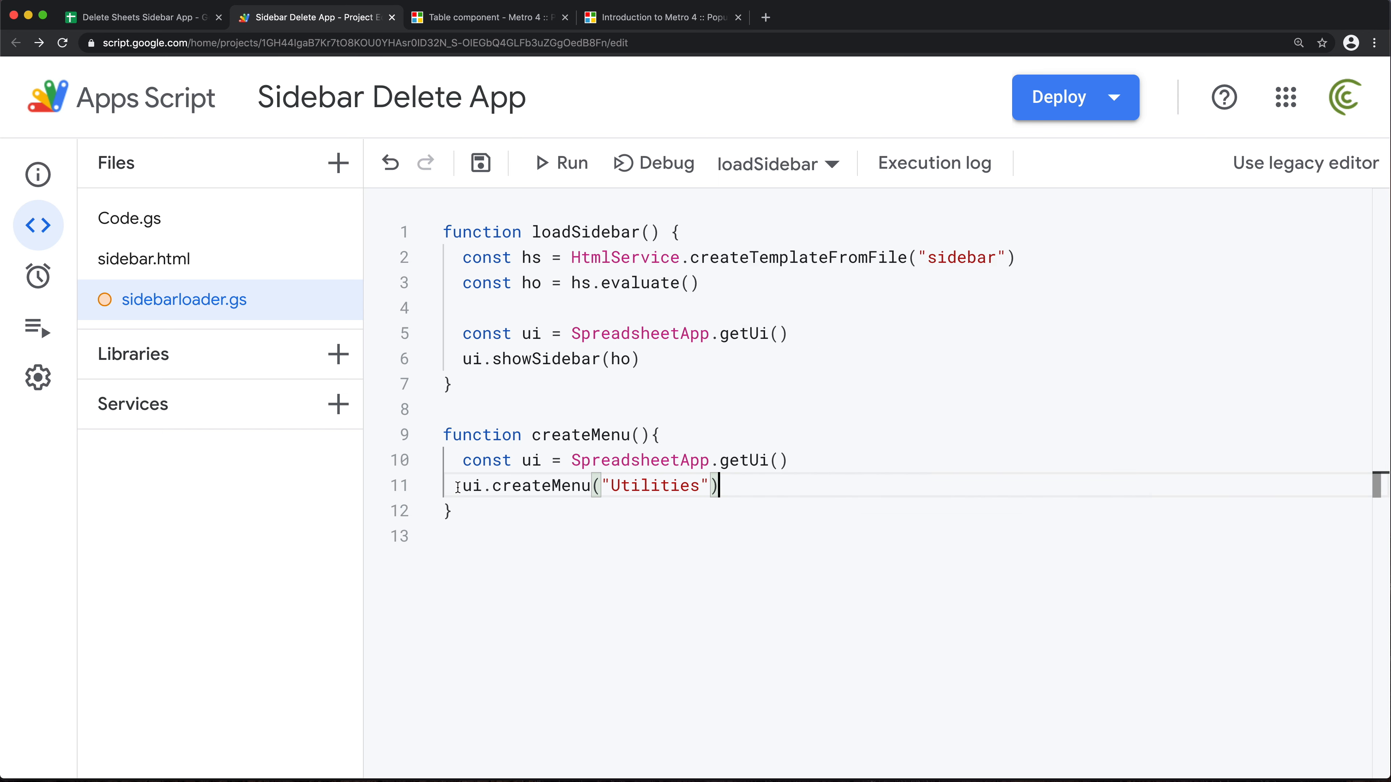
{"action": "type", "text": "const me"}
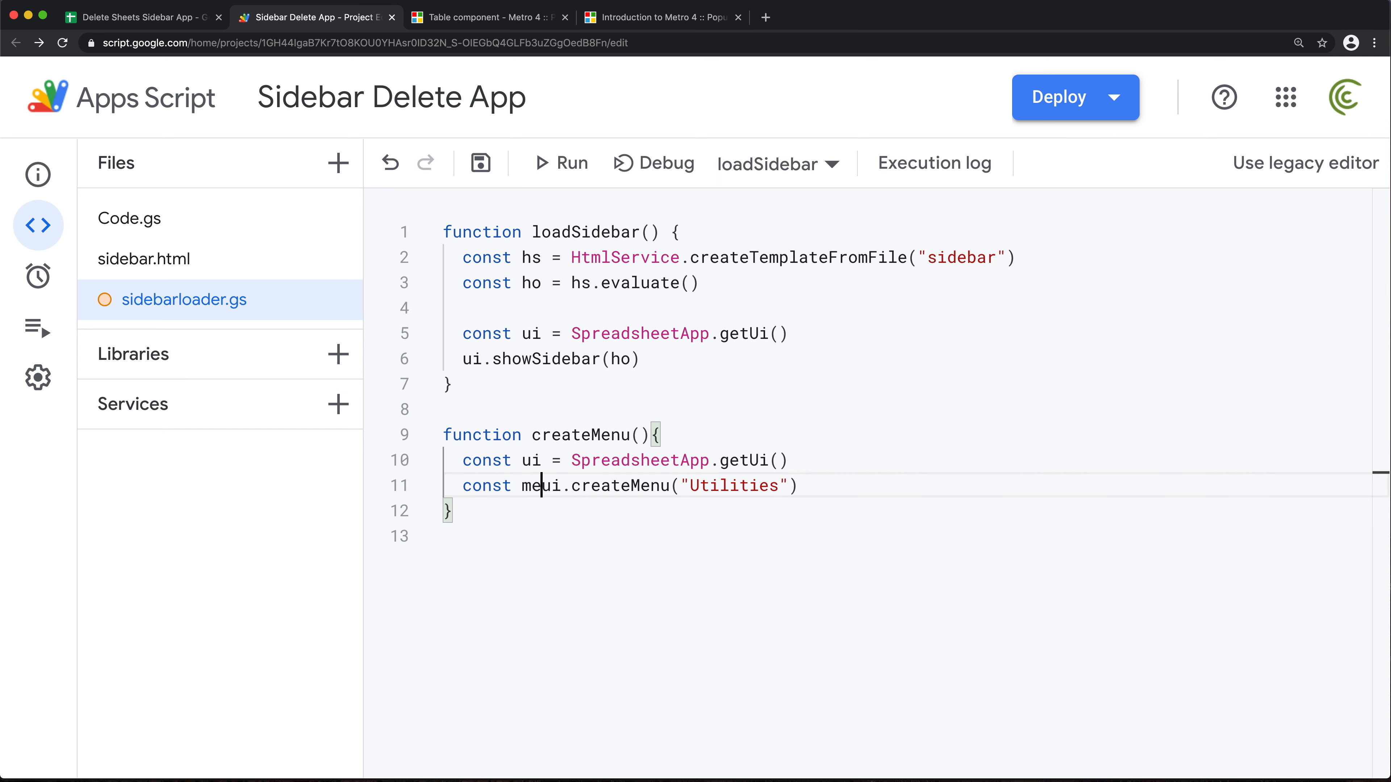
{"action": "type", "text": "nu ="}
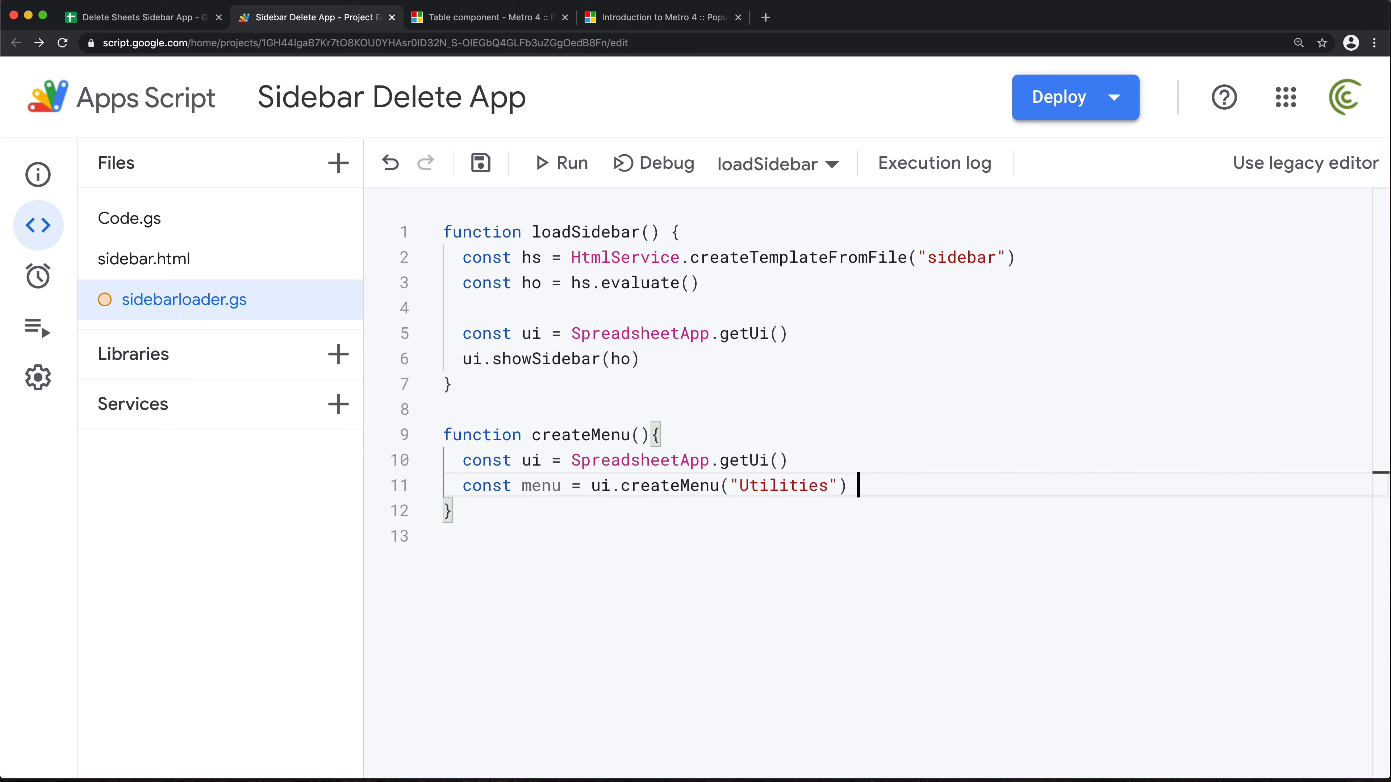
{"action": "type", "text": "menu.c"}
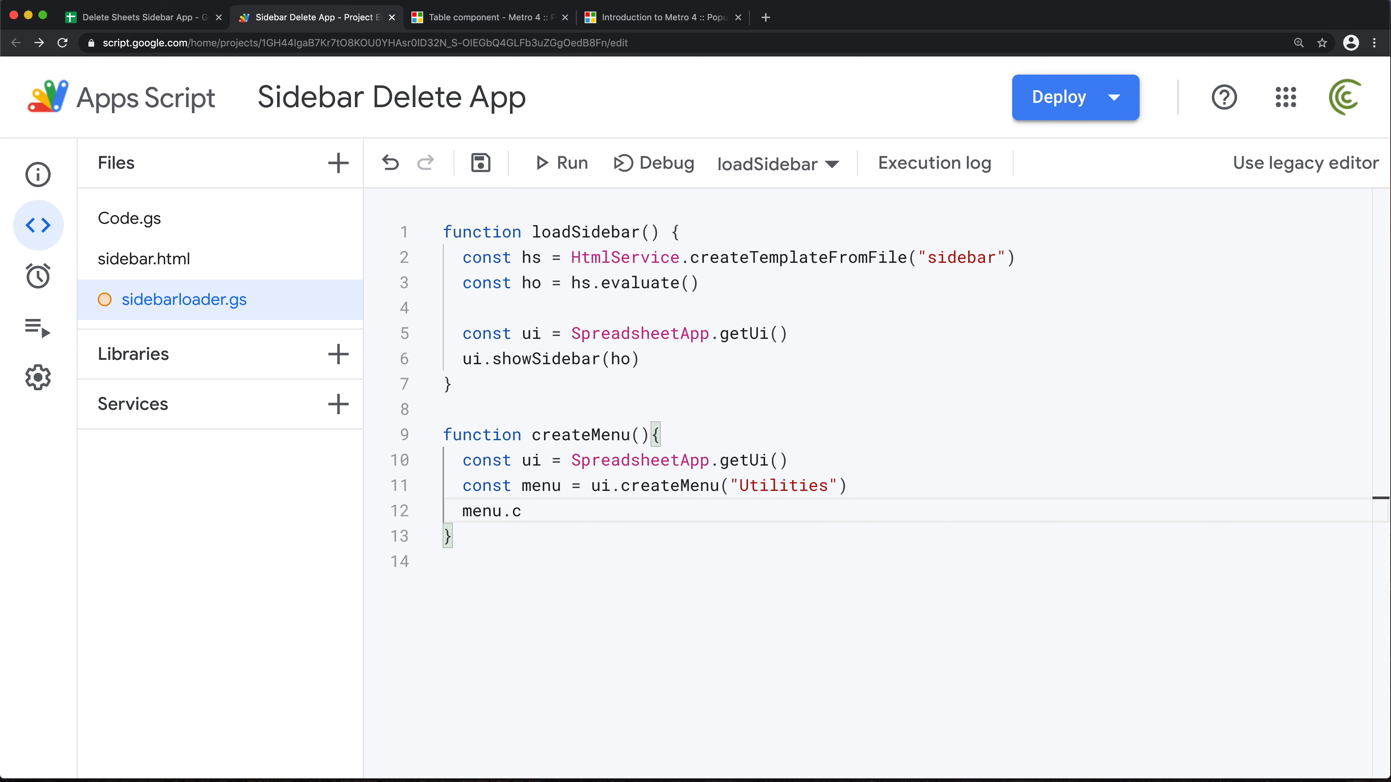
- Add menu.addItem("Delete Worksheets","loadSidebar") and menu.addToUi()
{"action": "type", "text": "addItem(\""}
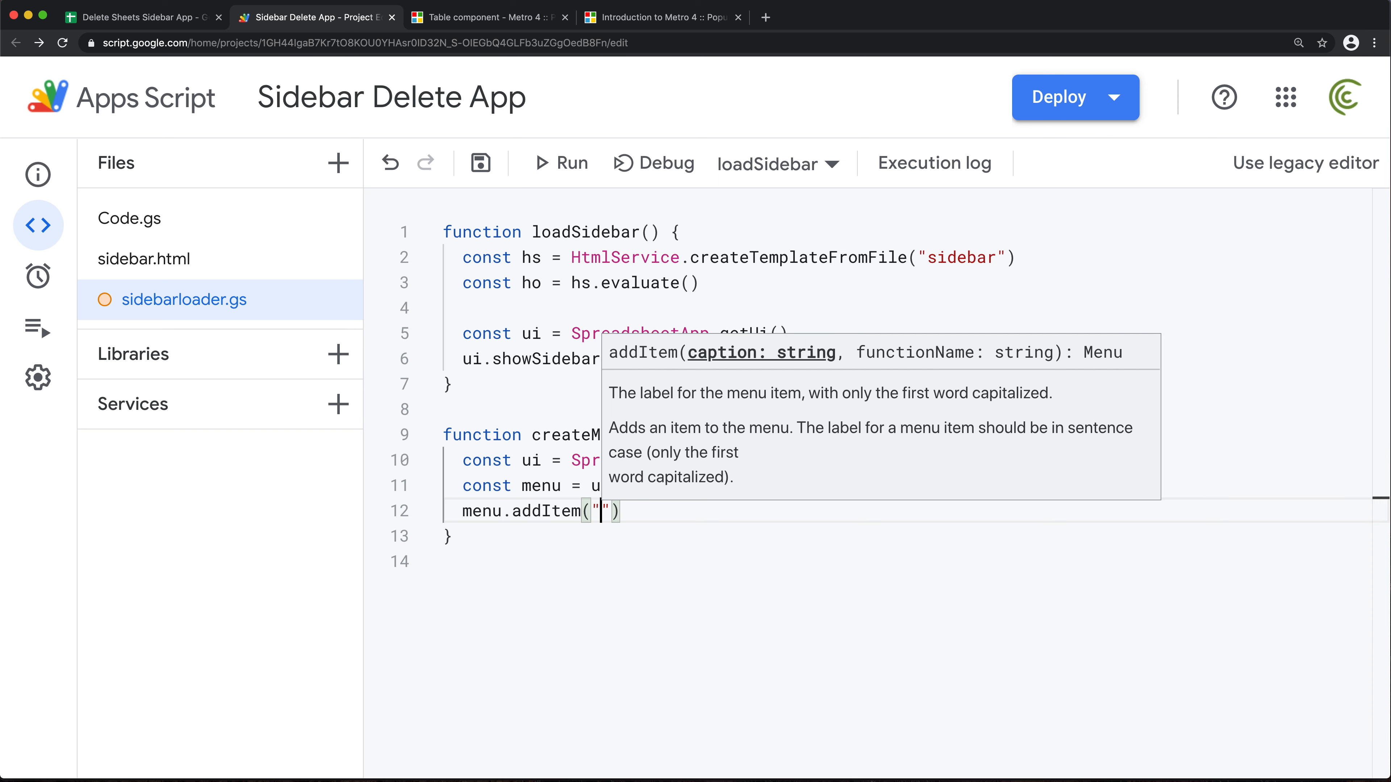
{"action": "type", "text": "Dlete"}
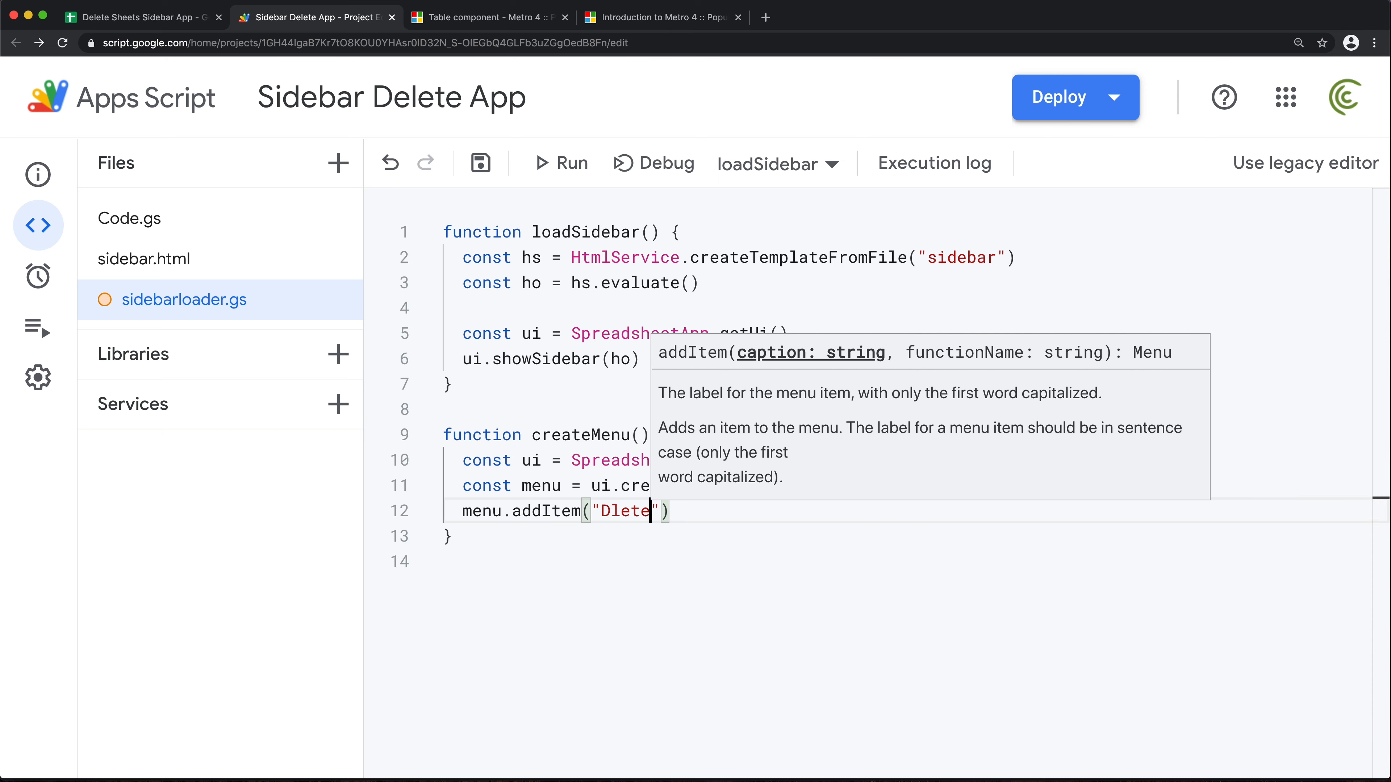
{"action": "type", "text": "Worksheets"}
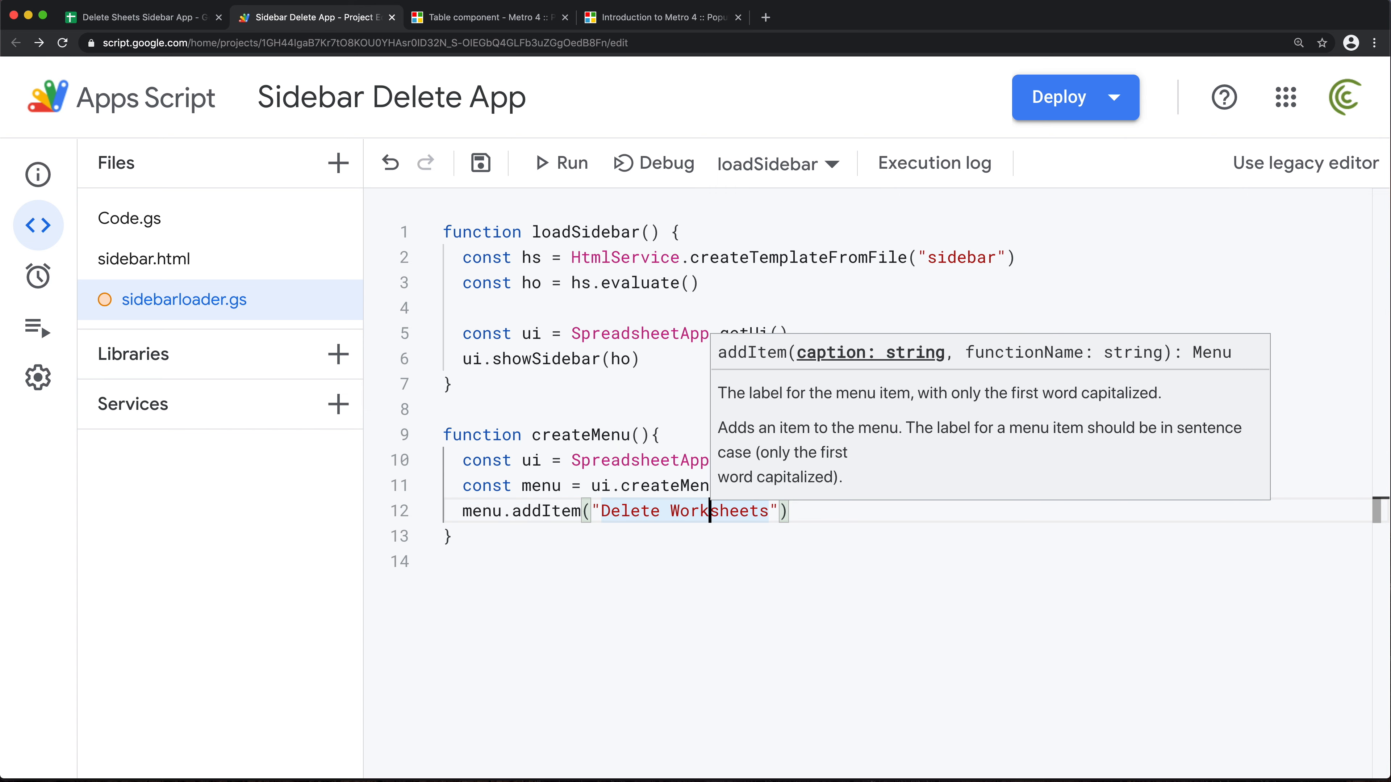
{"action": "type", "text": ","}
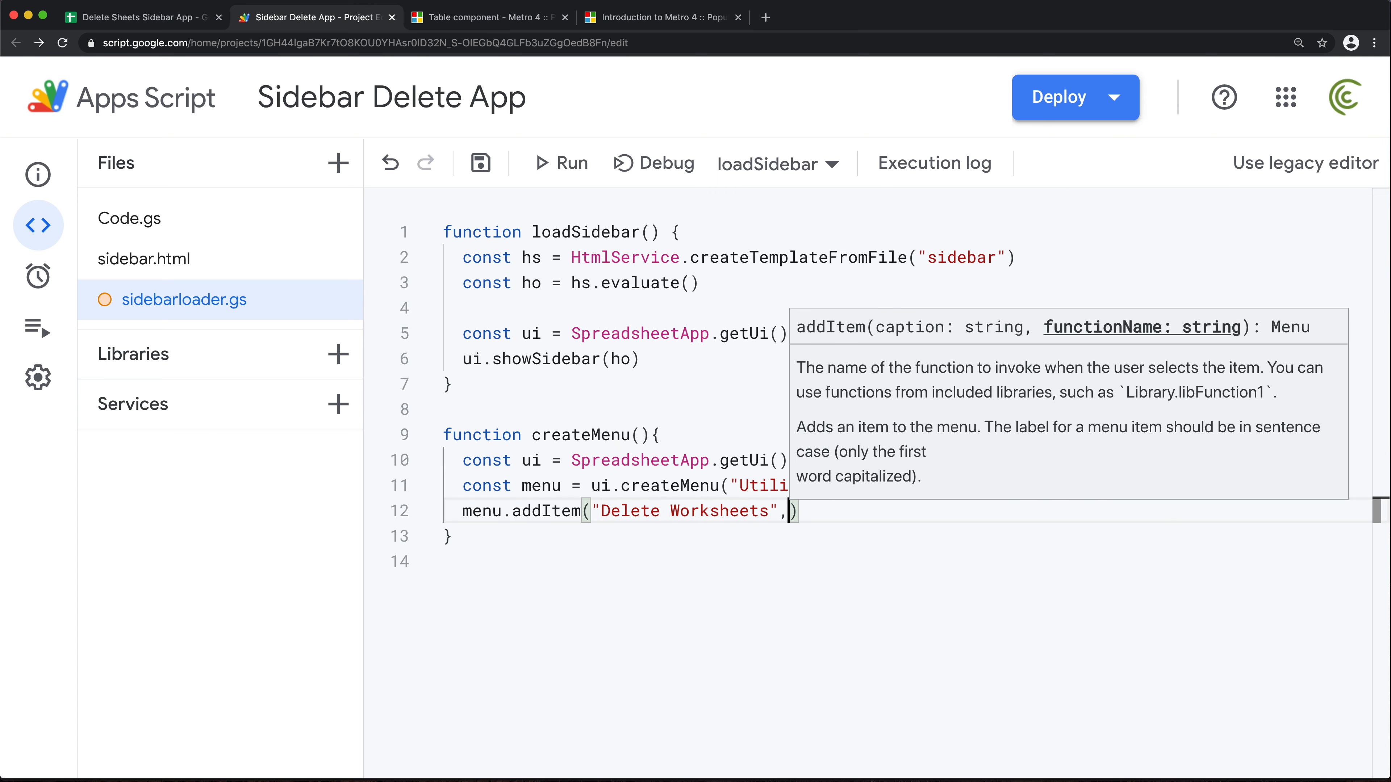
{"action": "double_click", "coordinate": [613, 234]}
{"action": "type", "text": "\""}
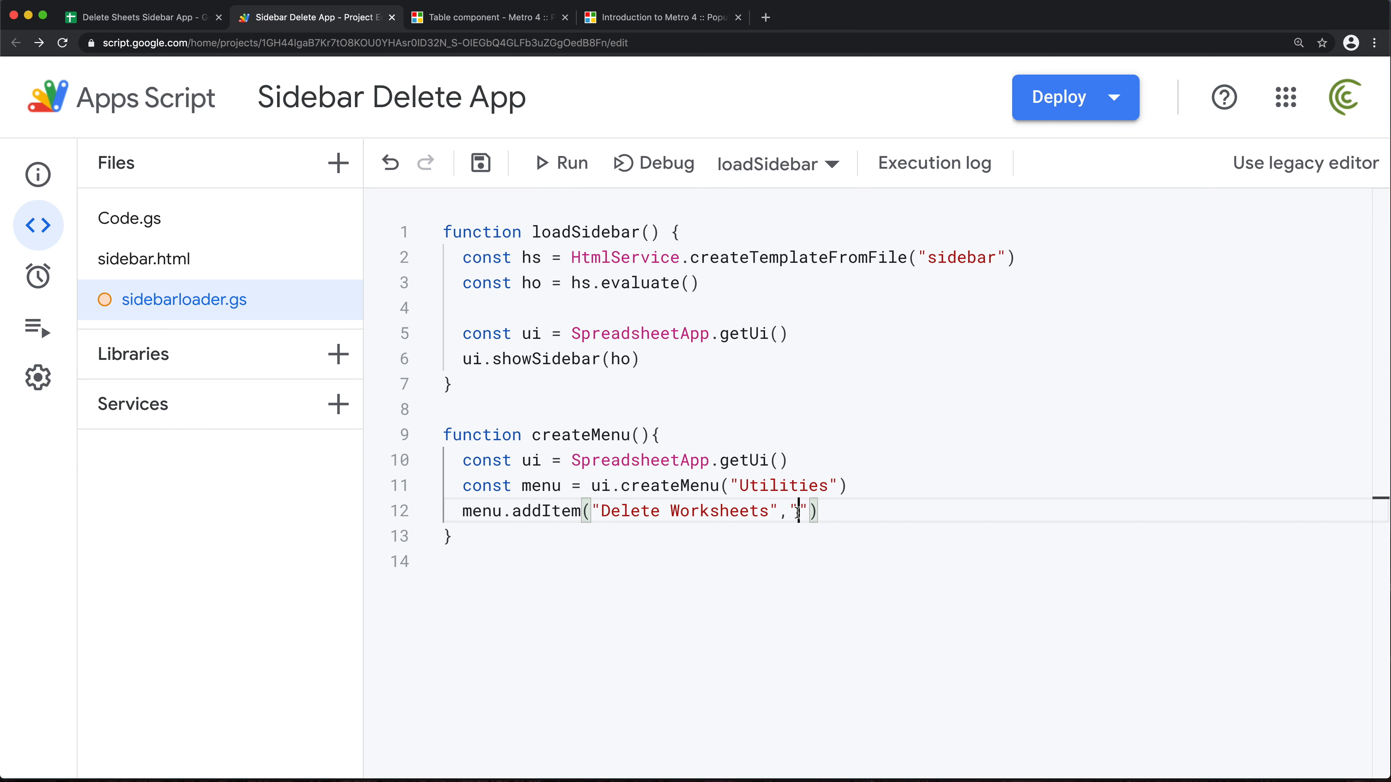
{"action": "type", "text": "loadSidebar"}
{"action": "type", "text": "menu"}
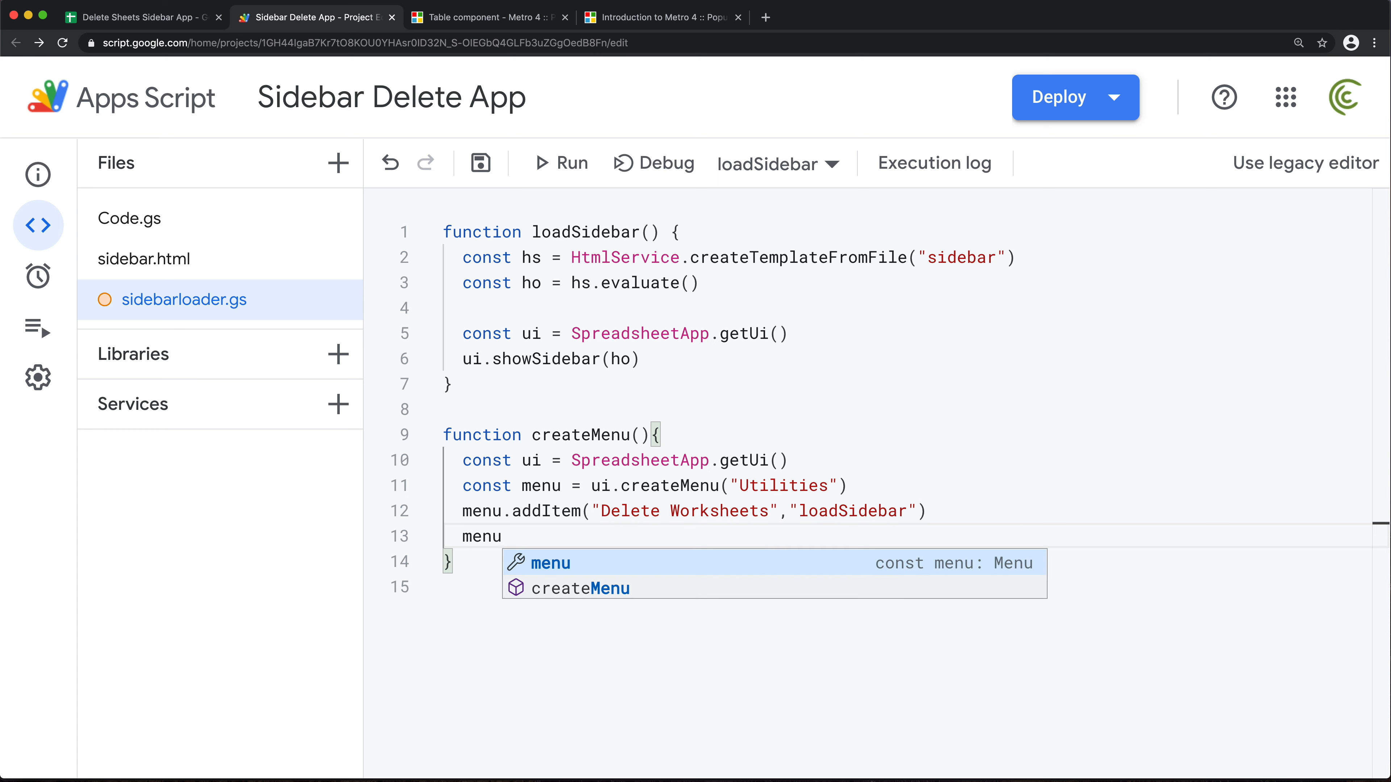
{"action": "type", "text": ".addToUi("}
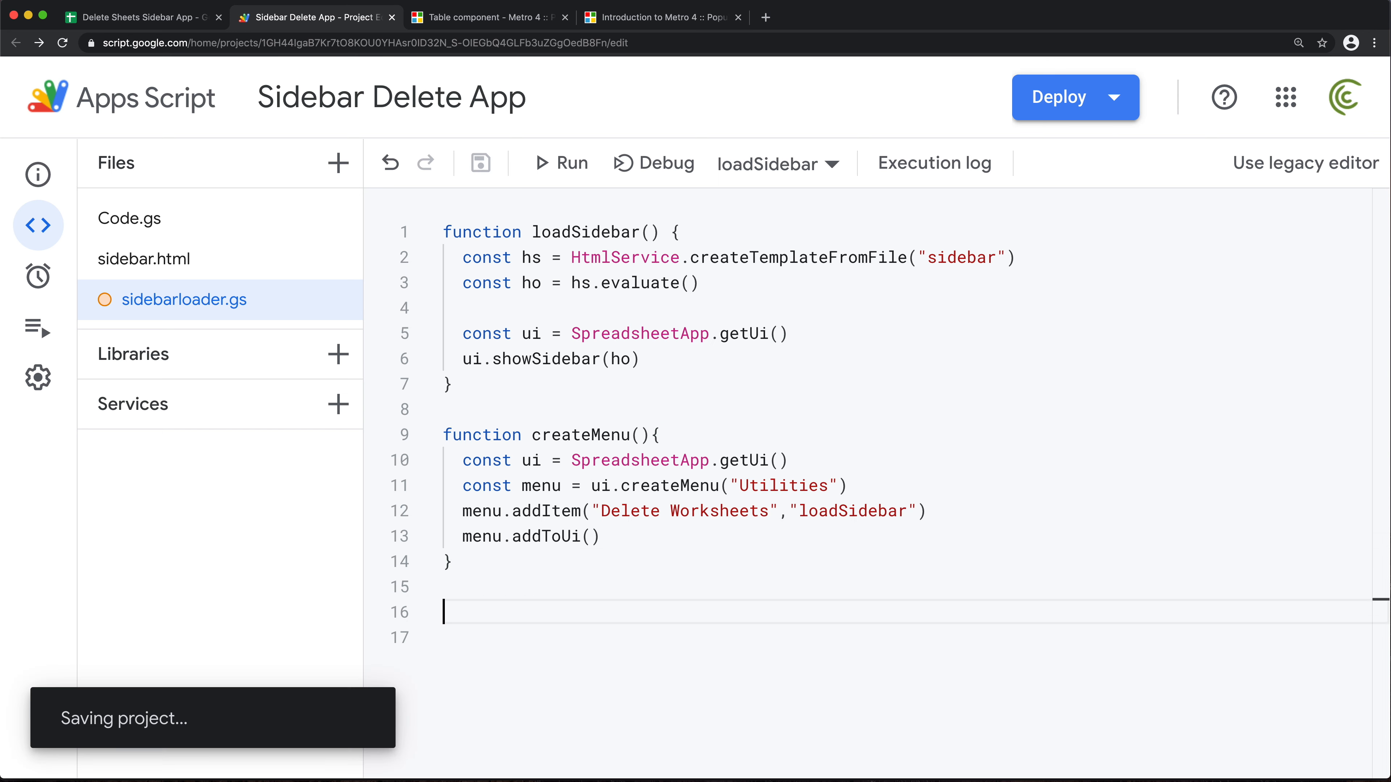
- Add function onOpen() that calls createMenu(), and save
{"action": "type", "text": "funct"}
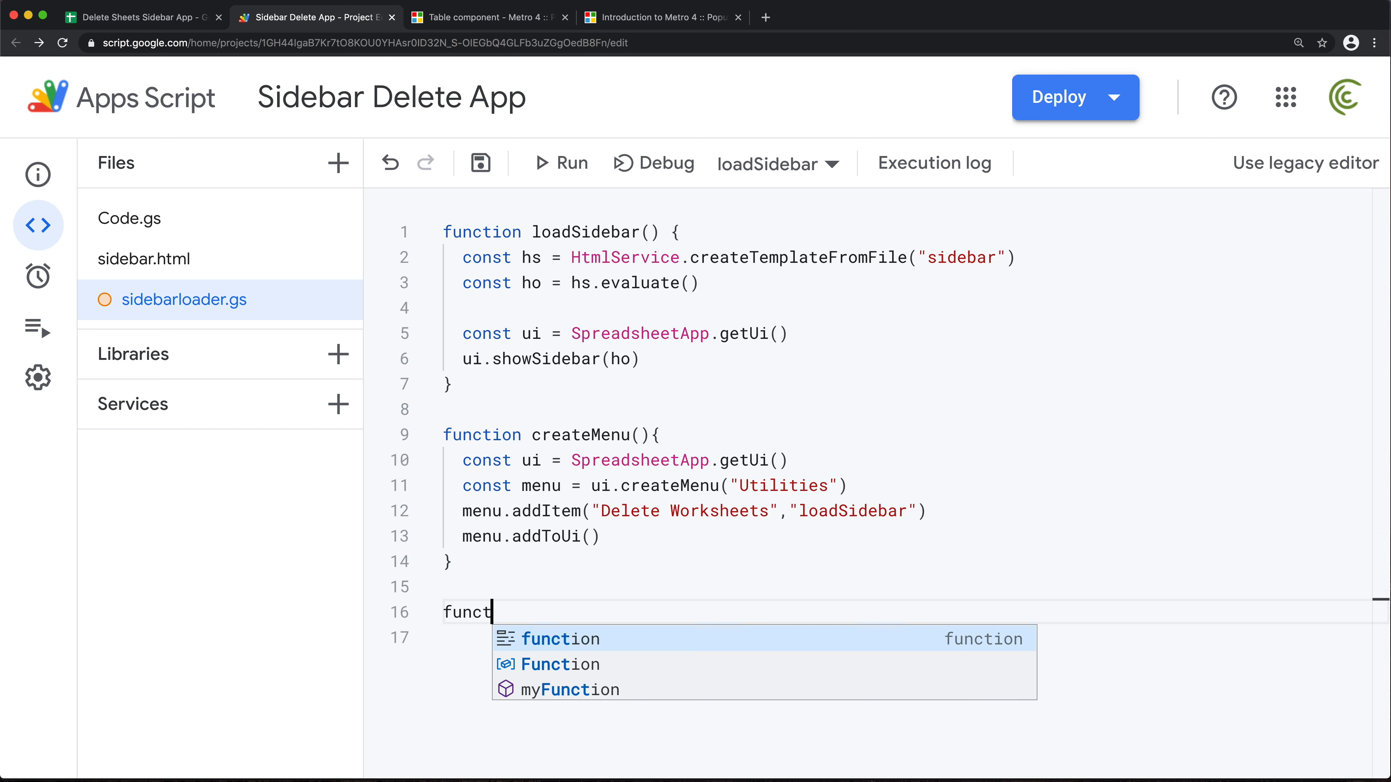
{"action": "key", "text": "Tab"}
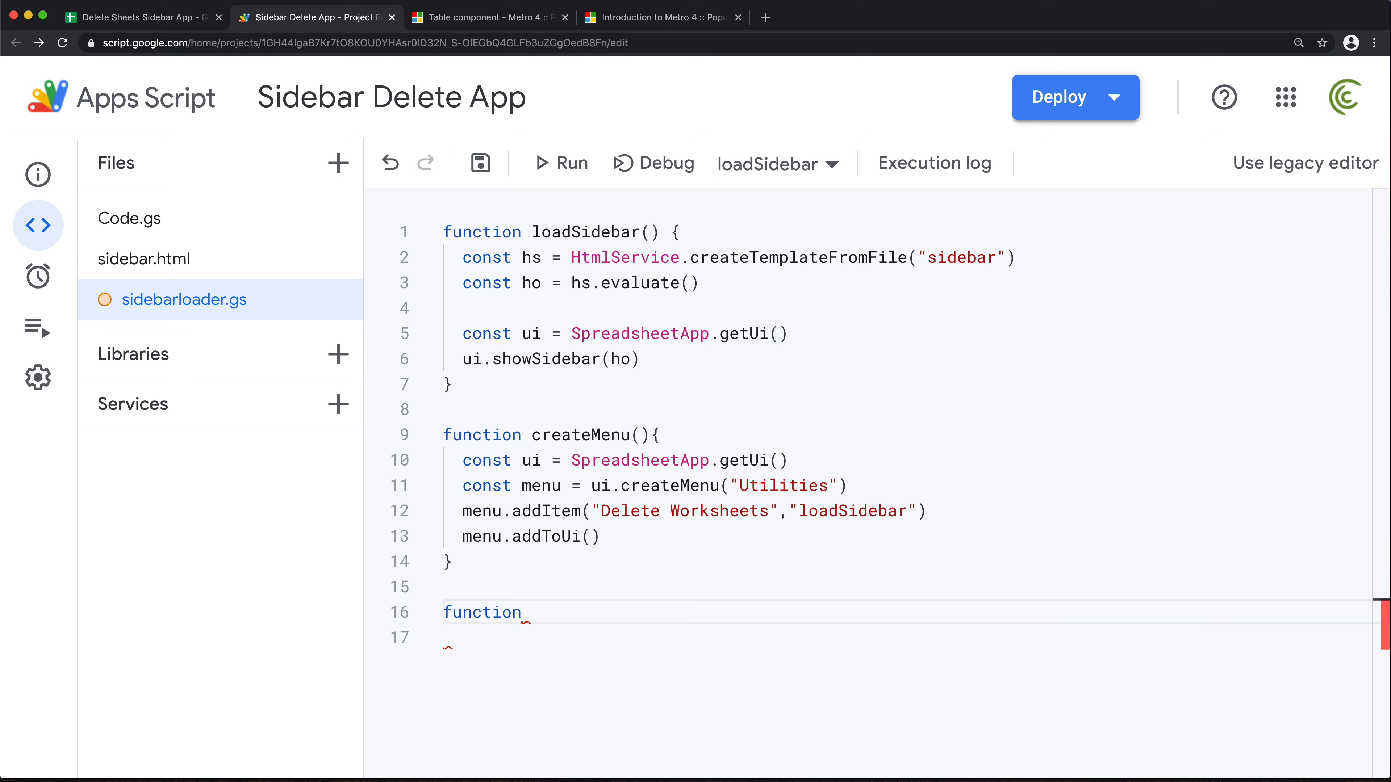
{"action": "type", "text": "onOpen(){"}
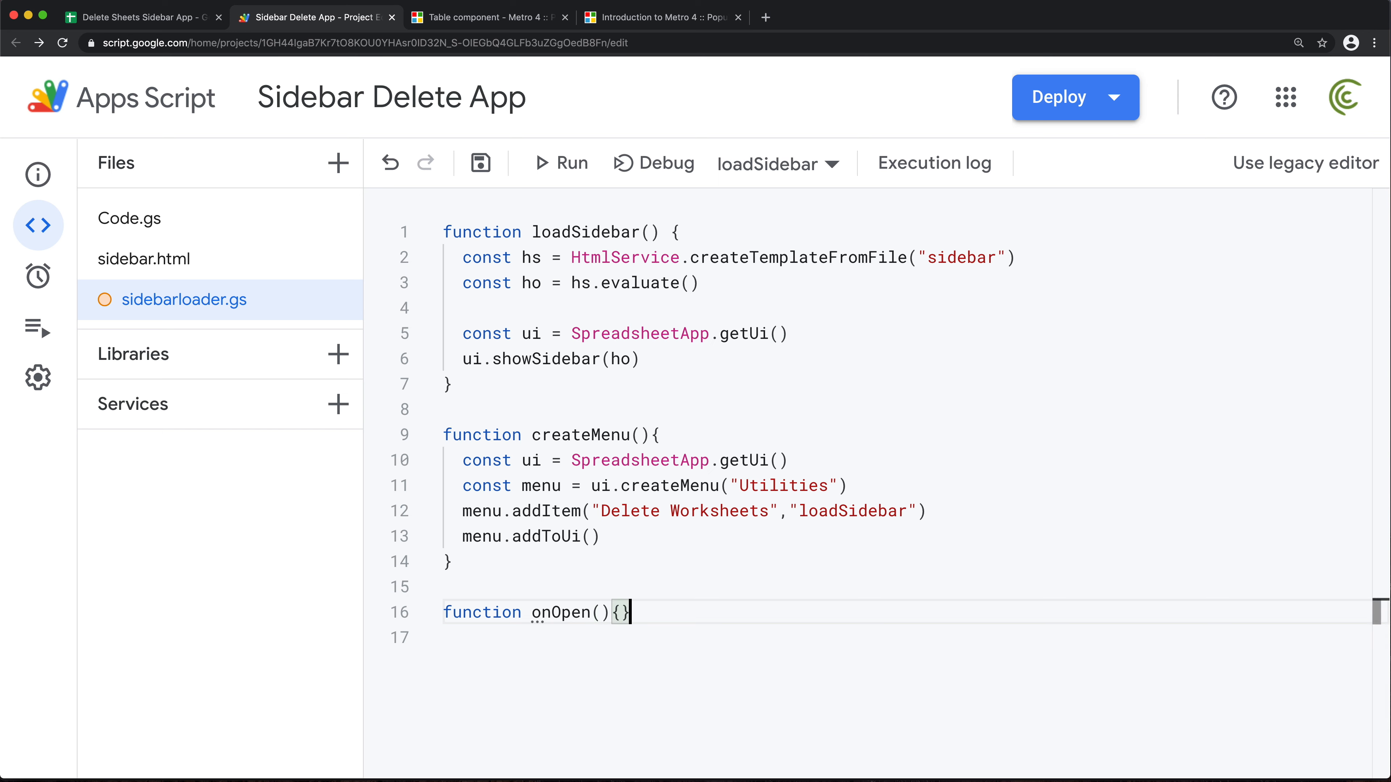
{"action": "type", "text": "createMenu("}
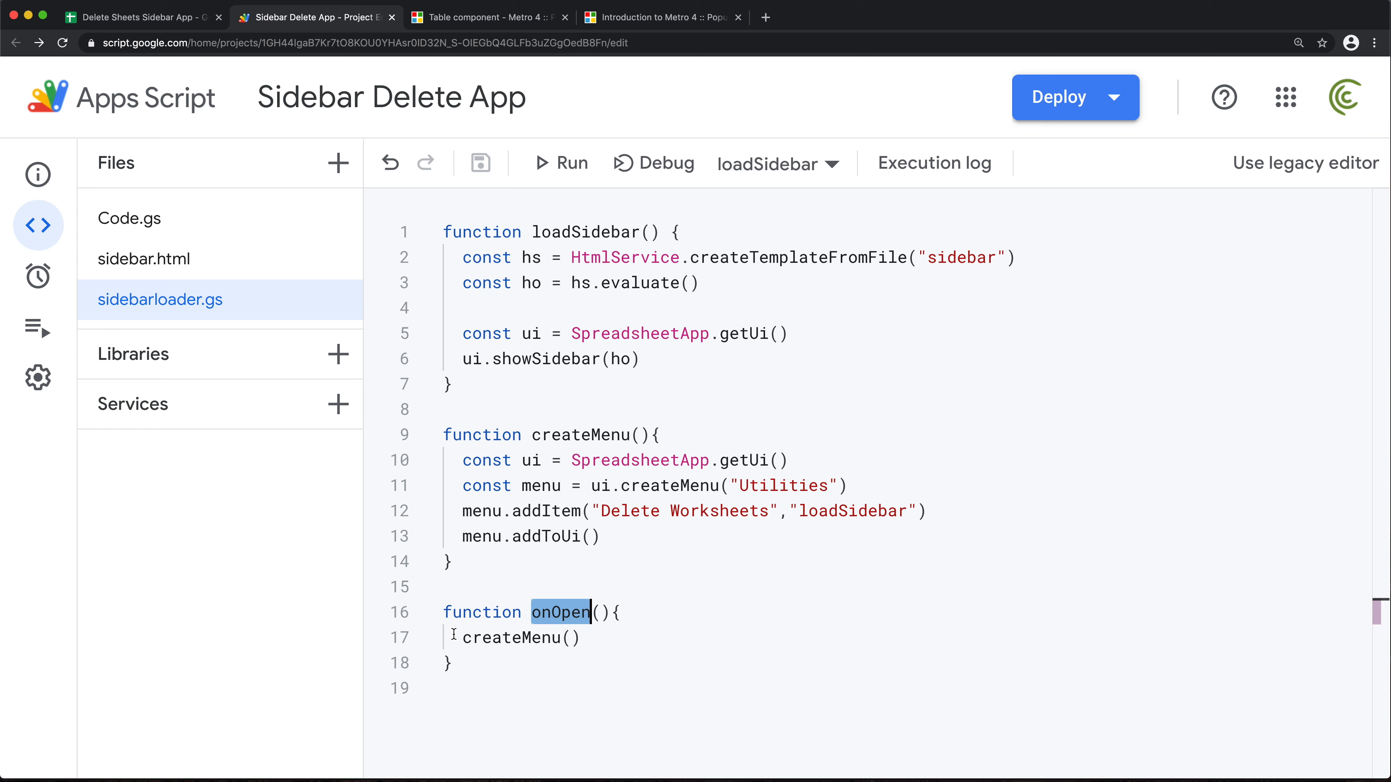
{"action": "double_click", "coordinate": [578, 434]}
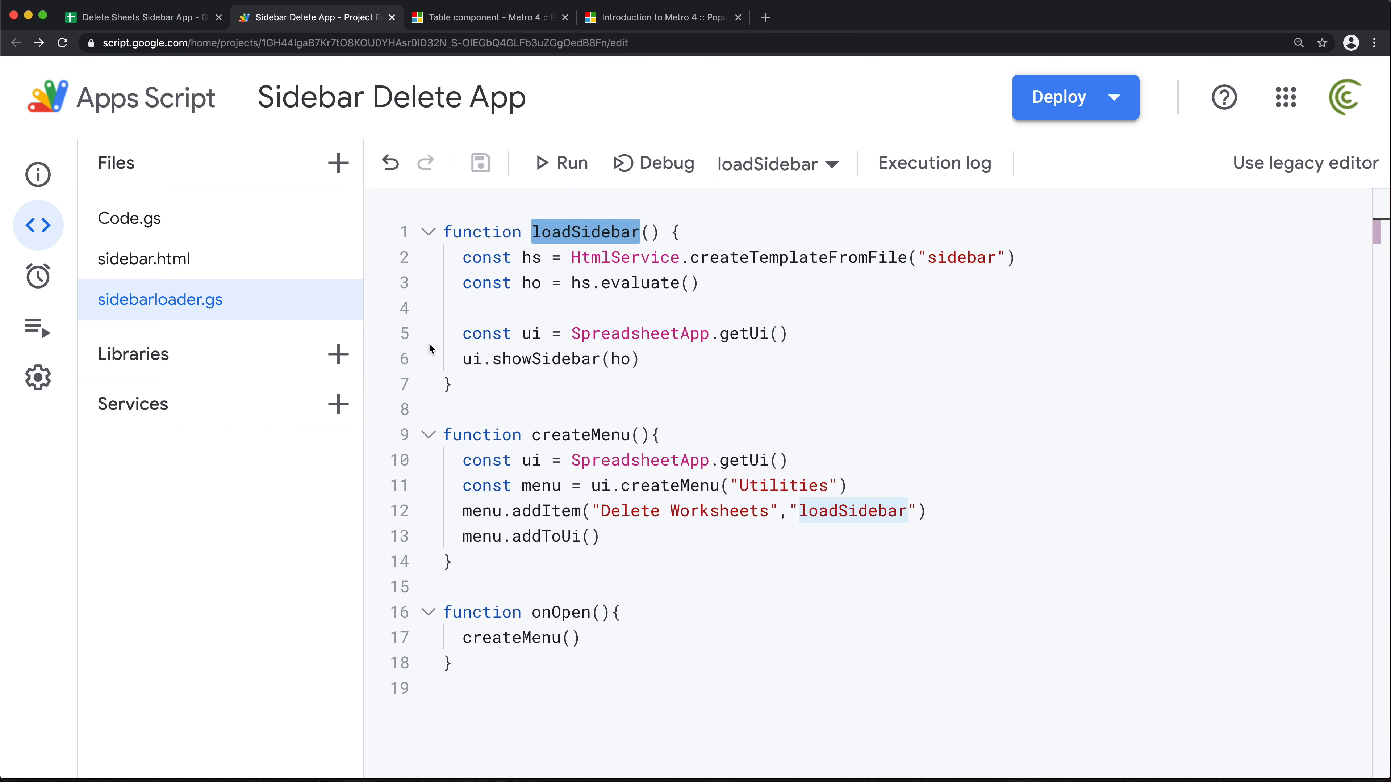
- Reload the spreadsheet and choose Utilities > Delete Worksheets to launch the sidebar
{"action": "left_click", "coordinate": [494, 415]}
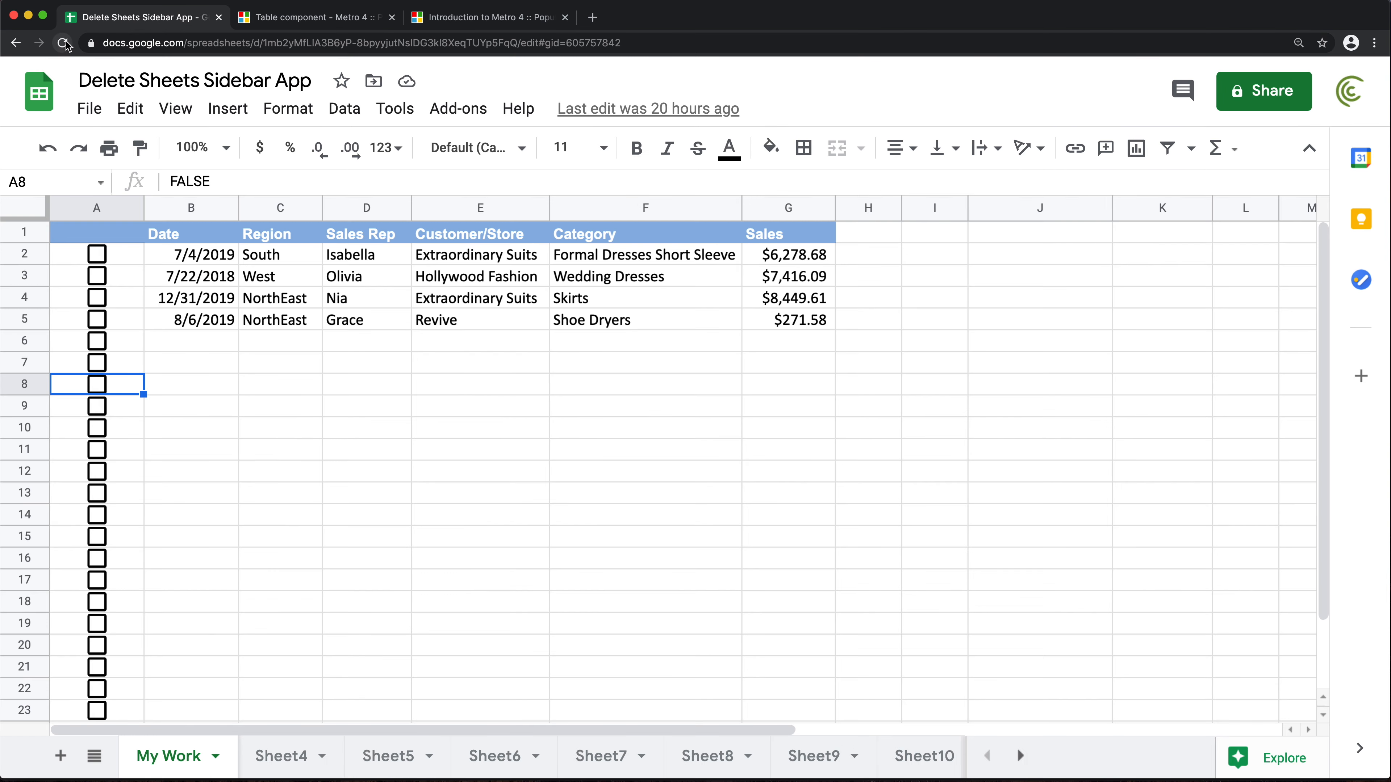
{"action": "left_click", "coordinate": [62, 42]}
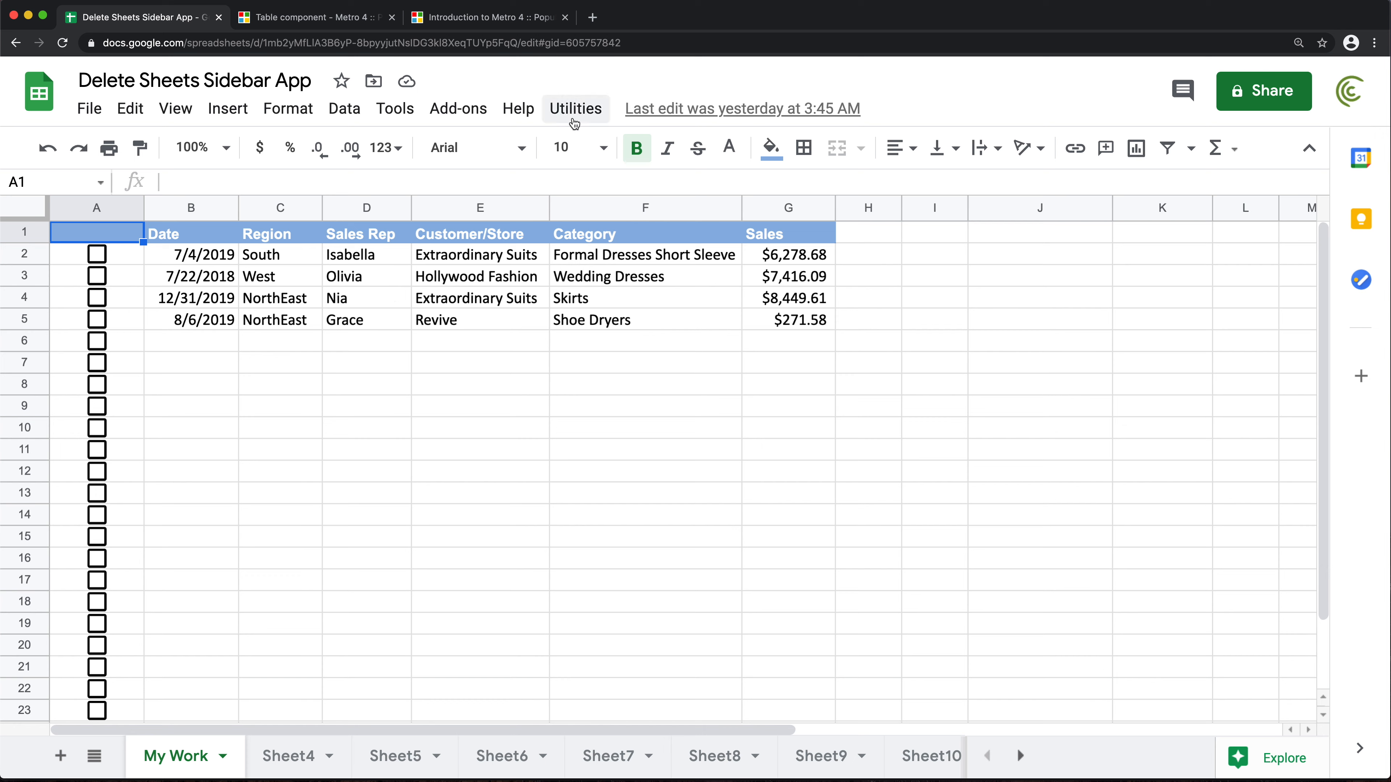
{"action": "mouse_move", "coordinate": [575, 117]}
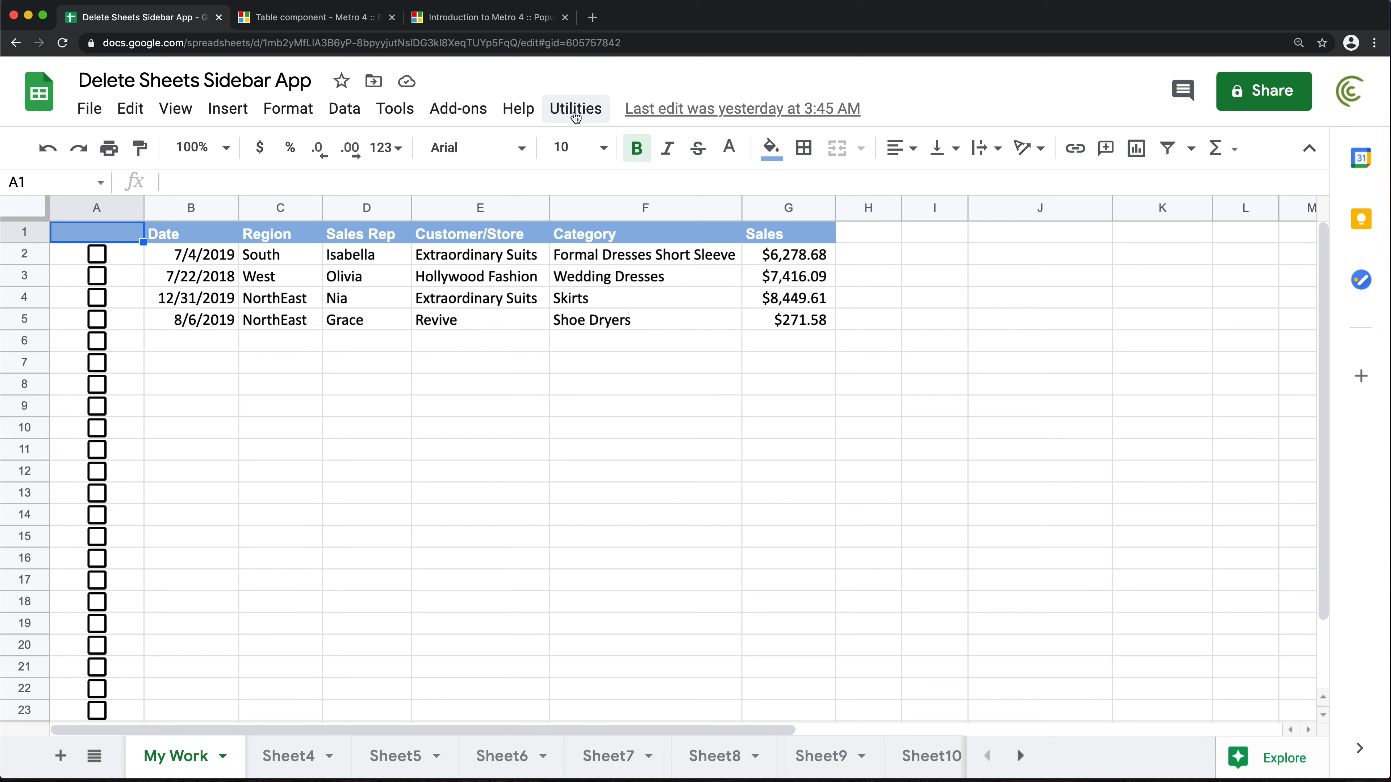
{"action": "left_click", "coordinate": [575, 109]}
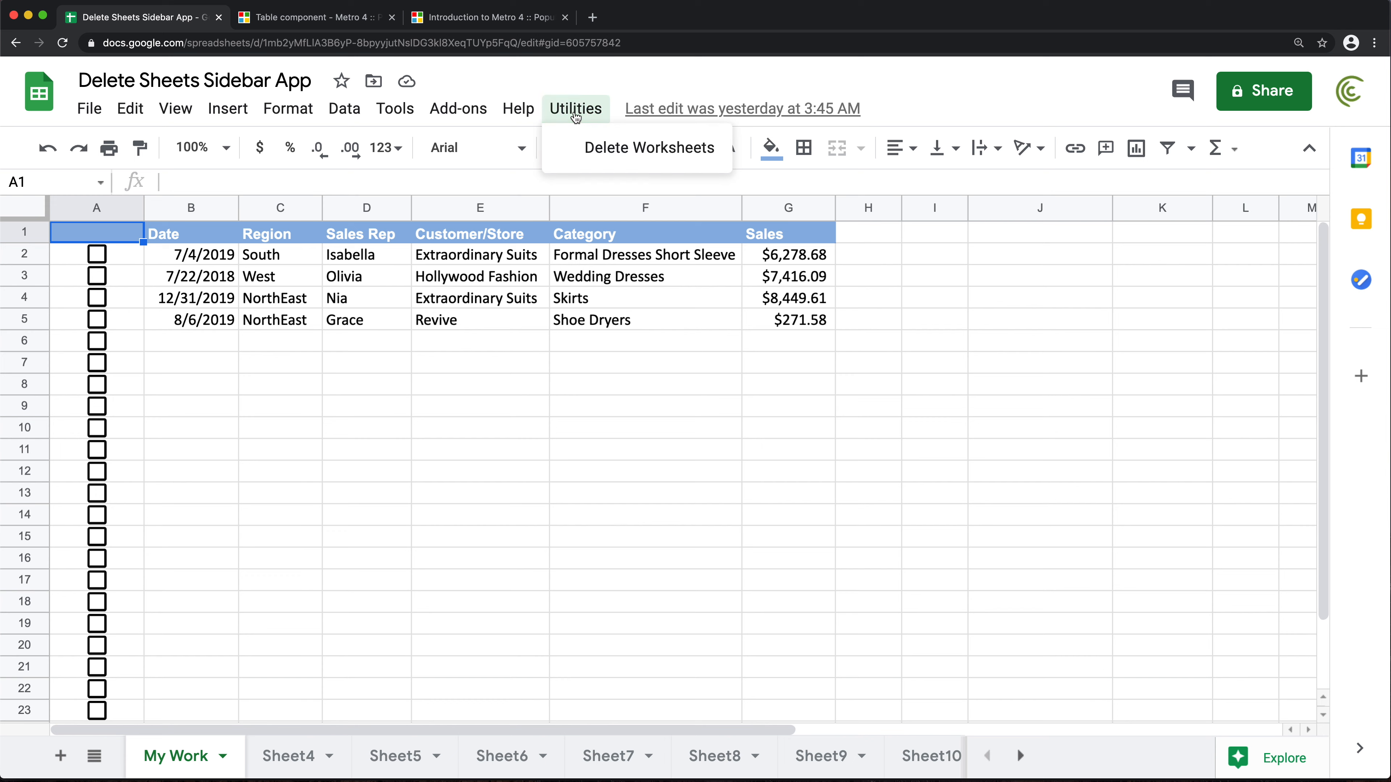
{"action": "mouse_move", "coordinate": [637, 156]}
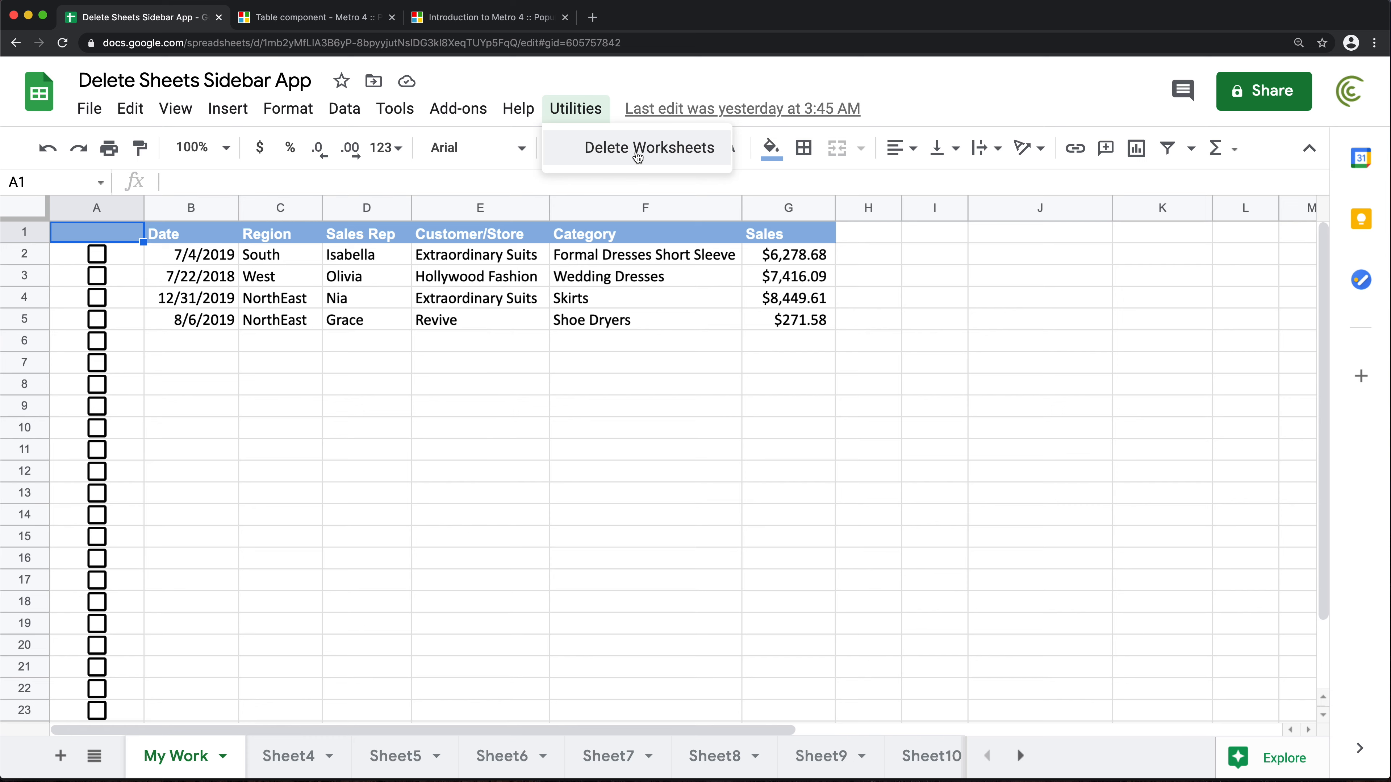
{"action": "left_click", "coordinate": [649, 148]}
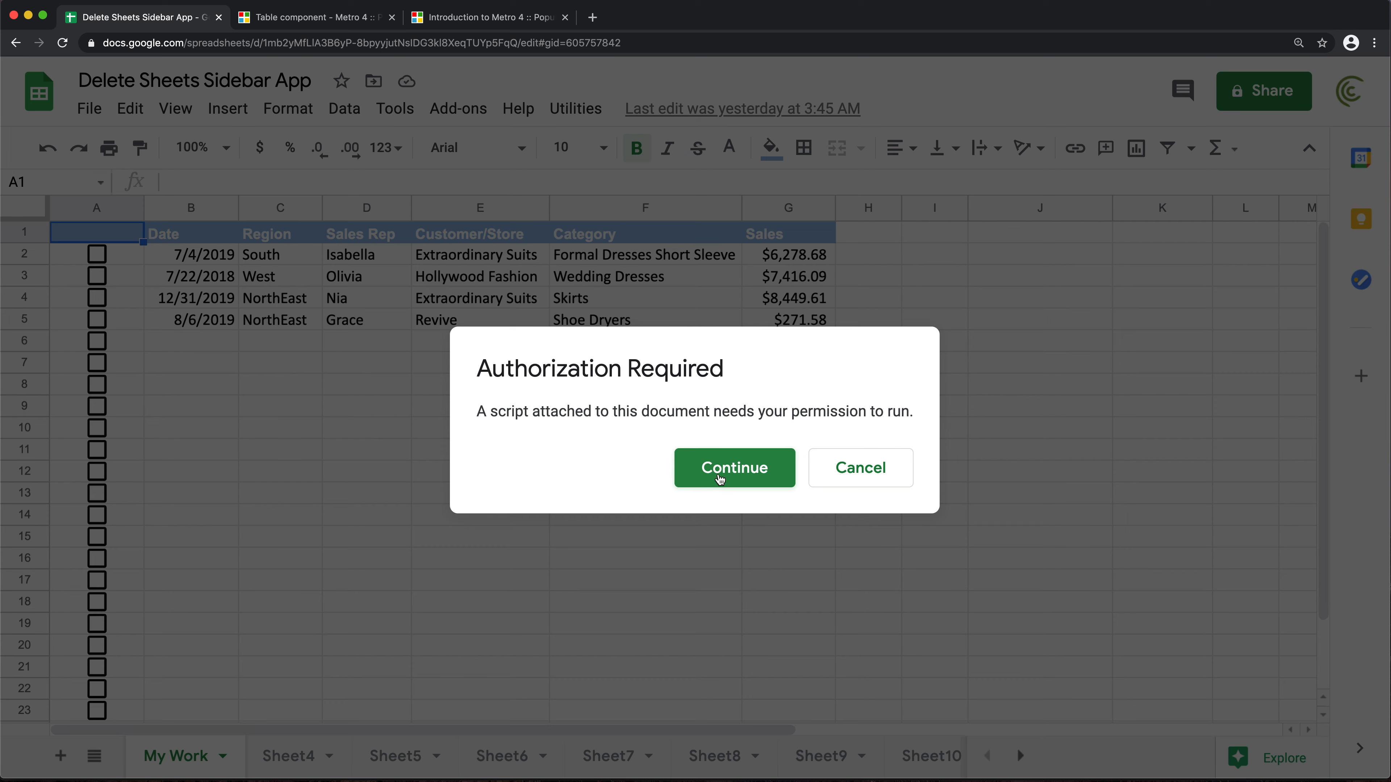
- Authorize the unverified script with the account, then relaunch the sidebar from Utilities
{"action": "left_click", "coordinate": [734, 467]}
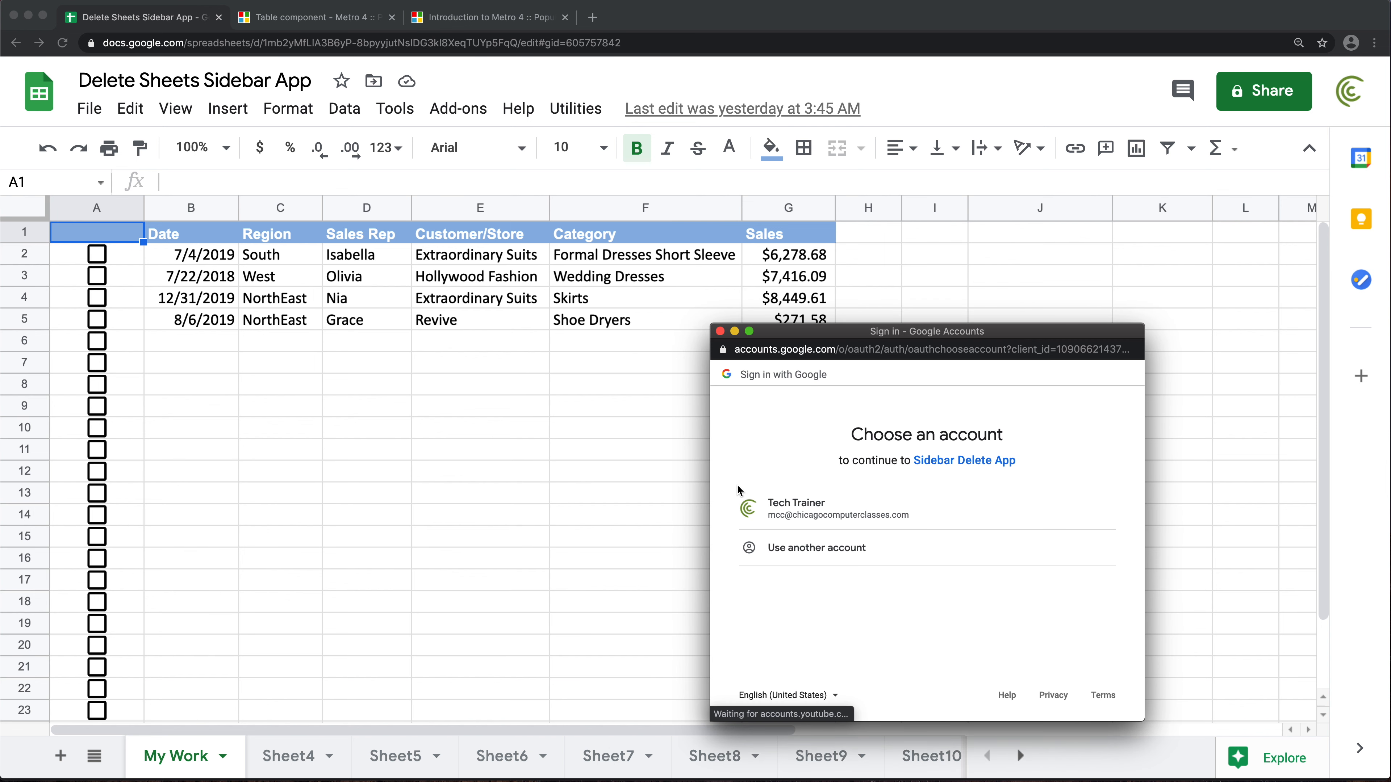
{"action": "left_click", "coordinate": [796, 509]}
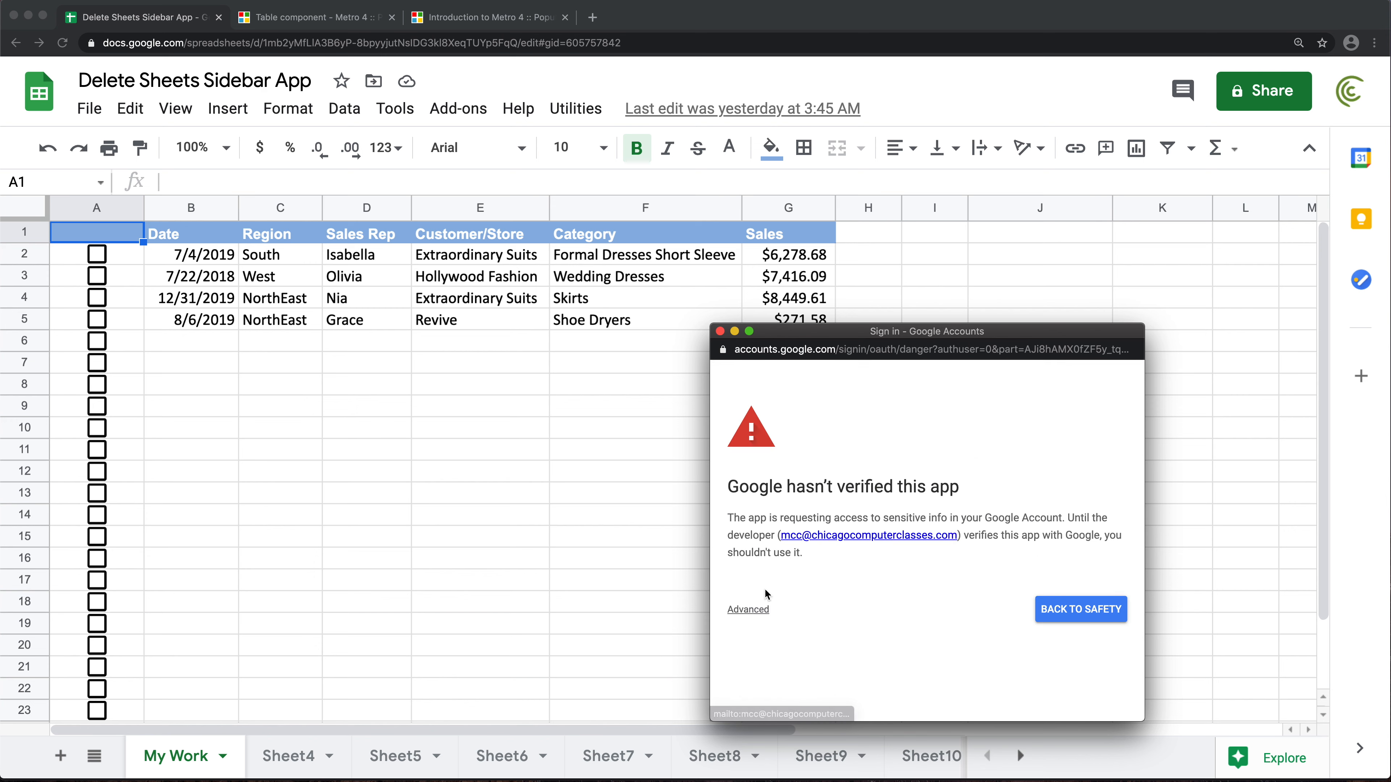
{"action": "left_click", "coordinate": [748, 609]}
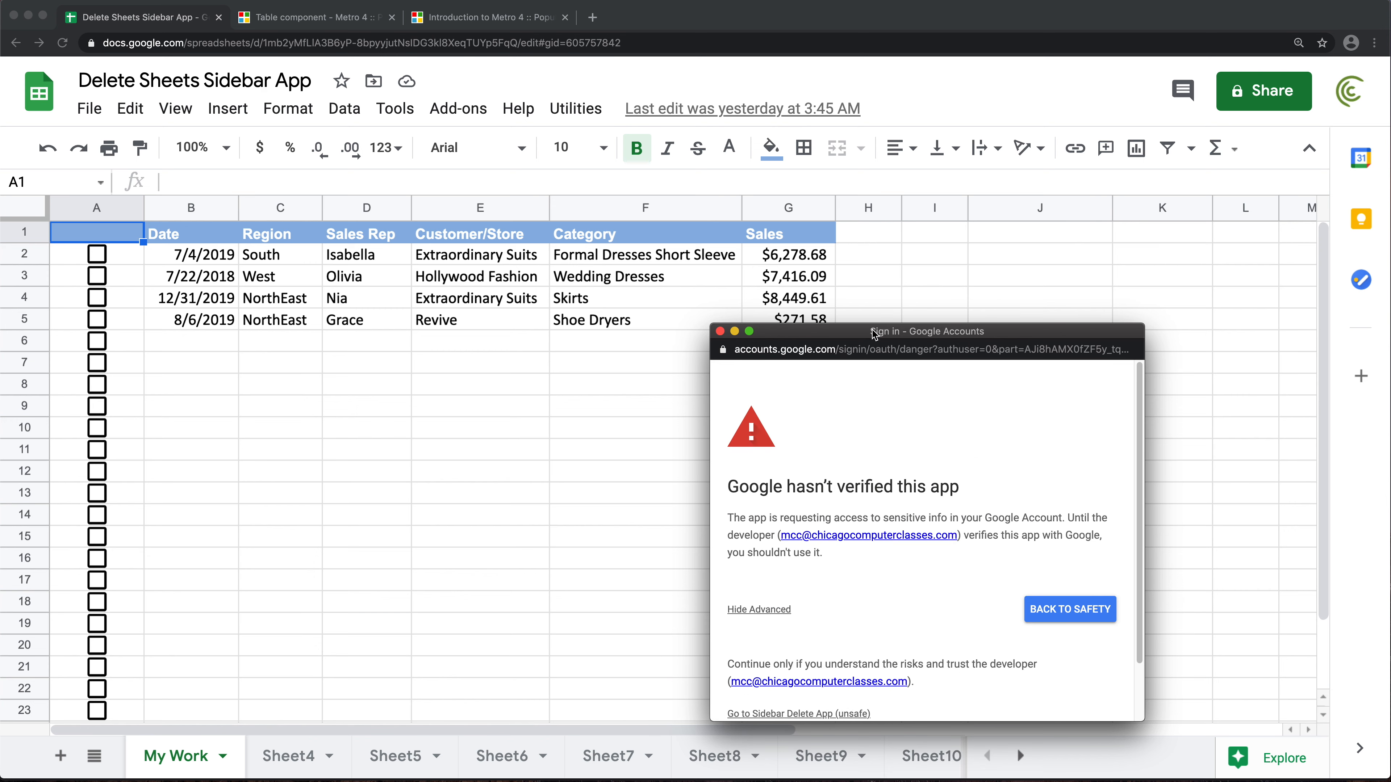
{"action": "left_click", "coordinate": [798, 714]}
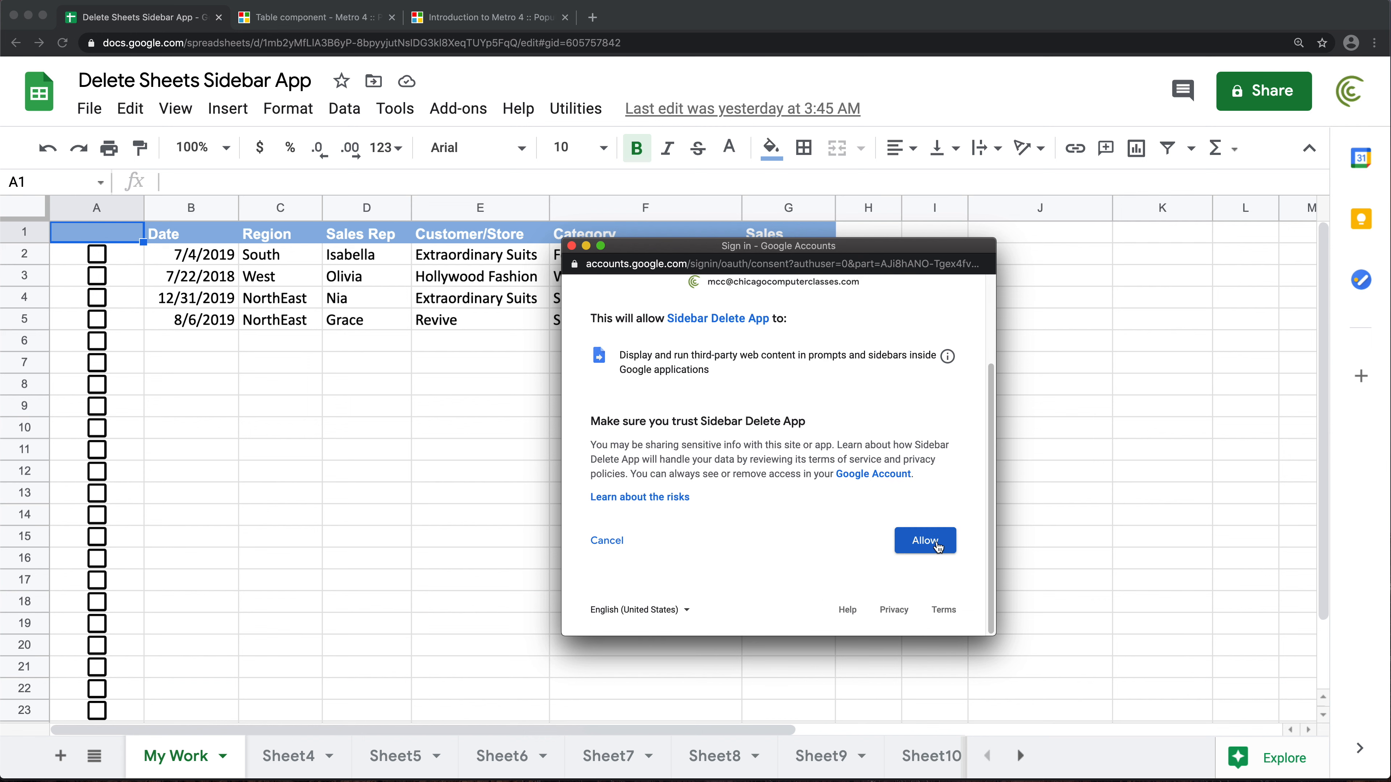
{"action": "left_click", "coordinate": [925, 541]}
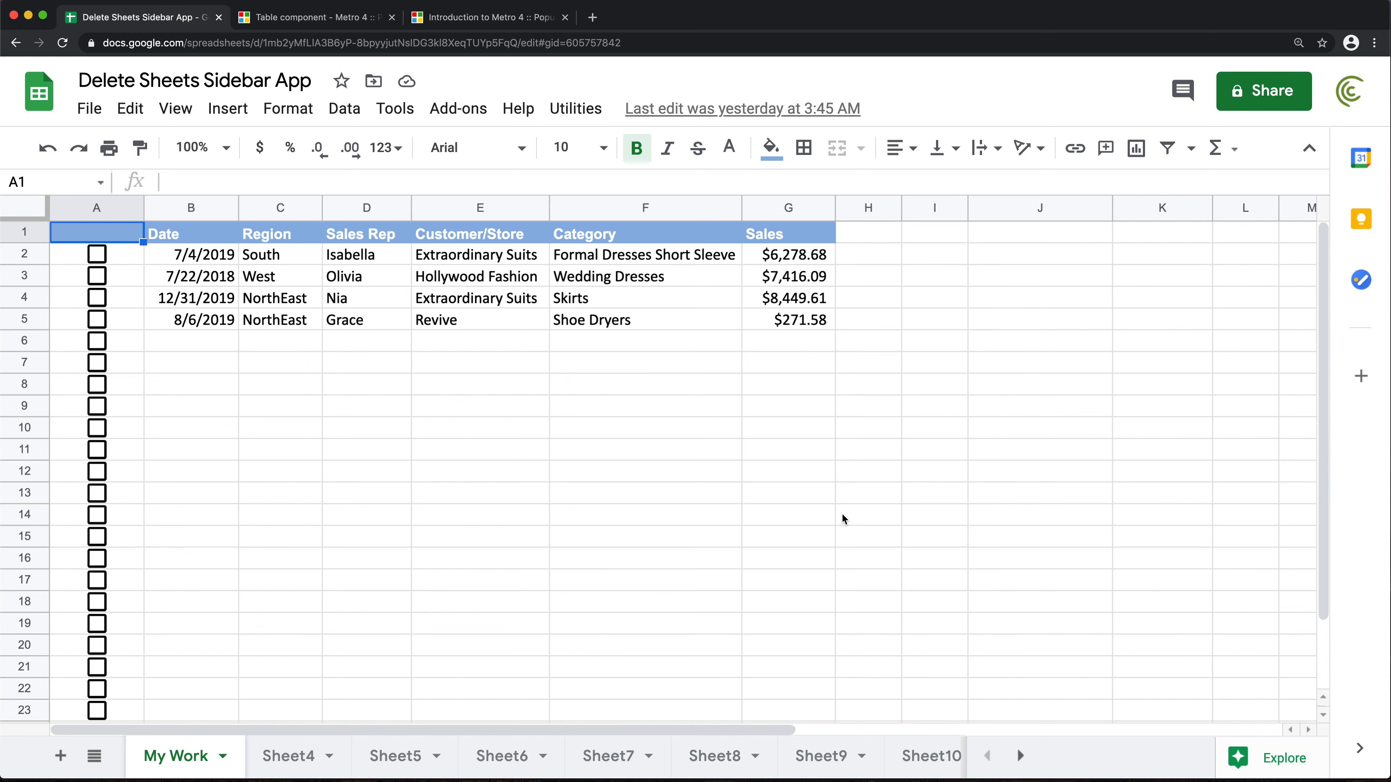
{"action": "left_click", "coordinate": [575, 109]}
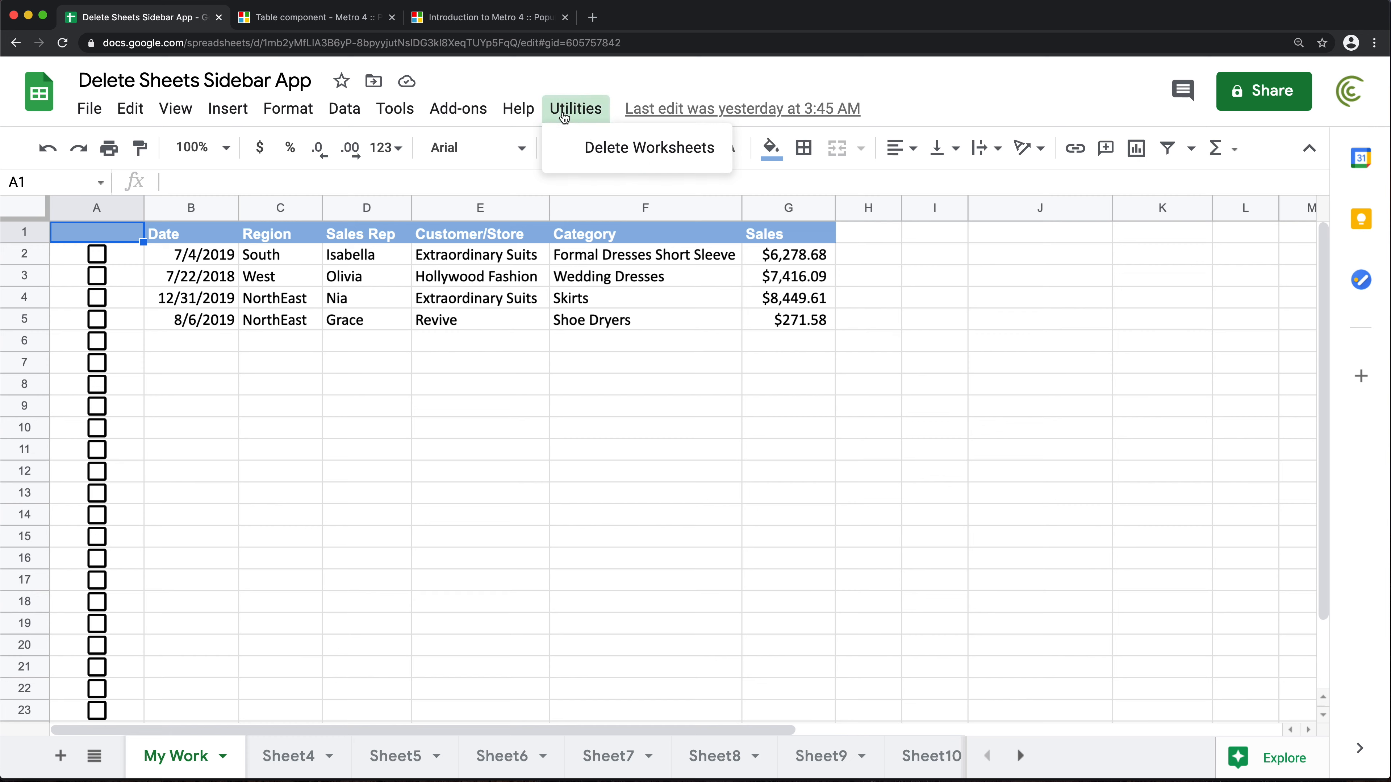
{"action": "left_click", "coordinate": [649, 148]}
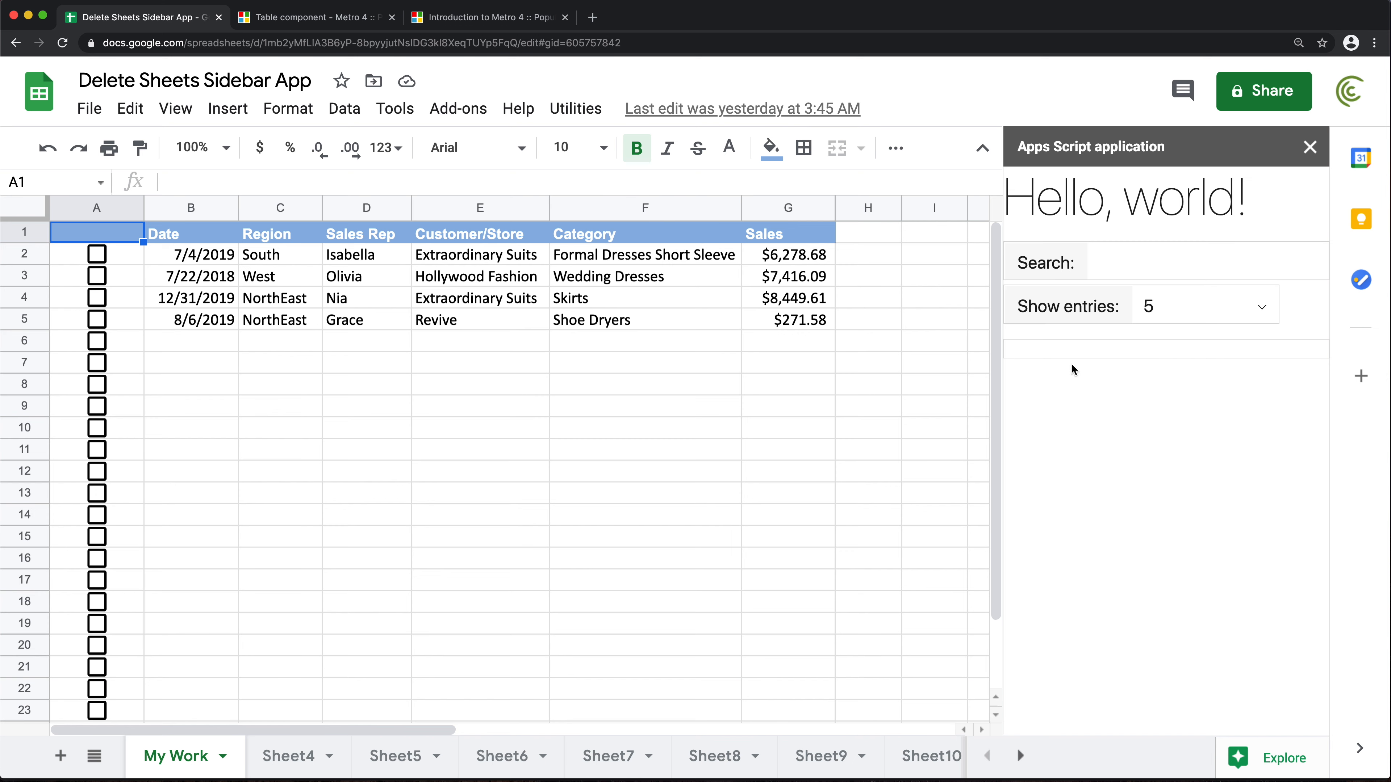
{"action": "mouse_move", "coordinate": [1033, 339]}
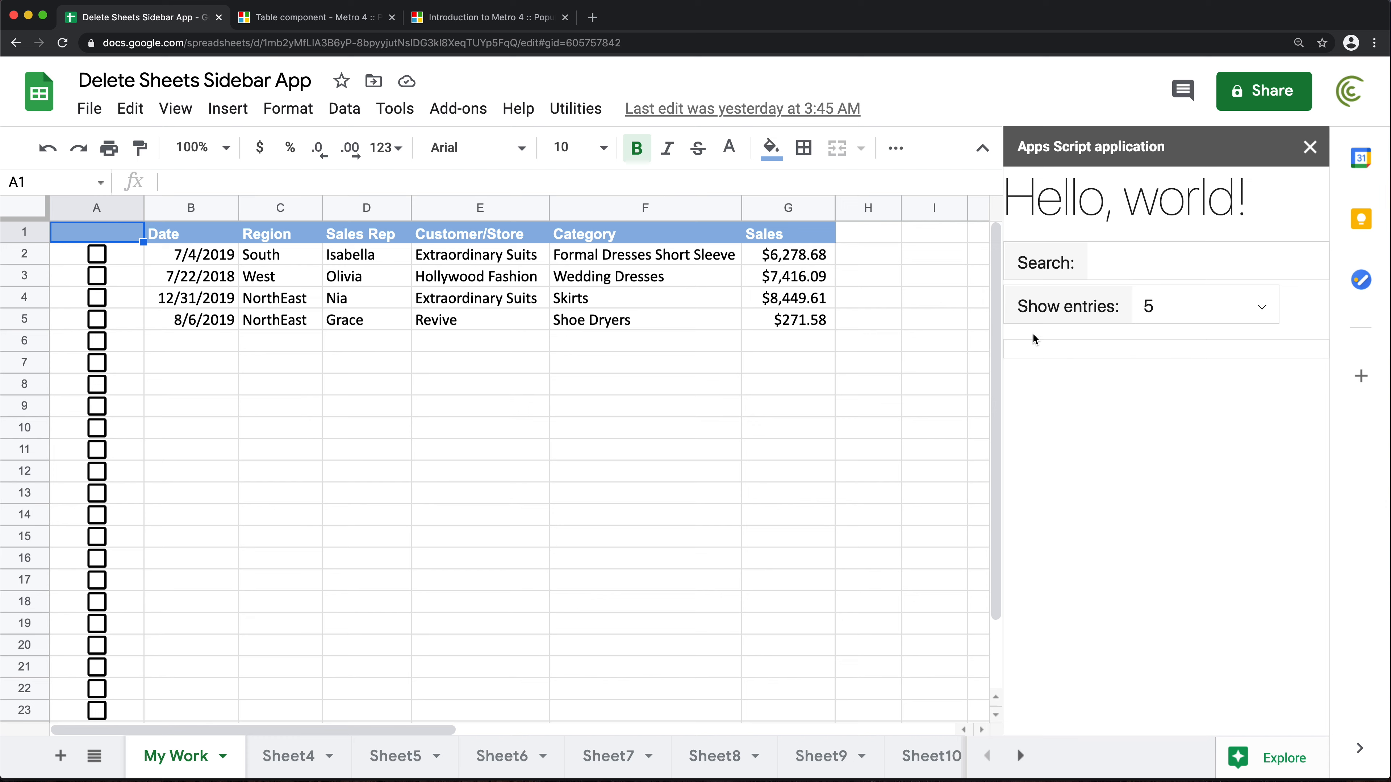
{"action": "mouse_move", "coordinate": [975, 347]}
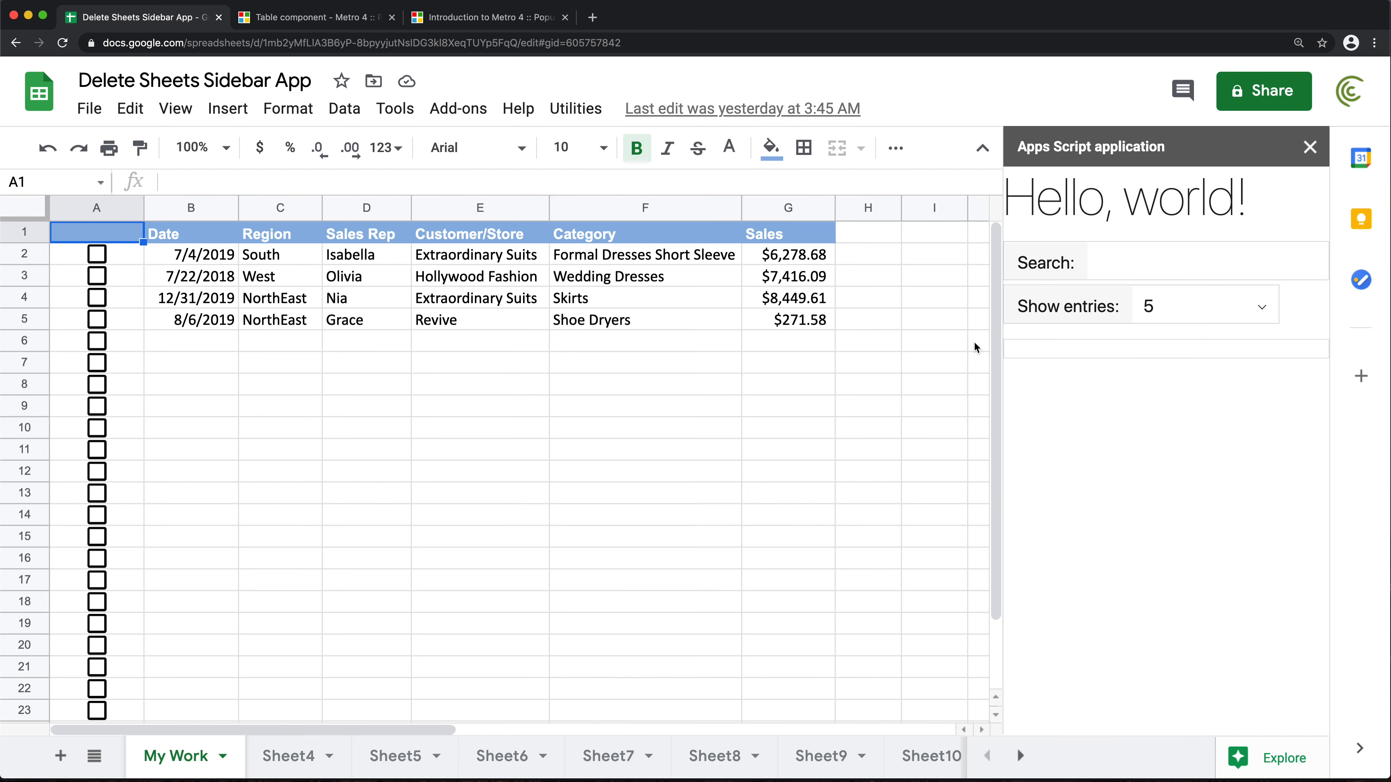
- In sidebar.html add the closing </tbody> after the last row, save, and return to the sheet to rerun
{"action": "left_click", "coordinate": [395, 109]}
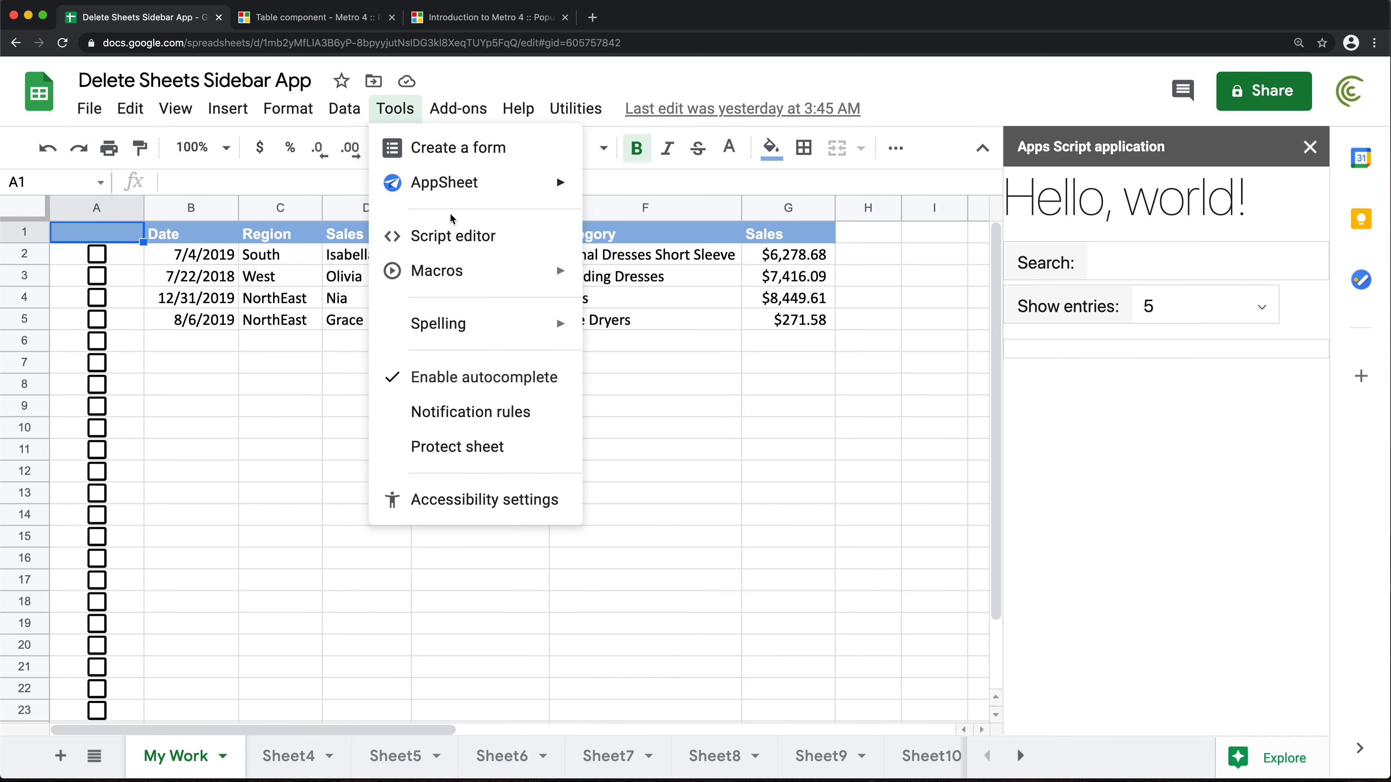
{"action": "left_click", "coordinate": [453, 236]}
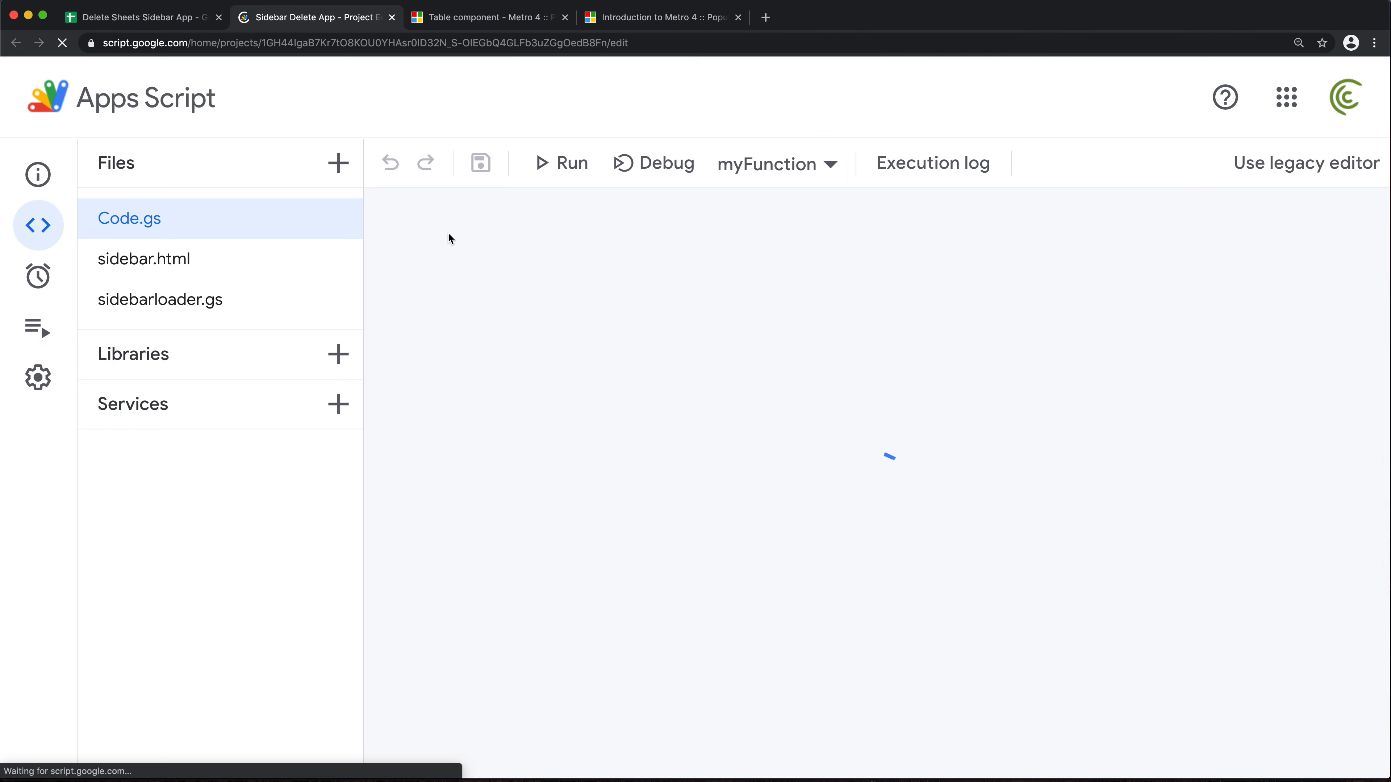
{"action": "left_click", "coordinate": [143, 259]}
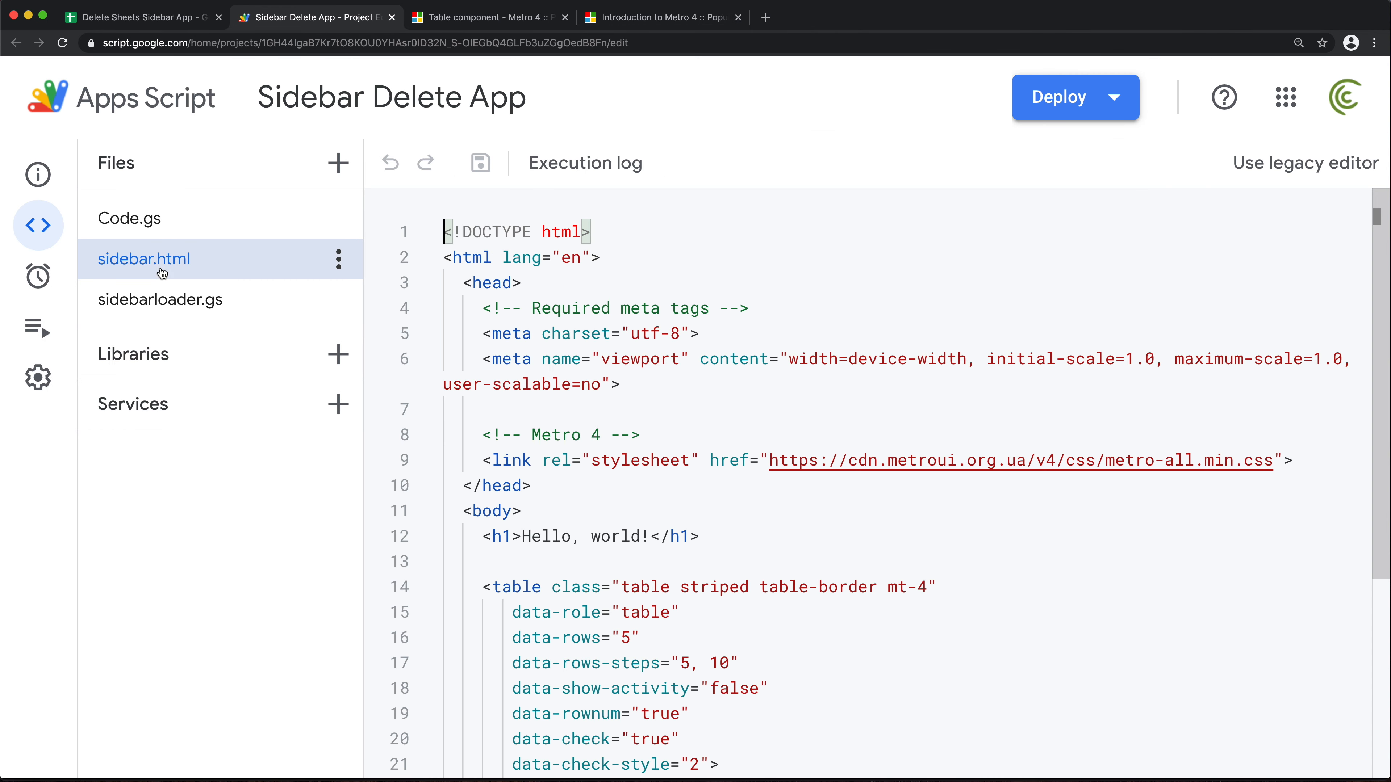
{"action": "scroll", "scroll_direction": "down", "scroll_amount": 3}
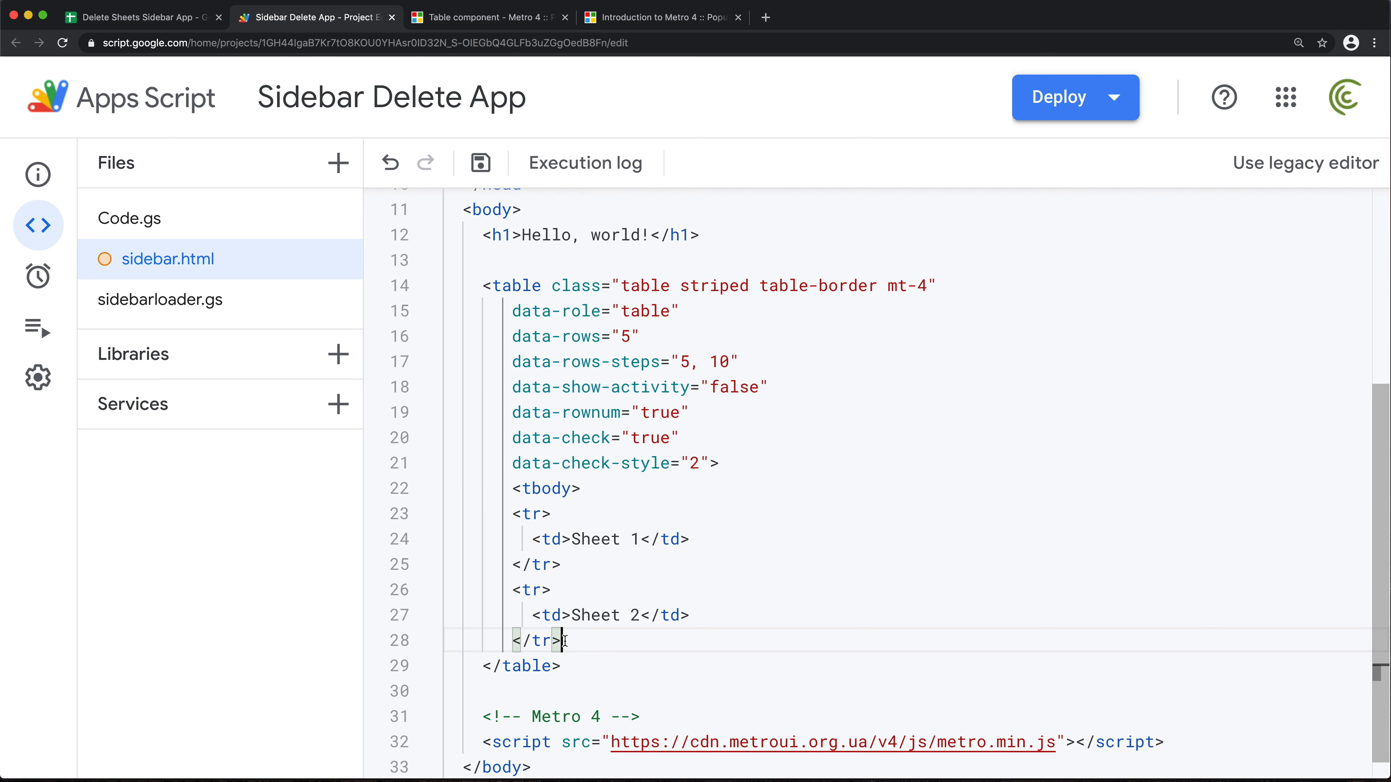
{"action": "type", "text": "</tbody>"}
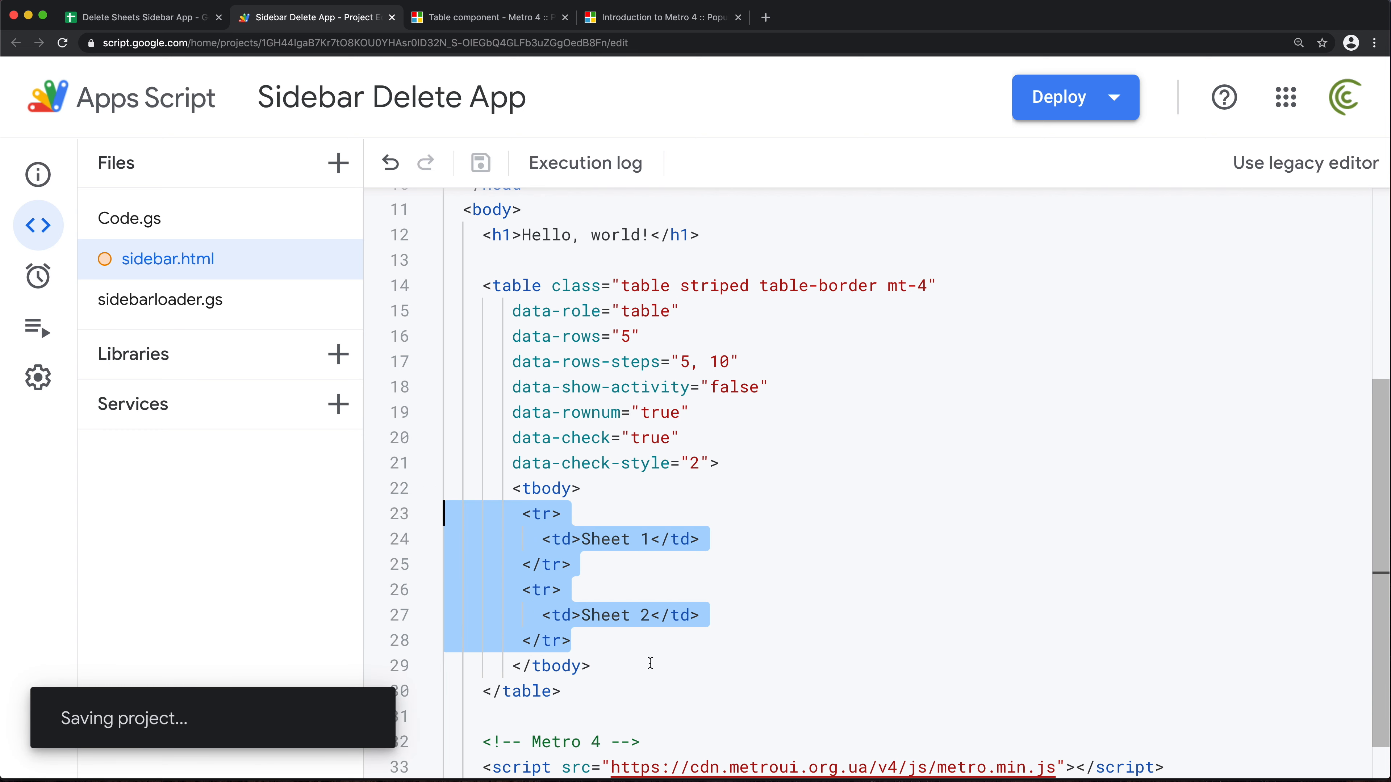
{"action": "left_click", "coordinate": [140, 17]}
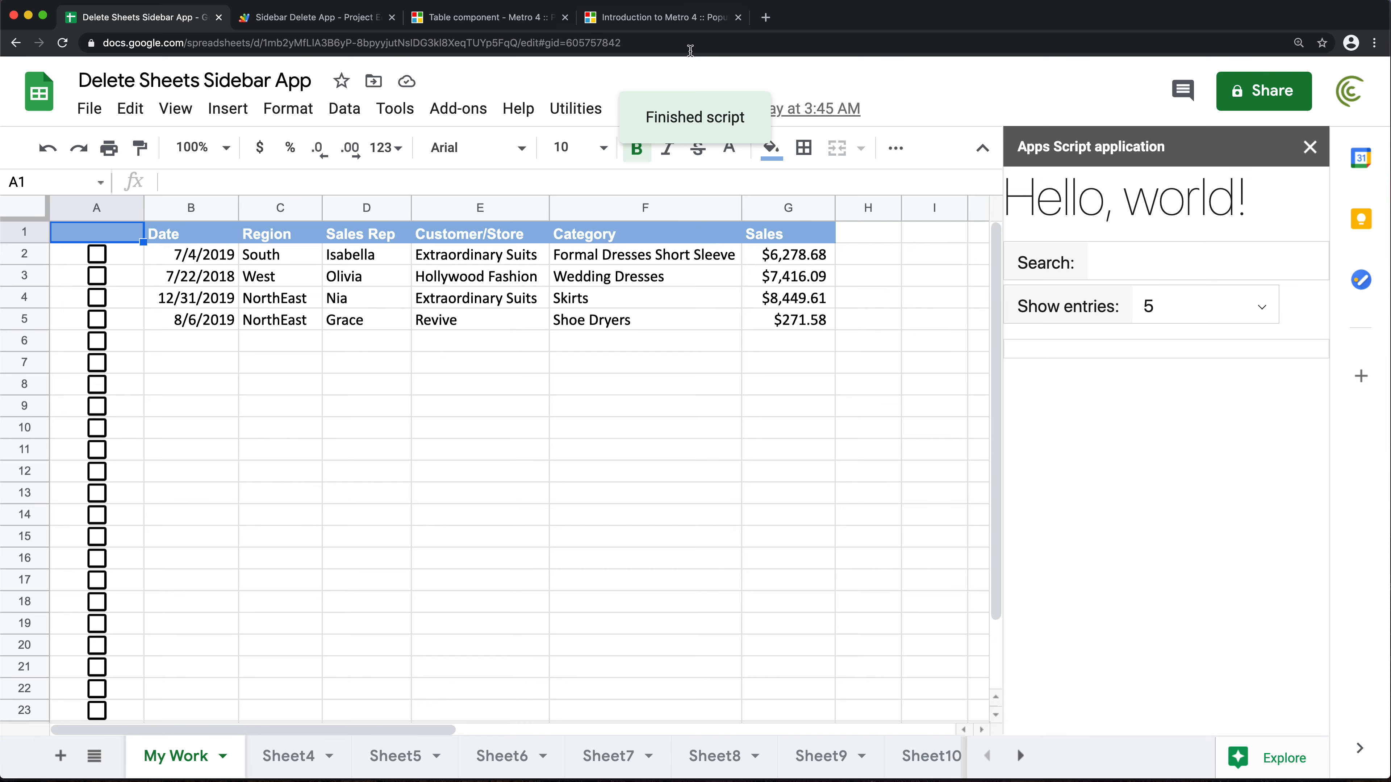
{"action": "mouse_move", "coordinate": [488, 24]}
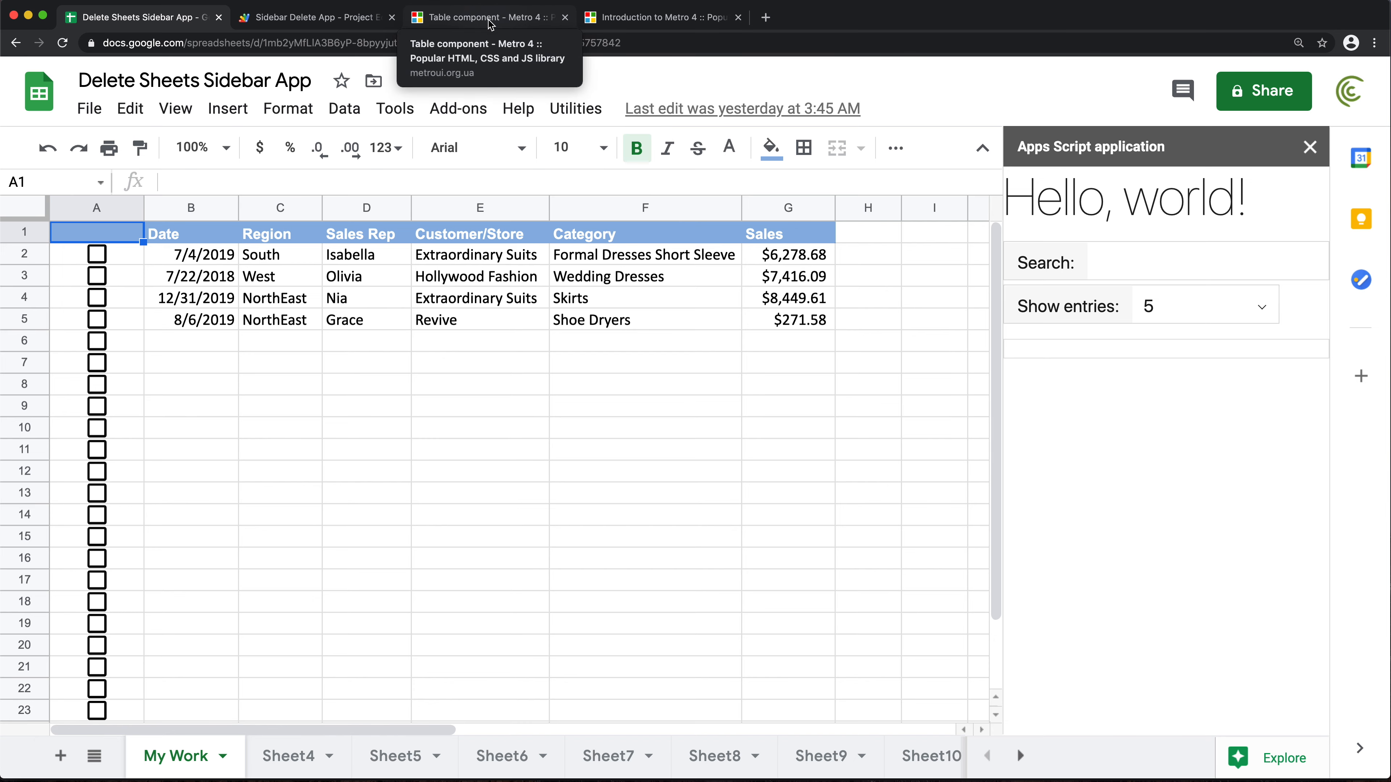
- Locate the docs' sortable thead example (ID, Name, Start, Age, Salary) in the Metro 4 Table page
{"action": "left_click", "coordinate": [488, 17]}
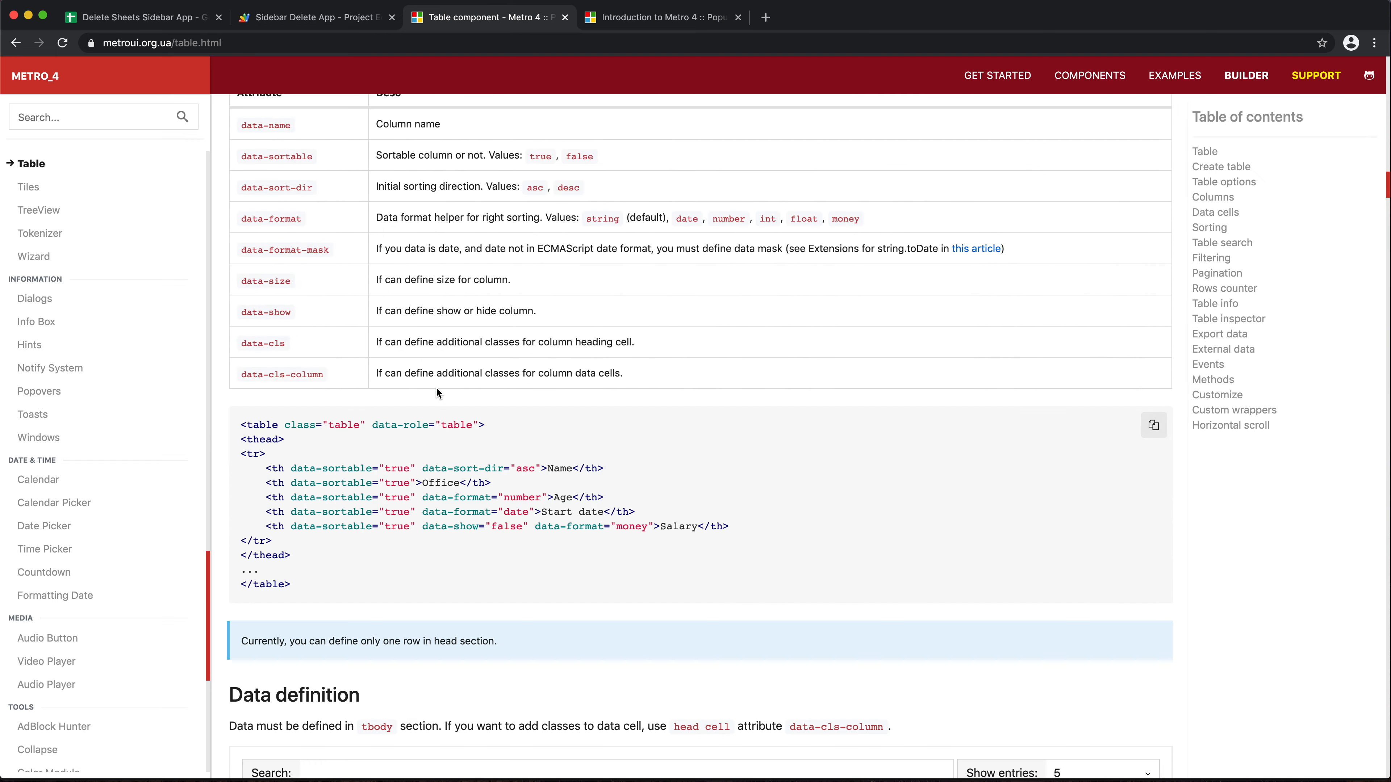
{"action": "scroll", "scroll_direction": "down", "scroll_amount": 3}
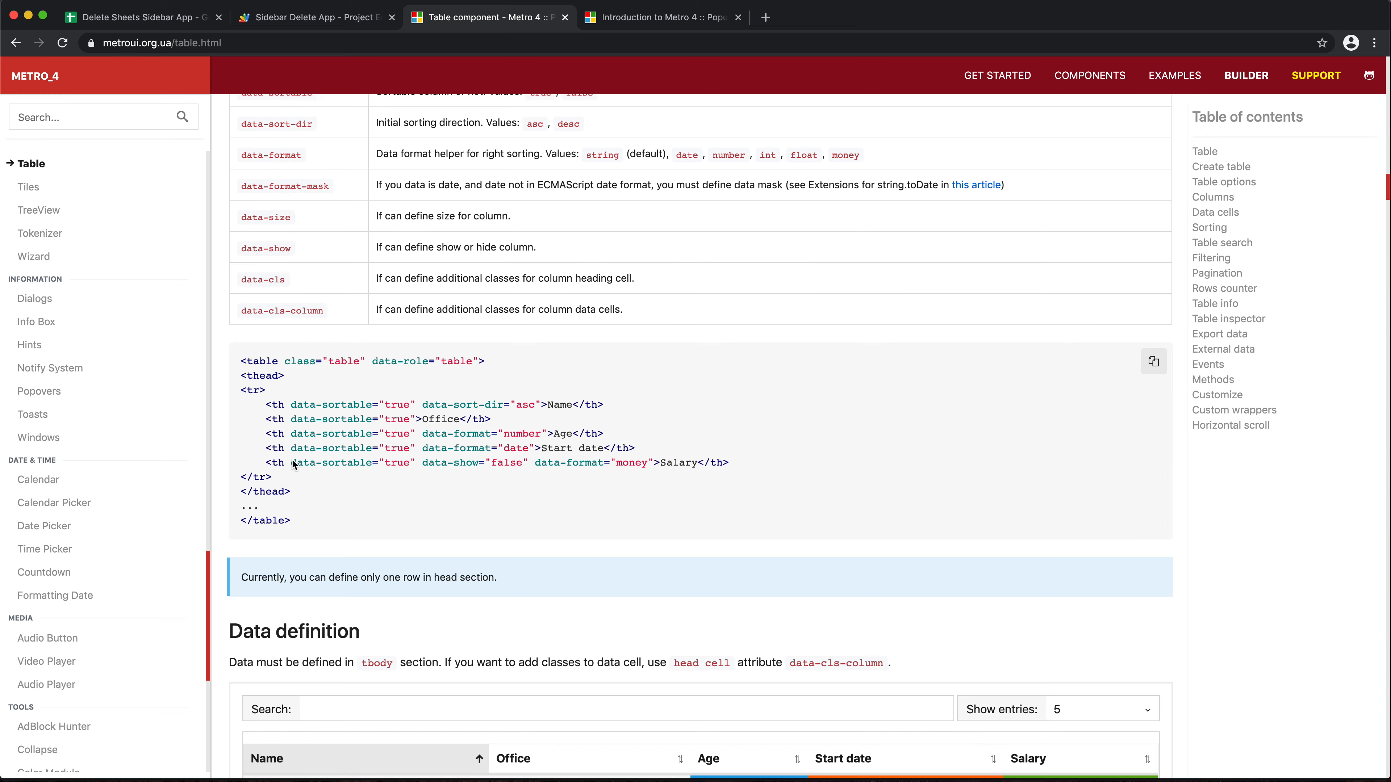
{"action": "scroll", "scroll_direction": "down", "scroll_amount": 3}
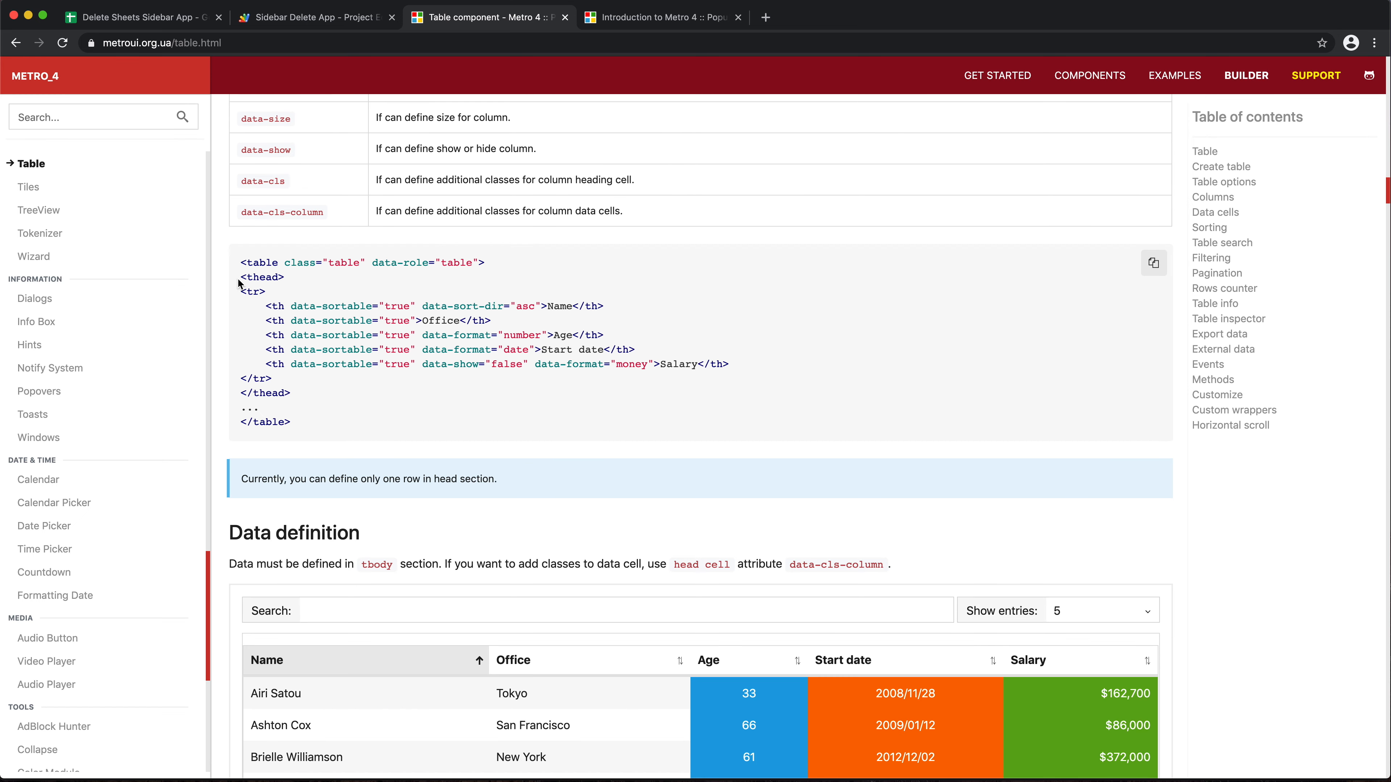
{"action": "scroll", "scroll_direction": "up", "scroll_amount": 3}
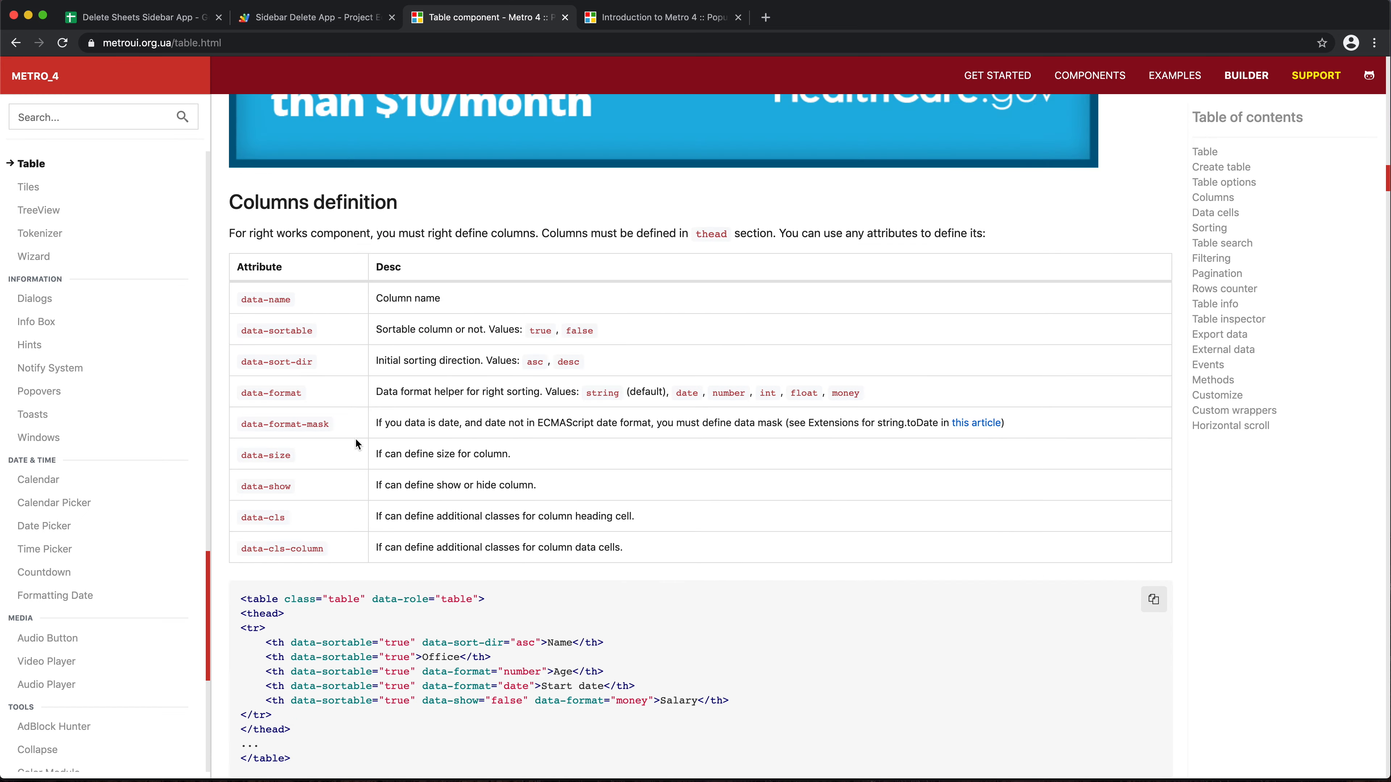
{"action": "scroll", "scroll_direction": "down", "scroll_amount": 3}
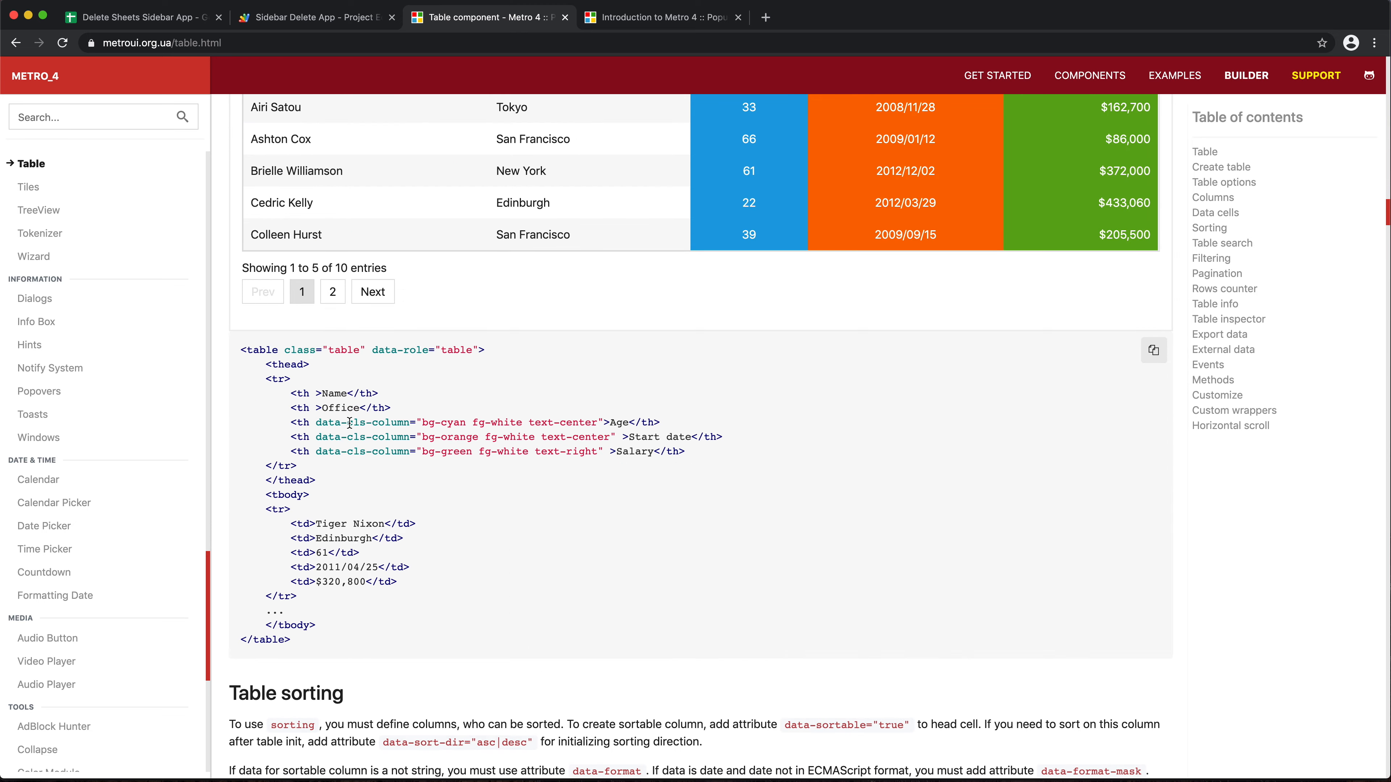
{"action": "scroll", "scroll_direction": "down", "scroll_amount": 3}
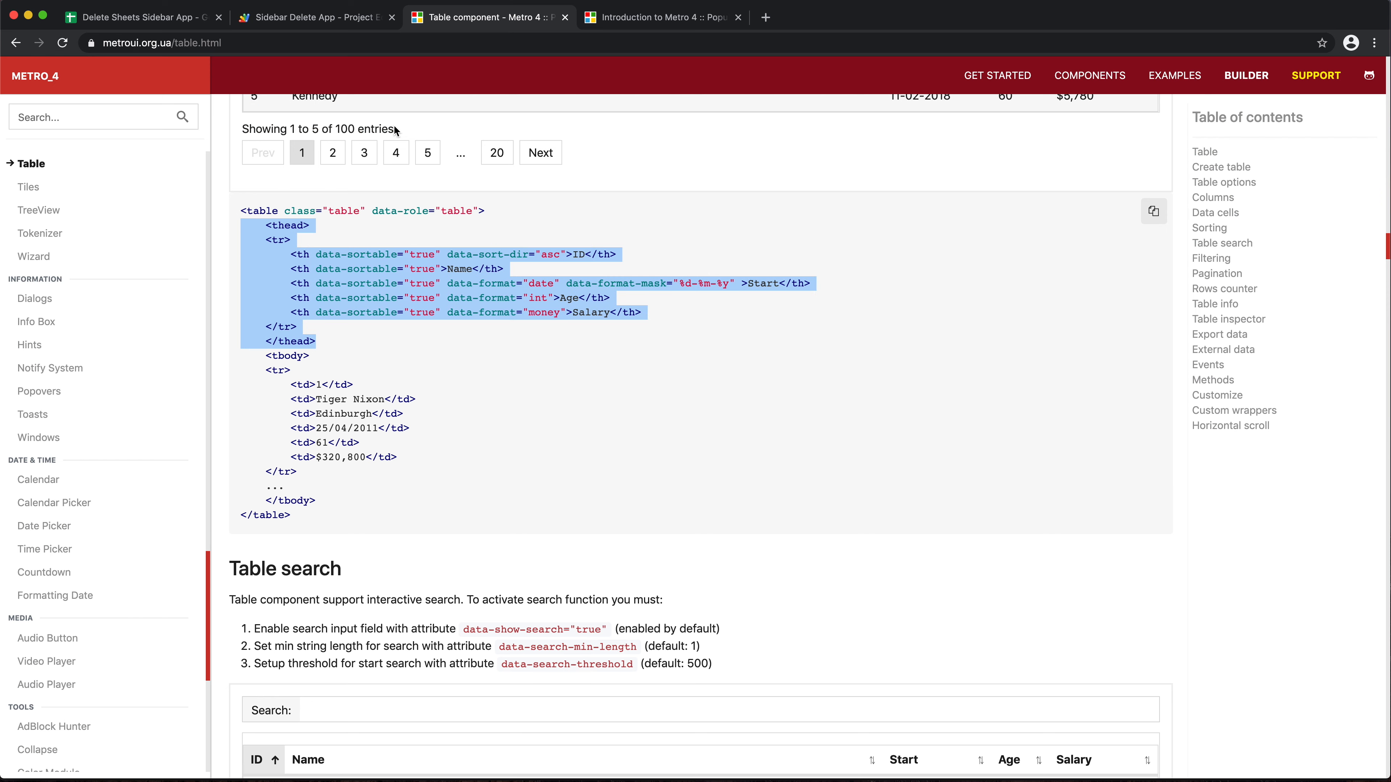
{"action": "mouse_move", "coordinate": [288, 22]}
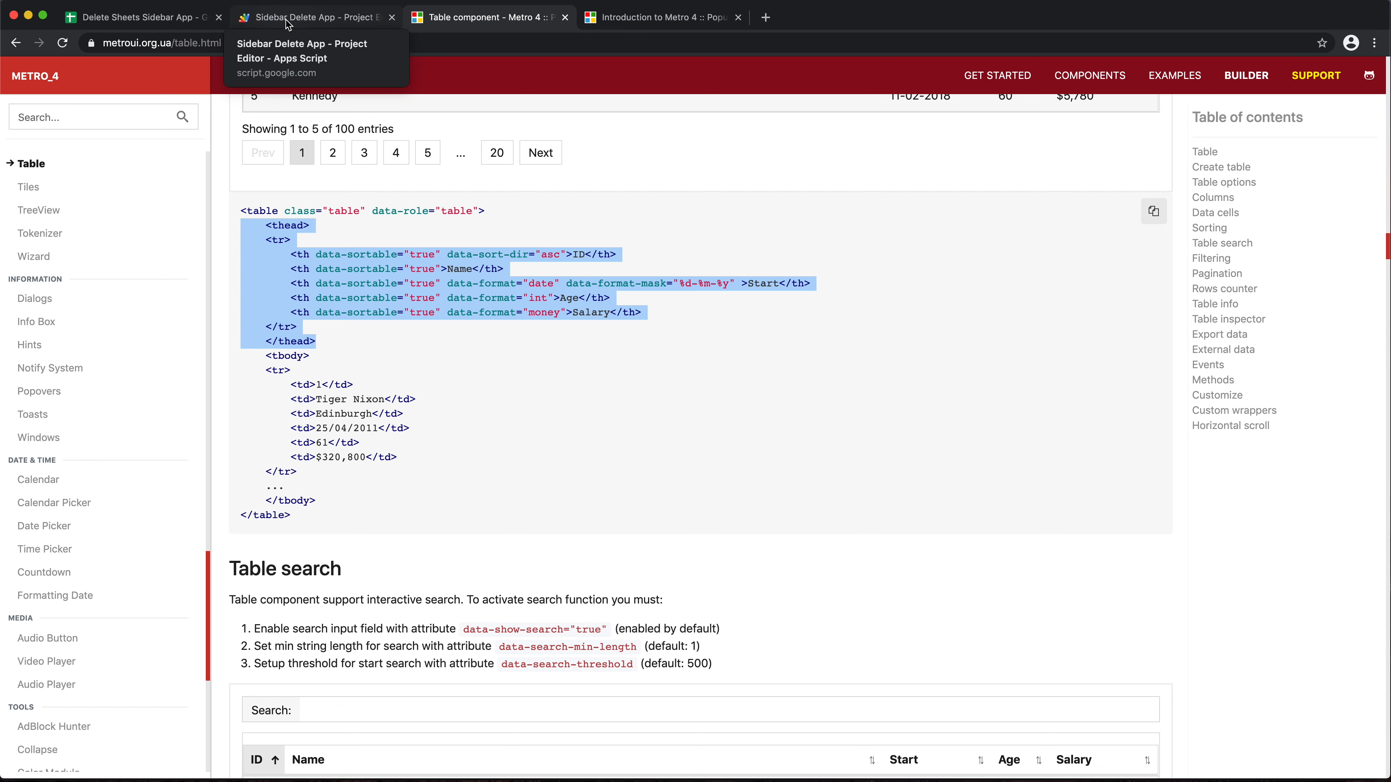
- Trim the pasted thead in sidebar.html to one sortable header cell renamed from Name to Worksheet
{"action": "left_click", "coordinate": [288, 17]}
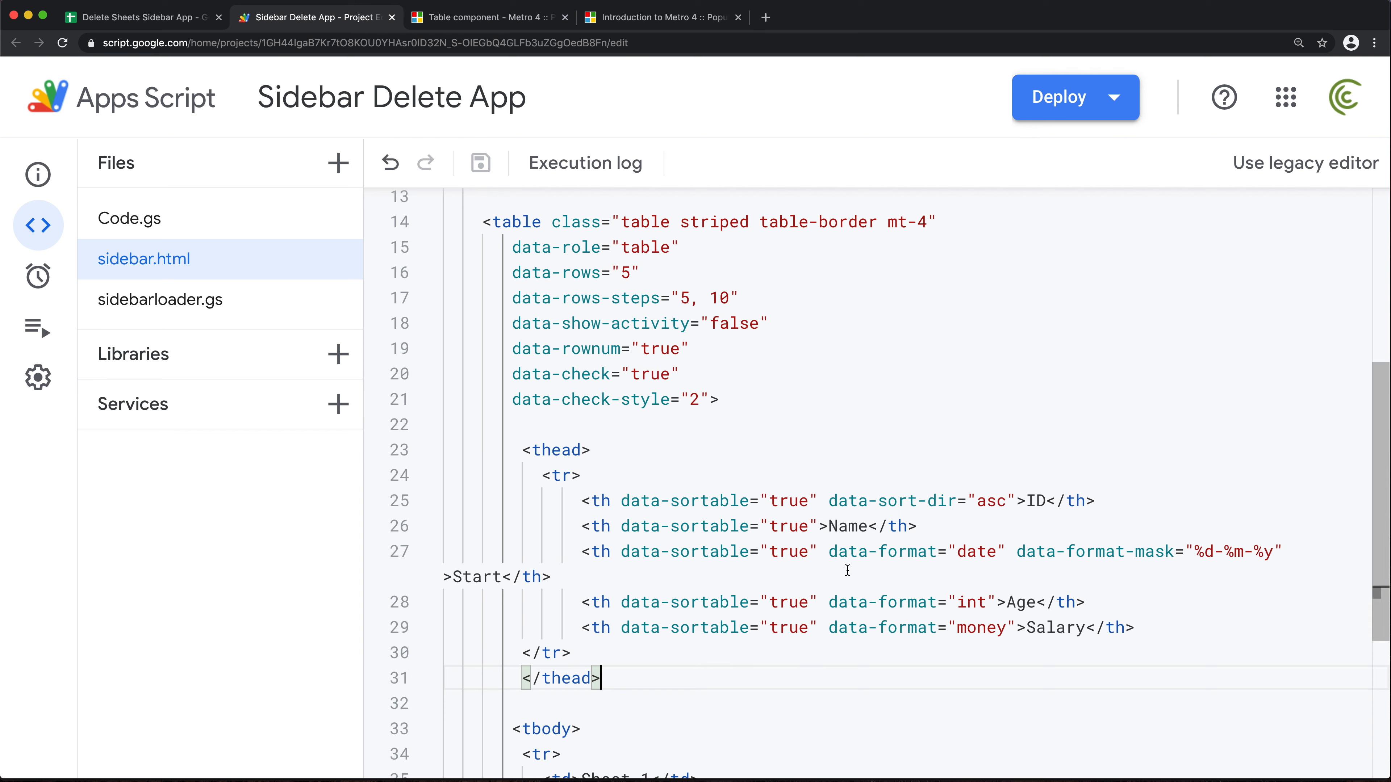
{"action": "mouse_move", "coordinate": [1034, 603]}
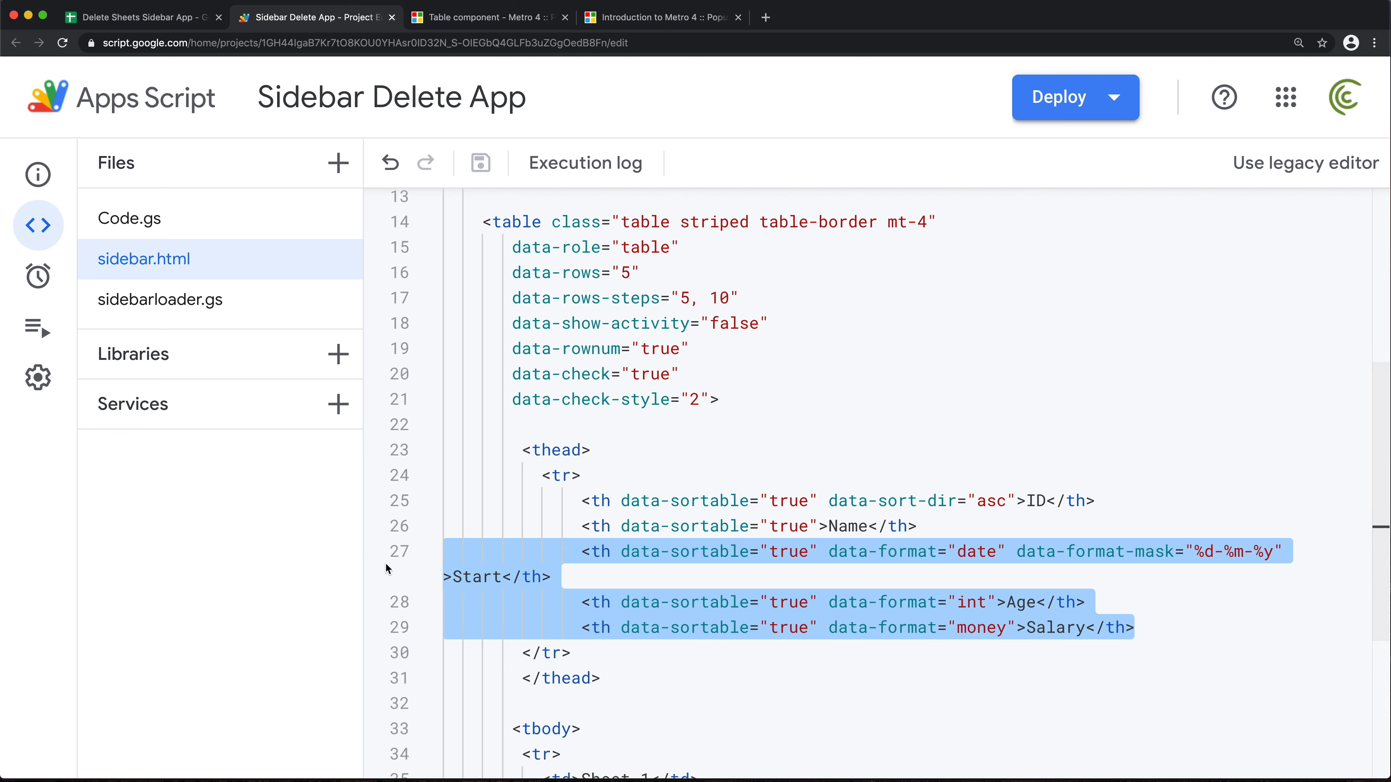
{"action": "key", "text": "Delete"}
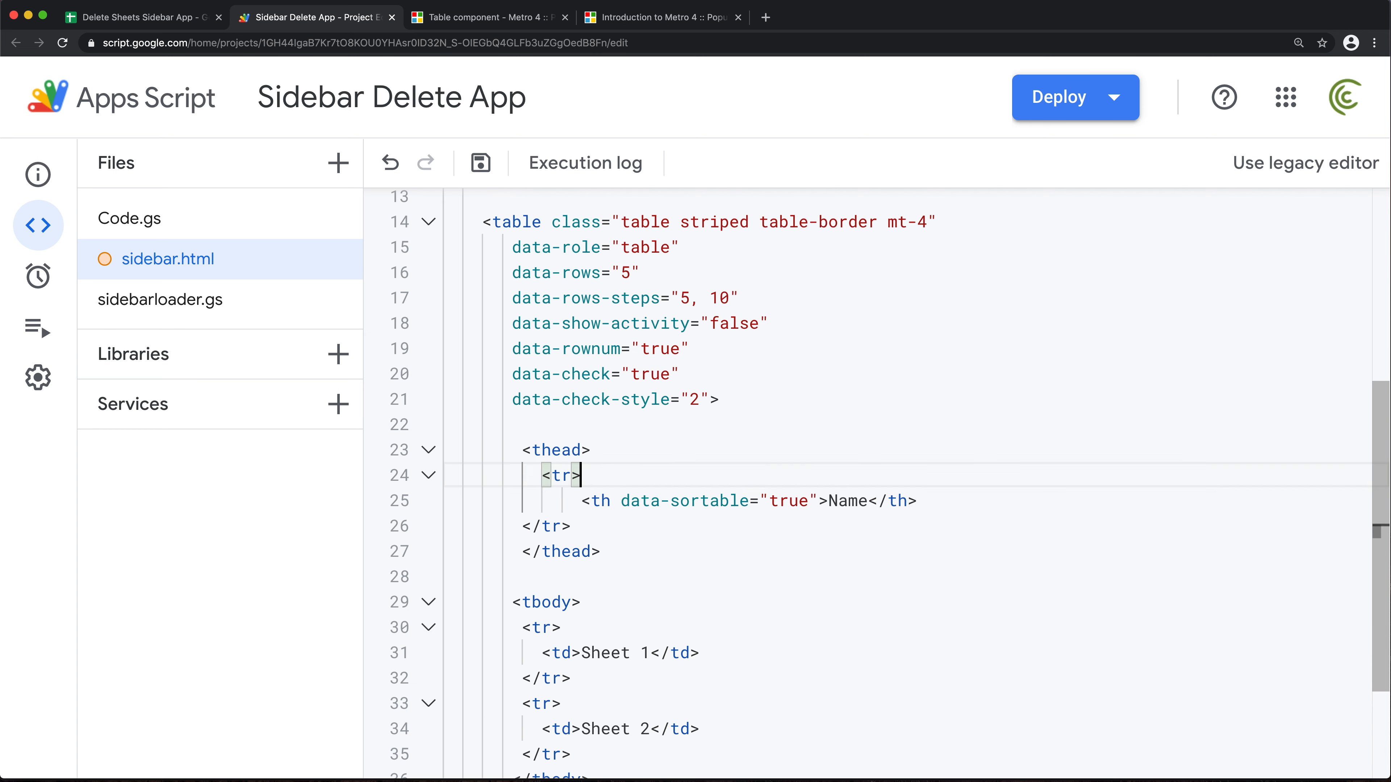
{"action": "double_click", "coordinate": [847, 501]}
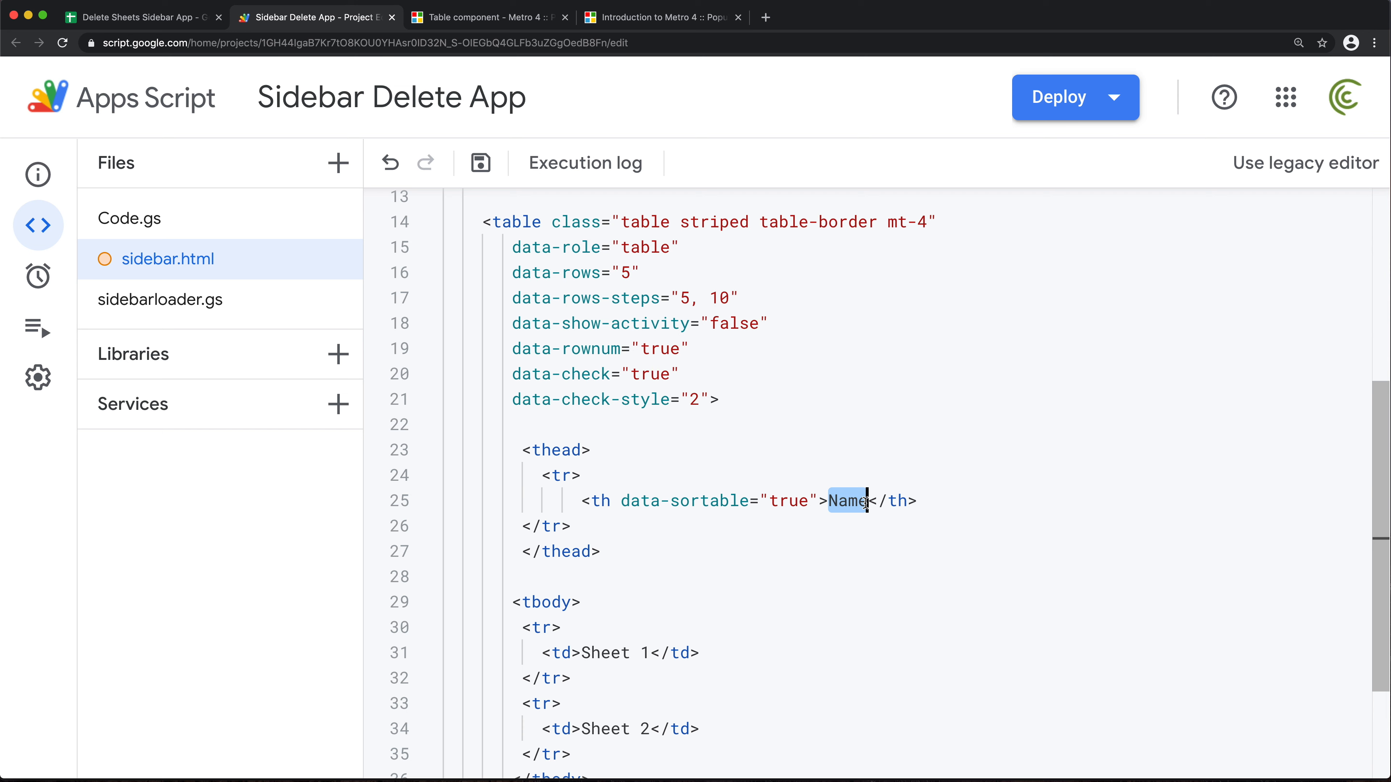
{"action": "type", "text": "Worksheet"}
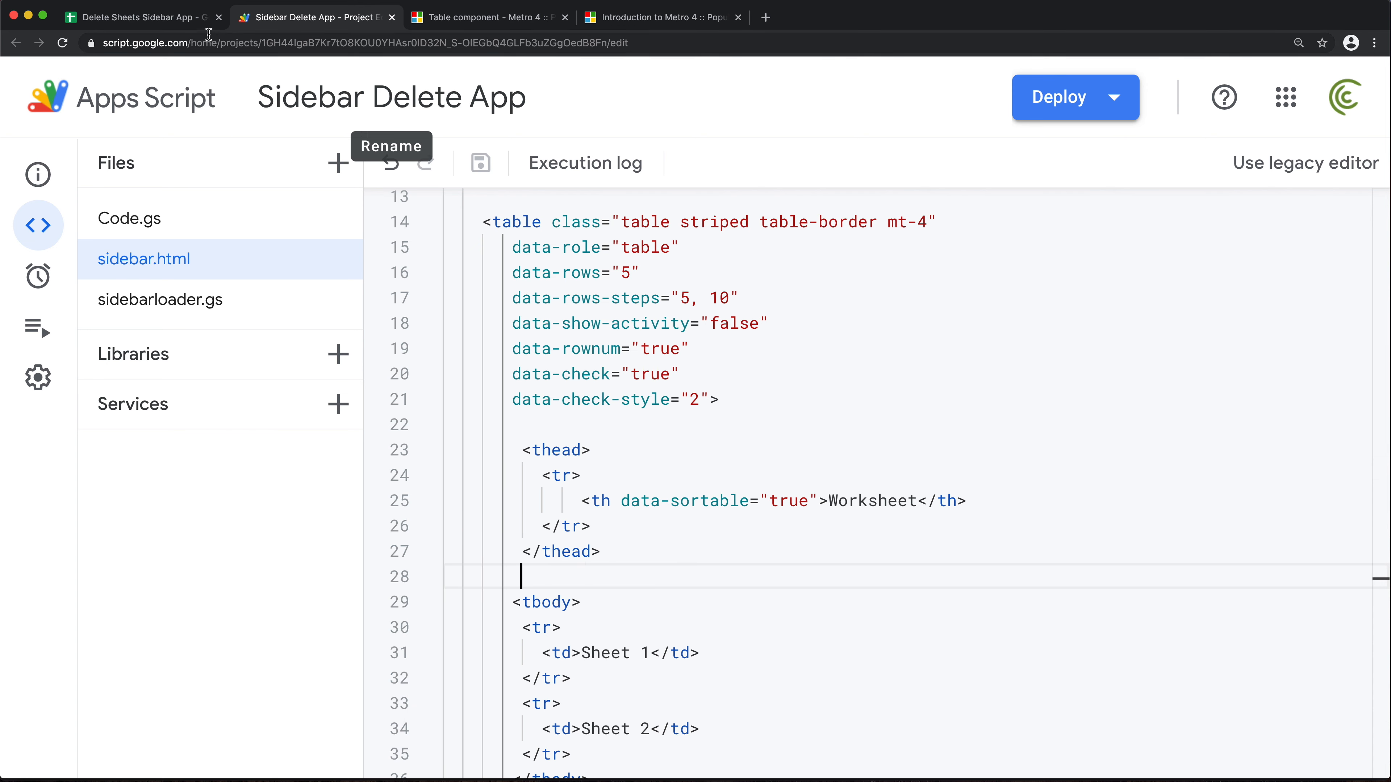
- Rerun the sidebar from Utilities to verify the Worksheet-headed checkbox table listing Sheet 1 and Sheet 2
{"action": "left_click", "coordinate": [146, 17]}
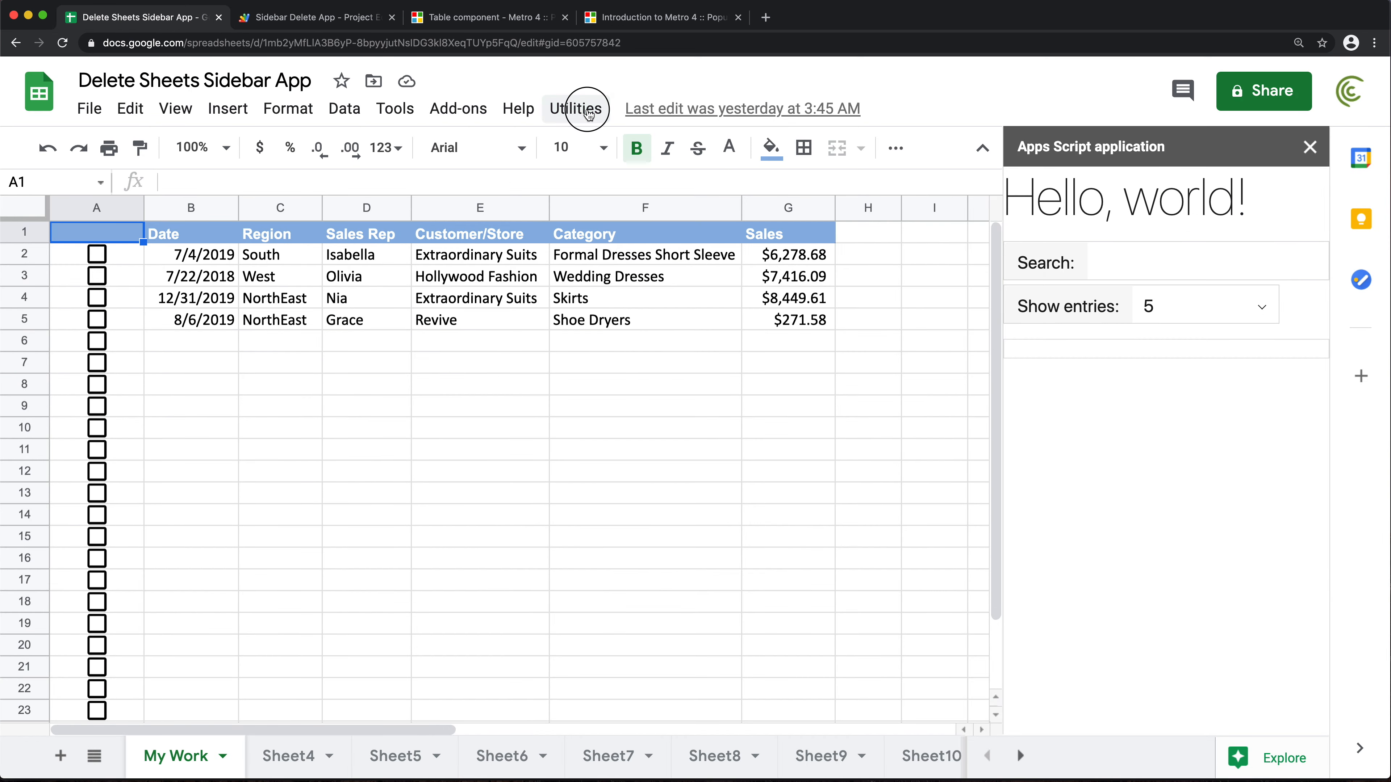
{"action": "left_click", "coordinate": [577, 108]}
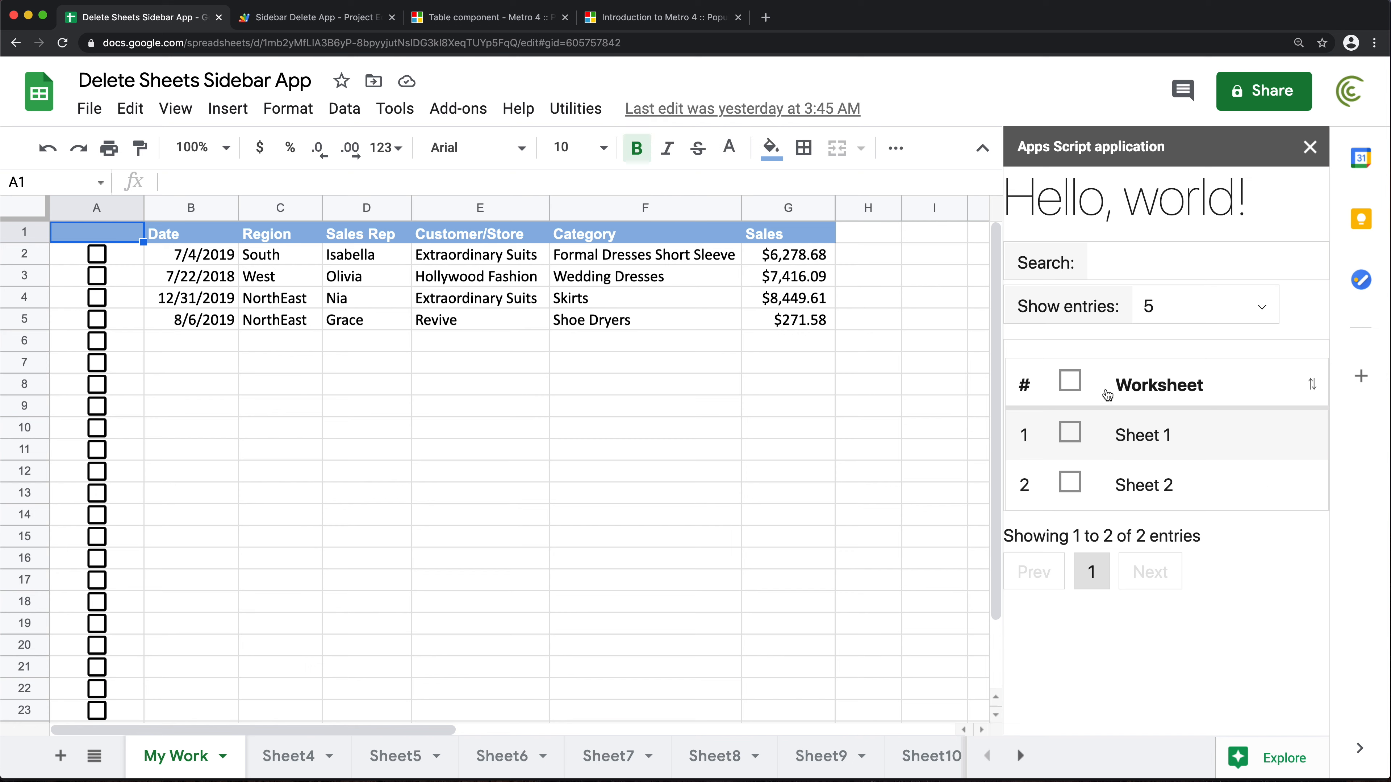
{"action": "left_click", "coordinate": [1069, 435]}
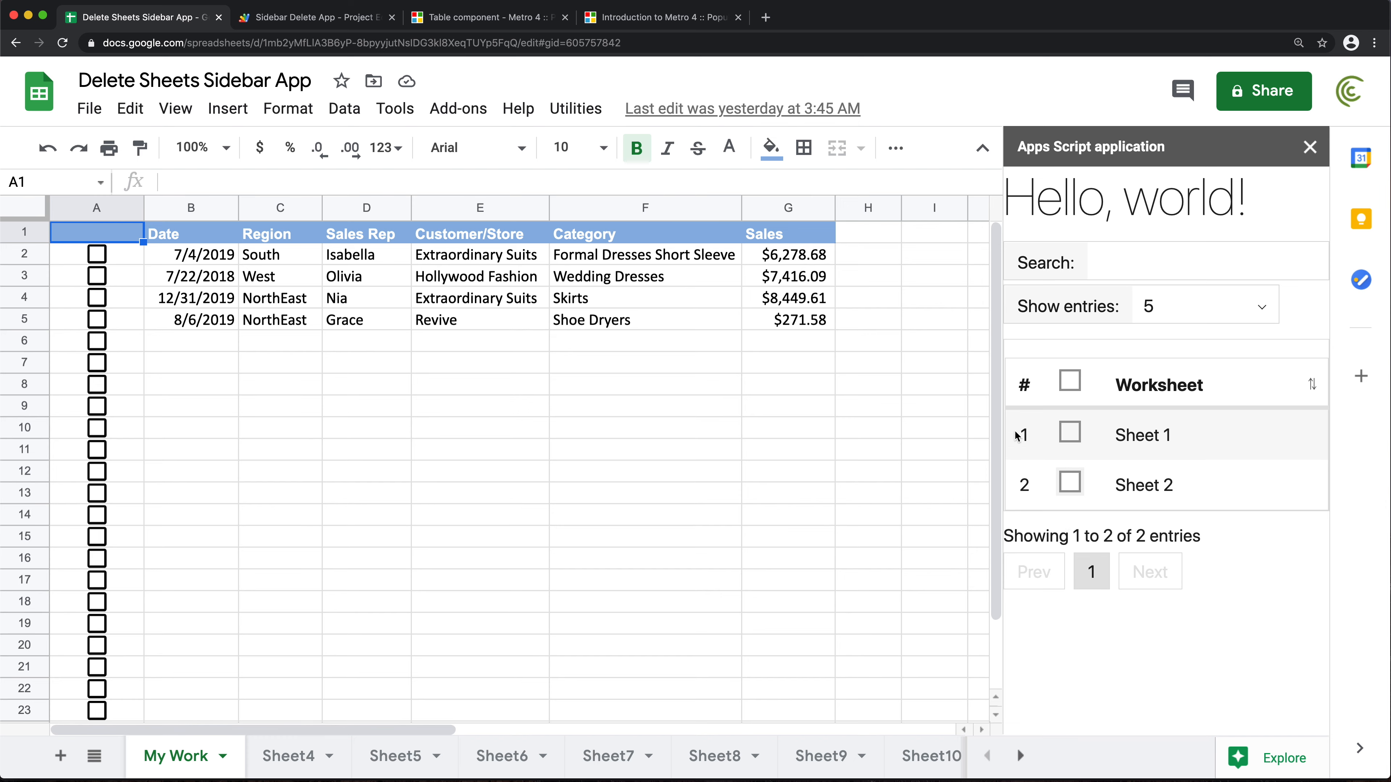
{"action": "mouse_move", "coordinate": [1088, 435]}
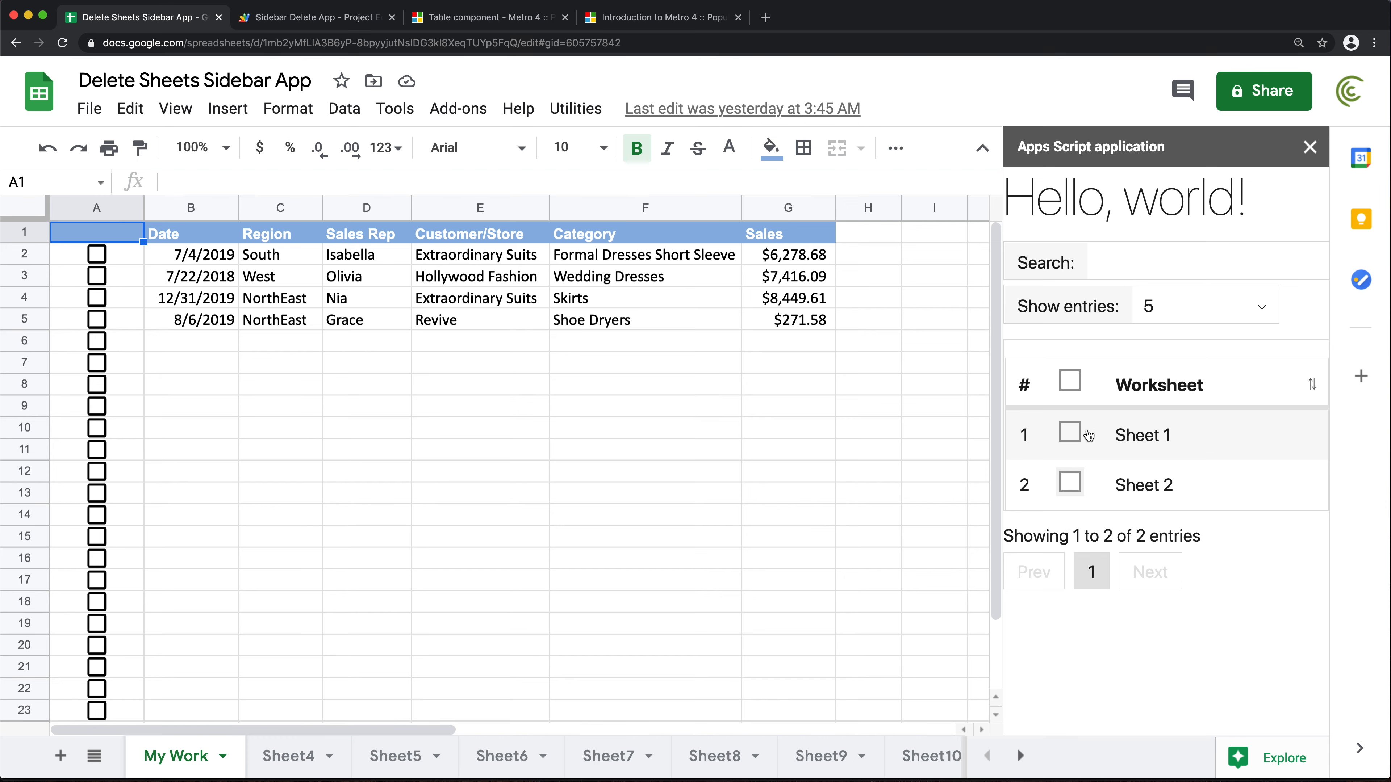
{"action": "left_click", "coordinate": [314, 17]}
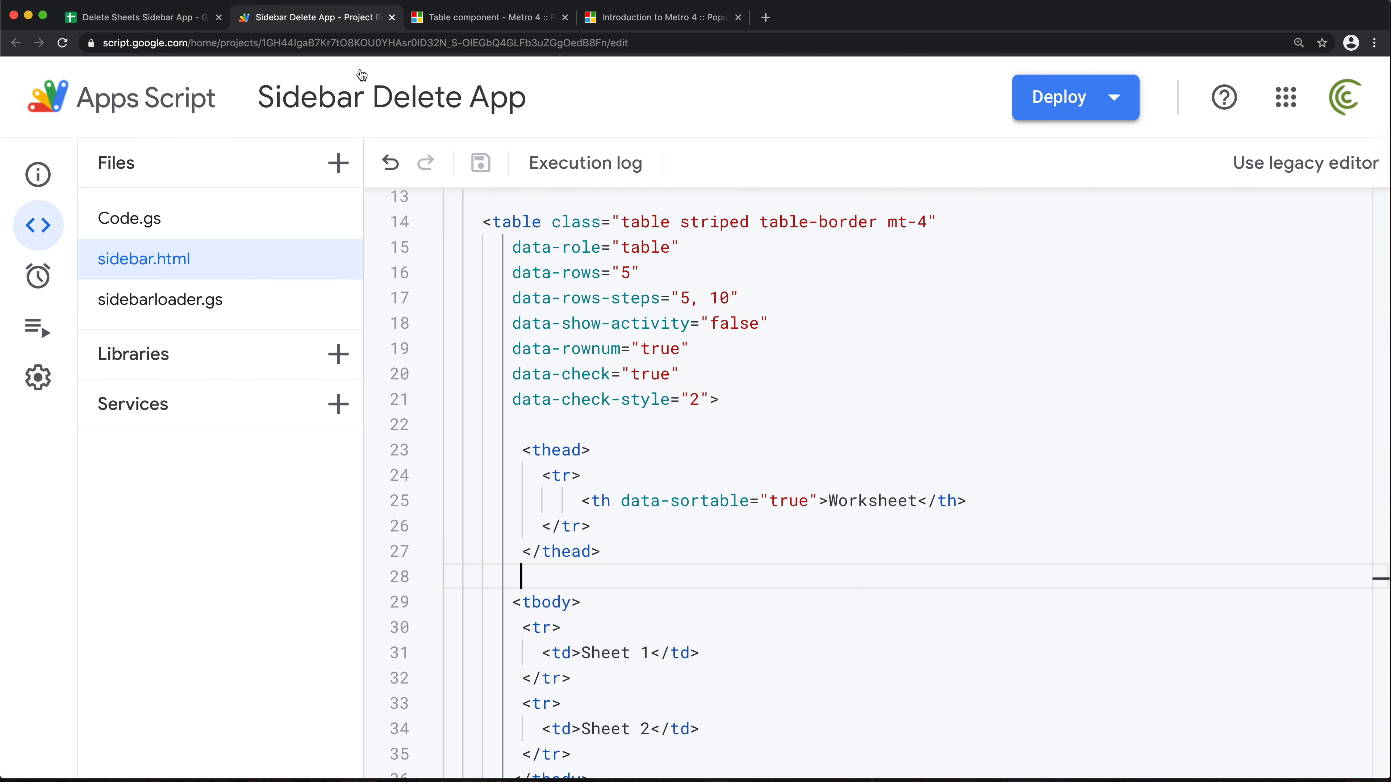